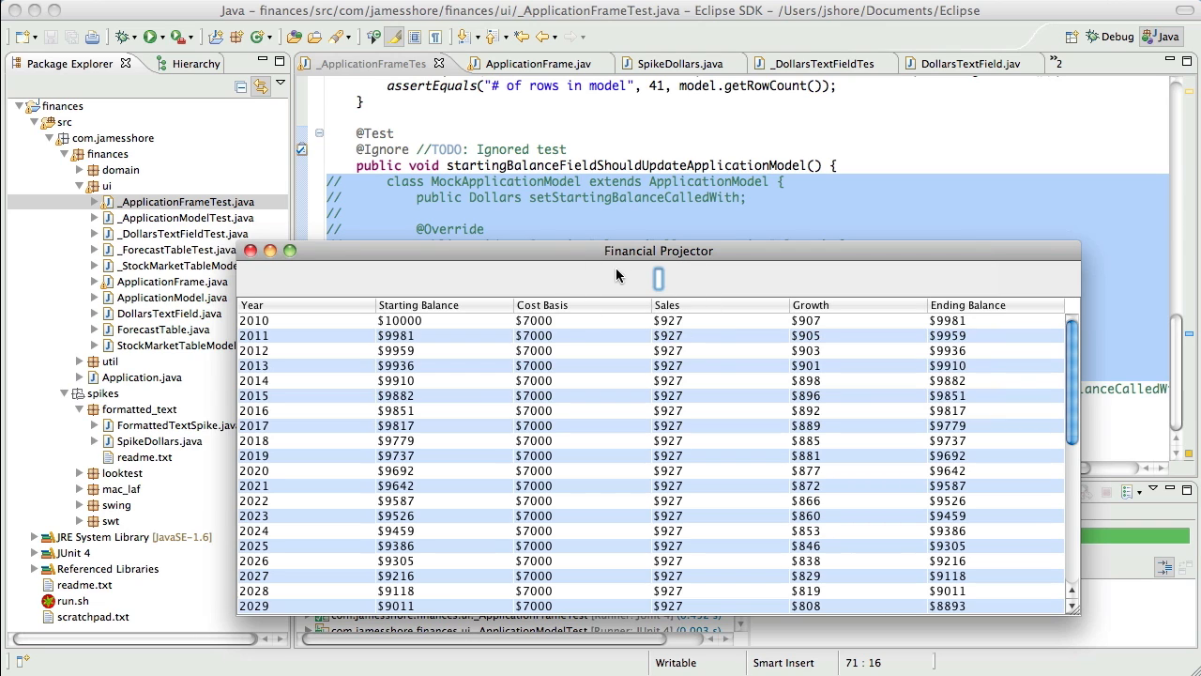
{"action": "mouse_move", "coordinate": [708, 321]}
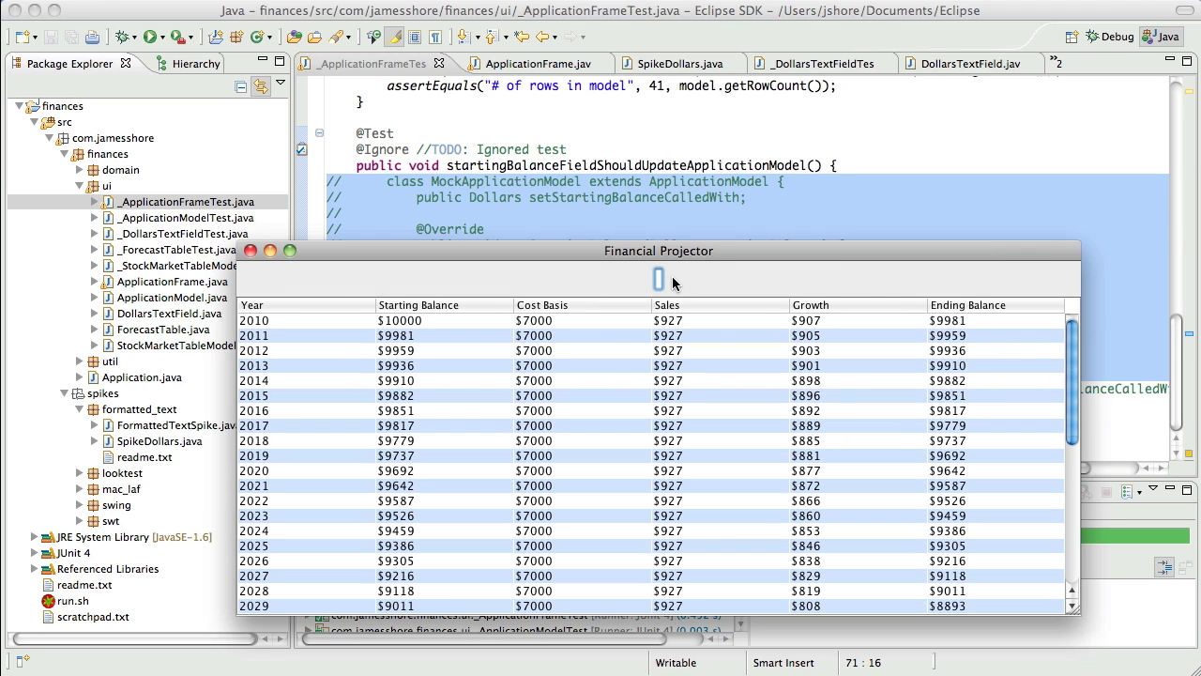
{"action": "mouse_move", "coordinate": [706, 183]}
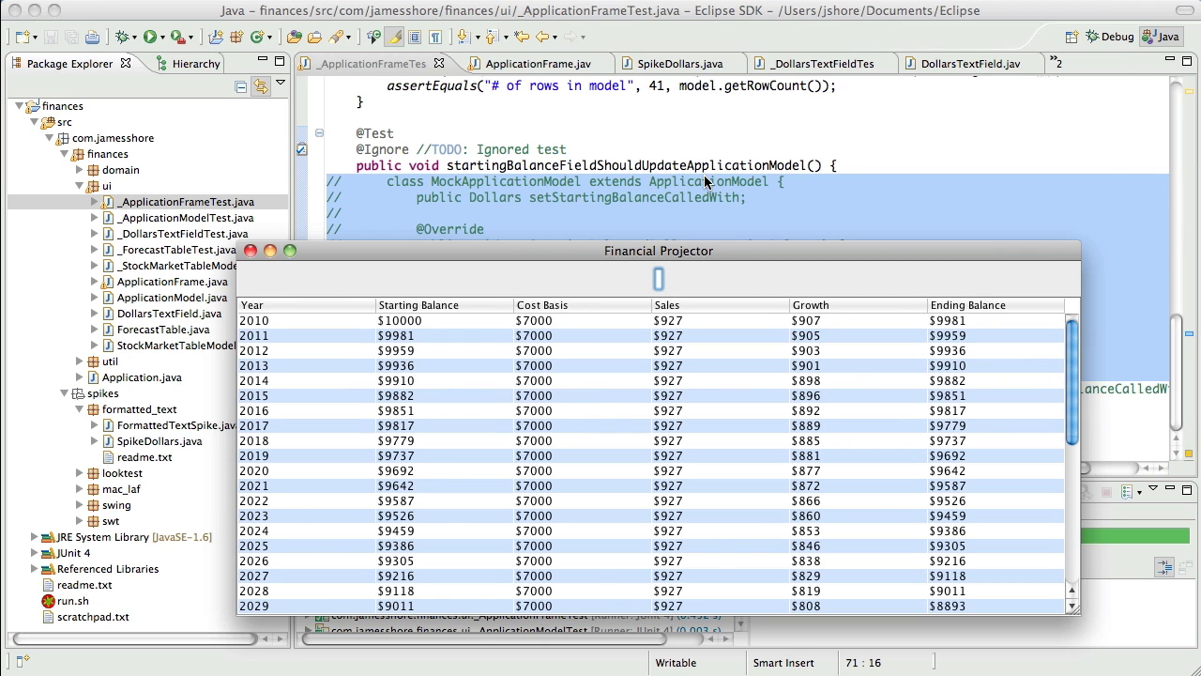
Close Financial Projector and make the internals test assert field instanceof JFormattedTextField
{"action": "left_click", "coordinate": [250, 250]}
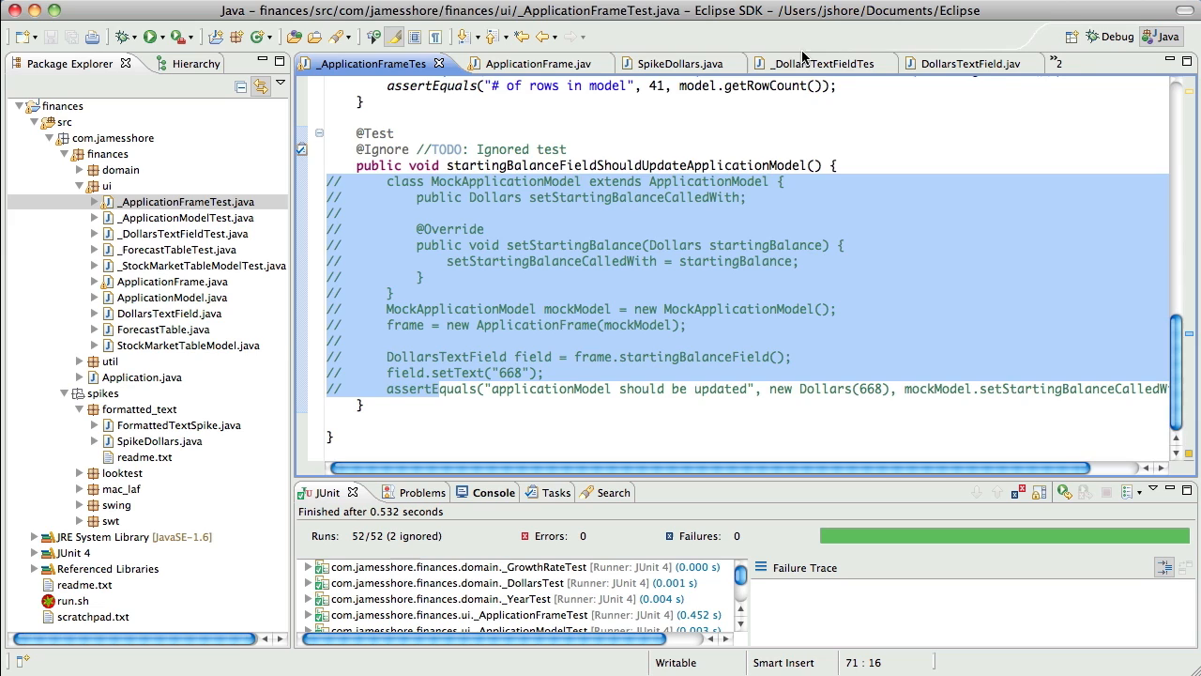
{"action": "left_click", "coordinate": [957, 62]}
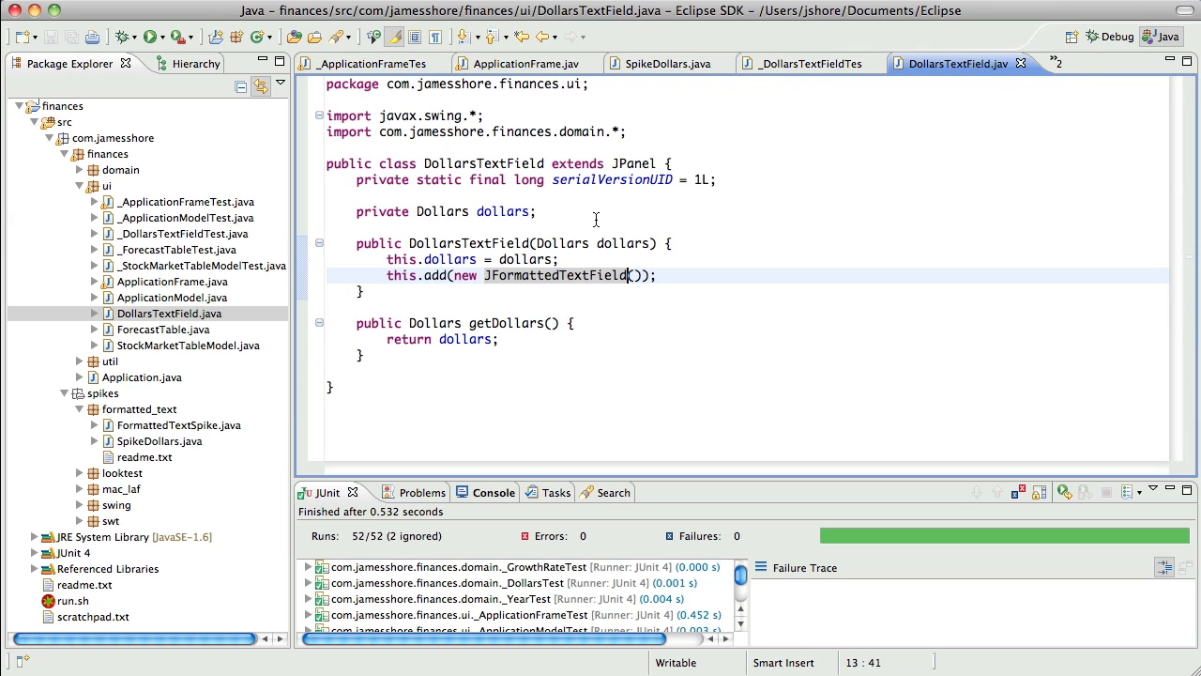
{"action": "mouse_move", "coordinate": [655, 163]}
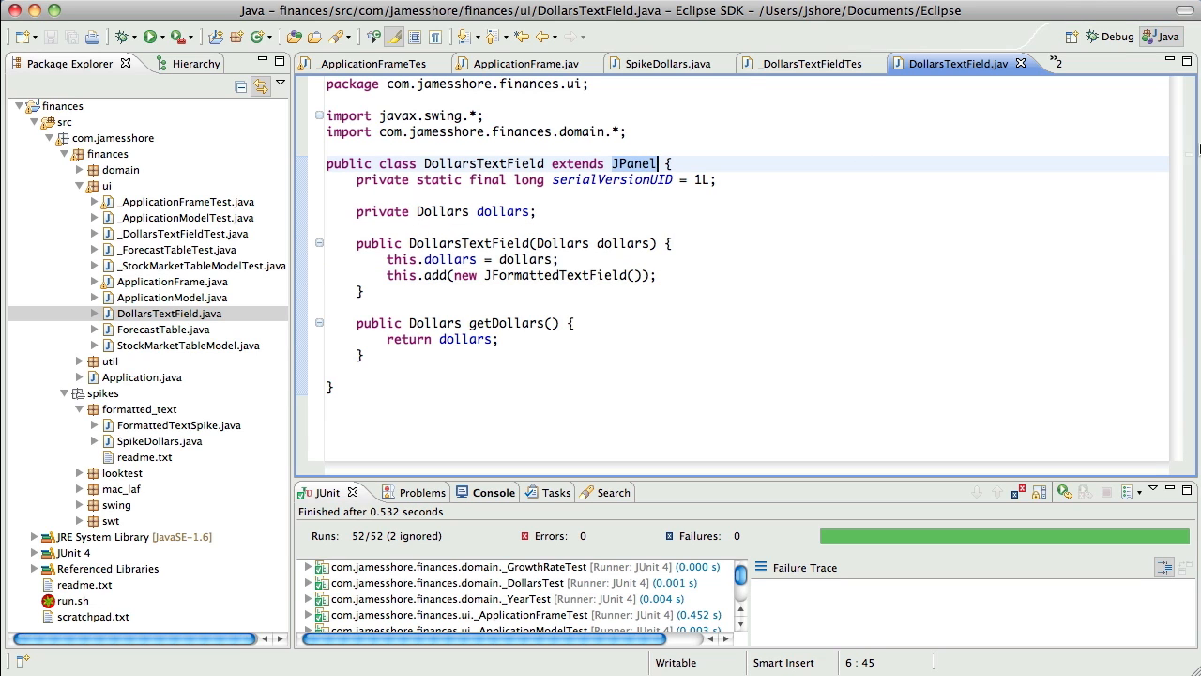
{"action": "left_click", "coordinate": [805, 63]}
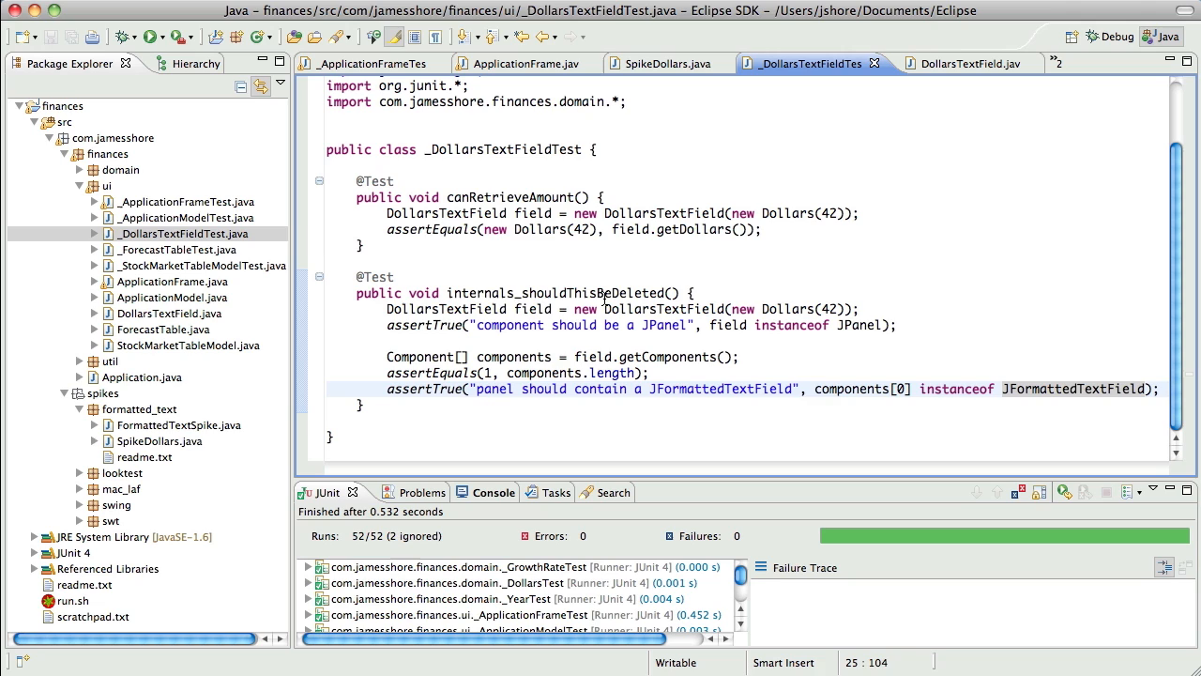
{"action": "left_click", "coordinate": [663, 324]}
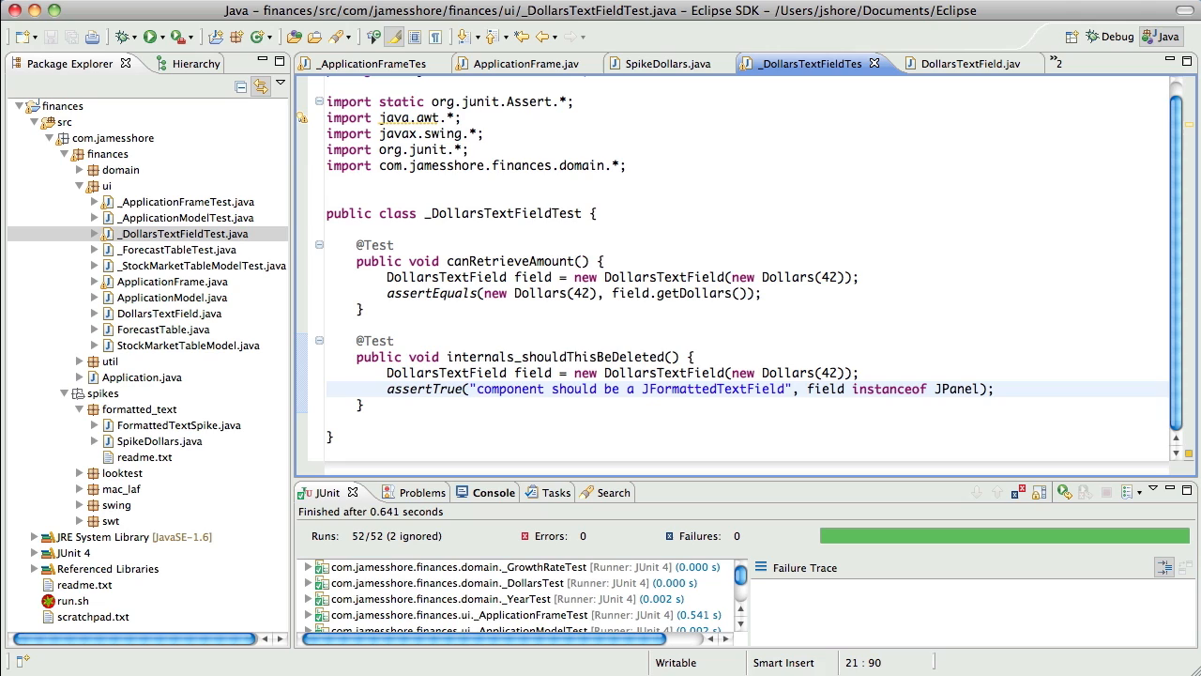
{"action": "mouse_move", "coordinate": [1012, 42]}
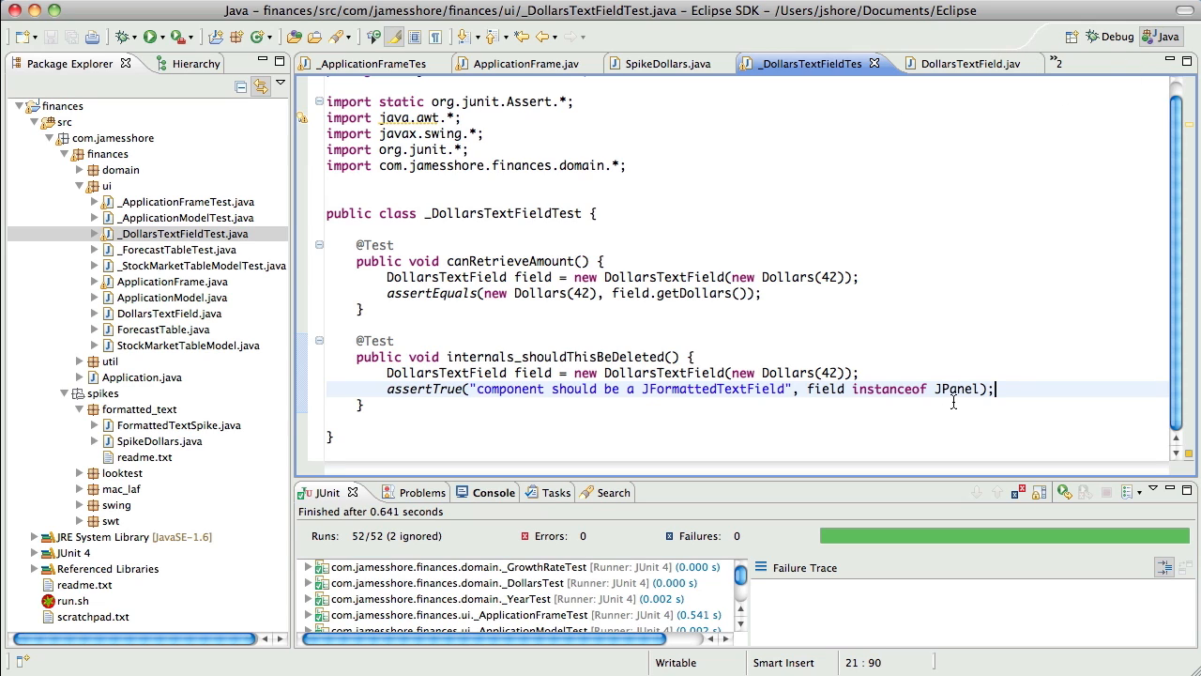
{"action": "type", "text": "JFormattedTextField"}
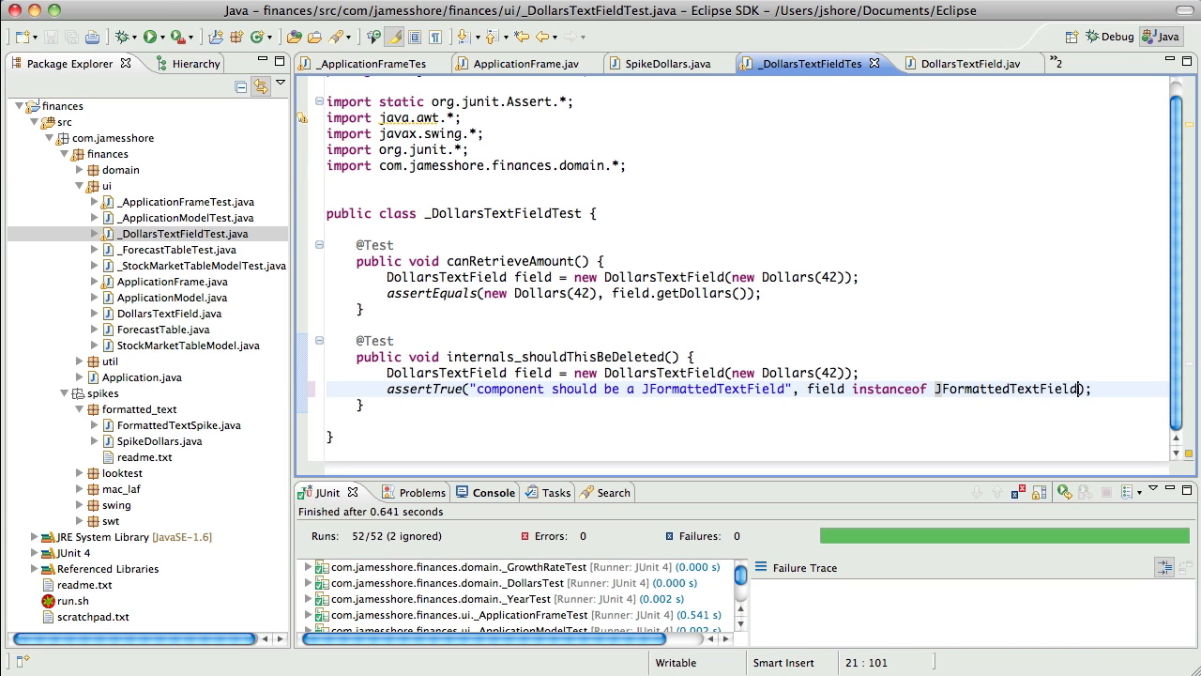
Run the tests, then change DollarsTextField from extends JPanel to extends JFormattedTextField
{"action": "left_click", "coordinate": [150, 37]}
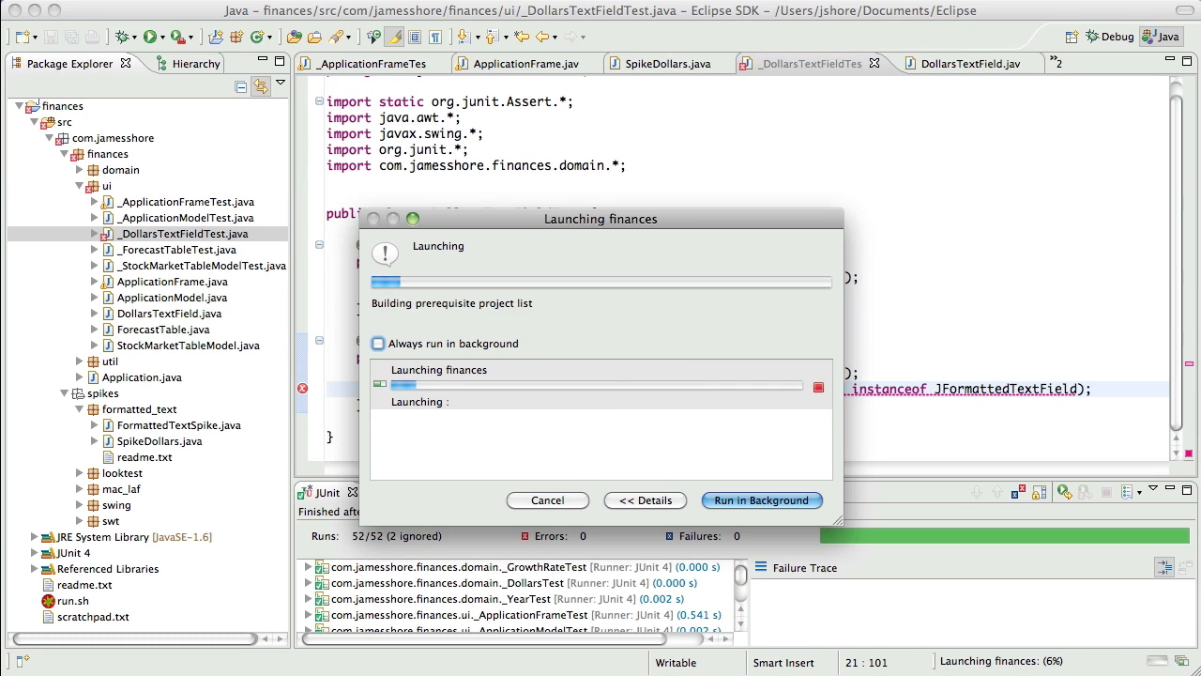
{"action": "left_click", "coordinate": [761, 500]}
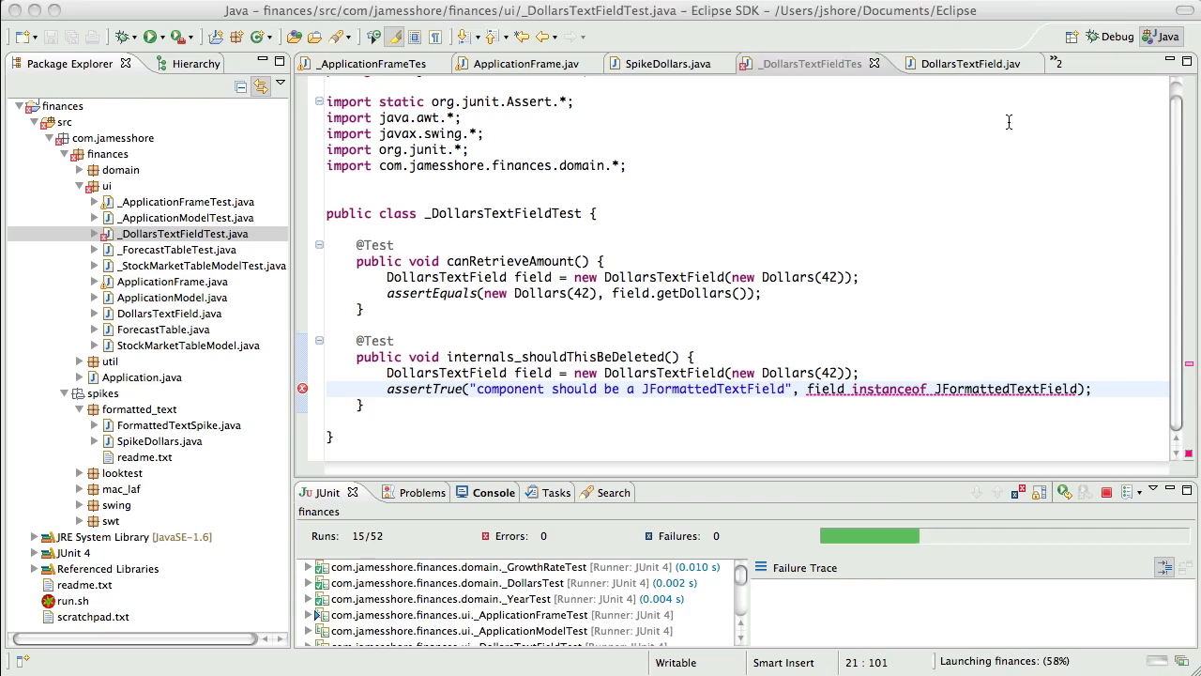
{"action": "left_click", "coordinate": [957, 63]}
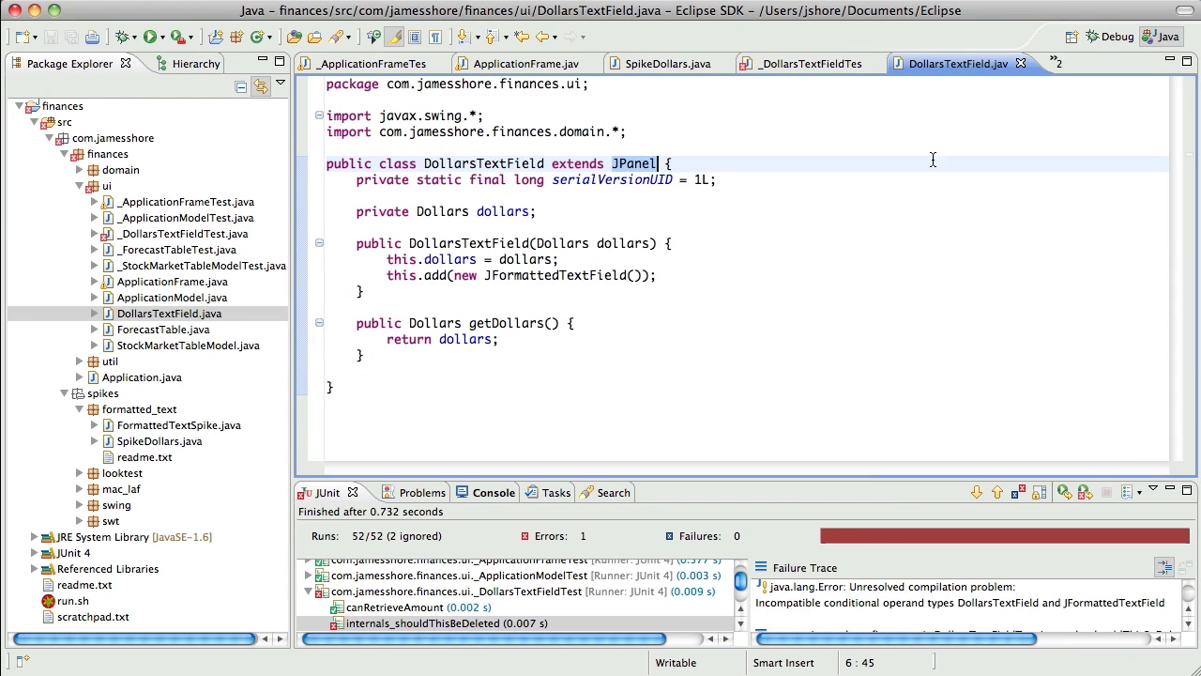
{"action": "type", "text": "JFormatted"}
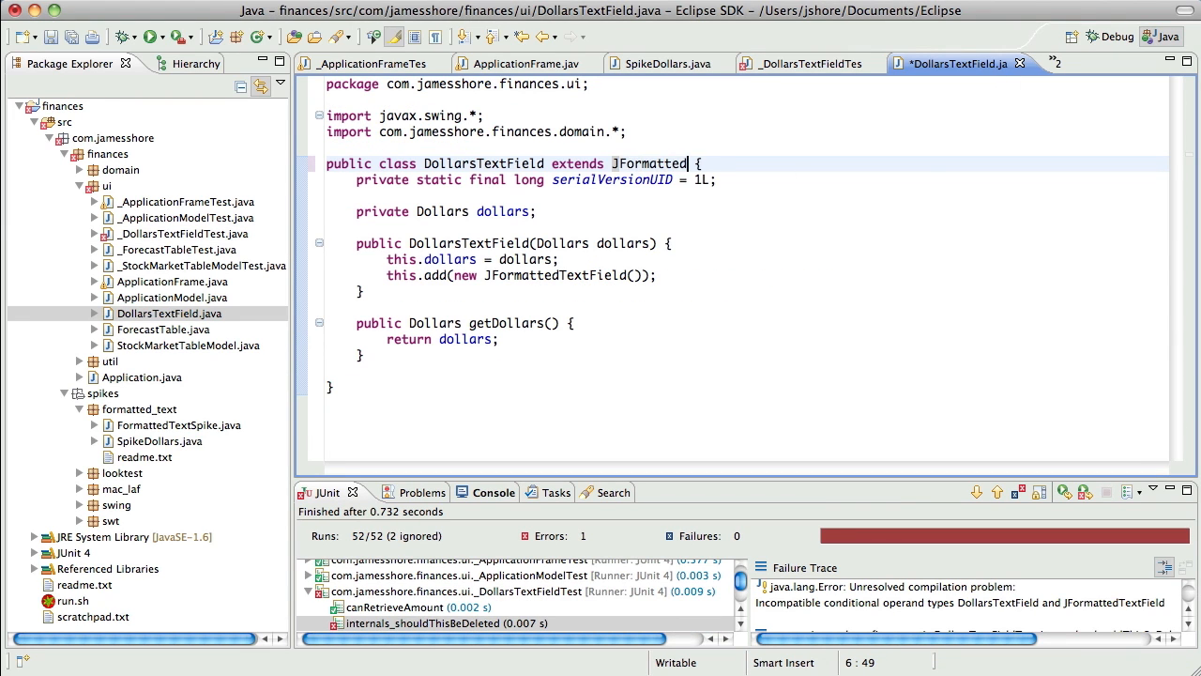
{"action": "type", "text": "TextField"}
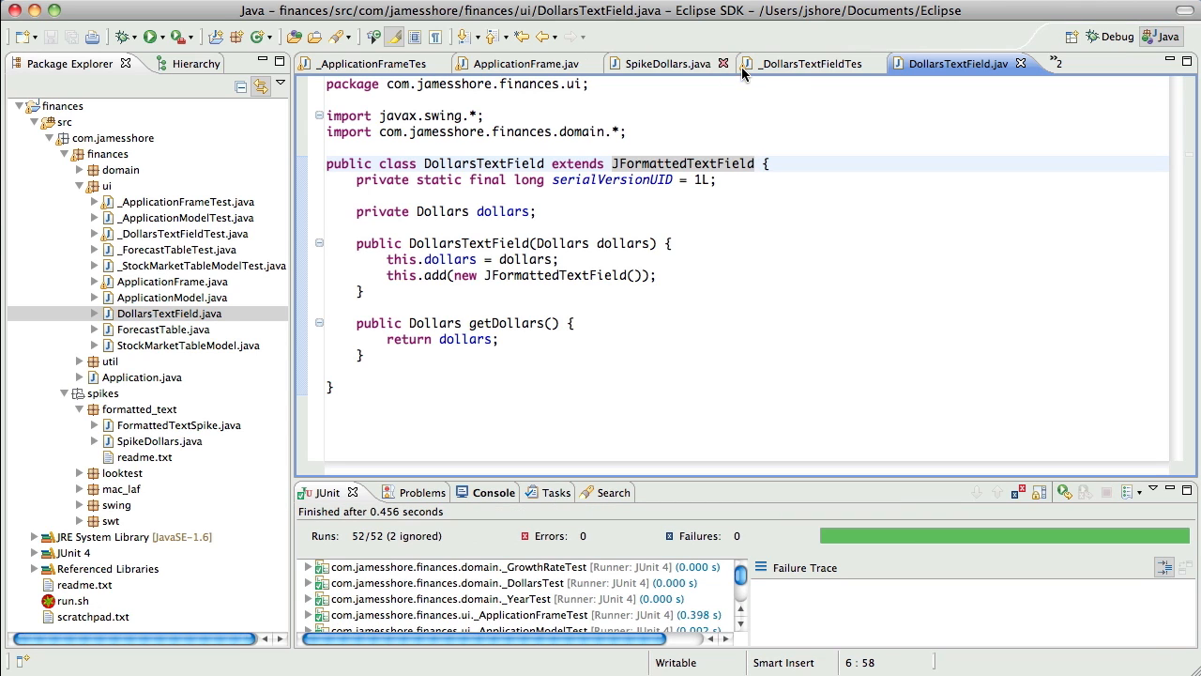
{"action": "left_click", "coordinate": [807, 63]}
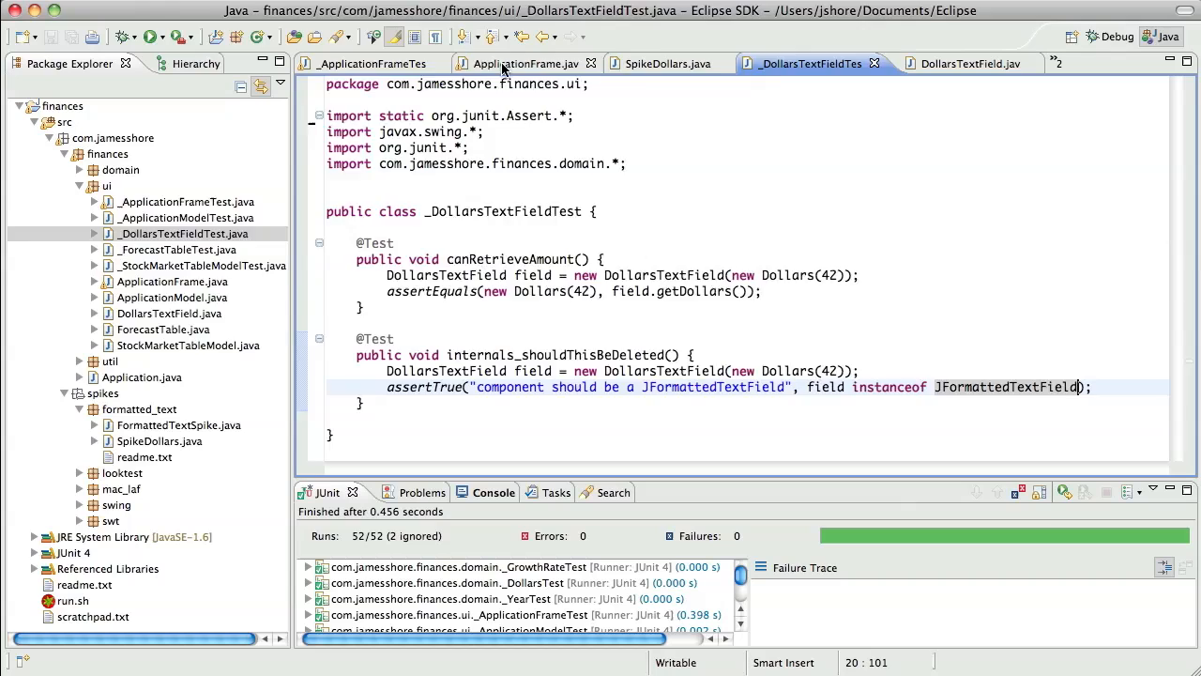
Uncomment the starting-balance document listener in ApplicationFrame's startingBalanceField() method
{"action": "left_click", "coordinate": [524, 63]}
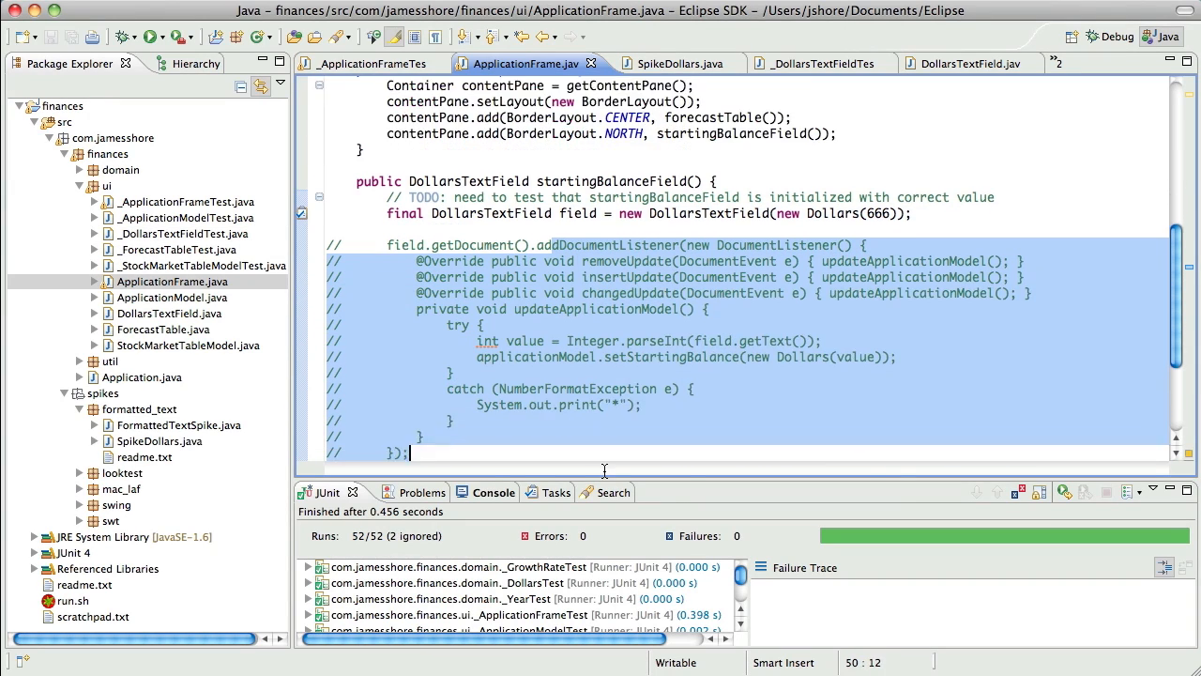
{"action": "scroll", "scroll_direction": "down", "scroll_amount": 3}
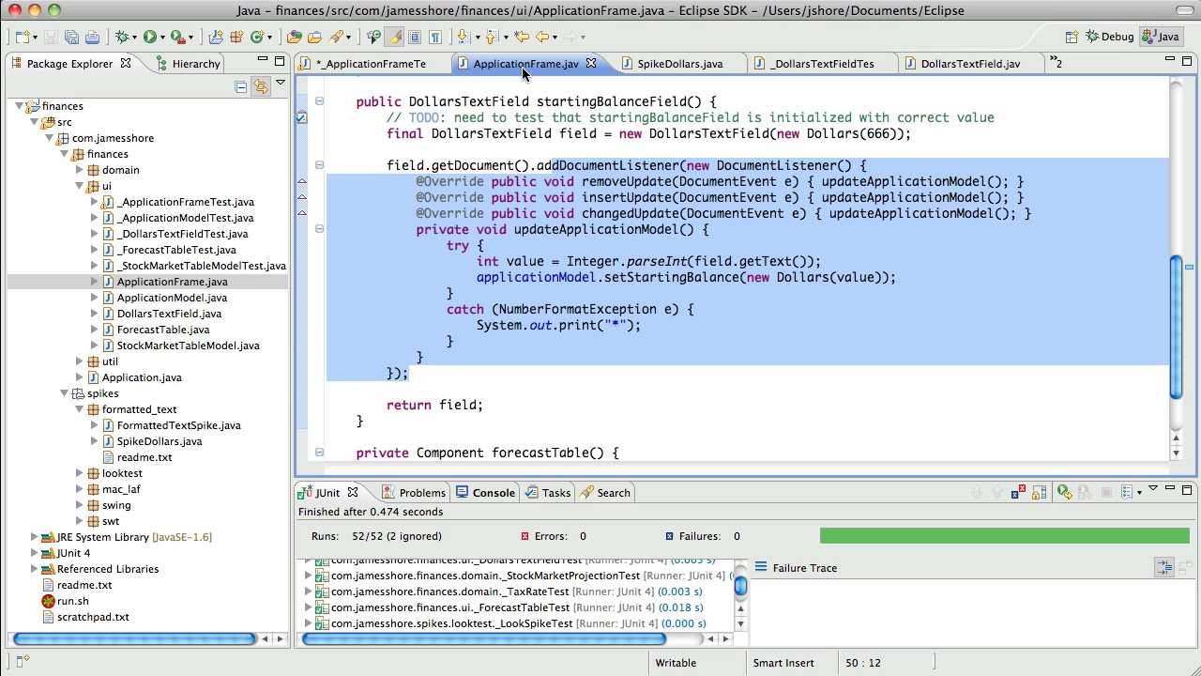
{"action": "left_click", "coordinate": [371, 63]}
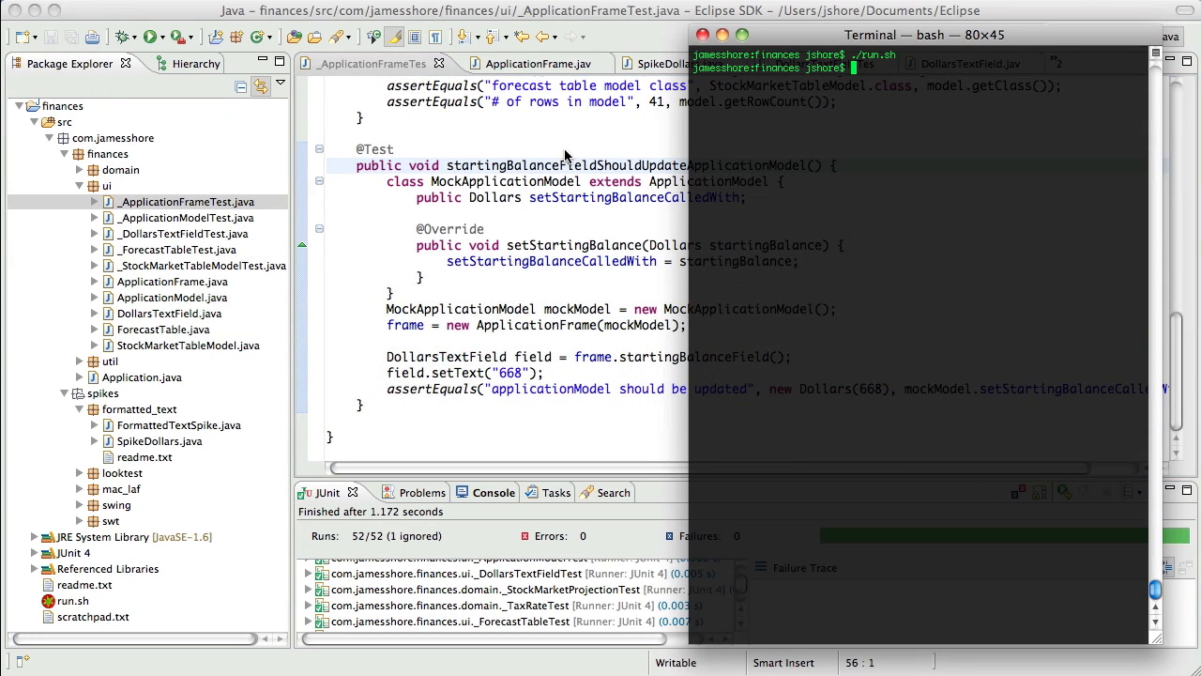
Stage and commit all changes with the message "End of episode 75"
{"action": "type", "text": "git add ."}
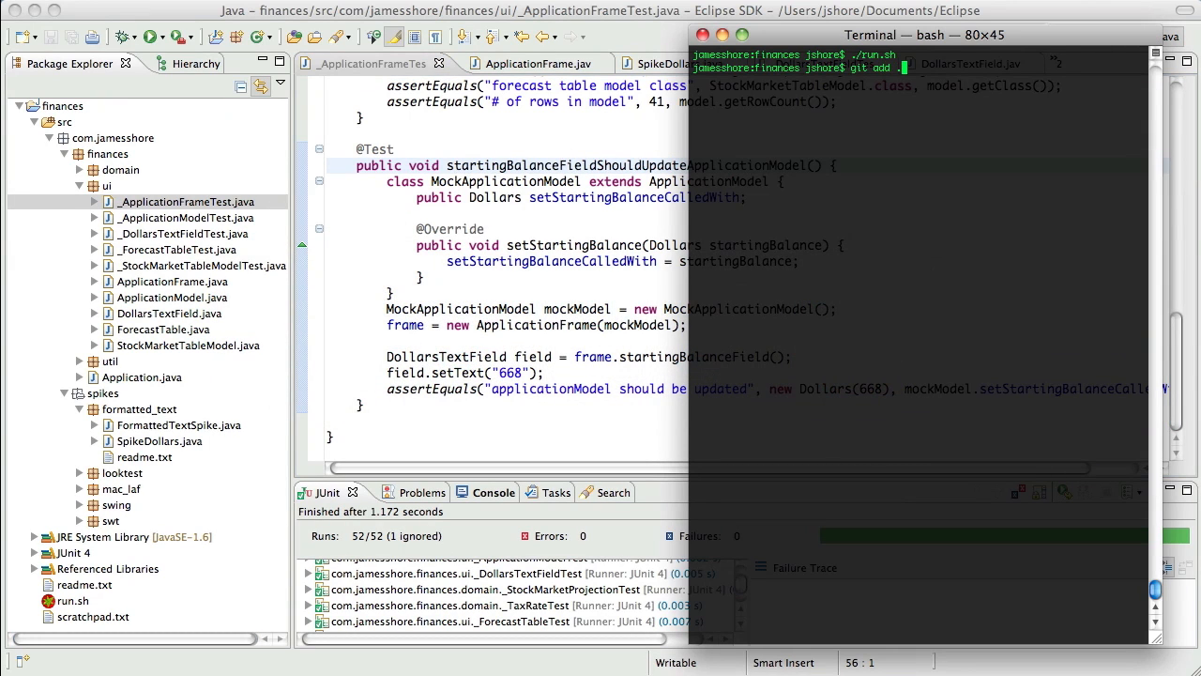
{"action": "type", "text": "git c"}
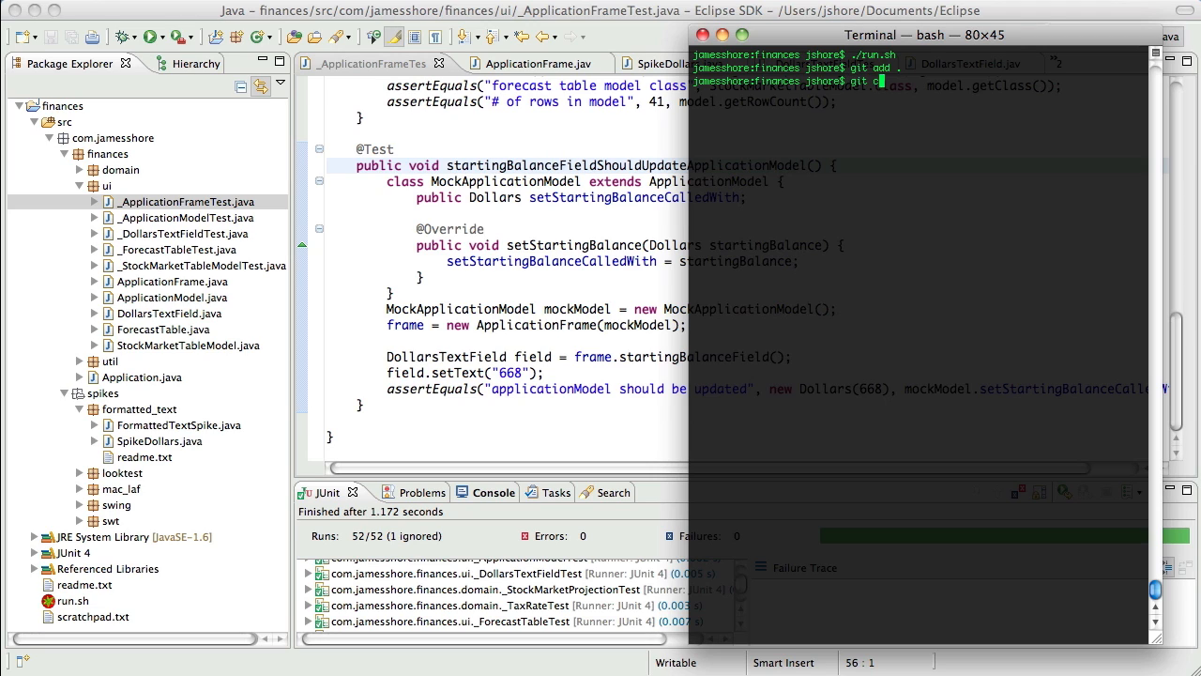
{"action": "type", "text": "ommit -a -m \"End of episo"}
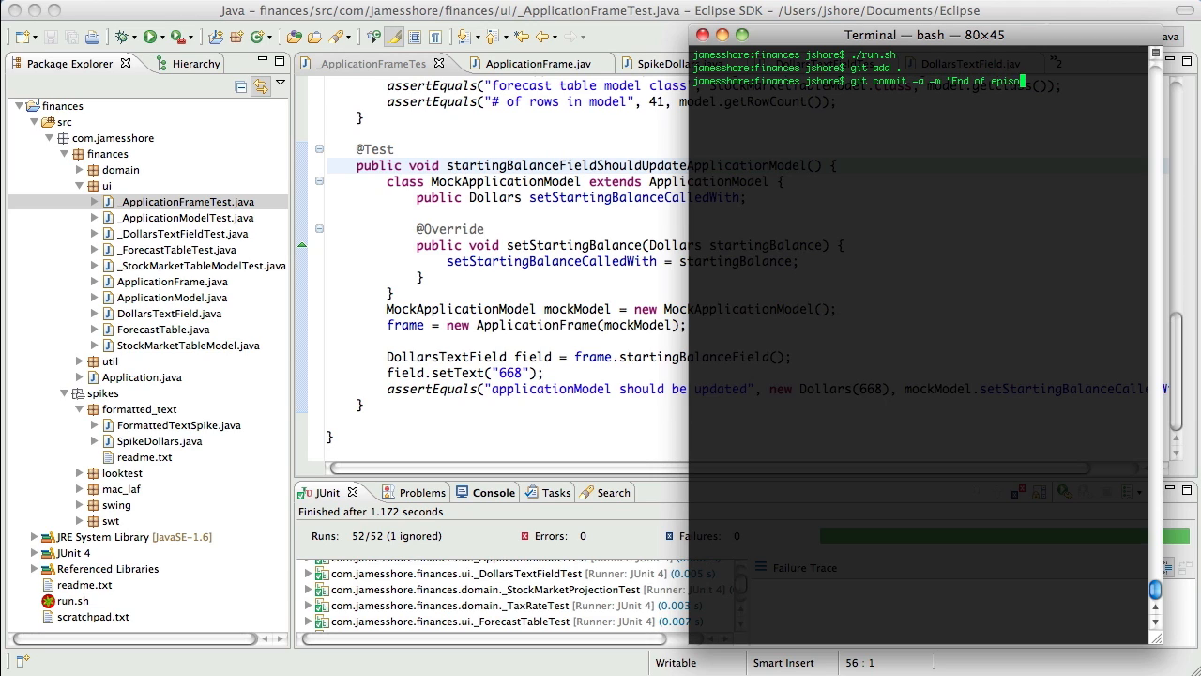
{"action": "key", "text": "Return"}
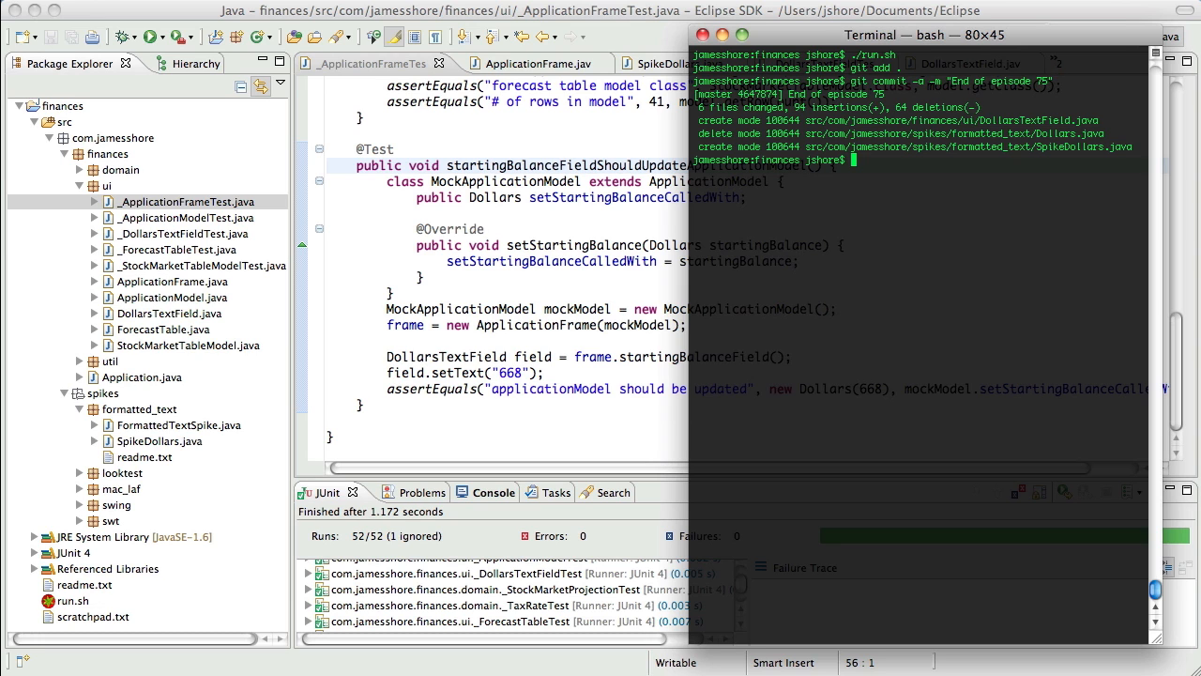
Launch Financial Projector via ./run.sh and try starting balances 6664, ddd and 7894
{"action": "type", "text": "./run.sh"}
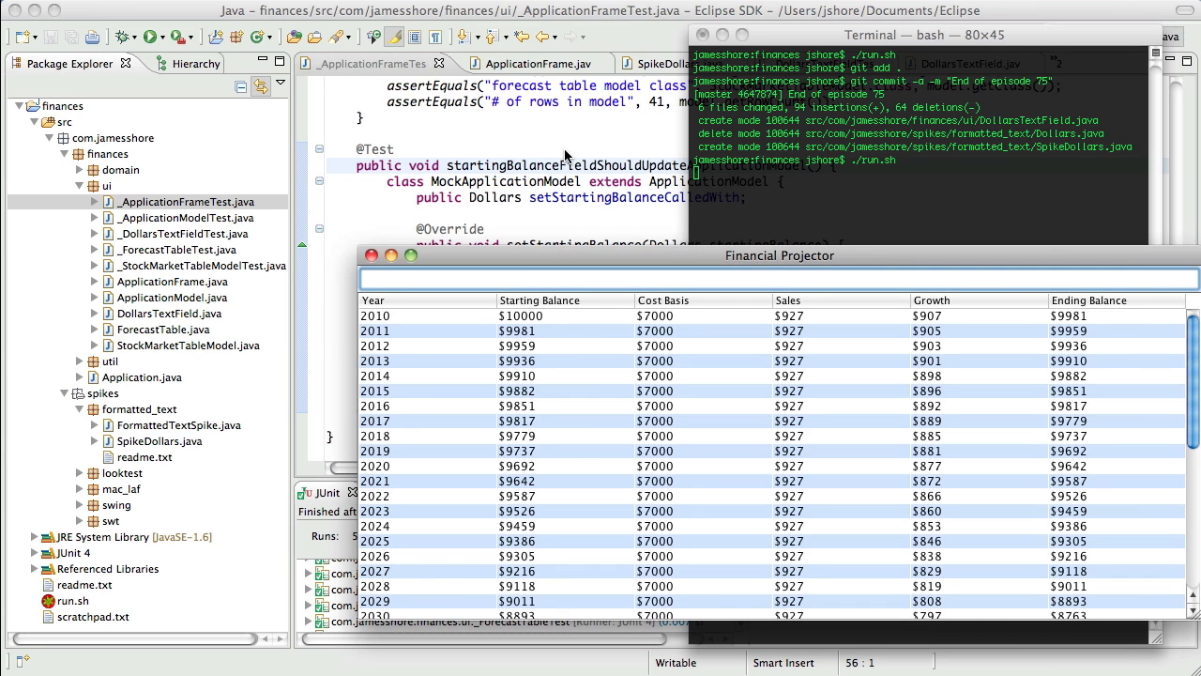
{"action": "left_click_drag", "start_coordinate": [779, 256], "coordinate": [675, 224]}
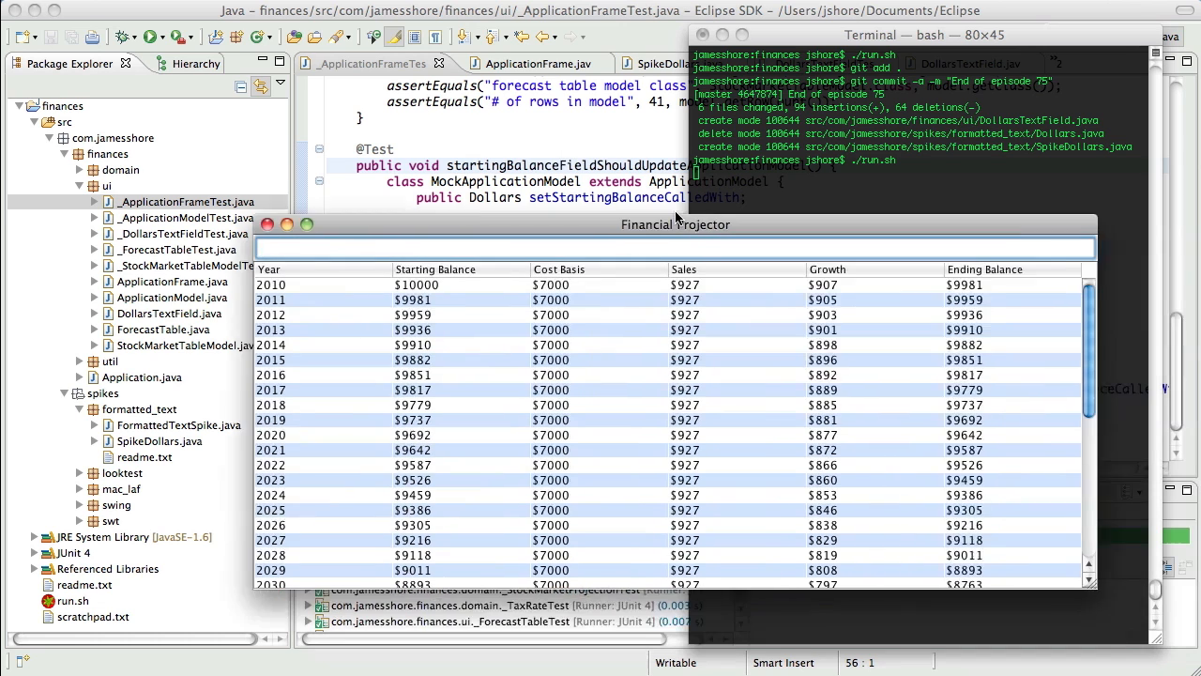
{"action": "left_click_drag", "start_coordinate": [676, 224], "coordinate": [621, 192]}
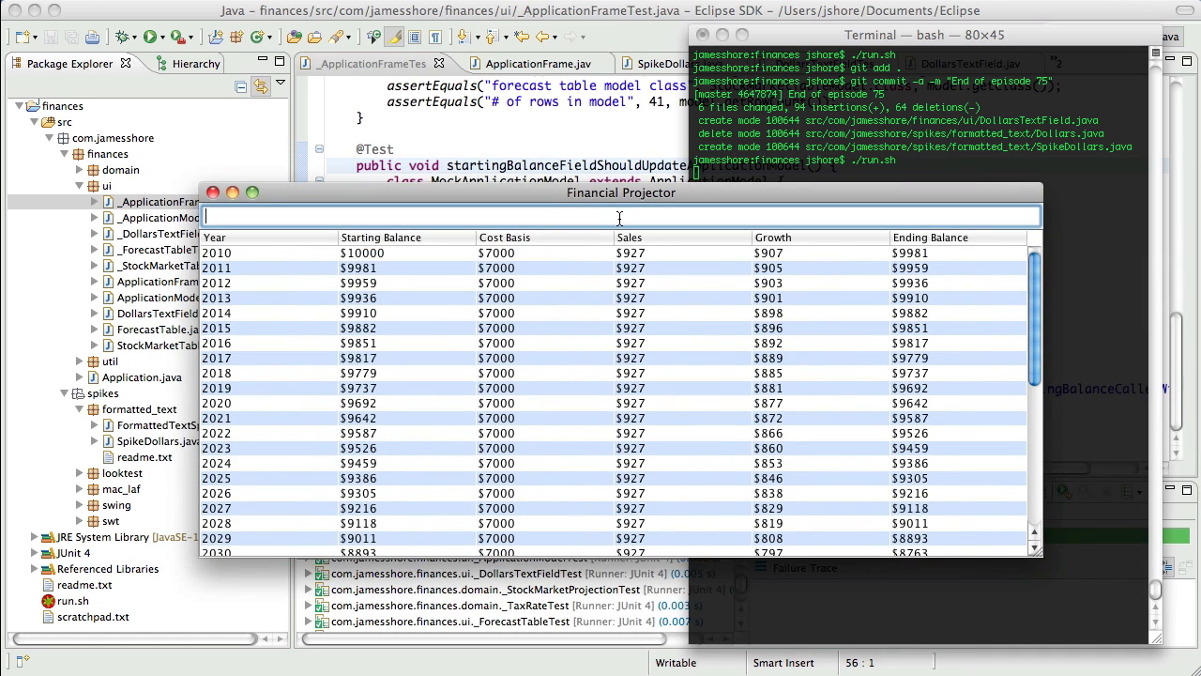
{"action": "type", "text": "6664"}
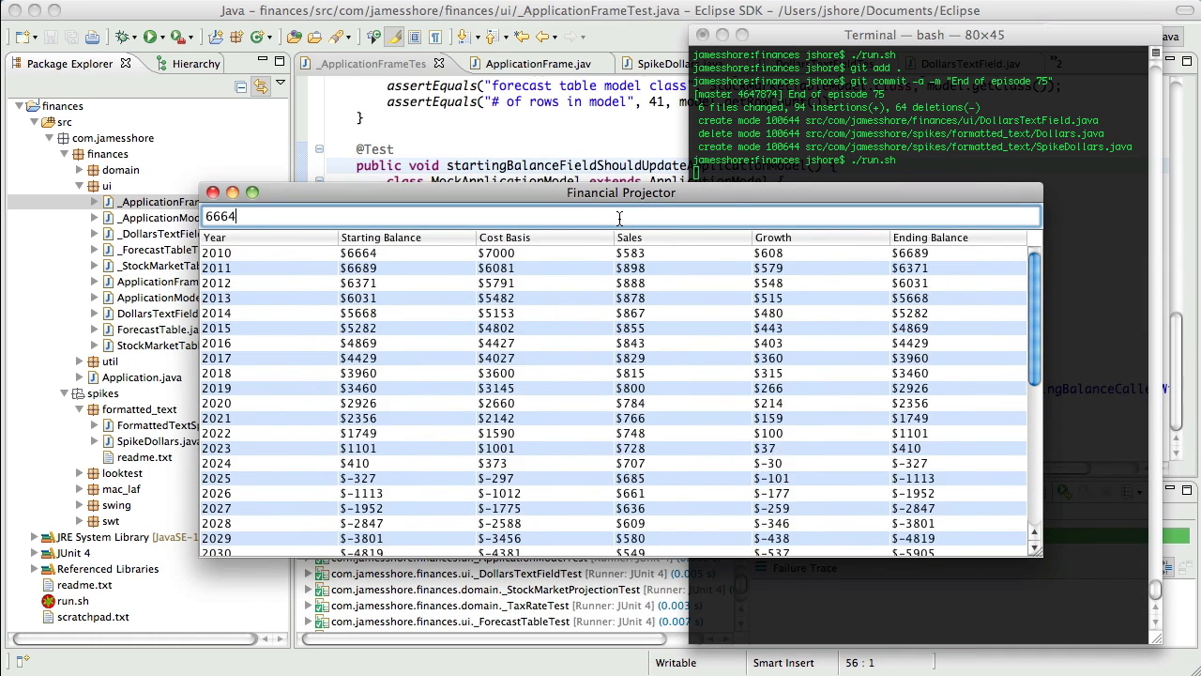
{"action": "key", "text": "BackSpace"}
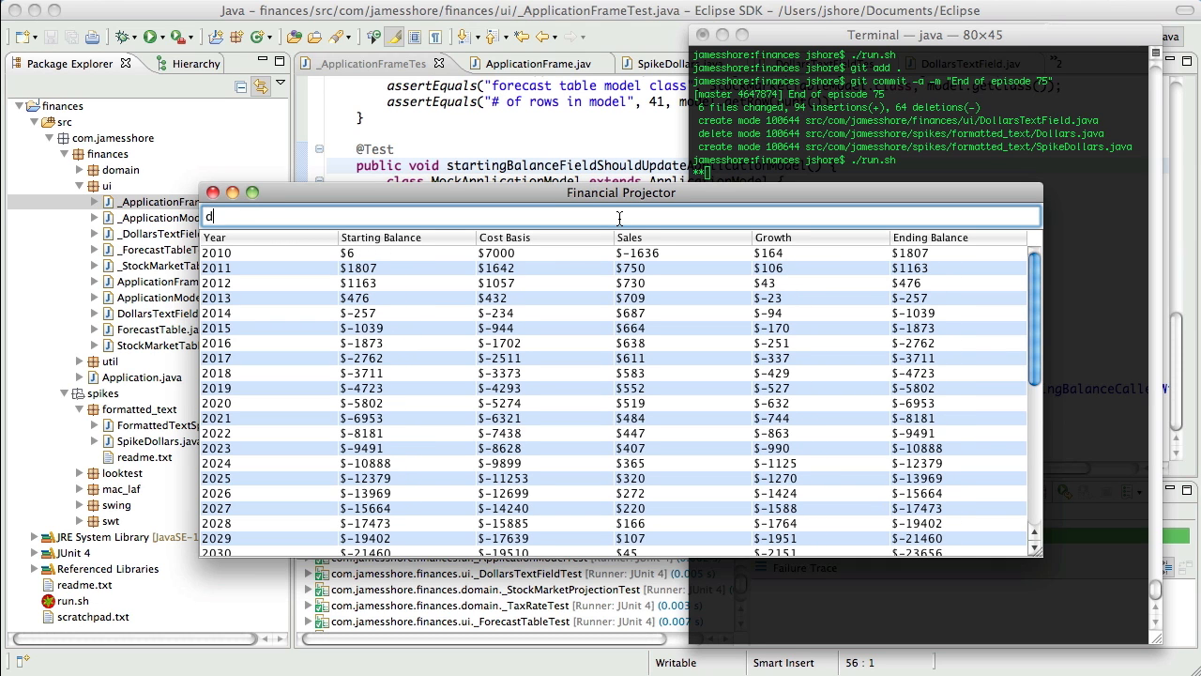
{"action": "type", "text": "ddd"}
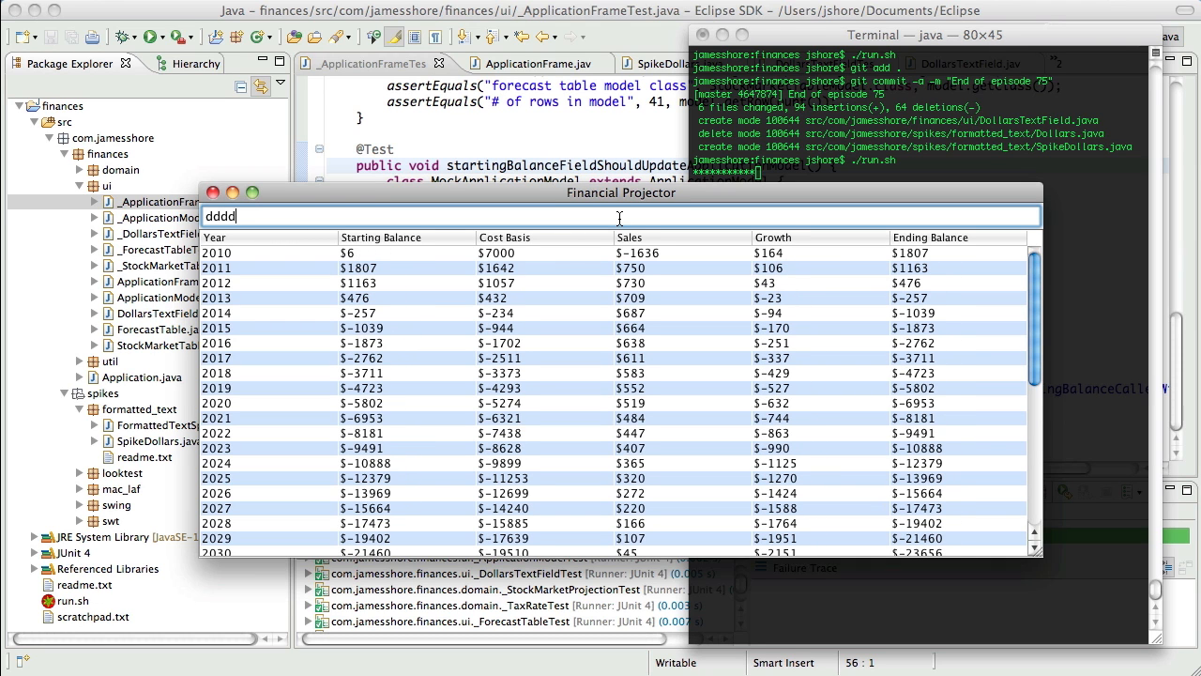
{"action": "type", "text": "dd"}
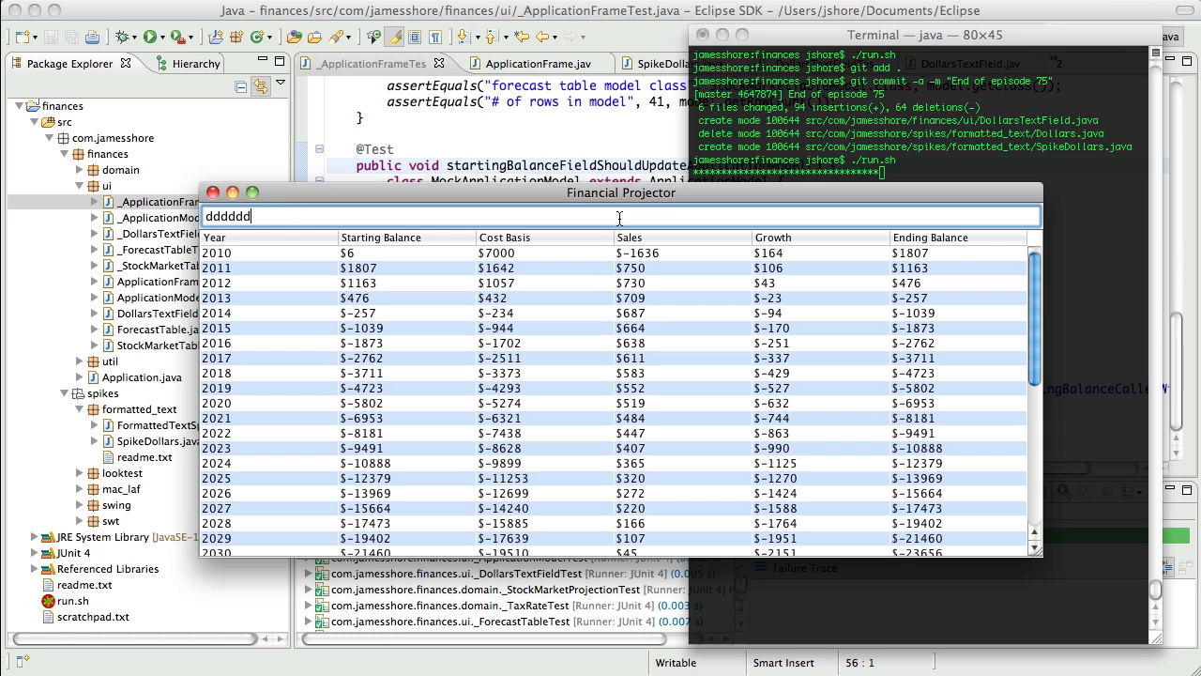
{"action": "type", "text": "7894"}
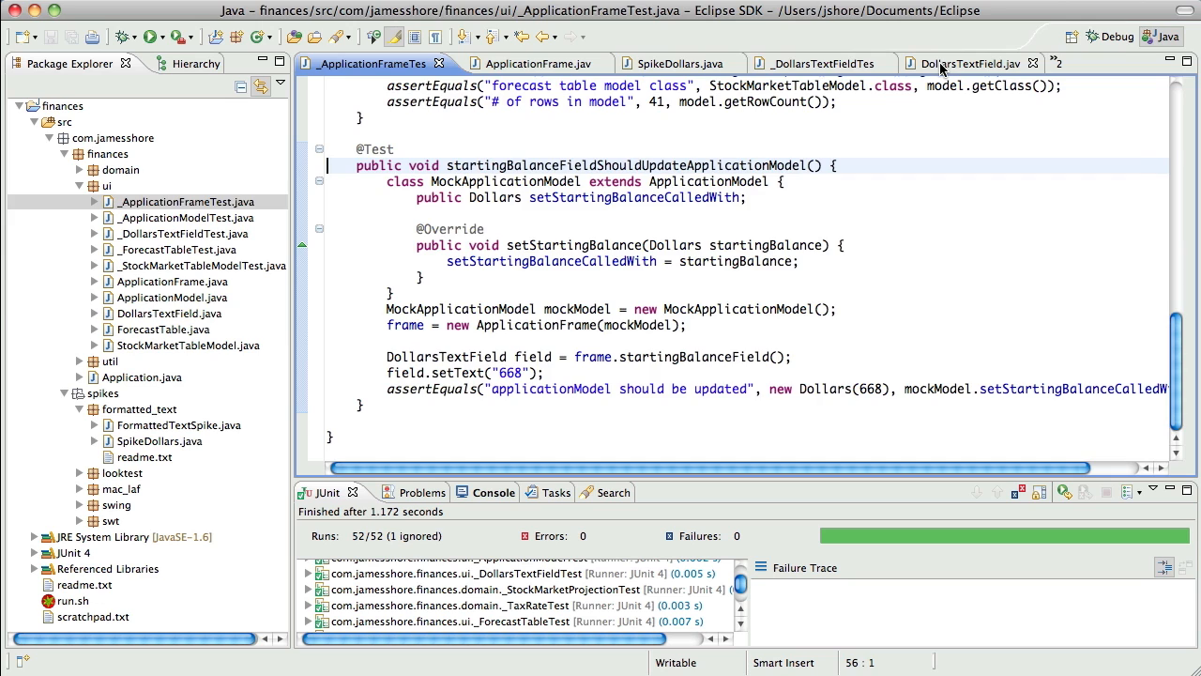
Switch between DollarsTextField and its test, ending on _DollarsTextFieldTest.java
{"action": "left_click", "coordinate": [807, 62]}
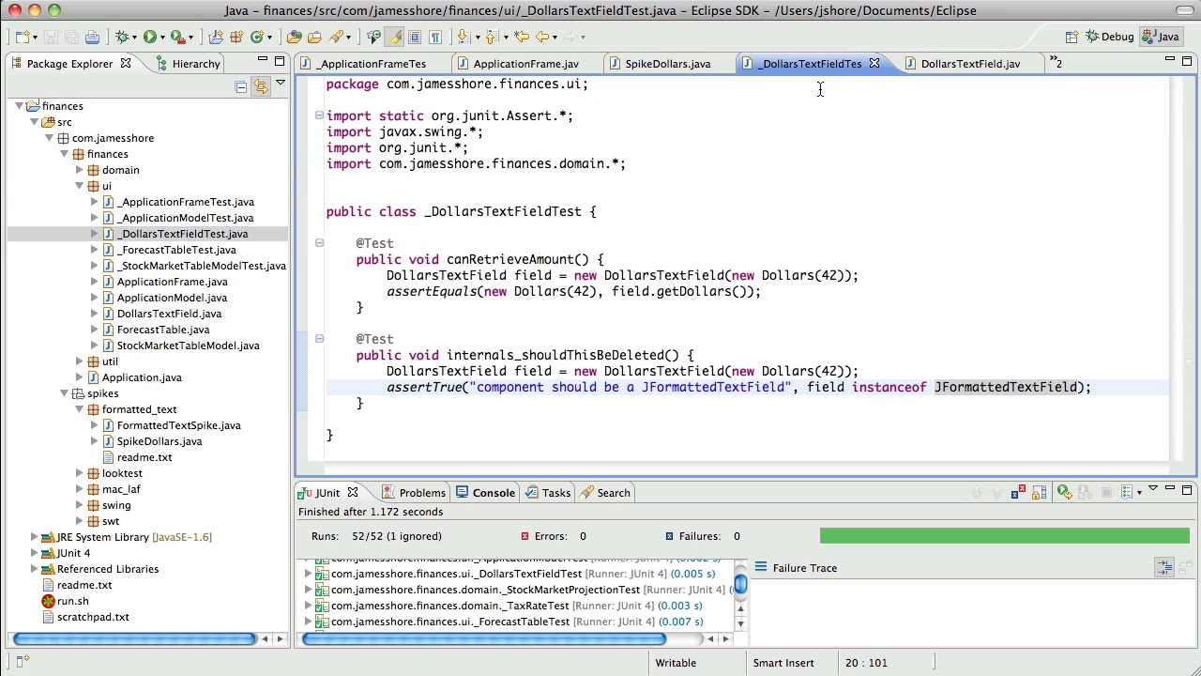
{"action": "left_click", "coordinate": [957, 63]}
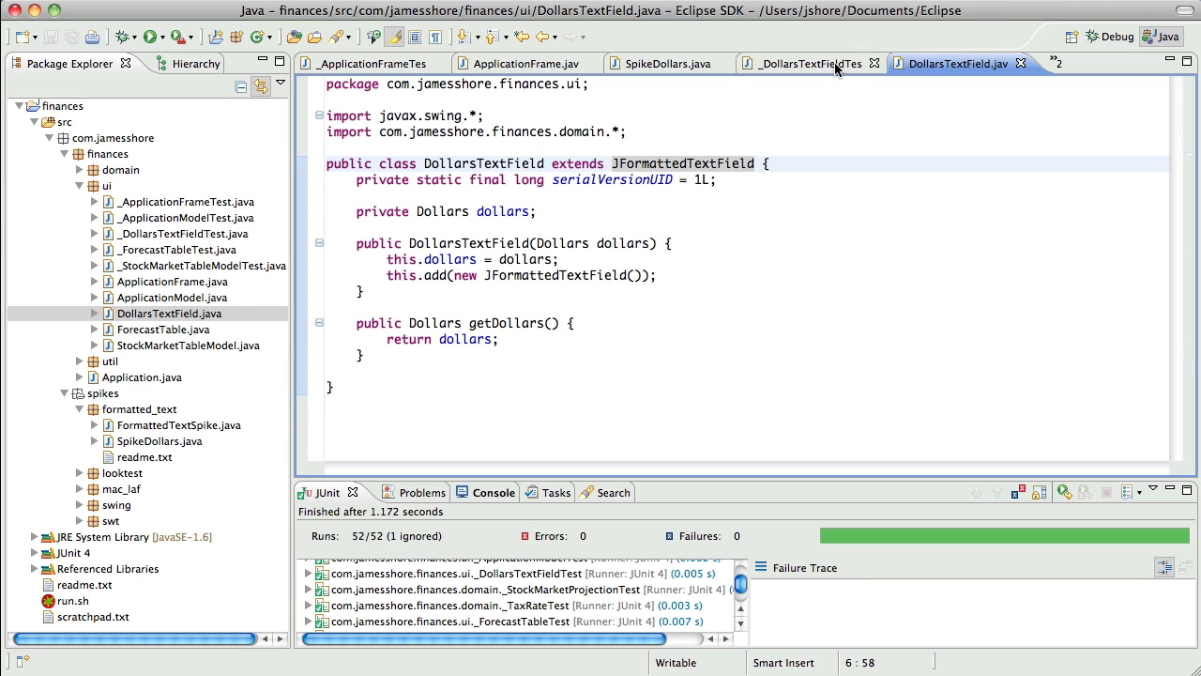
{"action": "left_click", "coordinate": [807, 63]}
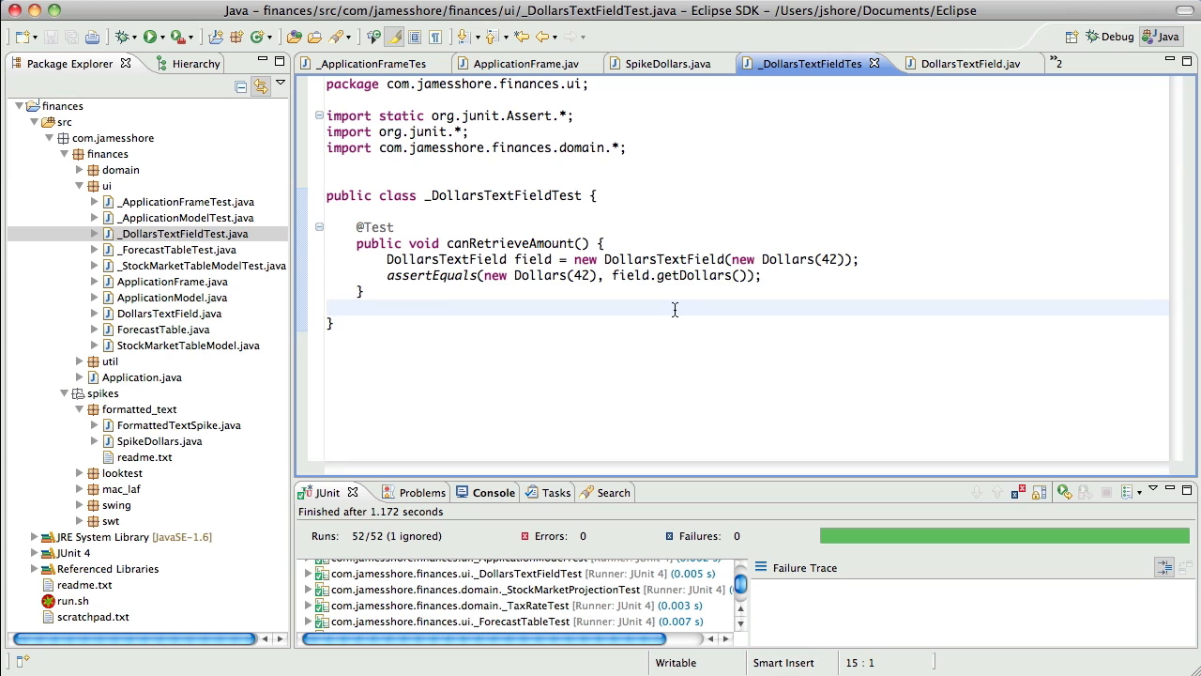
{"action": "mouse_move", "coordinate": [666, 258]}
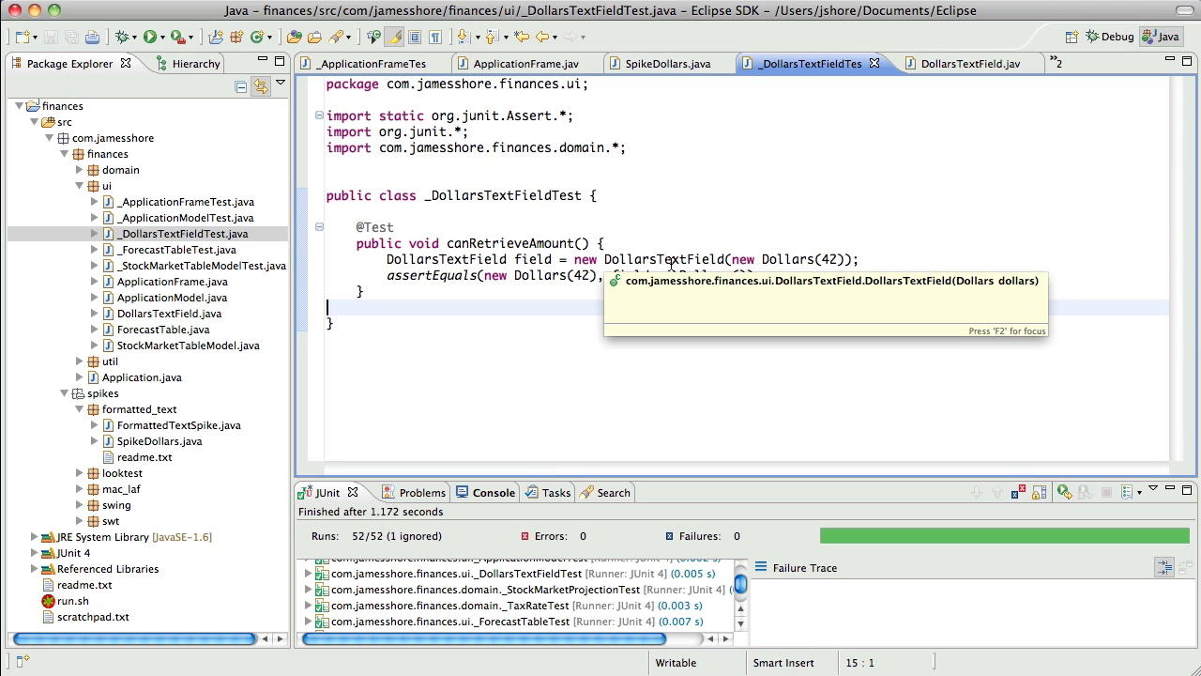
Declare a new public void test method named textReflectsDollarAmountUponConstruction
{"action": "key", "text": "F2"}
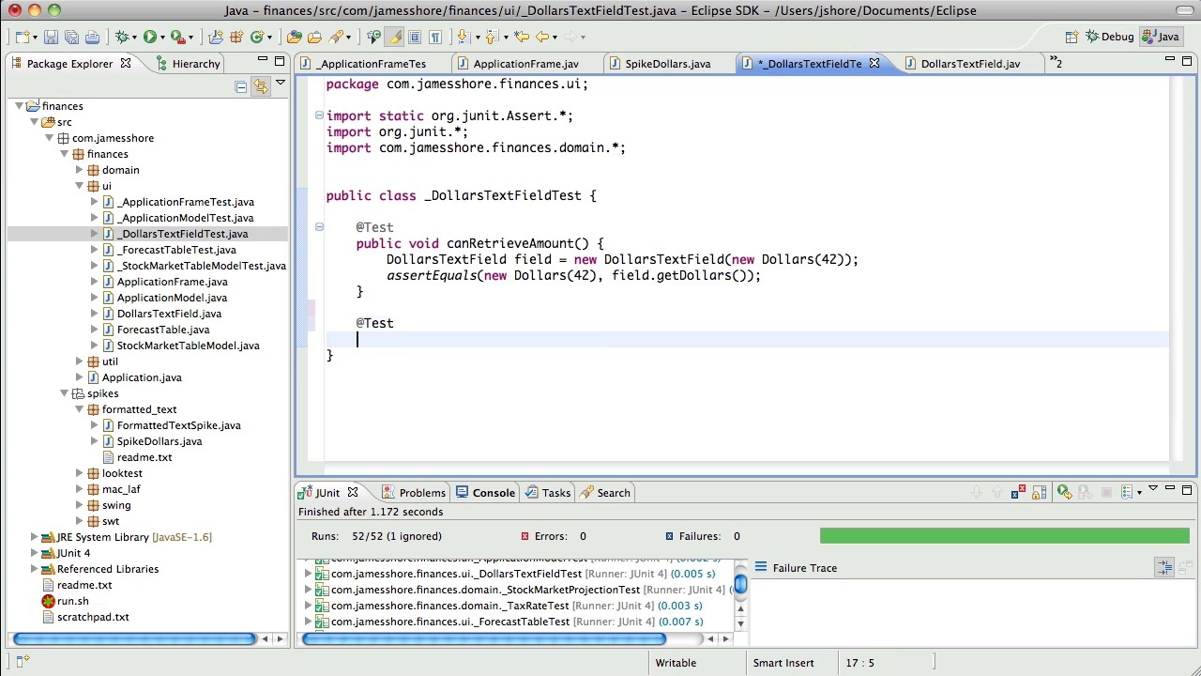
{"action": "type", "text": "public v"}
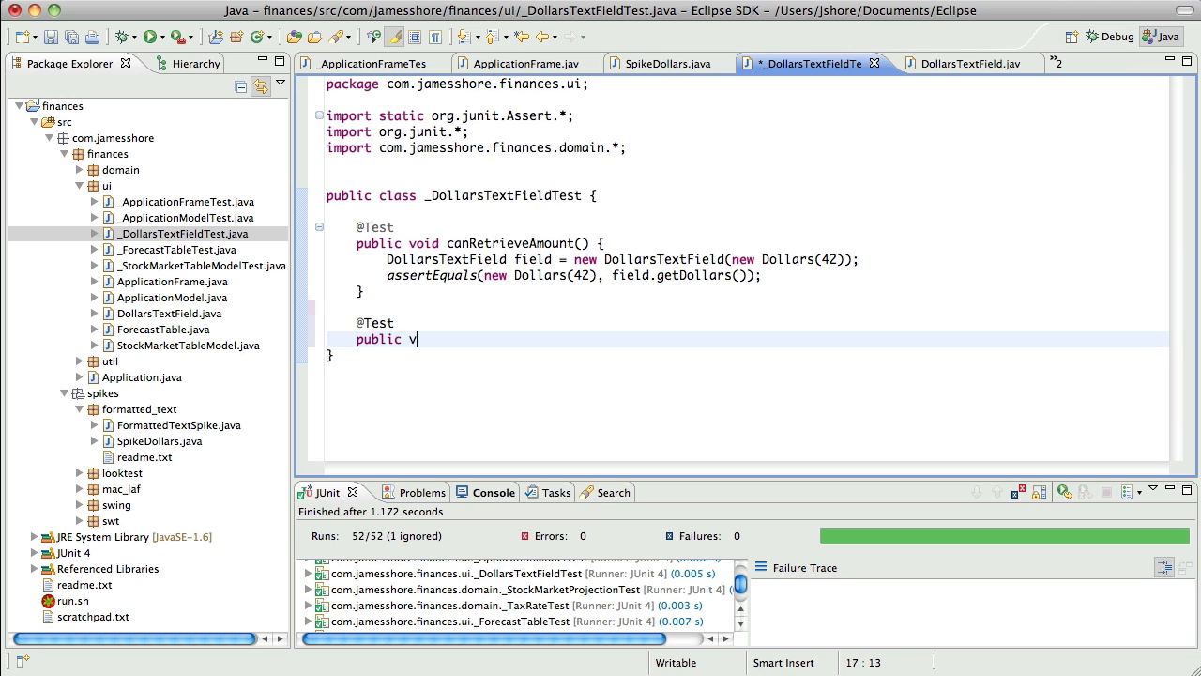
{"action": "type", "text": "oid"}
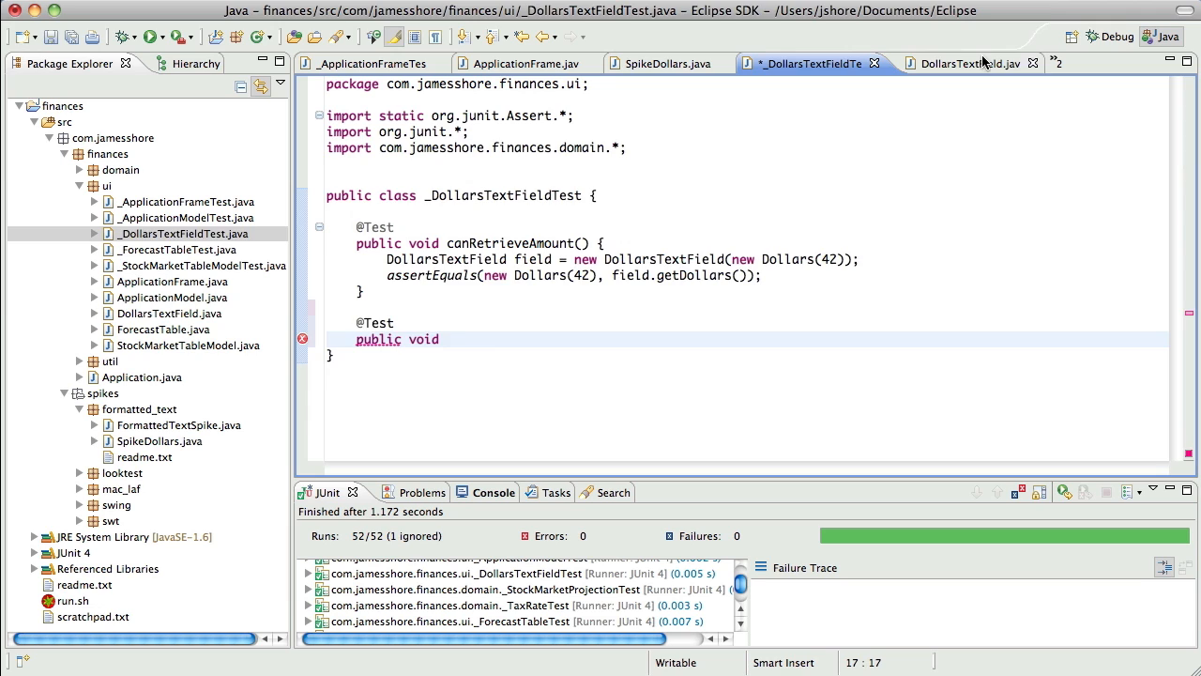
{"action": "left_click", "coordinate": [961, 63]}
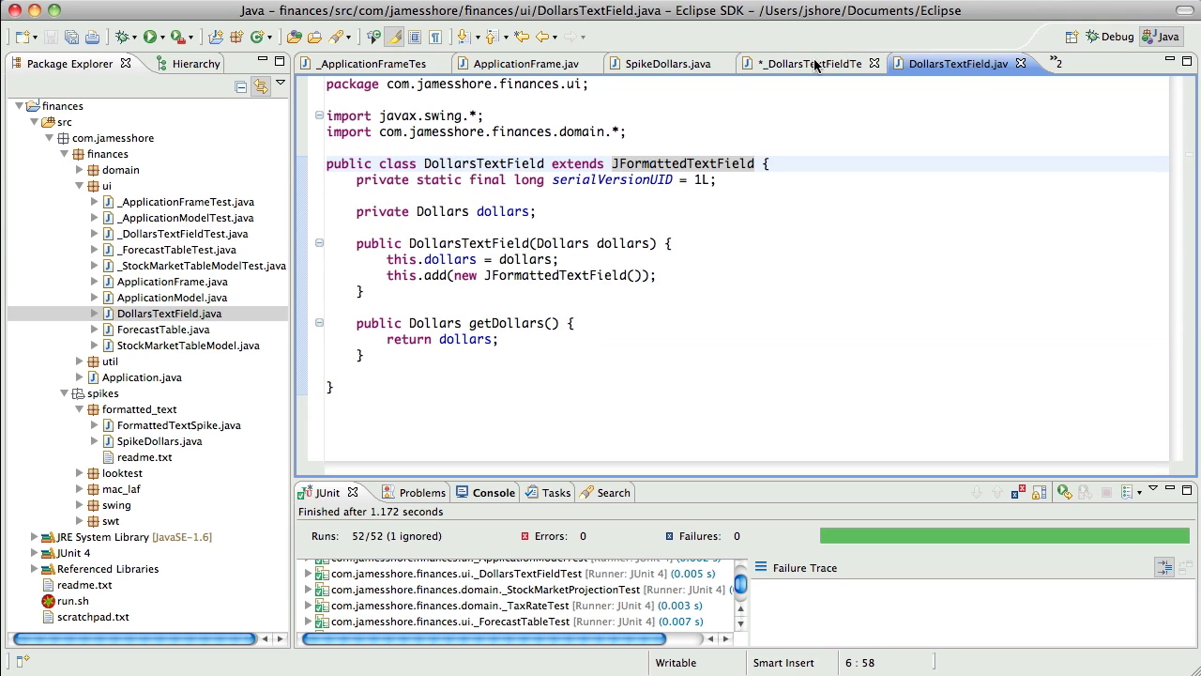
{"action": "left_click", "coordinate": [809, 63]}
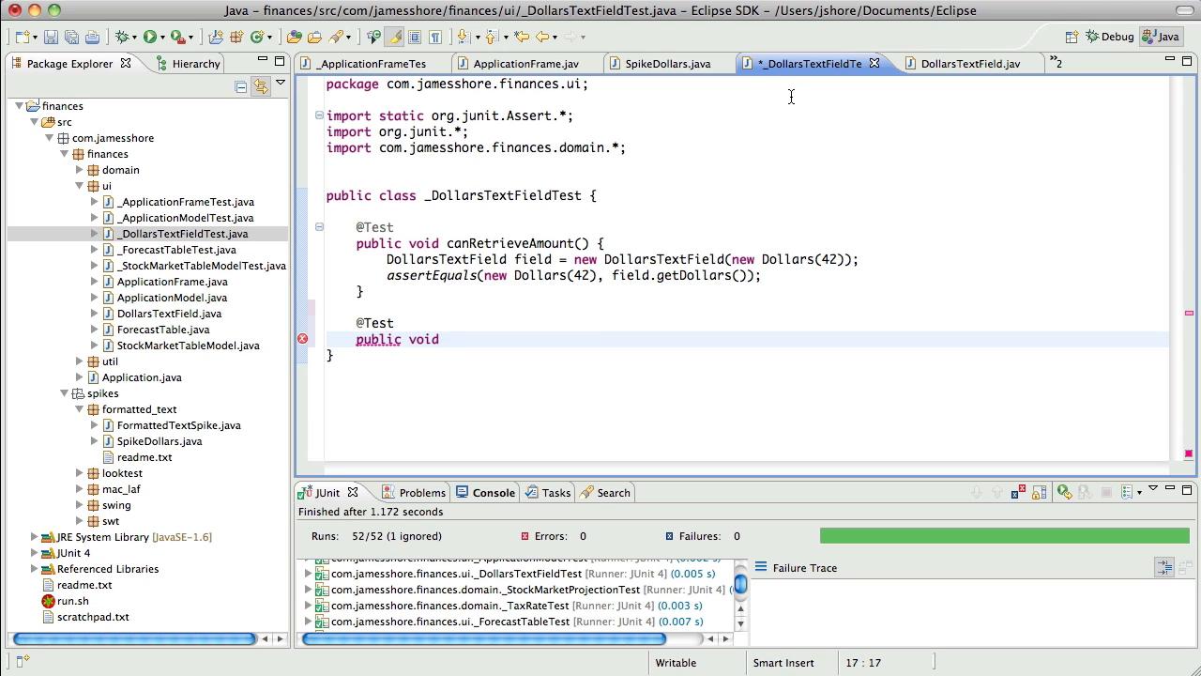
{"action": "type", "text": "dollarAmount"}
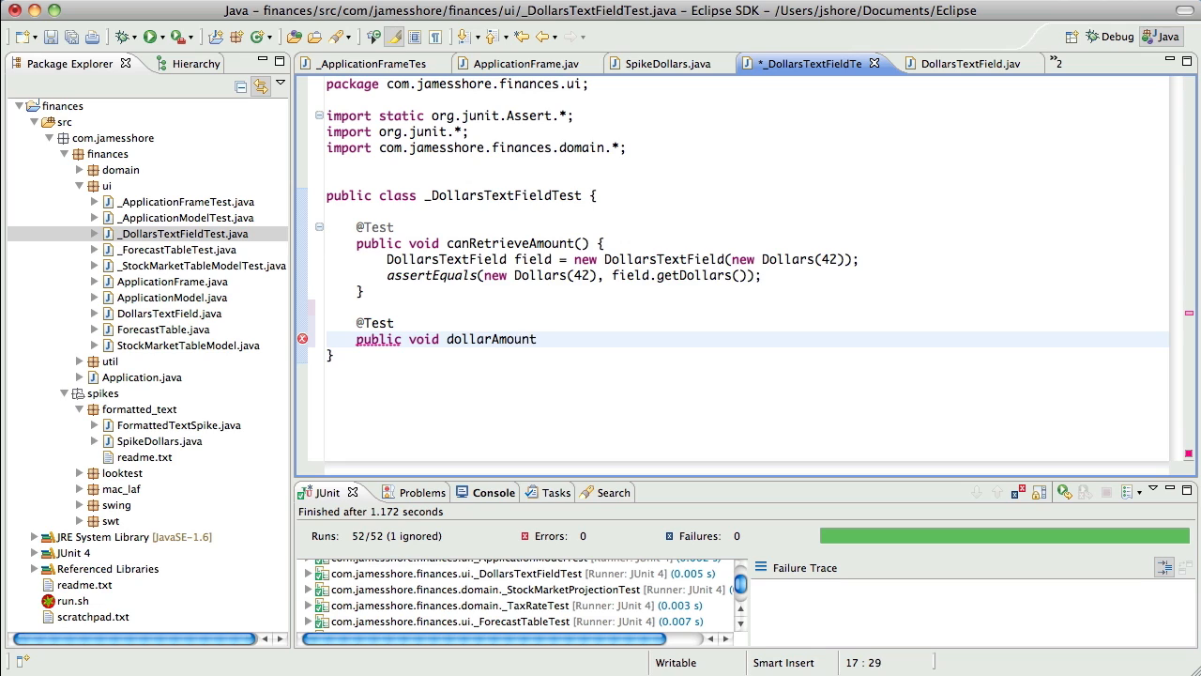
{"action": "type", "text": "IsTied"}
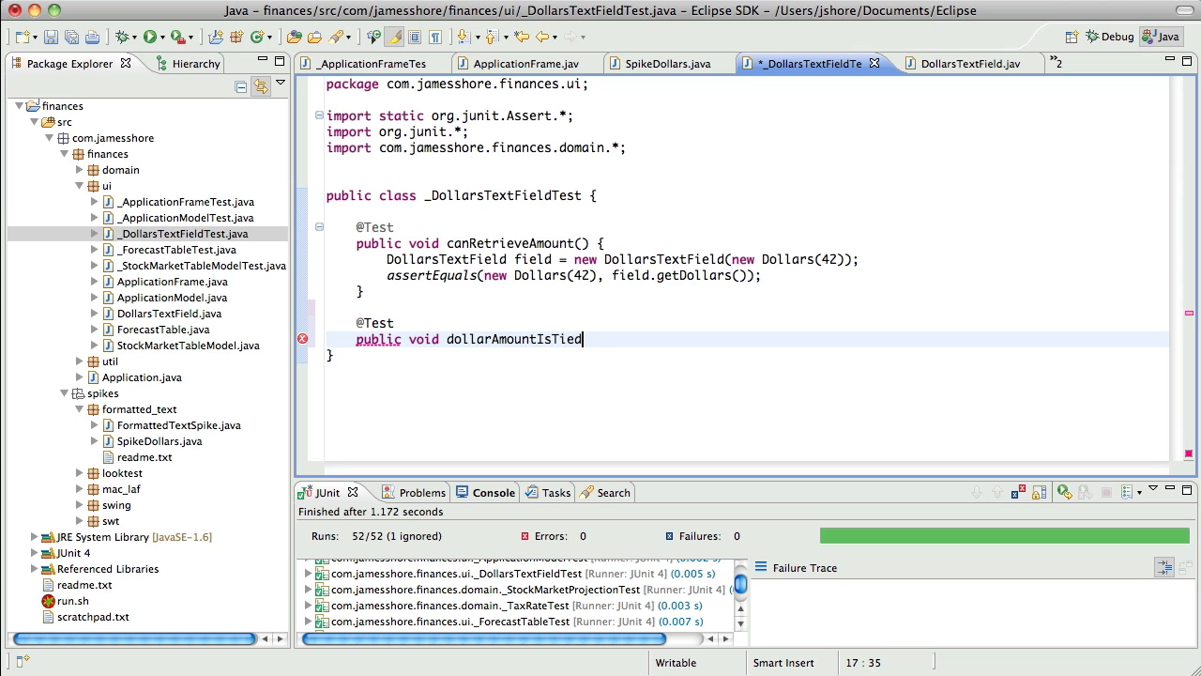
{"action": "type", "text": "To"}
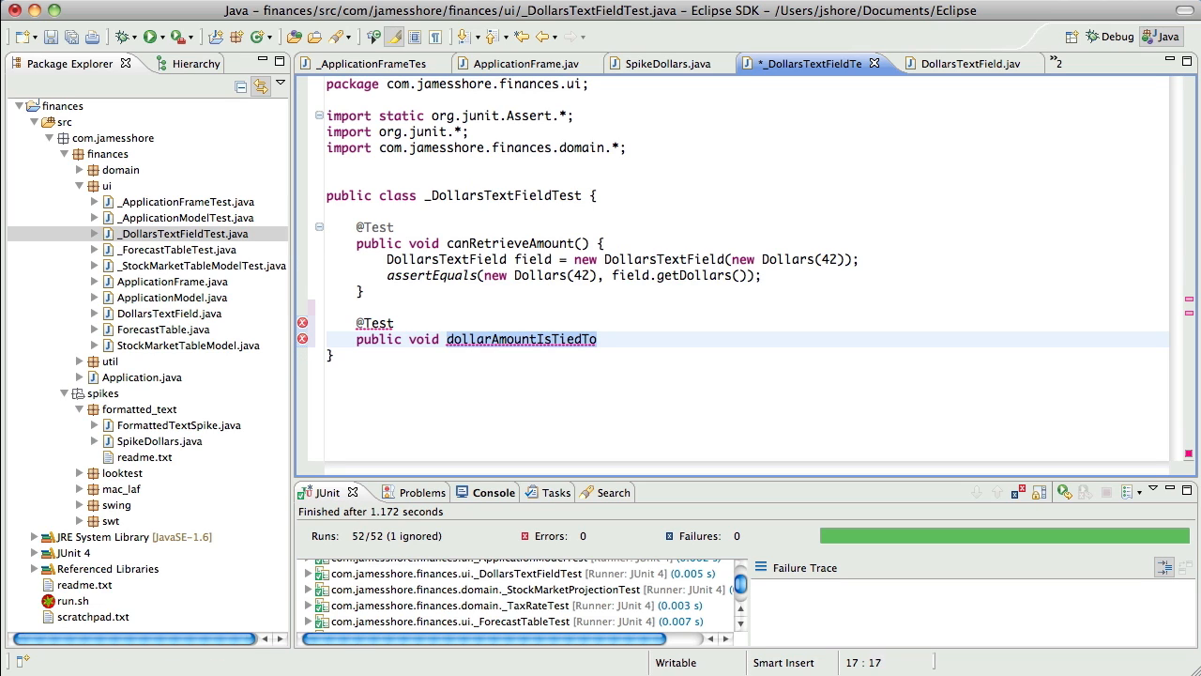
{"action": "type", "text": "setting"}
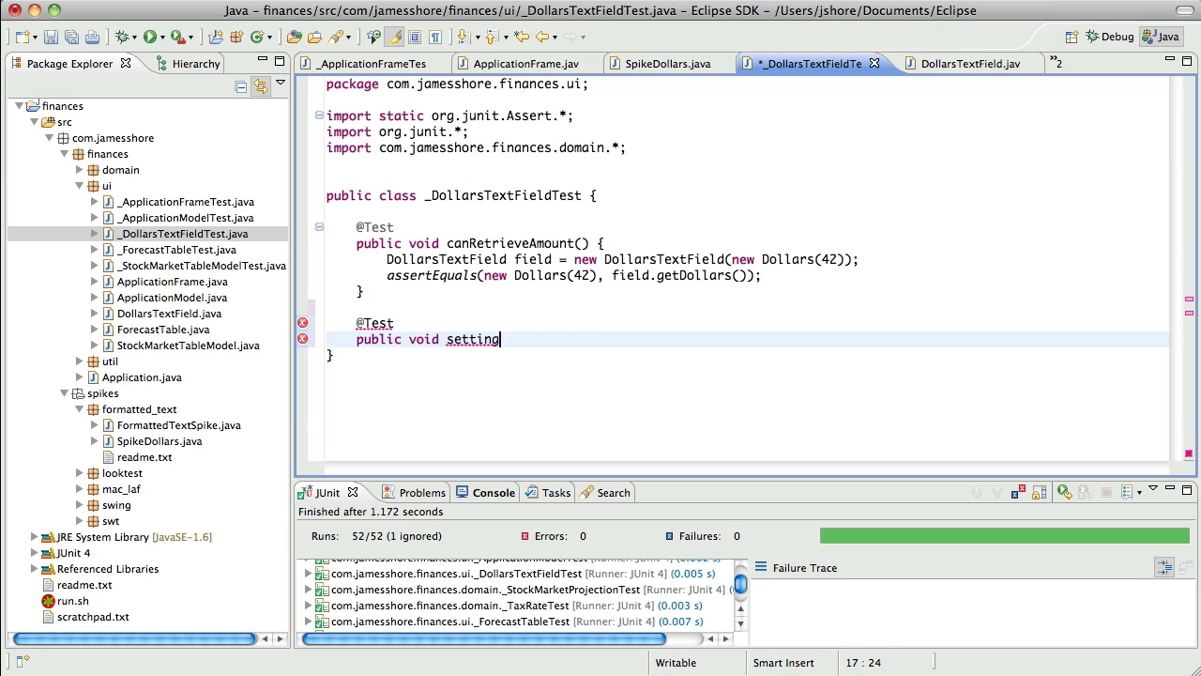
{"action": "type", "text": "Text"}
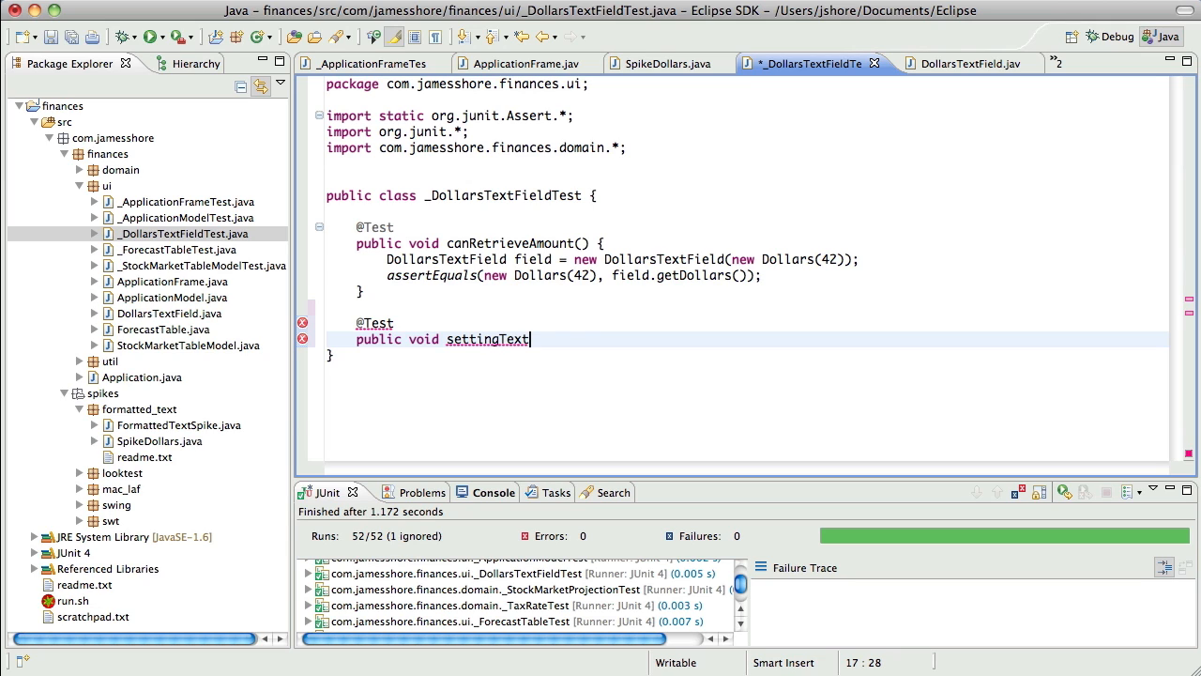
{"action": "type", "text": "DollarsCauses"}
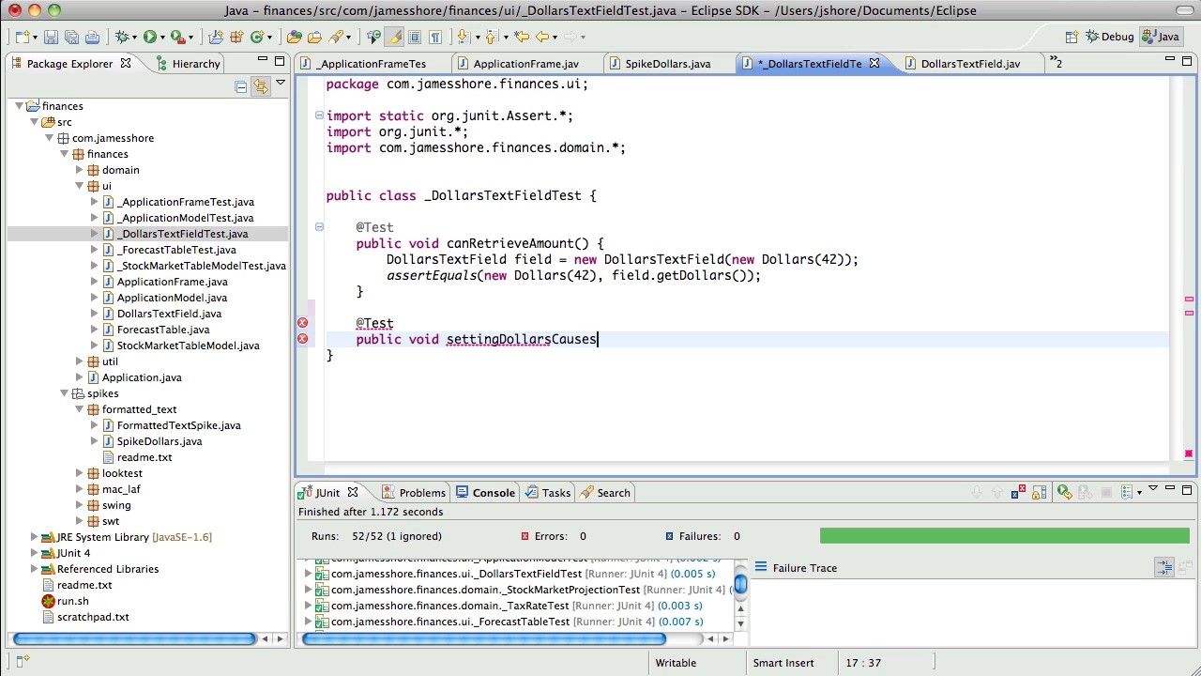
{"action": "type", "text": "TextToChange"}
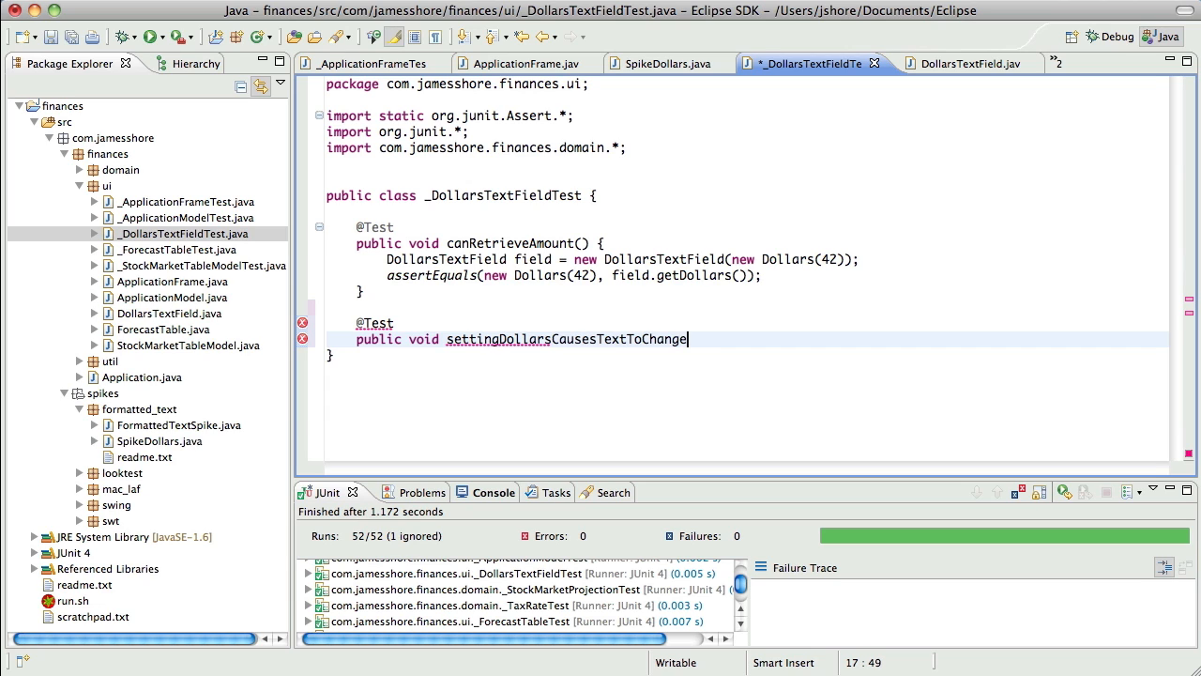
{"action": "type", "text": "()"}
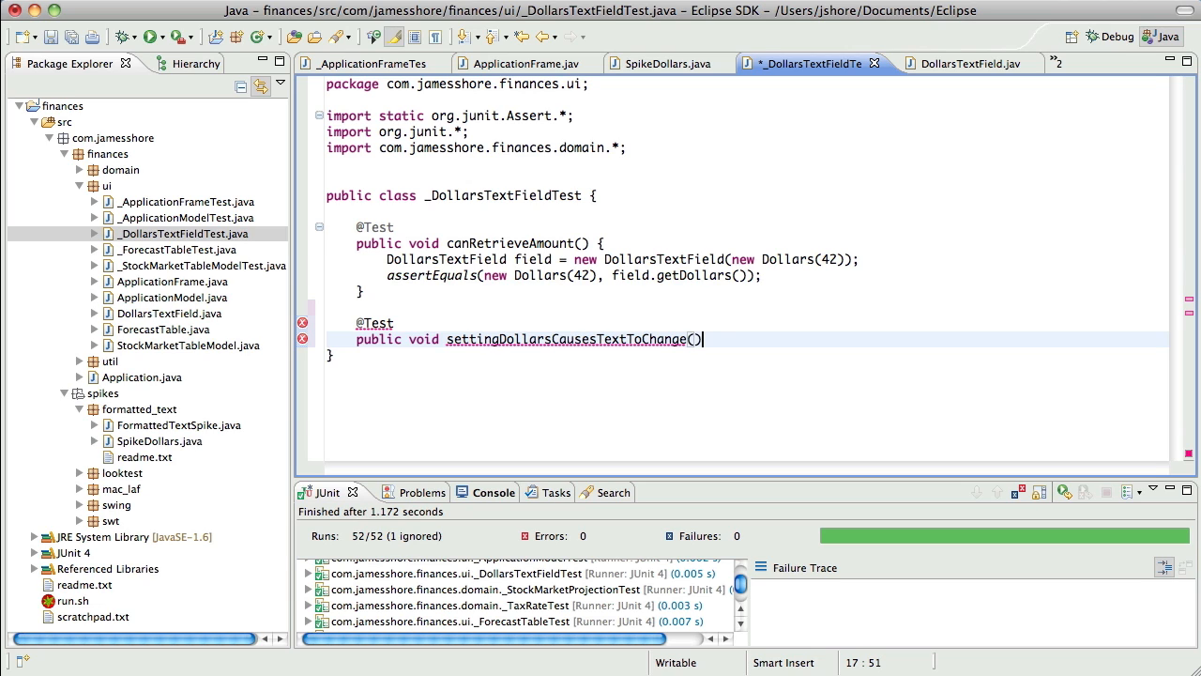
{"action": "type", "text": "{"}
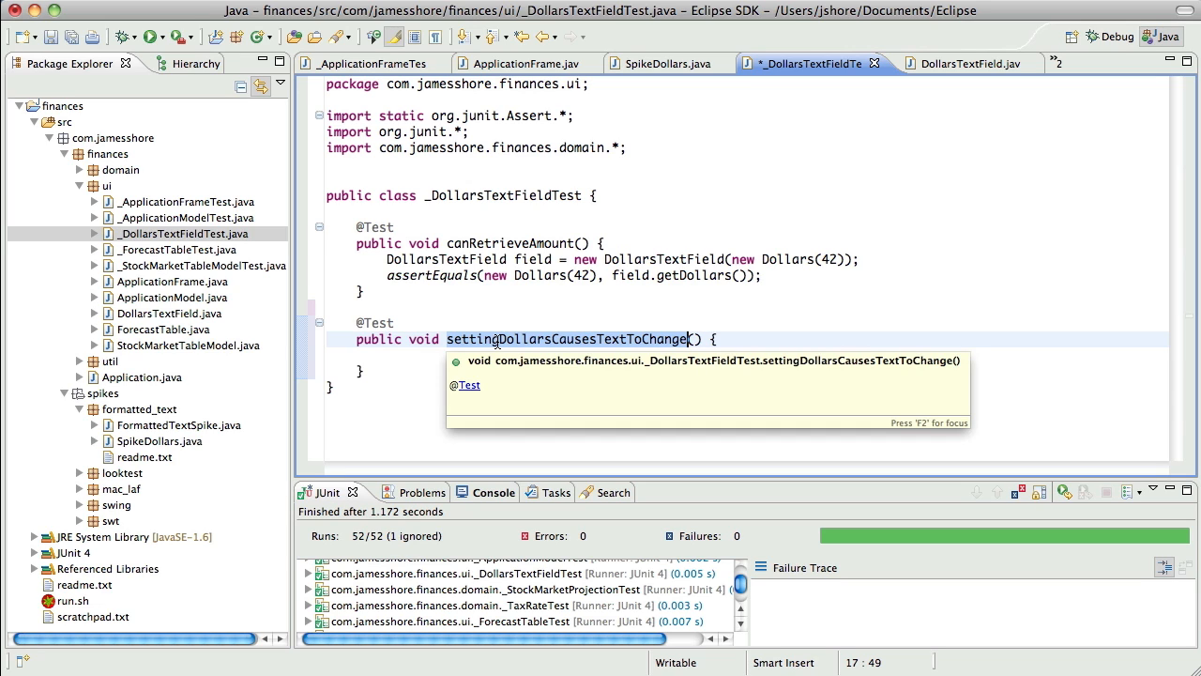
{"action": "type", "text": "textReflects() {"}
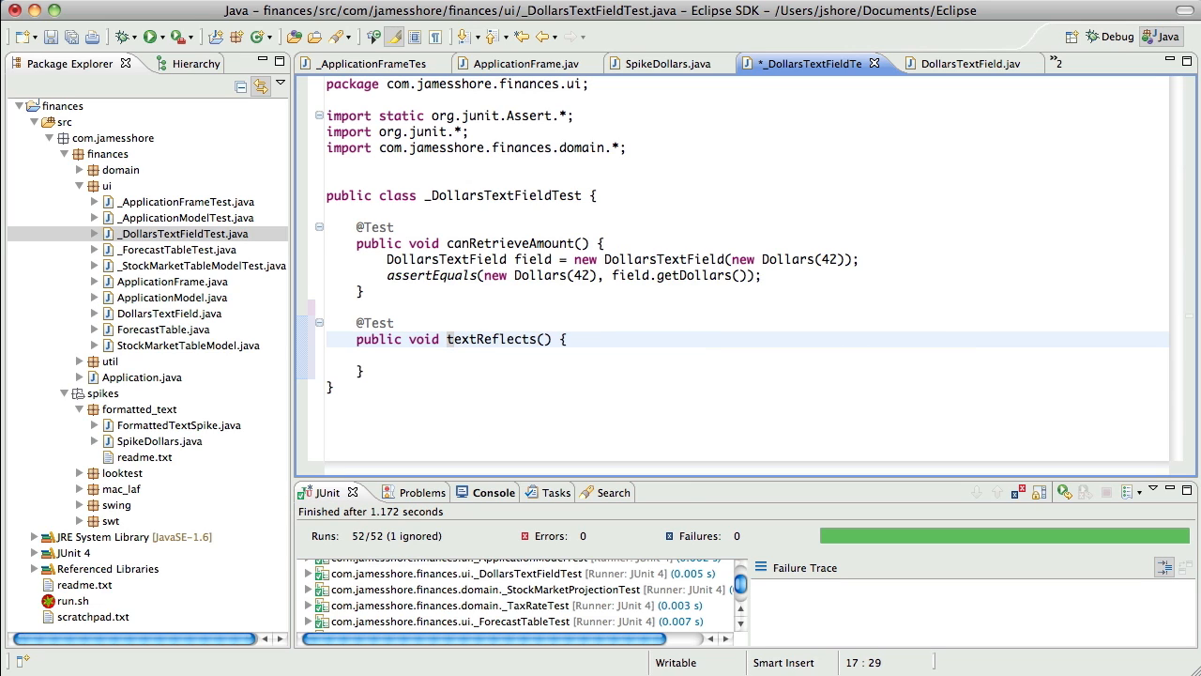
{"action": "type", "text": "DollarAmountUponCo"}
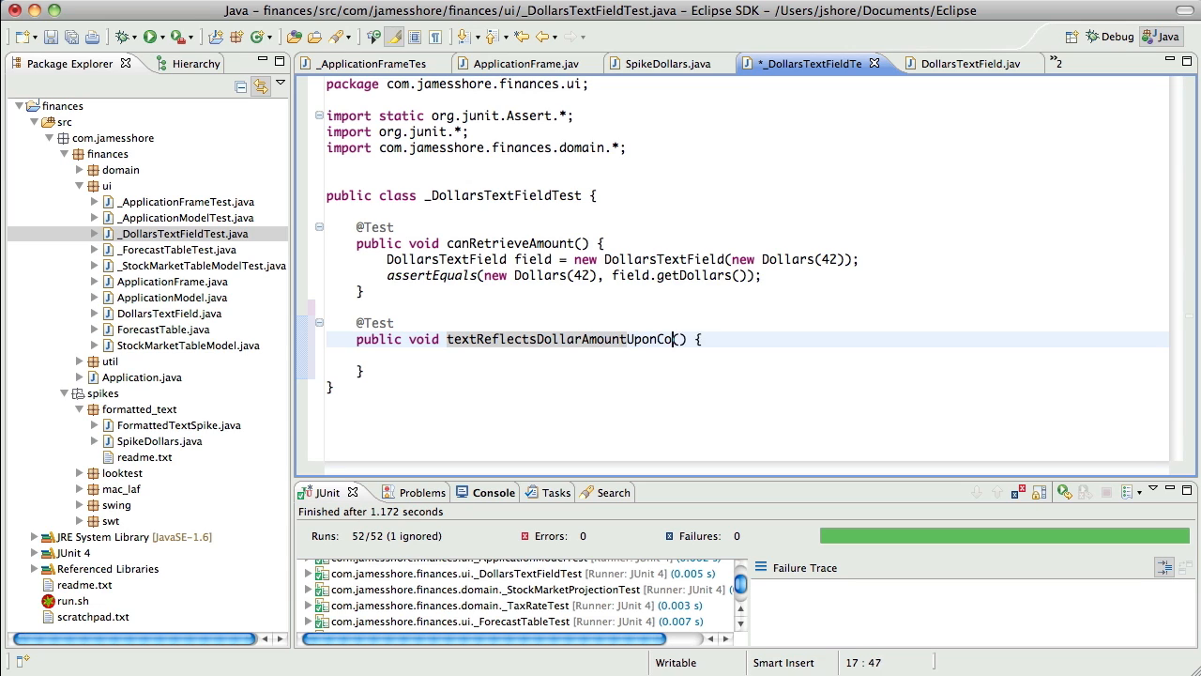
{"action": "type", "text": "nstruction"}
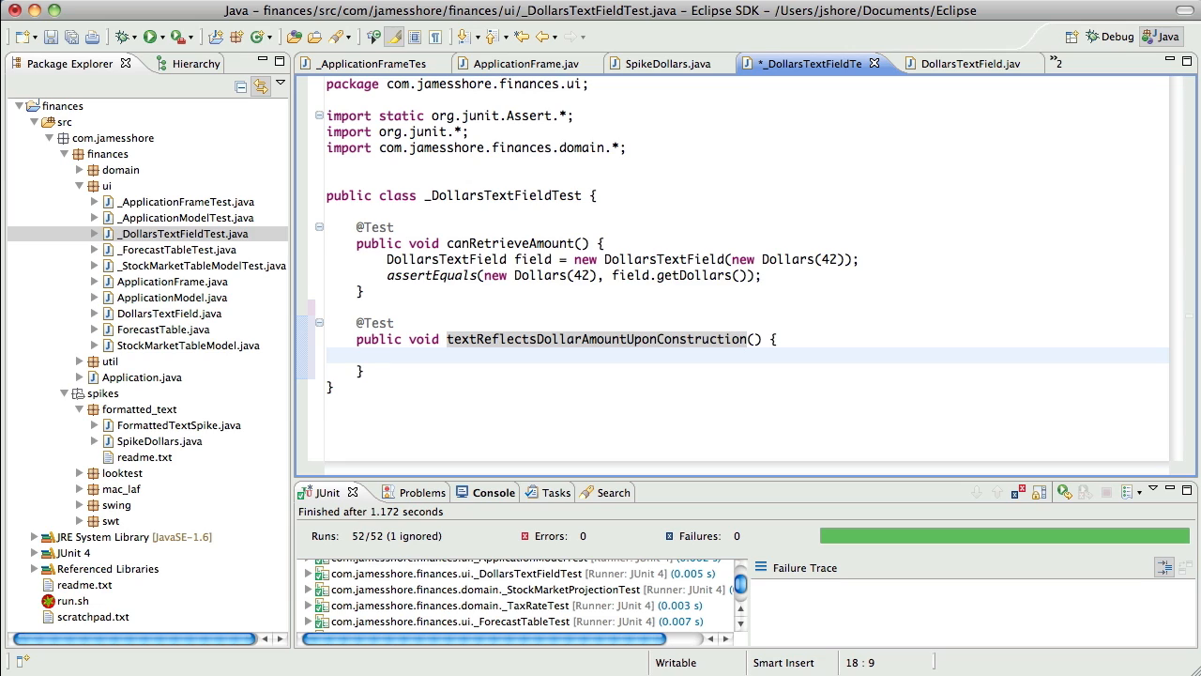
Build a Dollars(42) field in the test, assert getText() equals "42", and run tests
{"action": "left_click", "coordinate": [386, 355]}
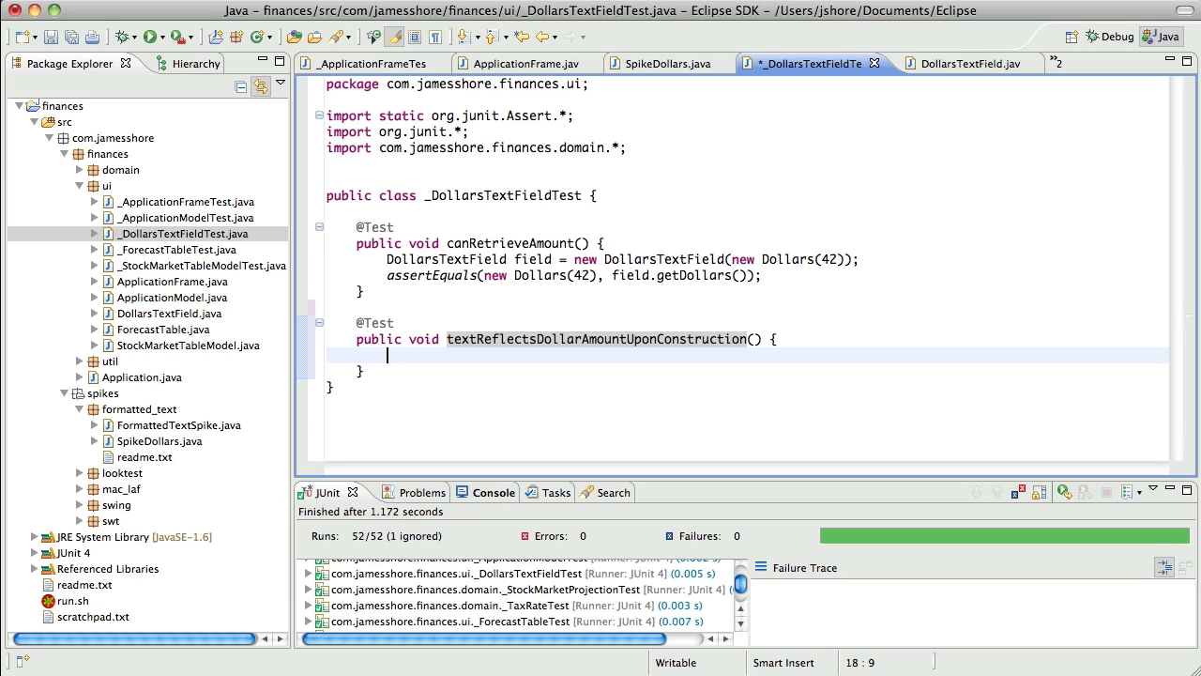
{"action": "mouse_move", "coordinate": [722, 254]}
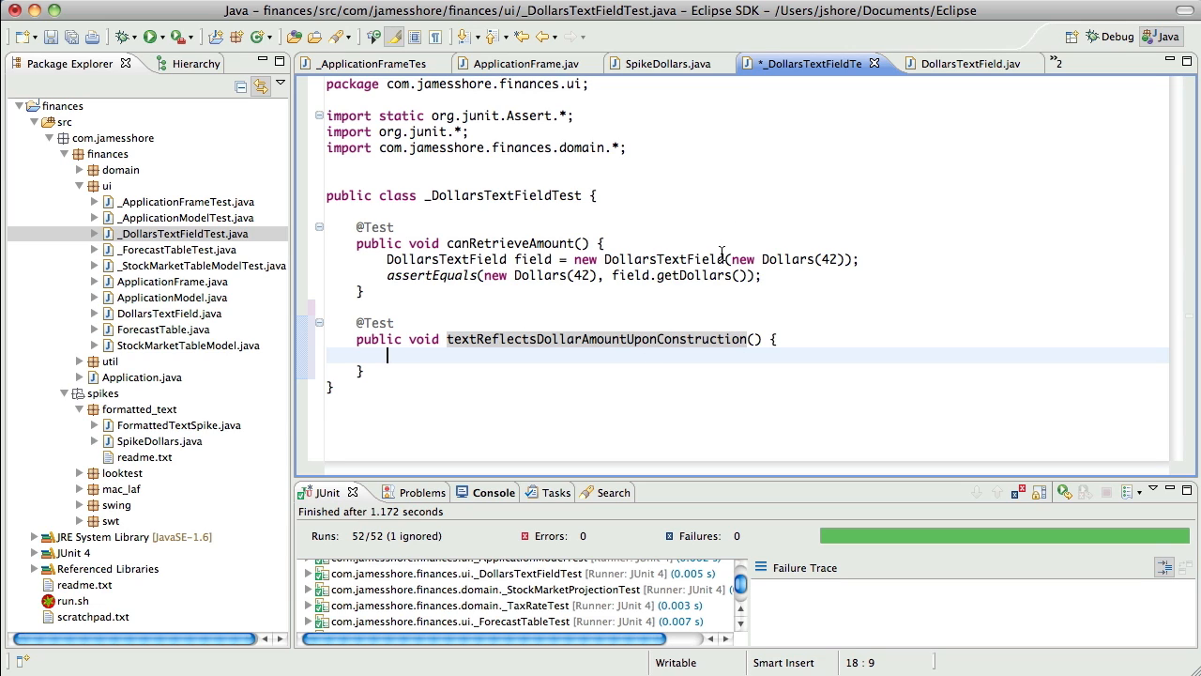
{"action": "left_click", "coordinate": [327, 259]}
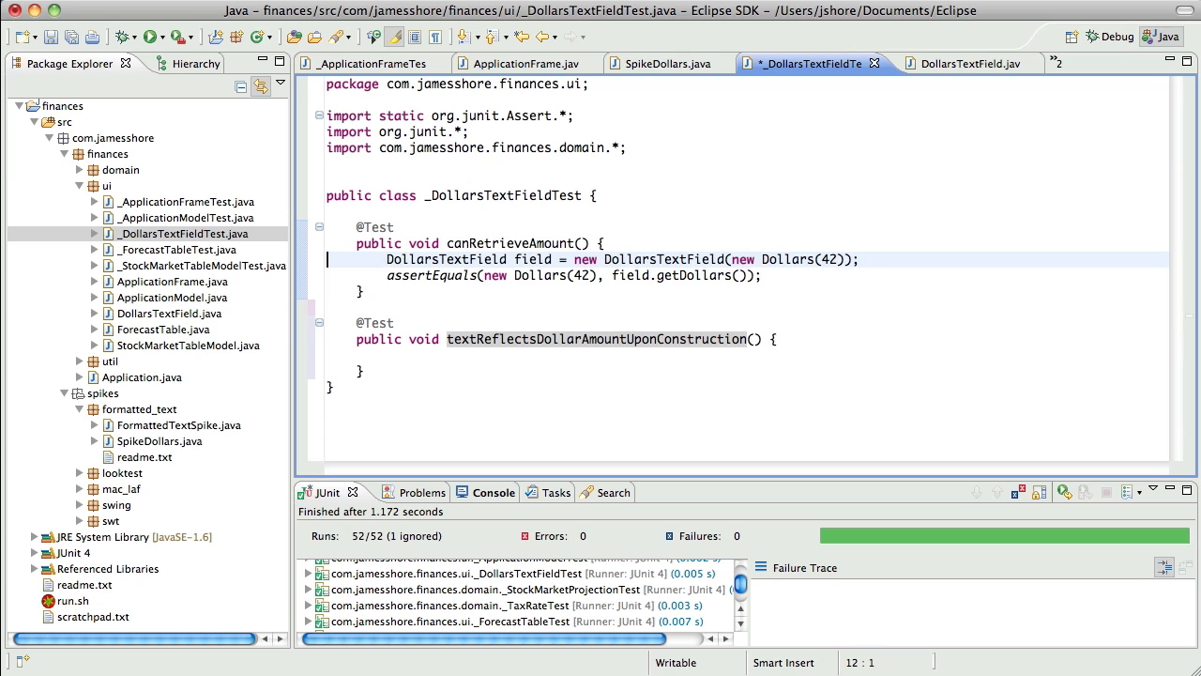
{"action": "type", "text": "DollarsTextField field = new DollarsTextField(new Dollars(42));"}
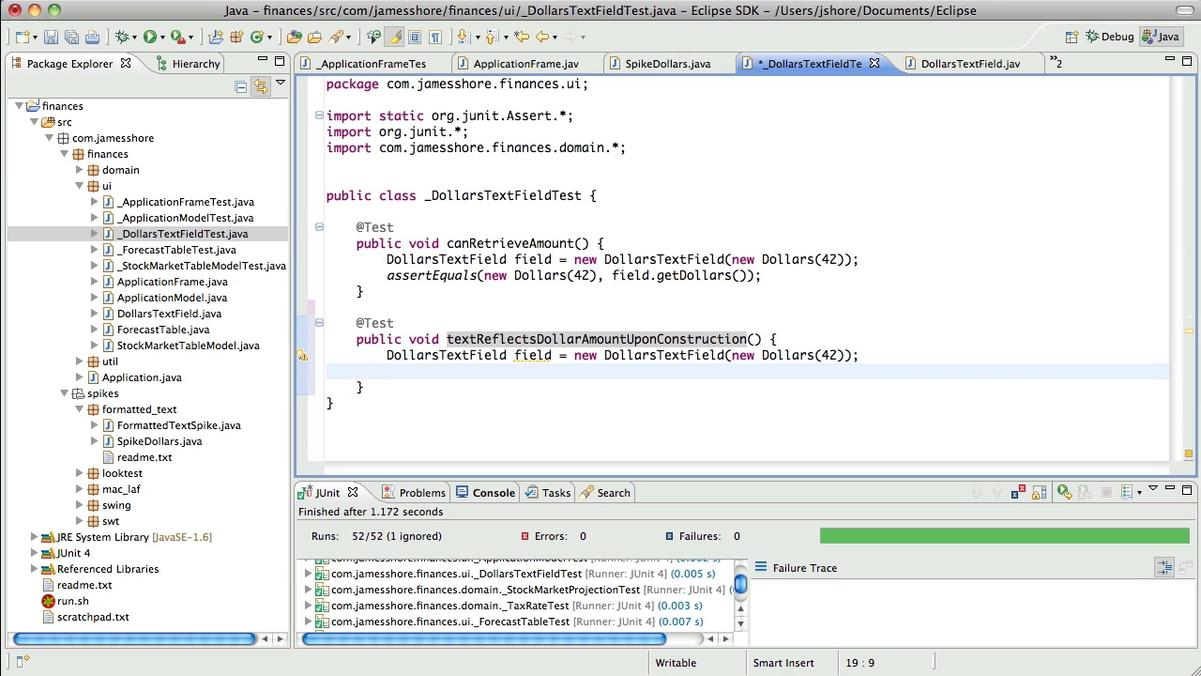
{"action": "type", "text": "field."}
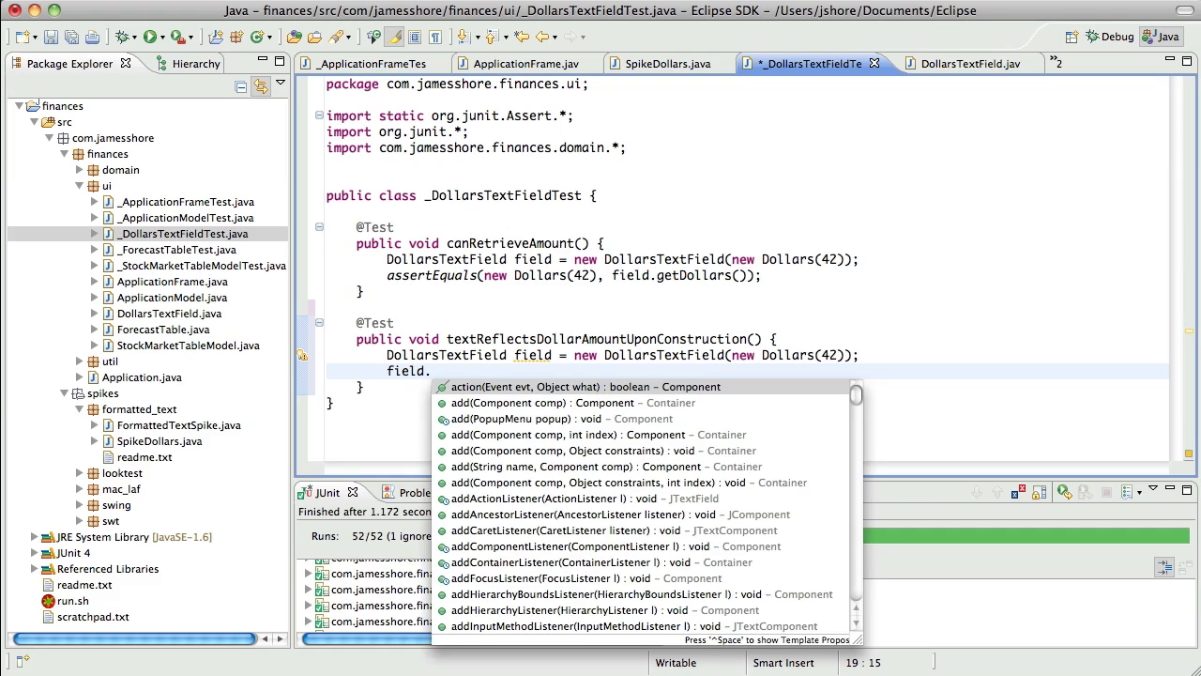
{"action": "type", "text": "getText();"}
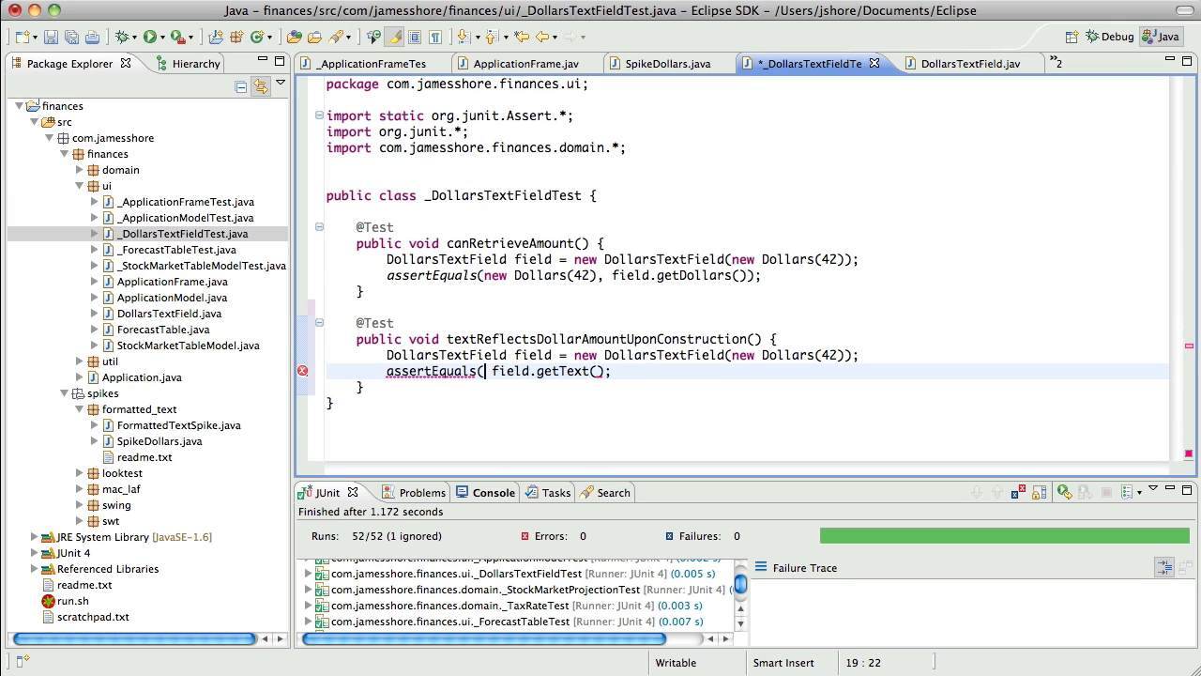
{"action": "type", "text": "\"42\","}
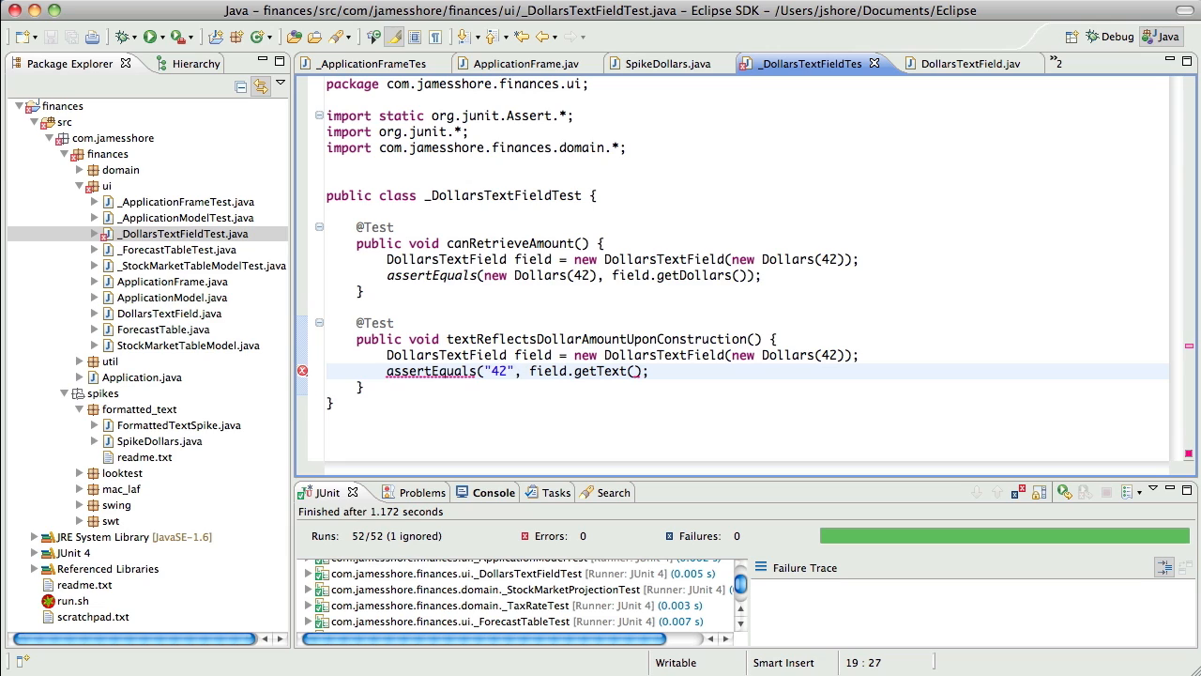
{"action": "left_click", "coordinate": [650, 371]}
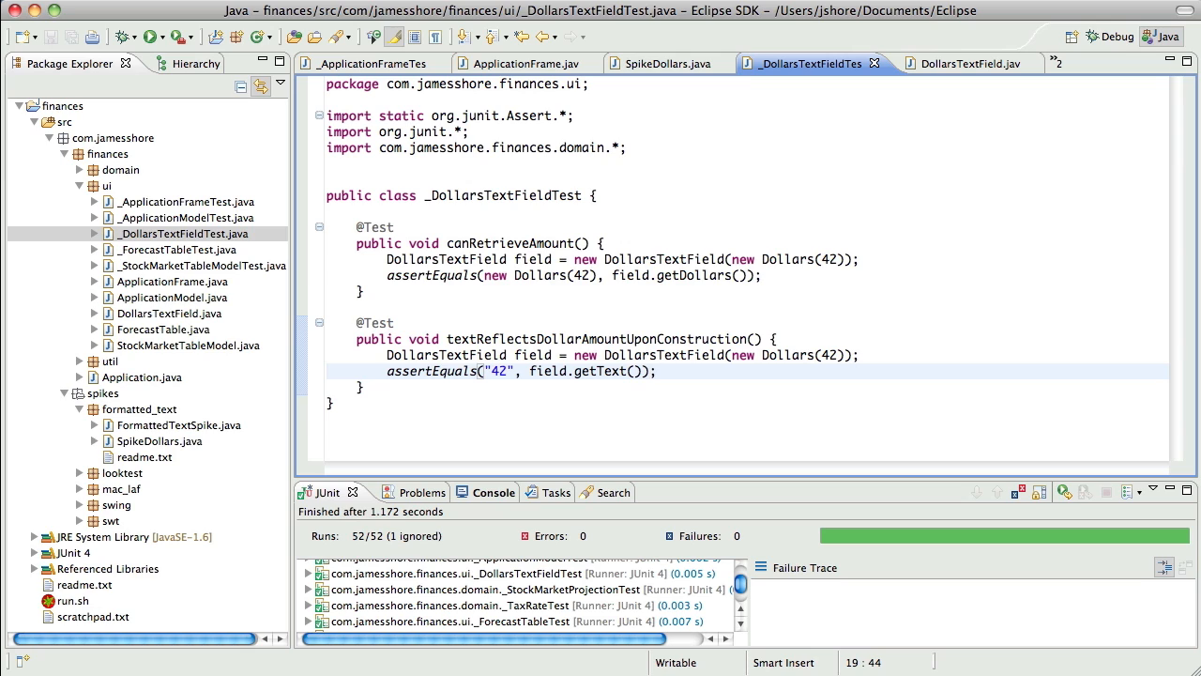
{"action": "left_click", "coordinate": [650, 370]}
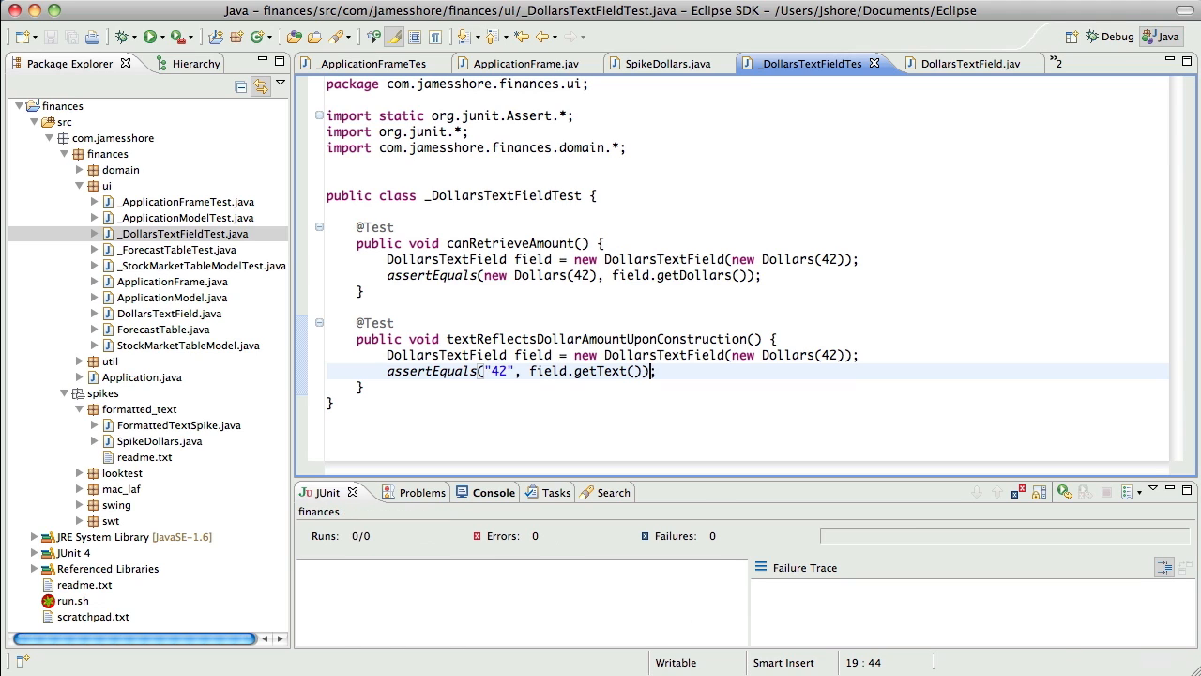
Change the expected text to "$42" and rerun, seeing it fail with empty text
{"action": "left_click", "coordinate": [150, 36]}
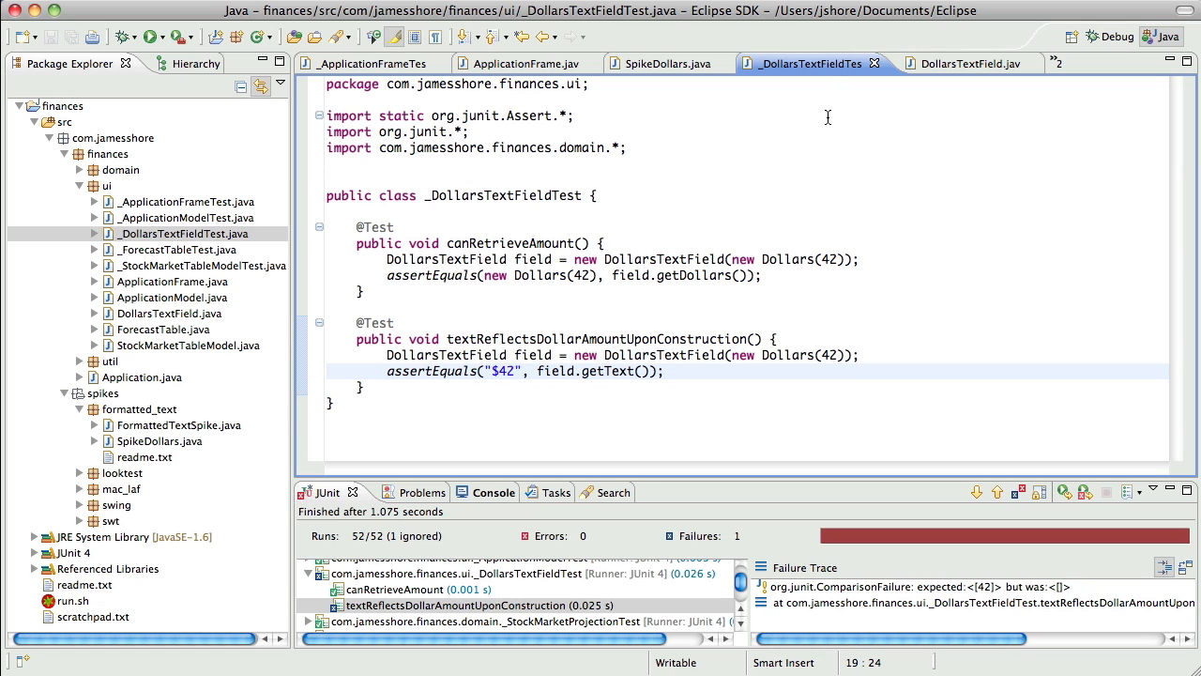
{"action": "left_click", "coordinate": [151, 36]}
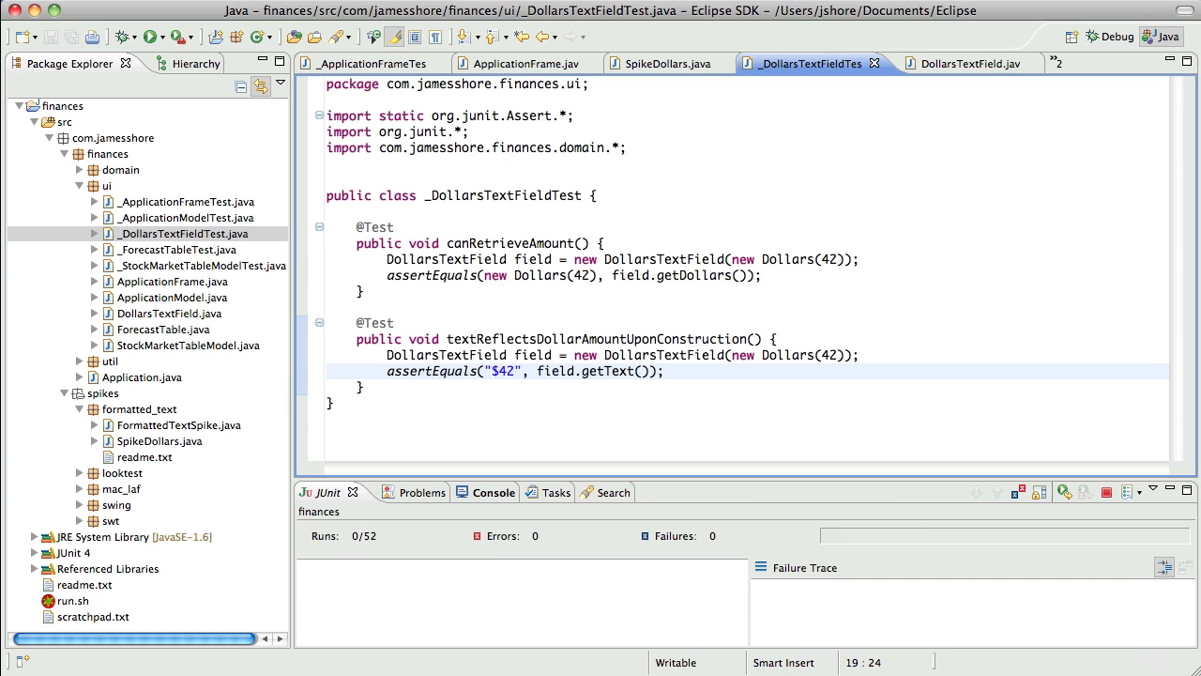
{"action": "left_click", "coordinate": [151, 37]}
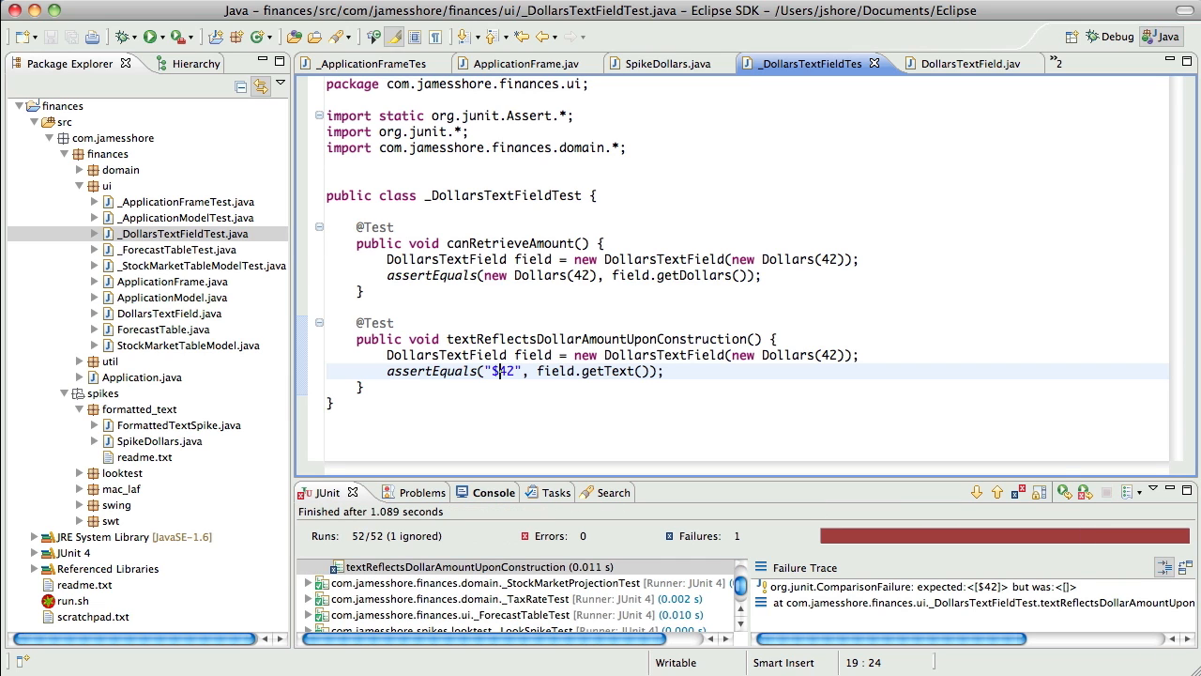
{"action": "mouse_move", "coordinate": [980, 70]}
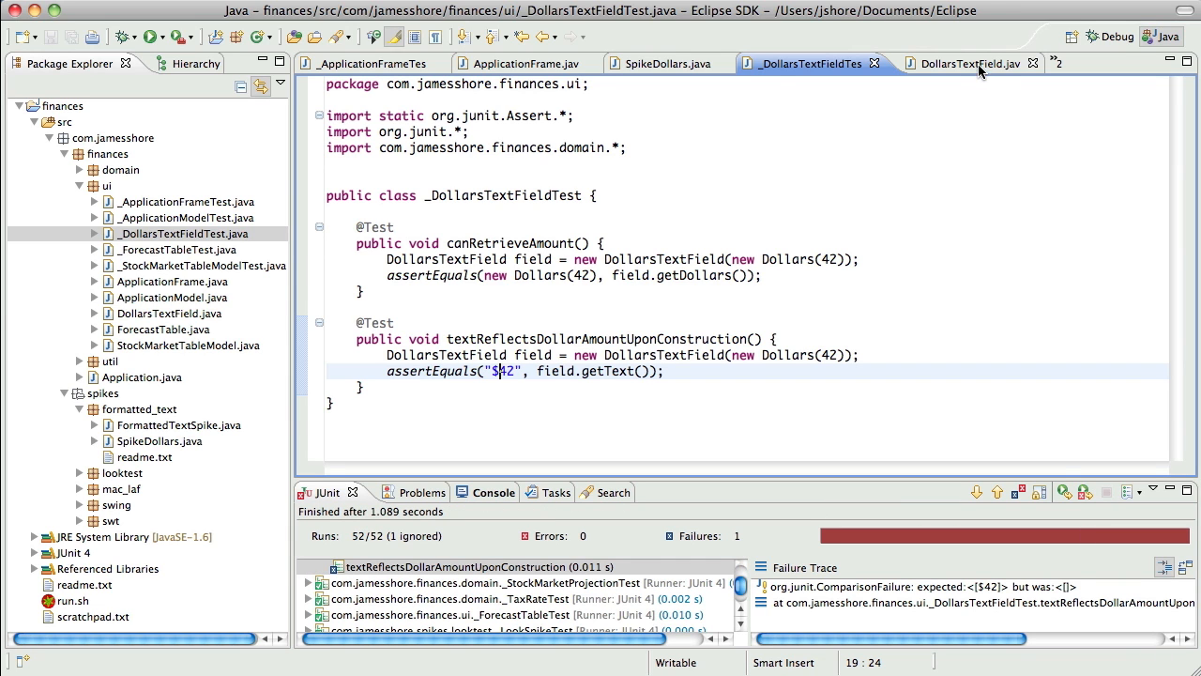
In DollarsTextField's constructor, replace this.add(...) with this.setText(dollars.toString()) and save
{"action": "left_click", "coordinate": [957, 63]}
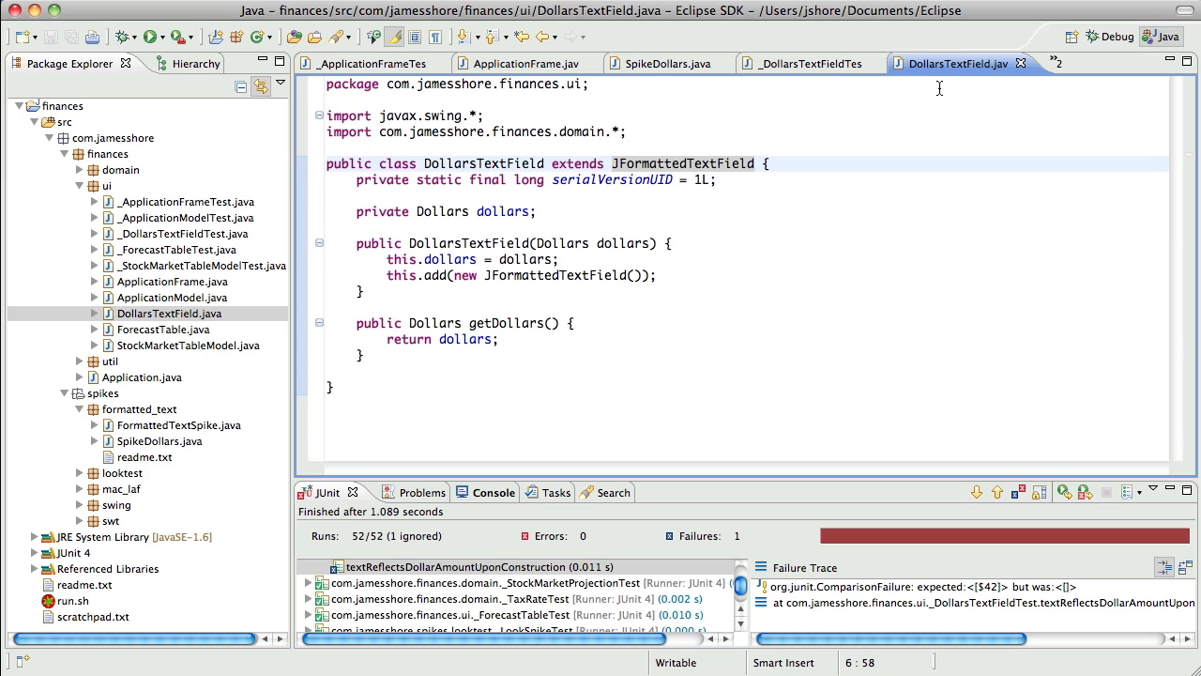
{"action": "mouse_move", "coordinate": [727, 284]}
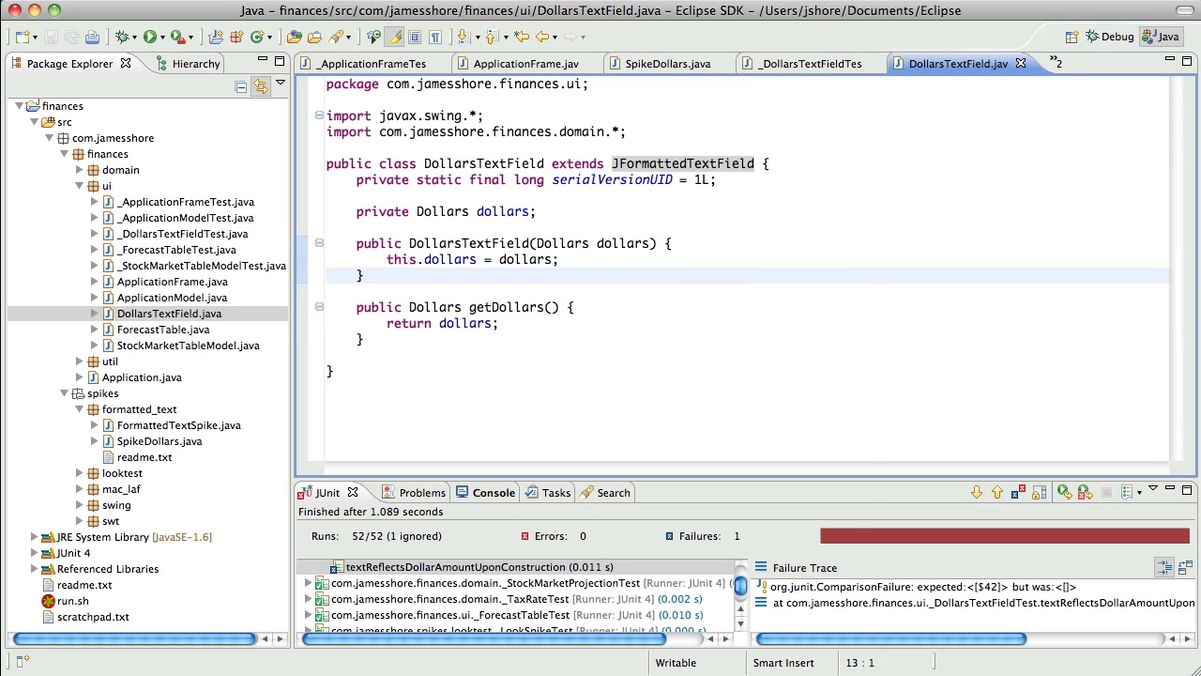
{"action": "left_click", "coordinate": [150, 37]}
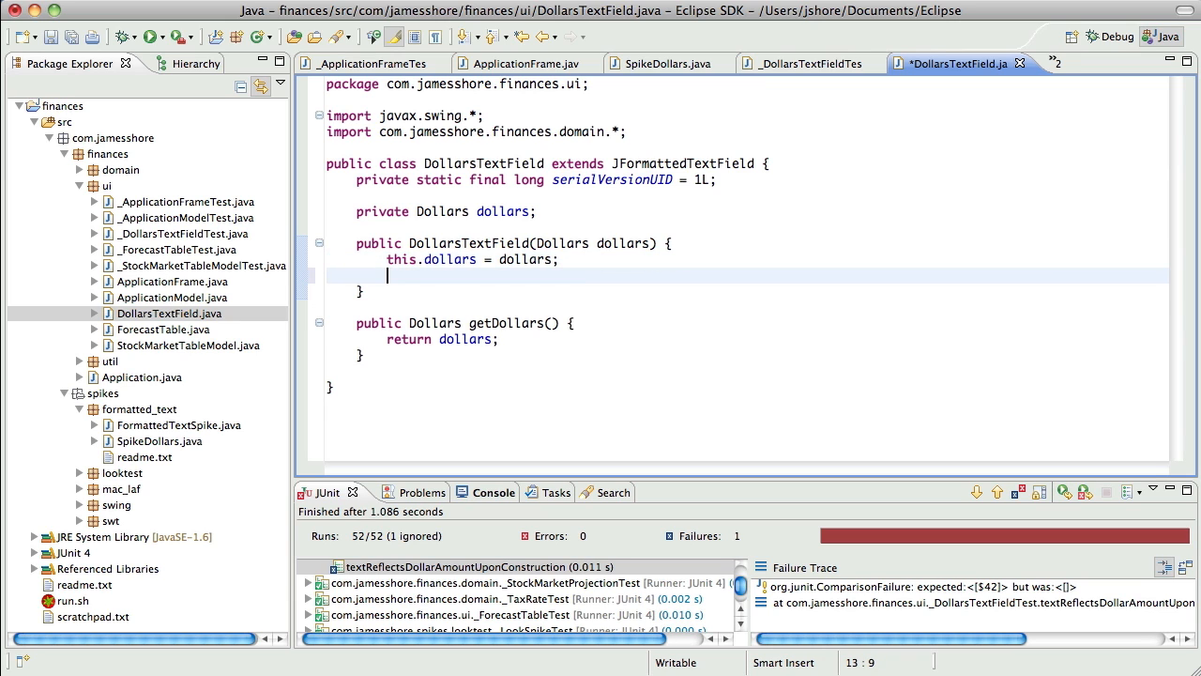
{"action": "type", "text": "this."}
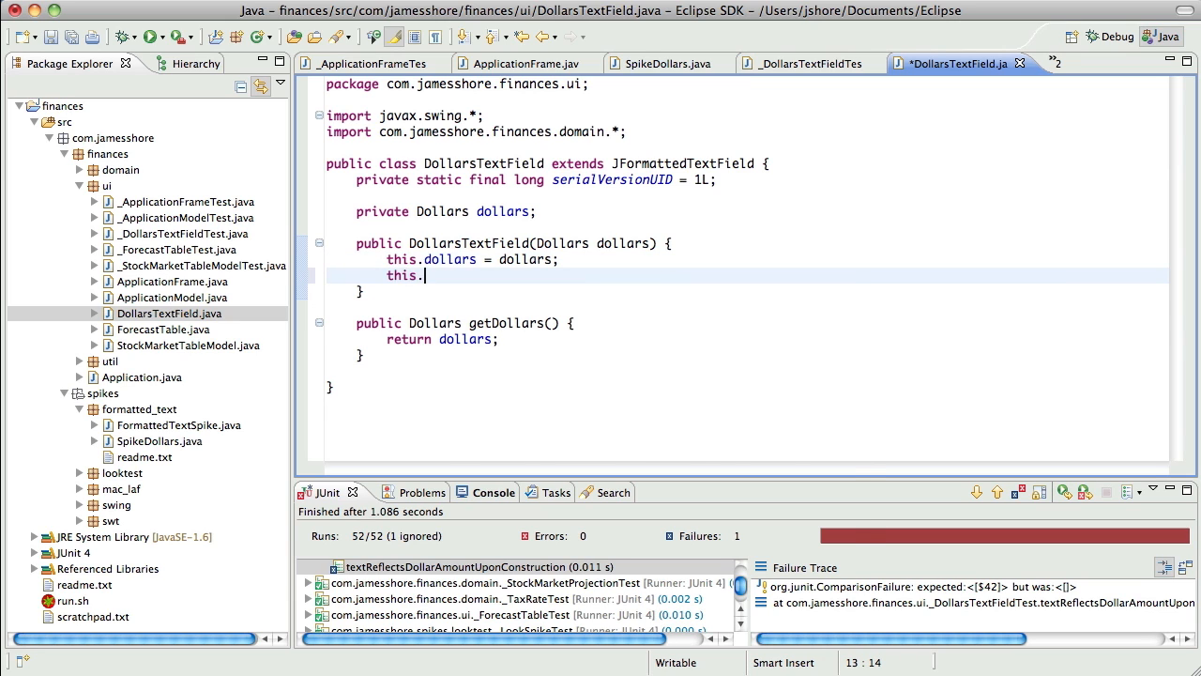
{"action": "type", "text": "setText(dollar"}
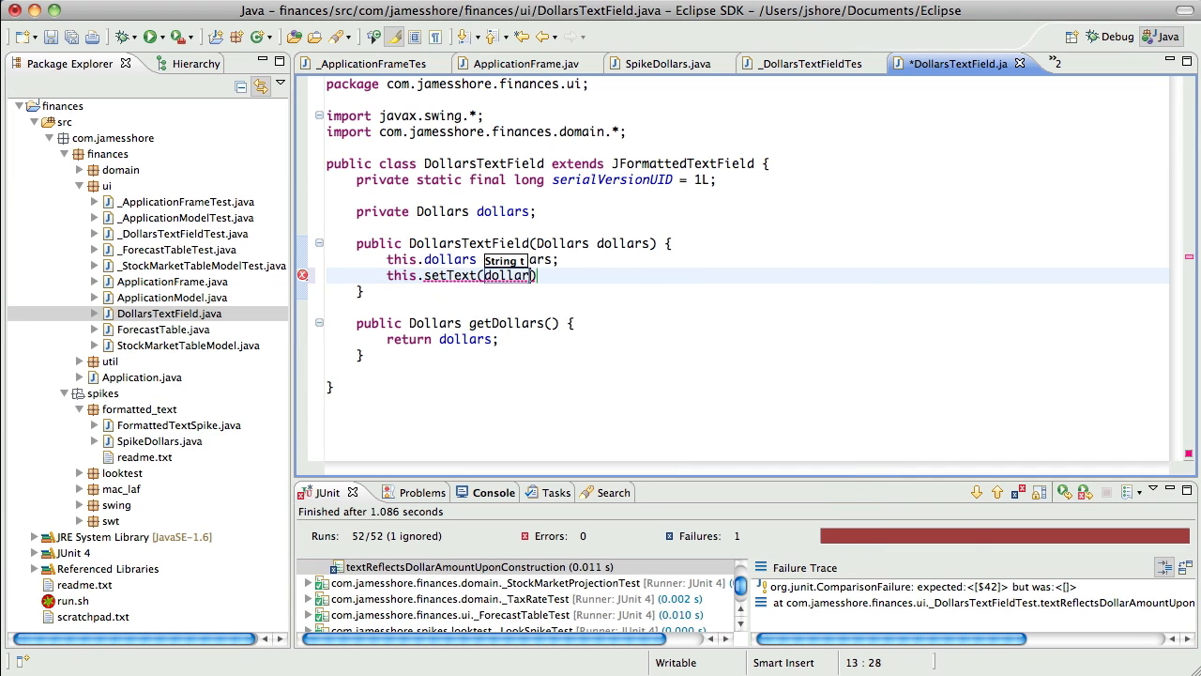
{"action": "type", "text": ".toString()"}
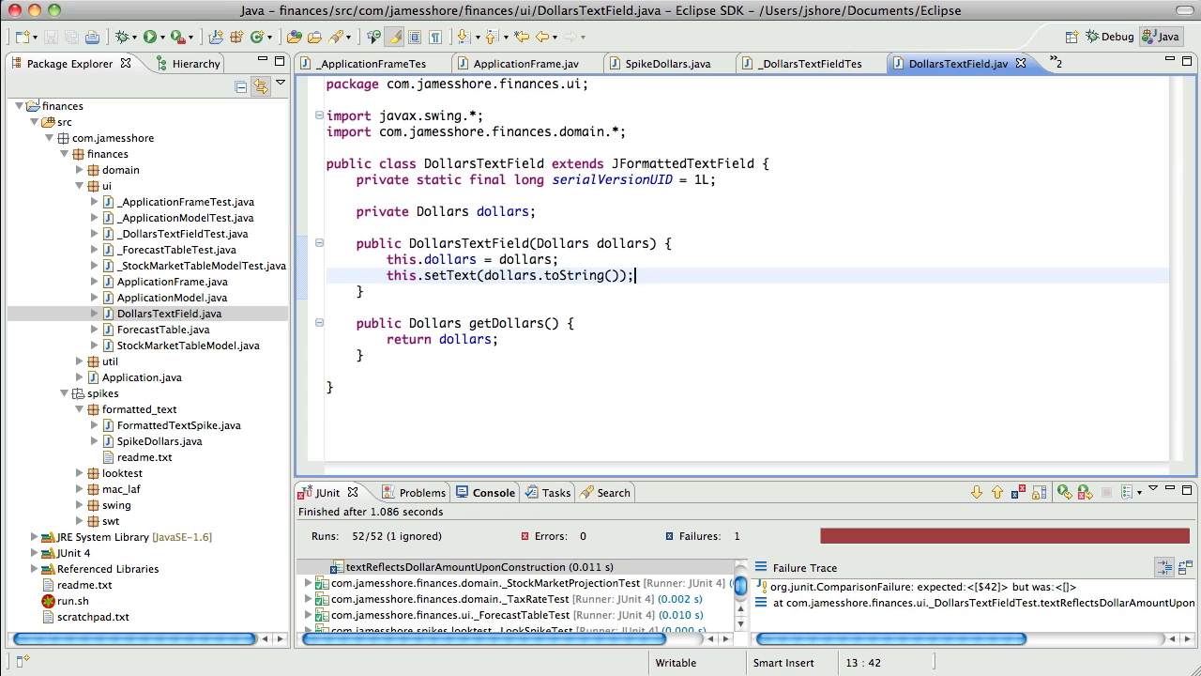
{"action": "left_click", "coordinate": [149, 26]}
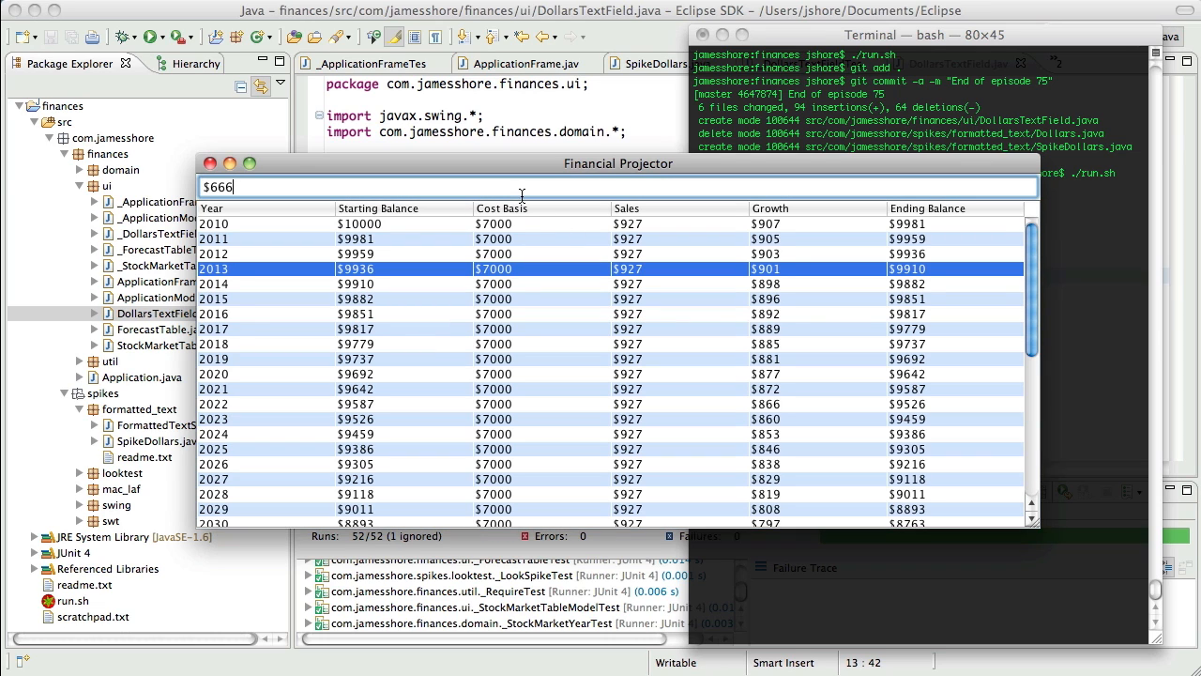
Try typing "dd" into the starting balance field, then quit and rerun the tests
{"action": "type", "text": "dd"}
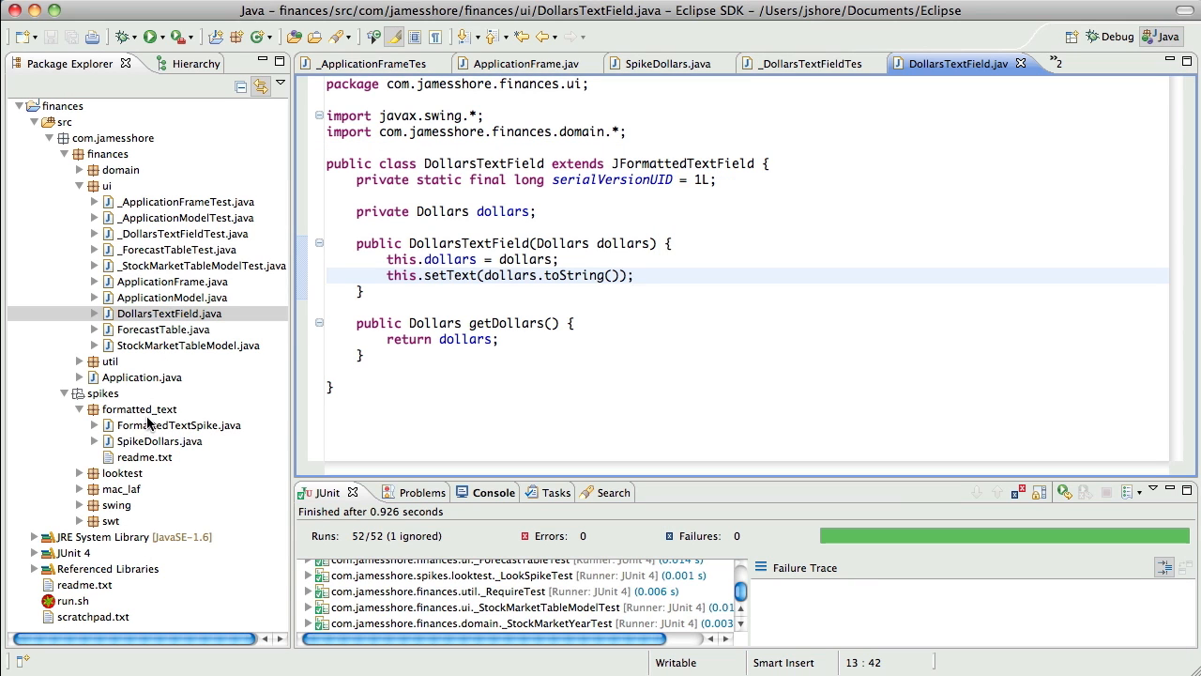
Add scratchpad note "Check that keyboard shortcuts work, including tabbing between components" and close it
{"action": "double_click", "coordinate": [92, 616]}
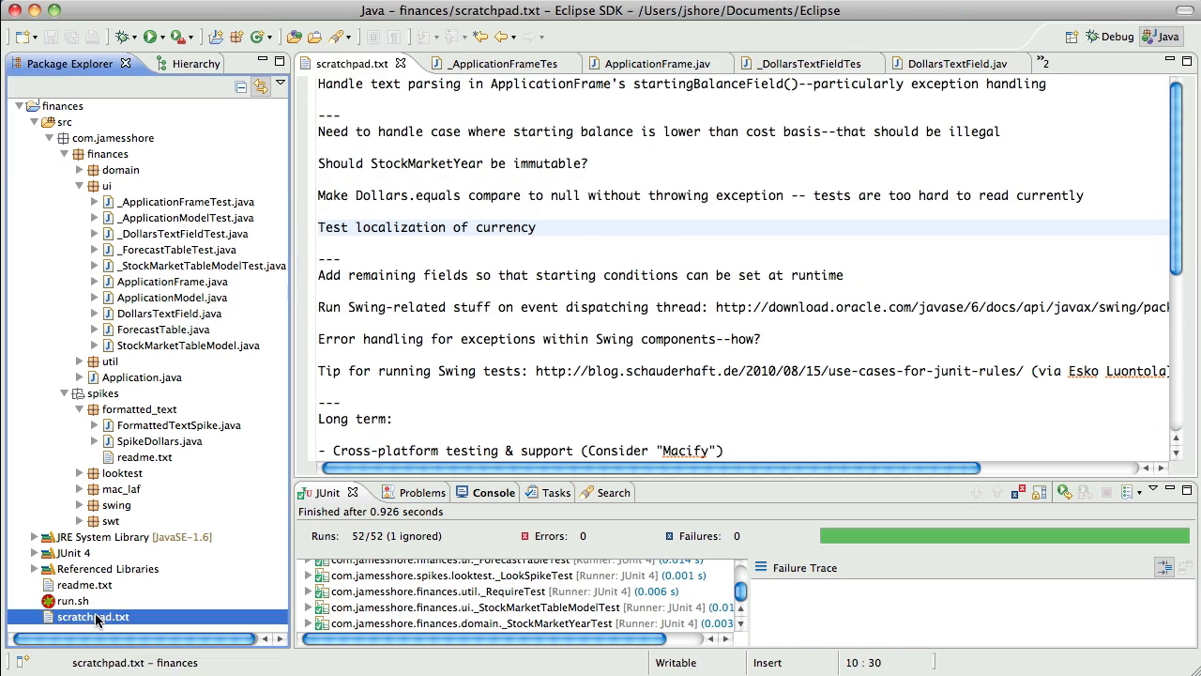
{"action": "left_click", "coordinate": [551, 219]}
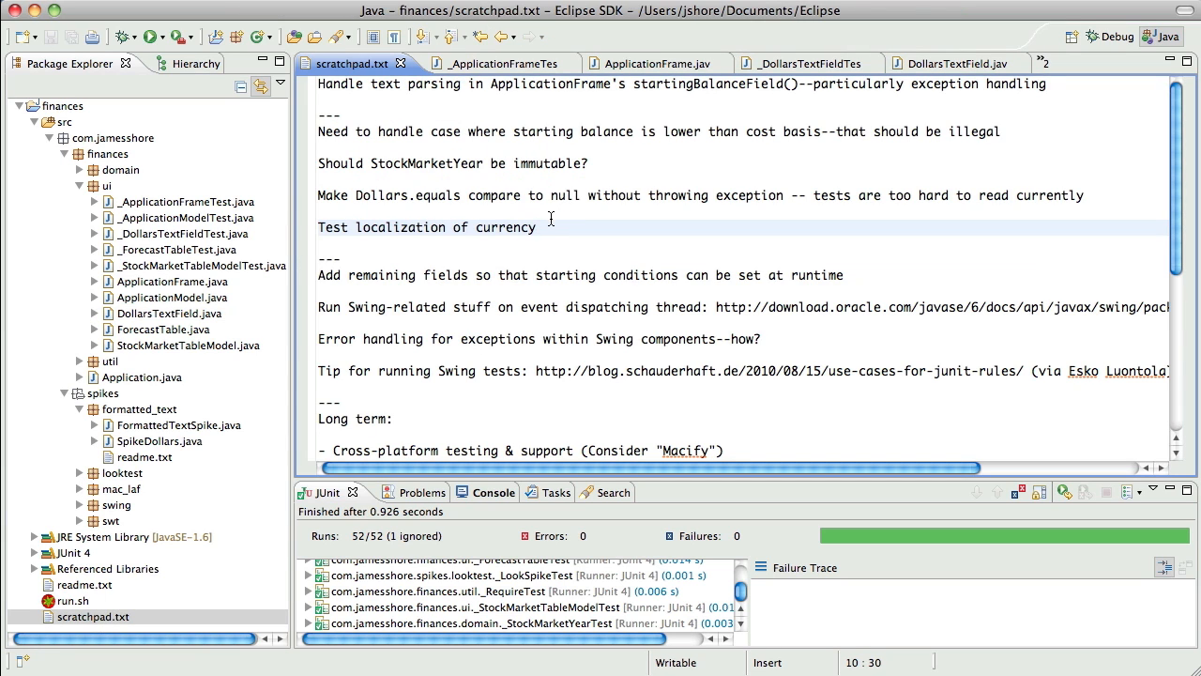
{"action": "mouse_move", "coordinate": [562, 376]}
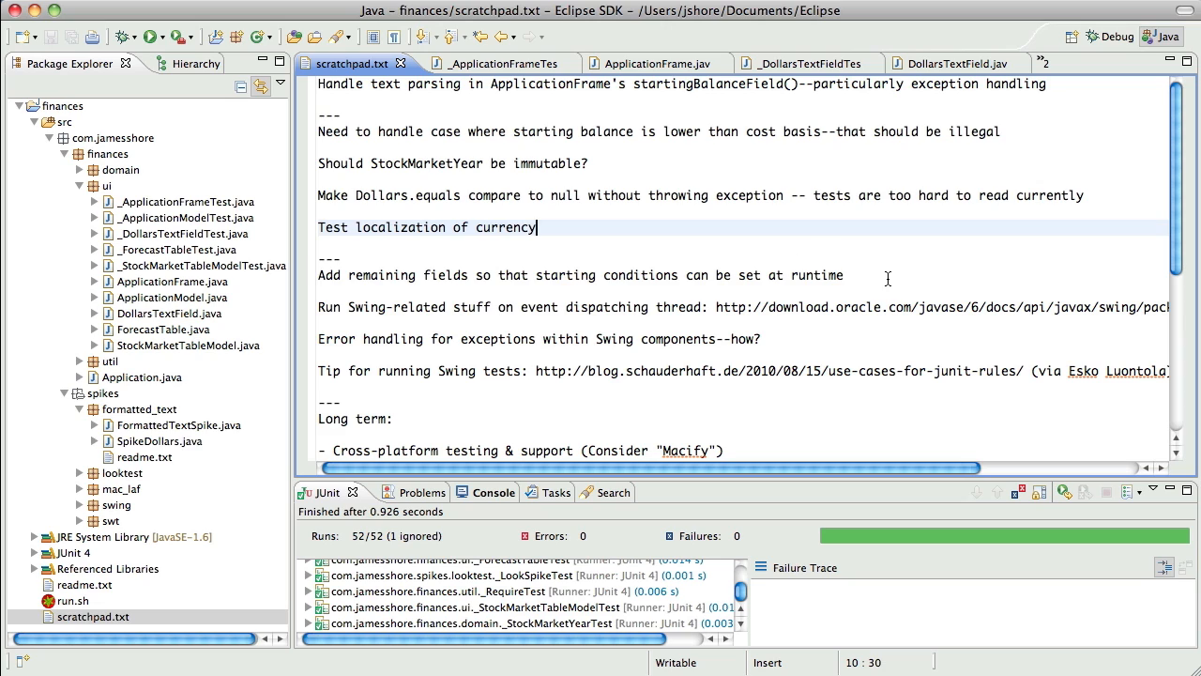
{"action": "key", "text": "Return"}
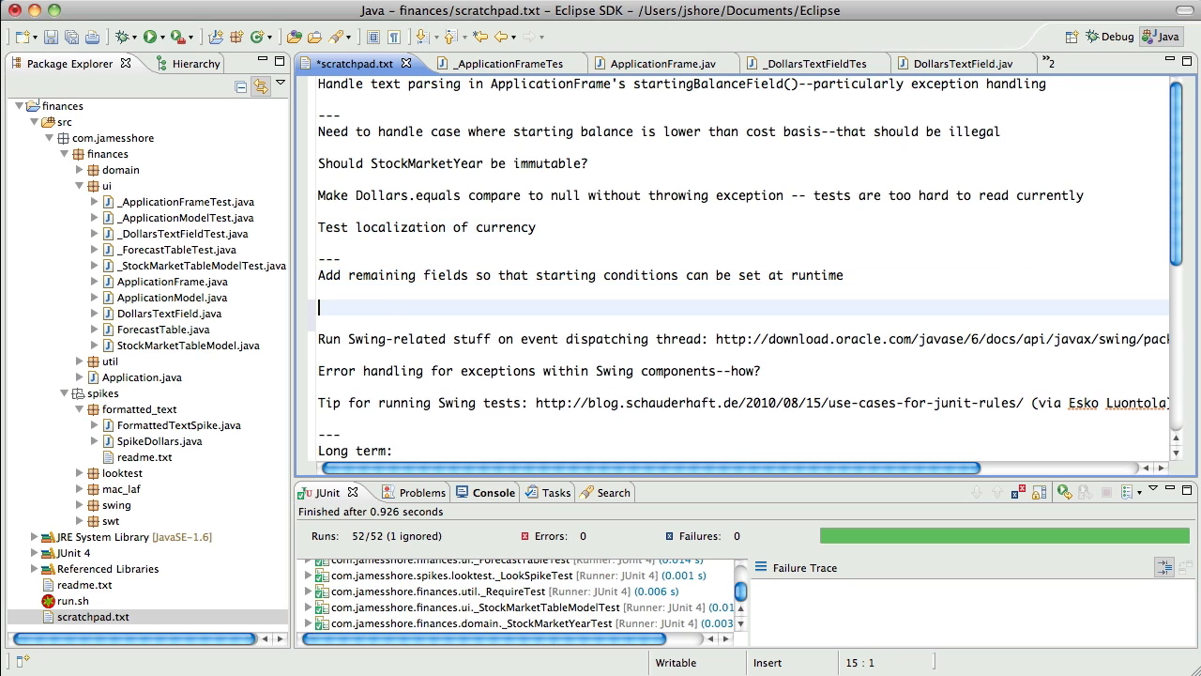
{"action": "type", "text": "Check"}
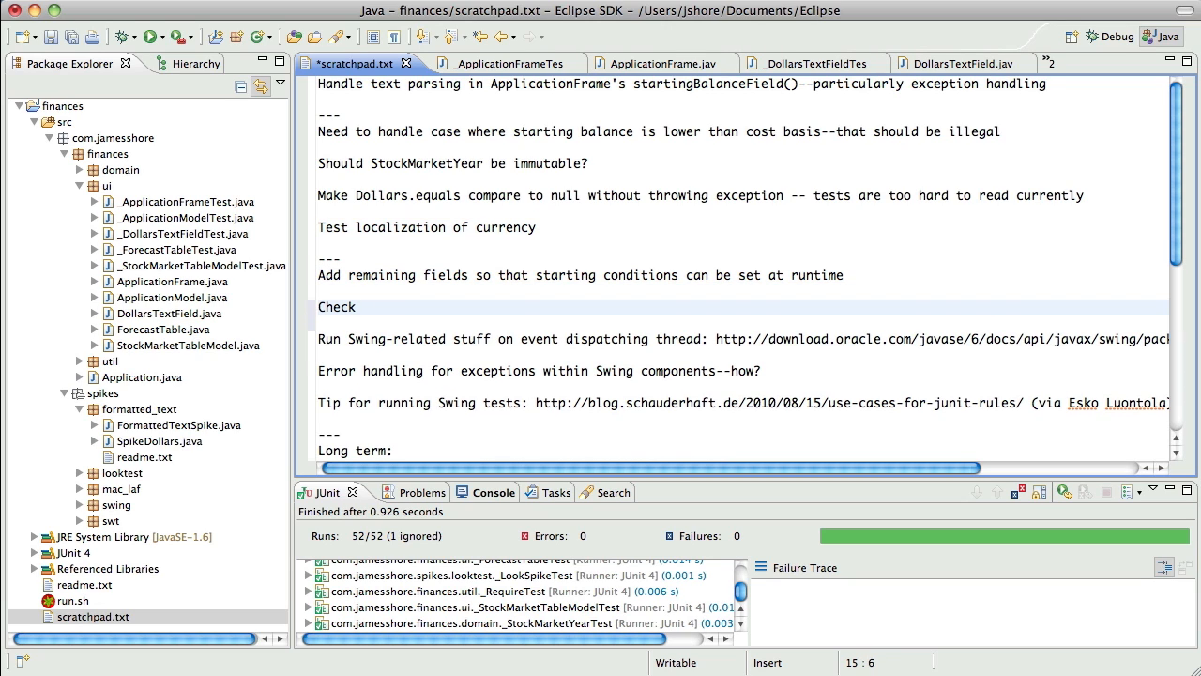
{"action": "type", "text": "that keyb"}
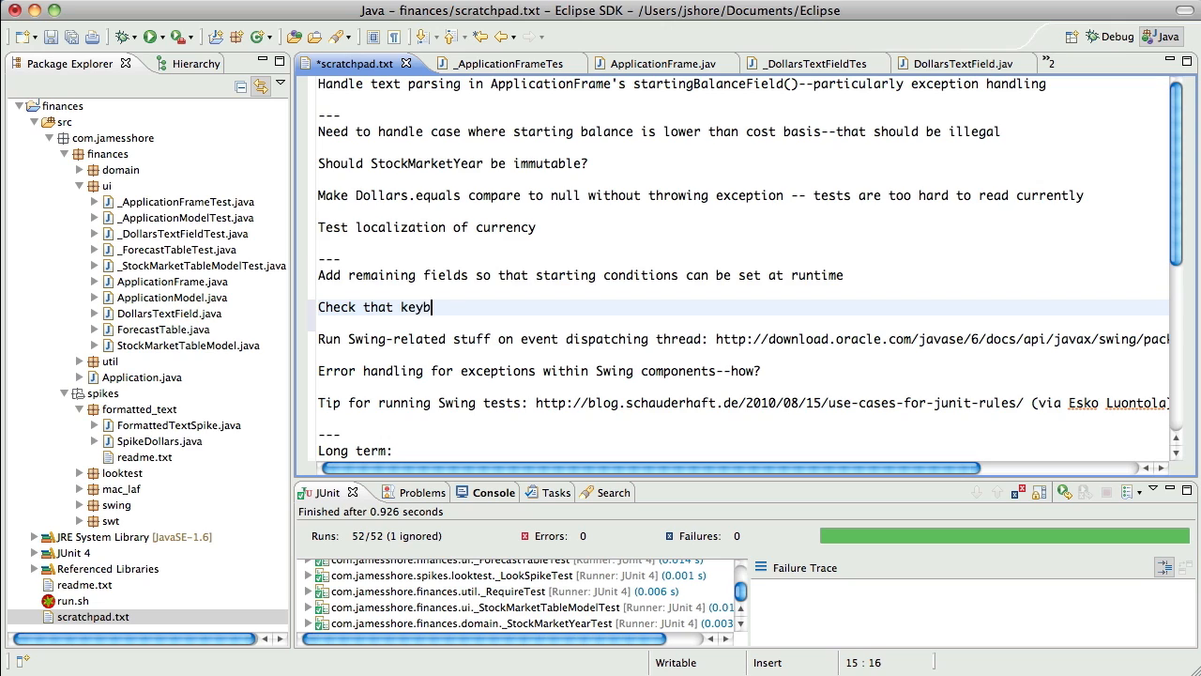
{"action": "type", "text": "oard shortcuts work (including tabbi"}
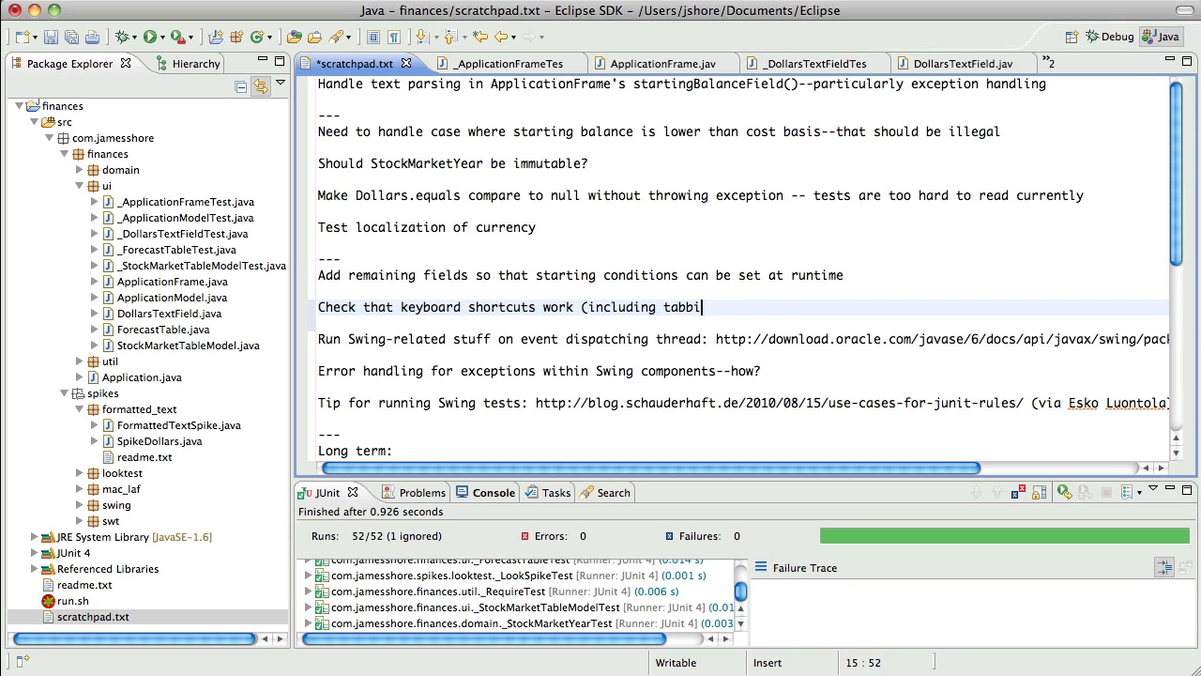
{"action": "type", "text": "ng between controls)"}
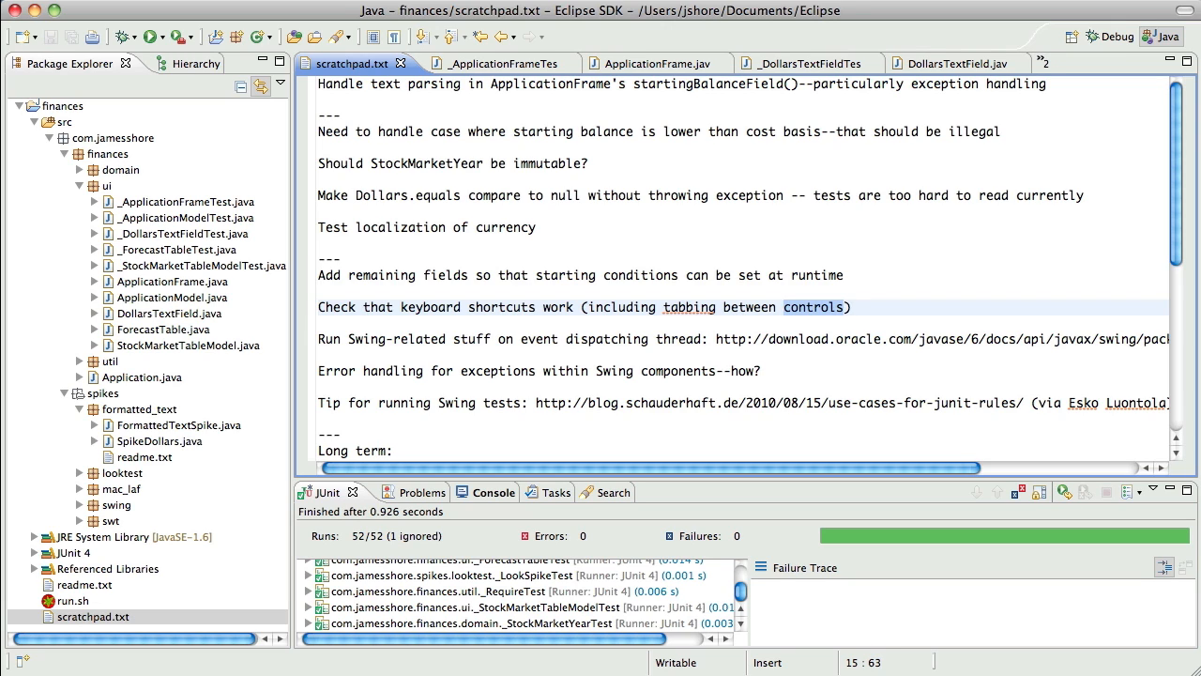
{"action": "type", "text": "components"}
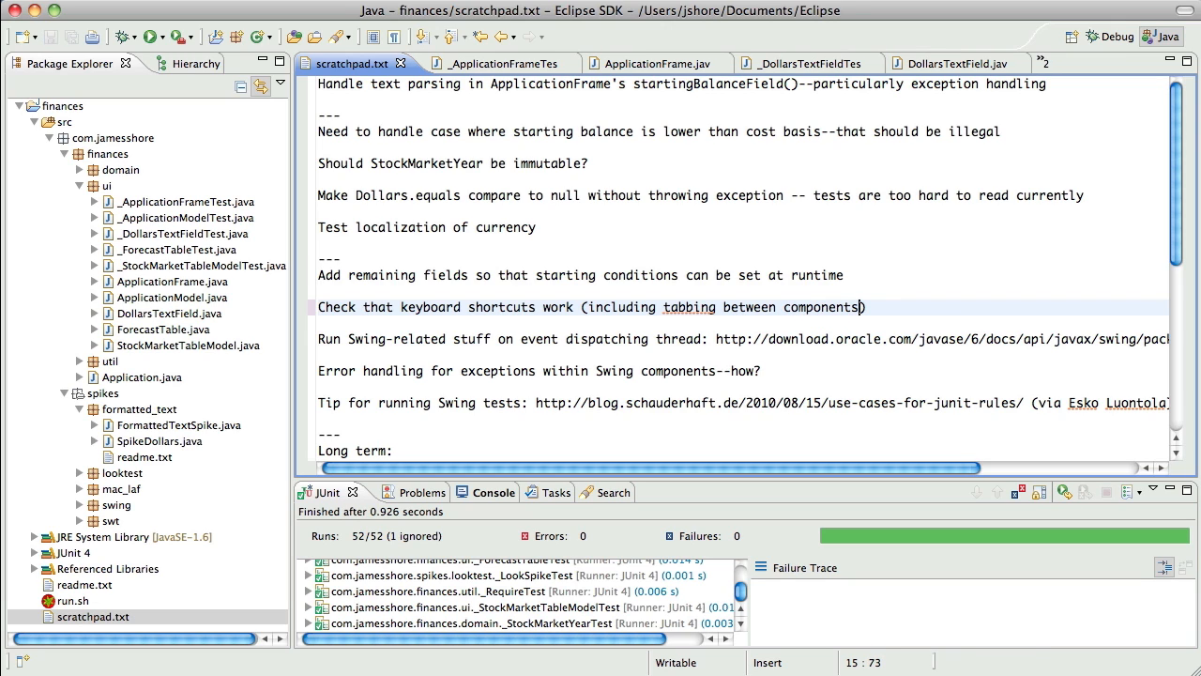
{"action": "left_click", "coordinate": [1051, 63]}
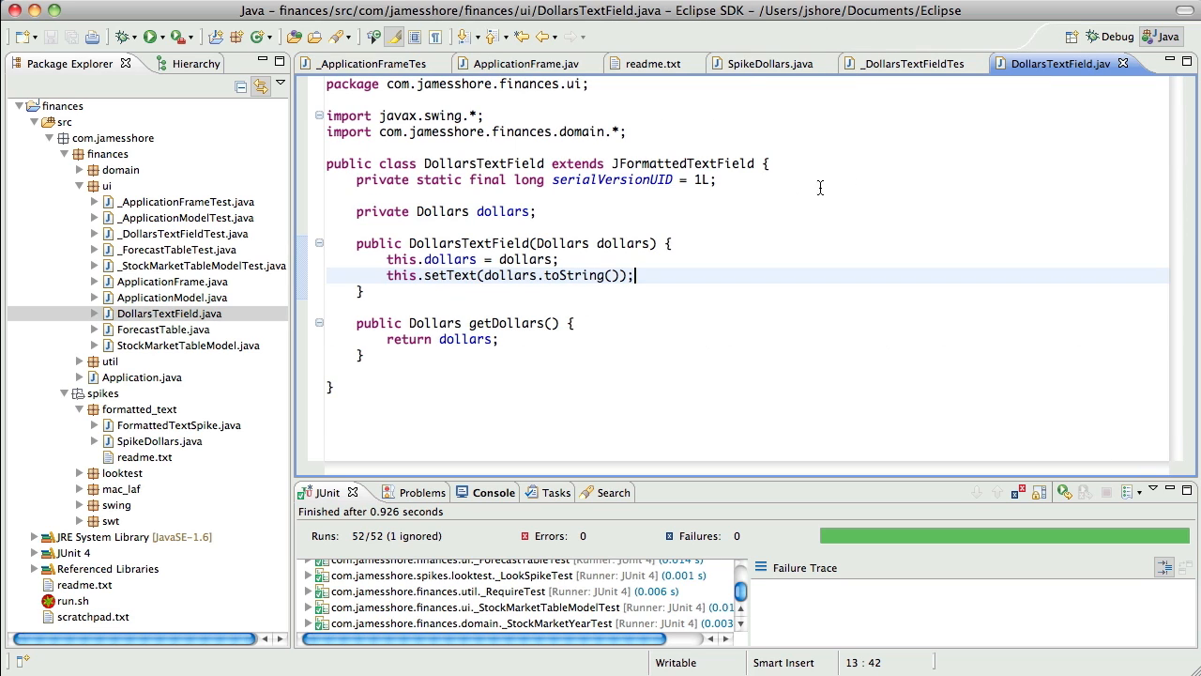
{"action": "mouse_move", "coordinate": [932, 84]}
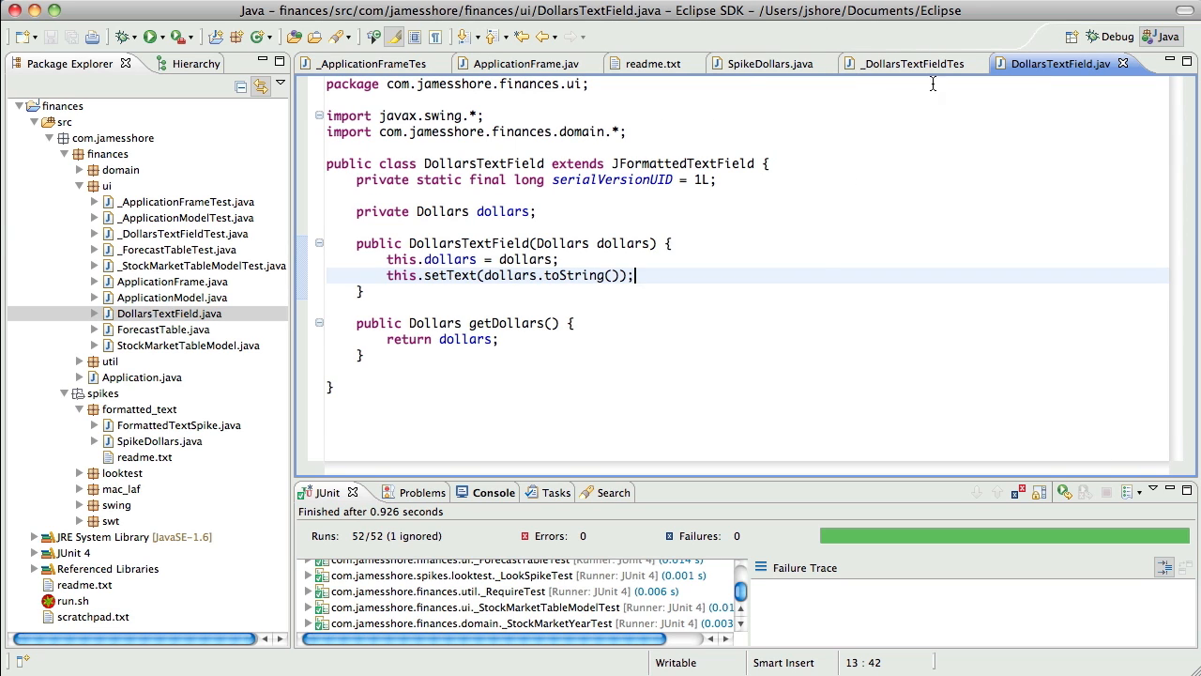
{"action": "left_click", "coordinate": [906, 63]}
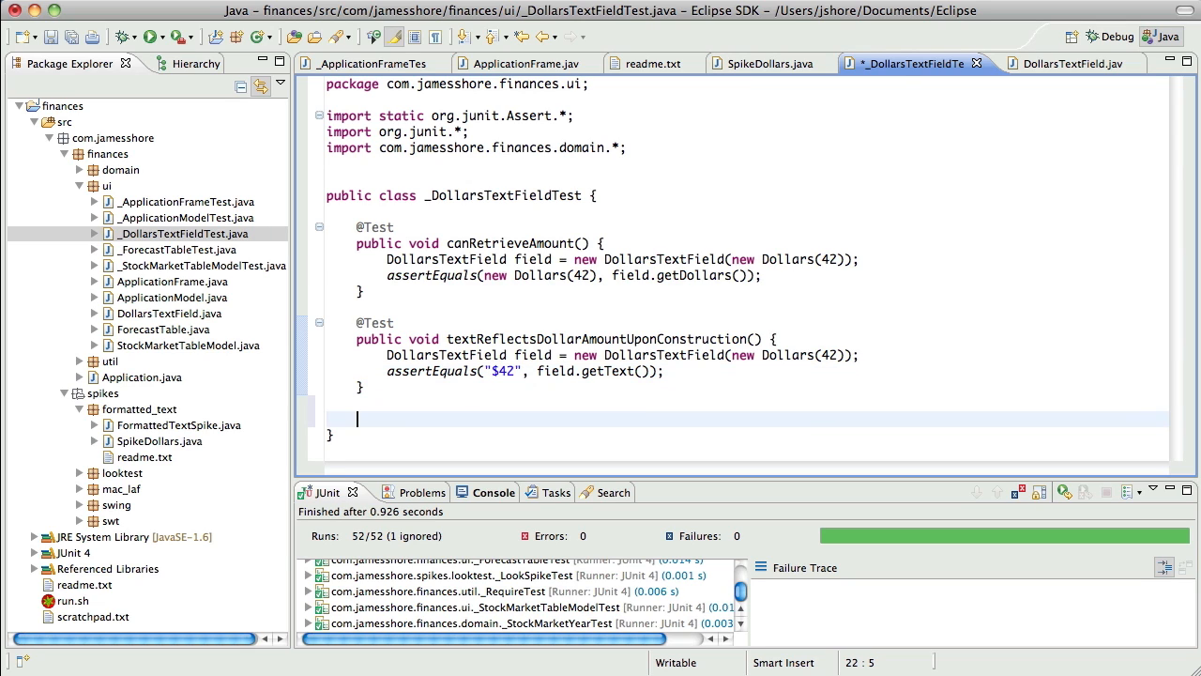
{"action": "type", "text": "@Test"}
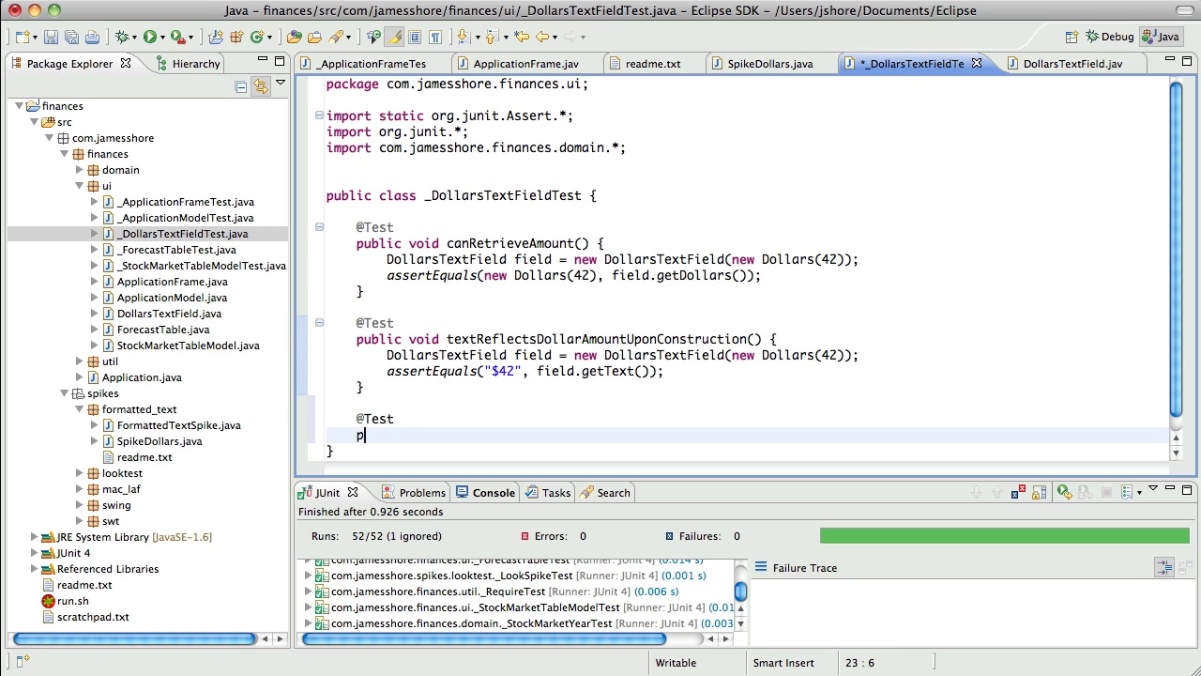
{"action": "type", "text": "ublic void"}
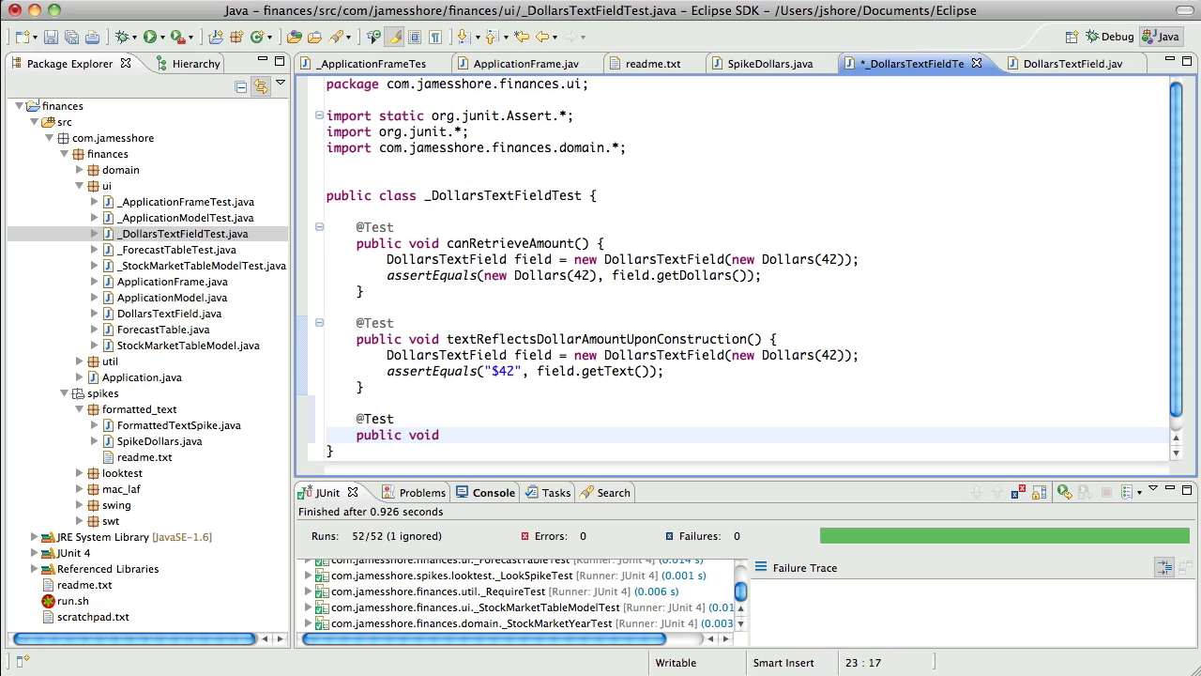
{"action": "type", "text": "changingText"}
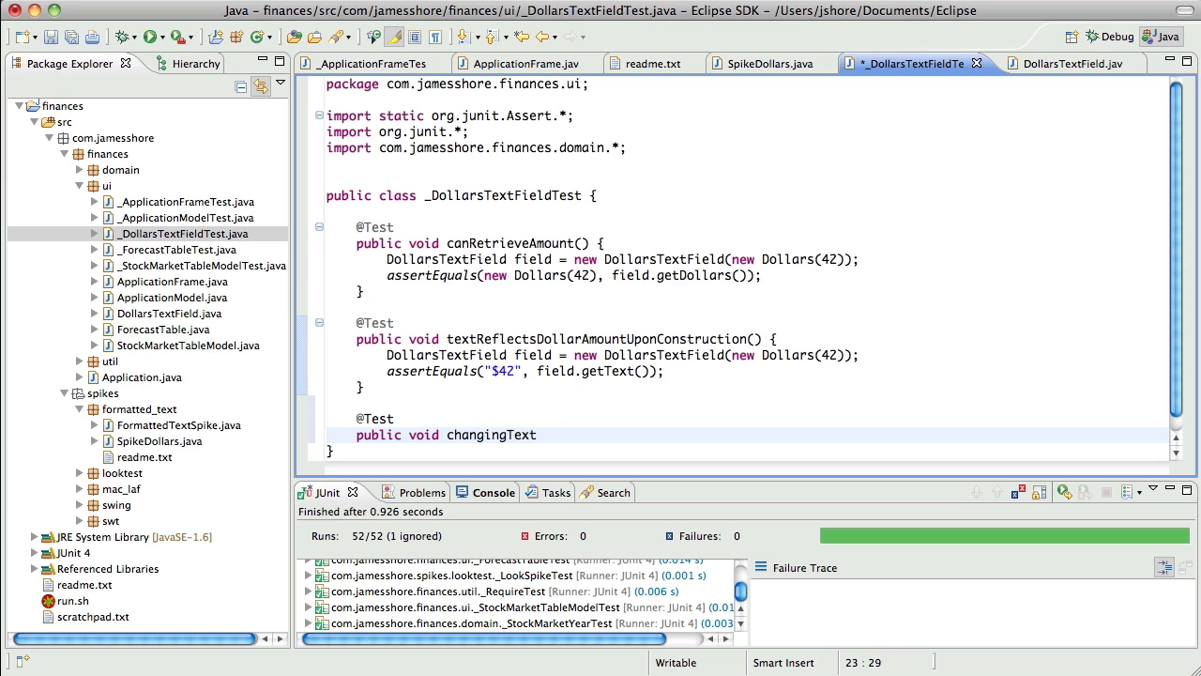
{"action": "type", "text": "ChangesDollar"}
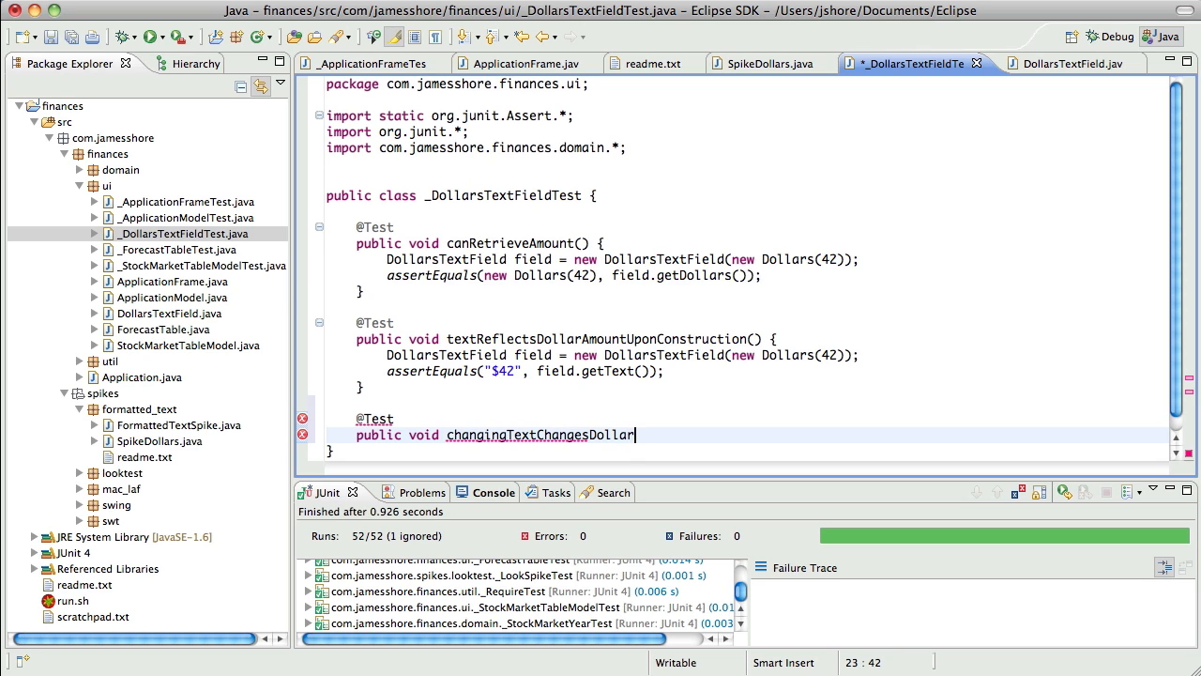
{"action": "type", "text": "Amount() {"}
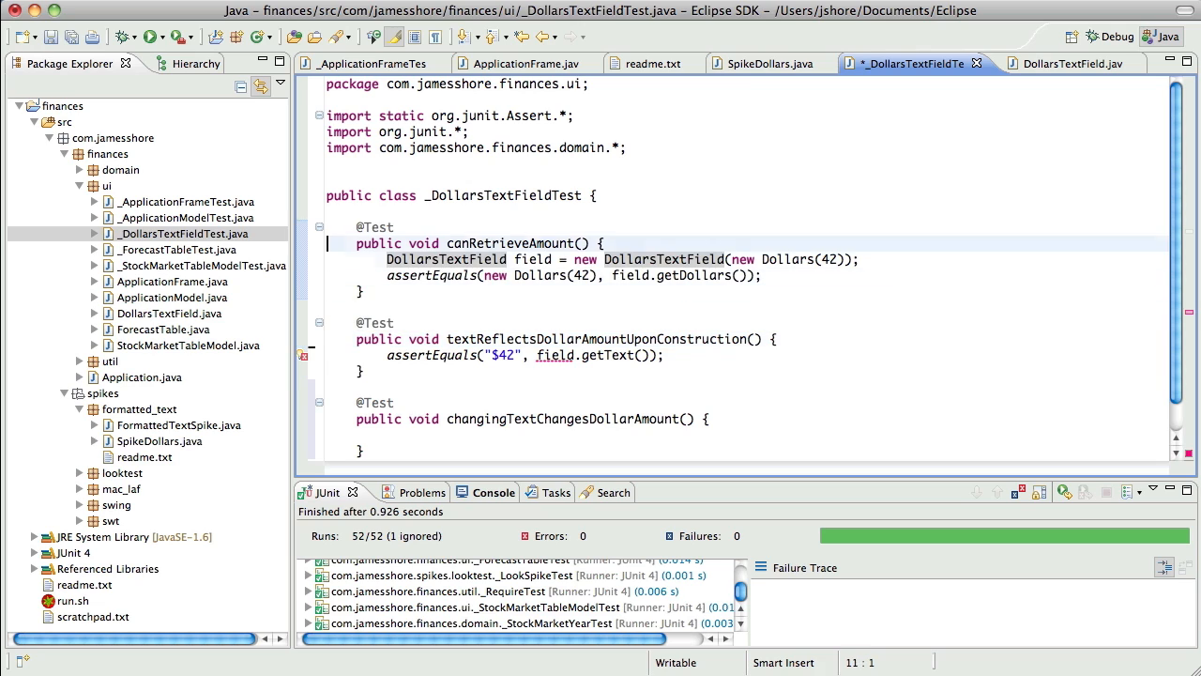
{"action": "type", "text": "@Before"}
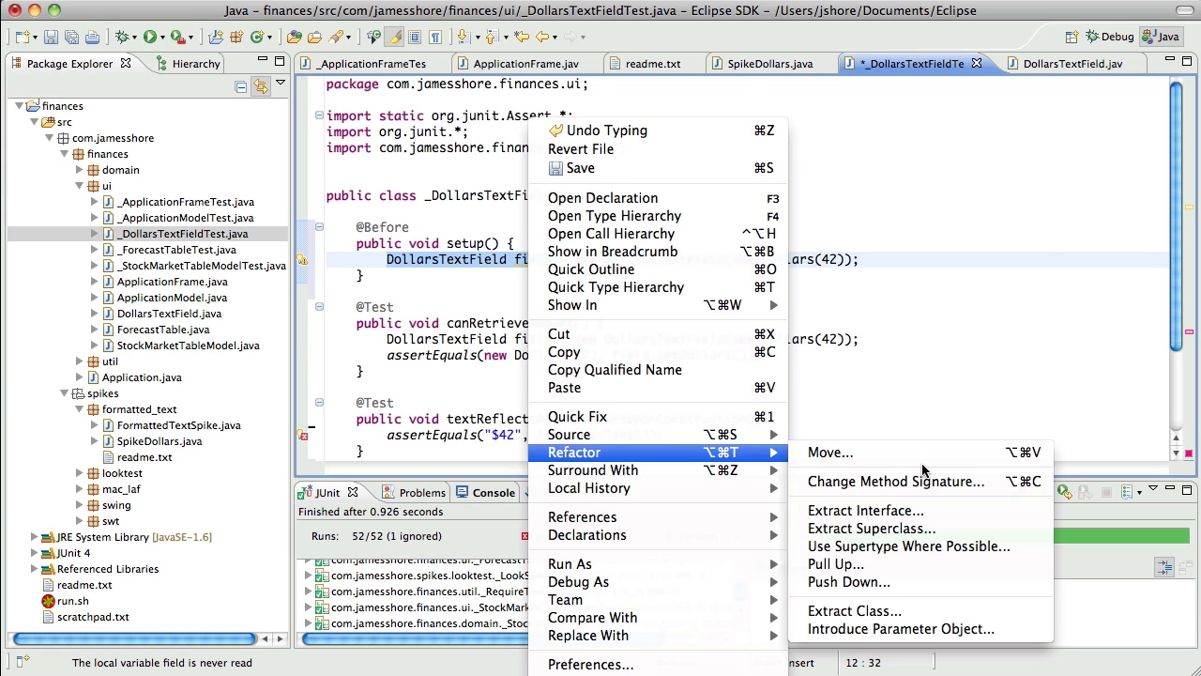
{"action": "mouse_move", "coordinate": [941, 474]}
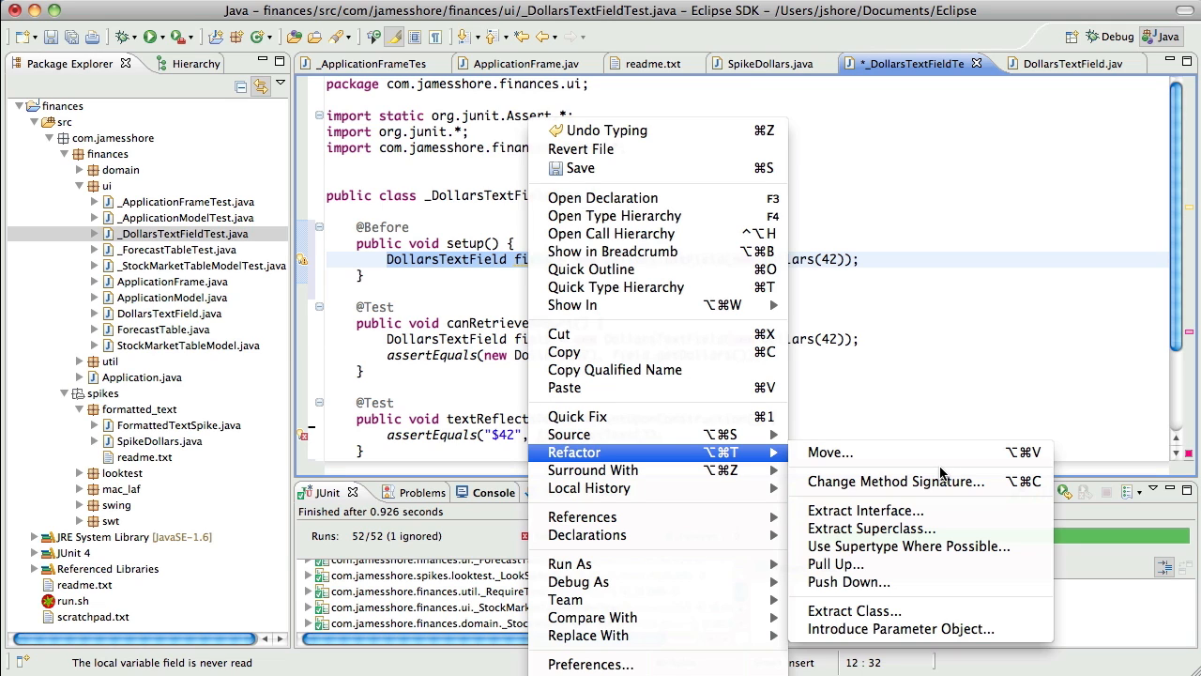
Convert the local DollarsTextField variable into a class field so canRetrieveAmount reuses it
{"action": "key", "text": "Escape"}
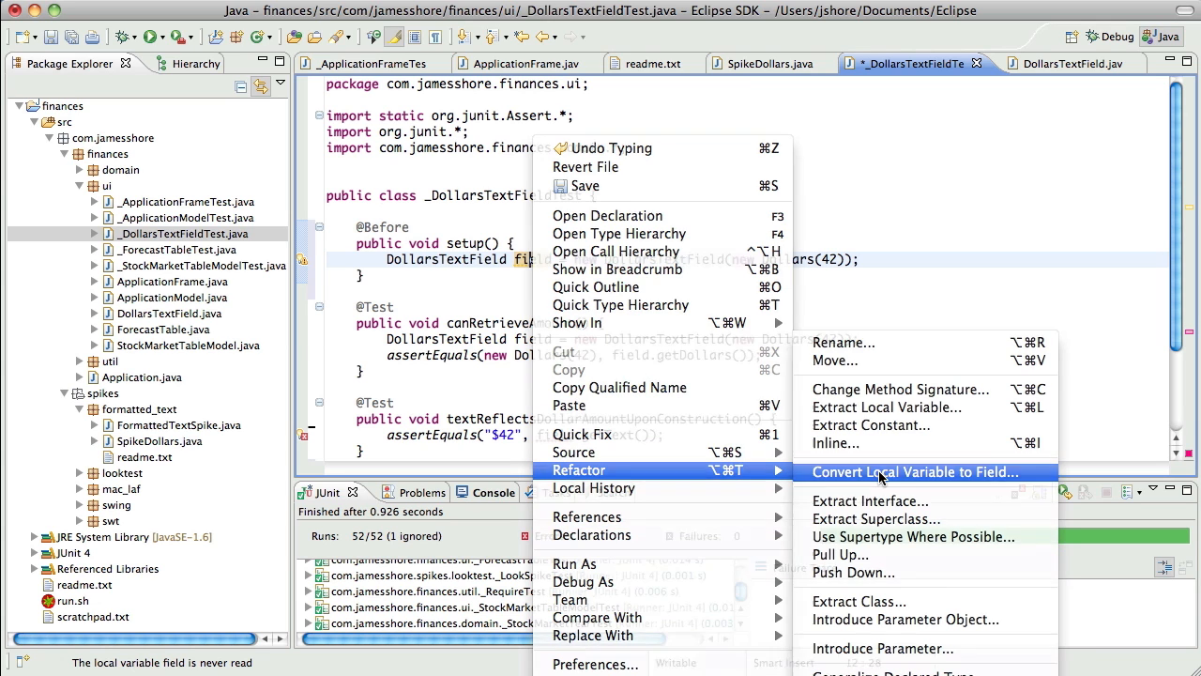
{"action": "left_click", "coordinate": [913, 471]}
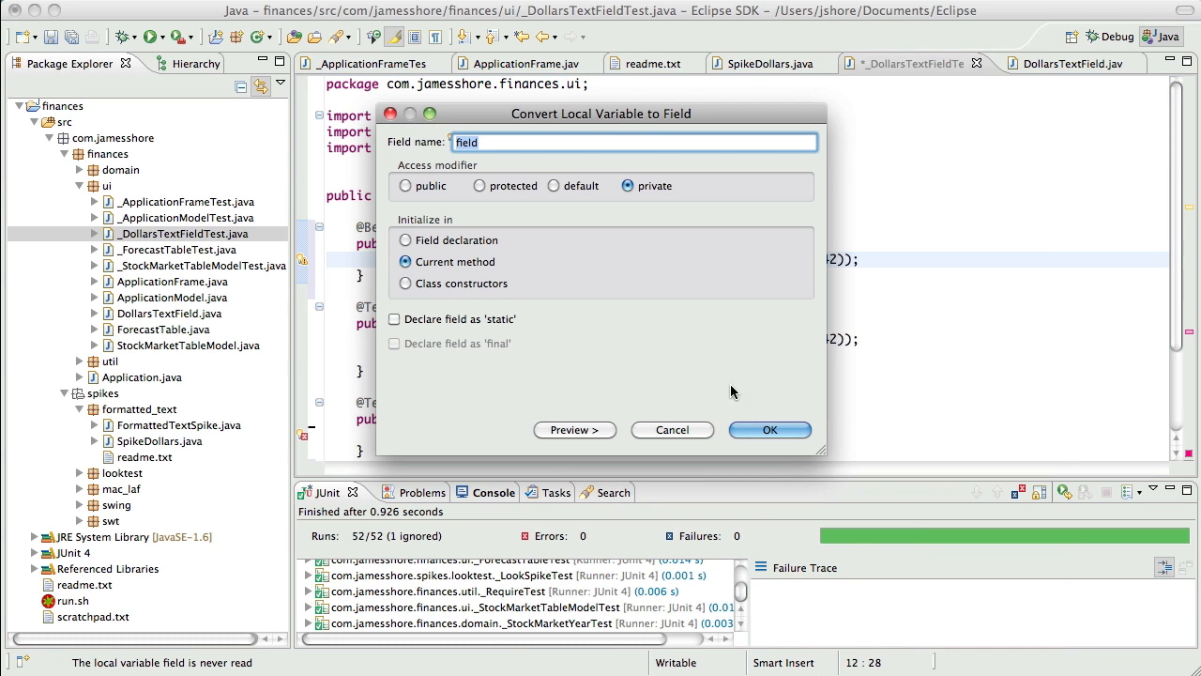
{"action": "mouse_move", "coordinate": [680, 221]}
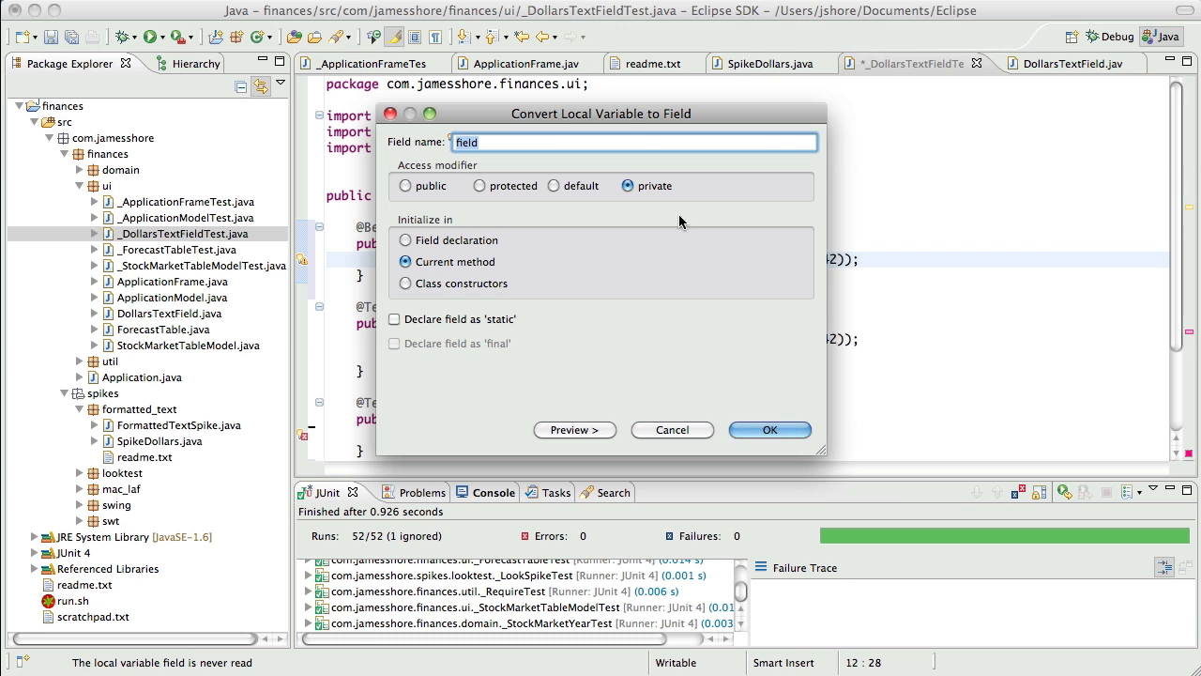
{"action": "left_click_drag", "start_coordinate": [600, 113], "coordinate": [788, 144]}
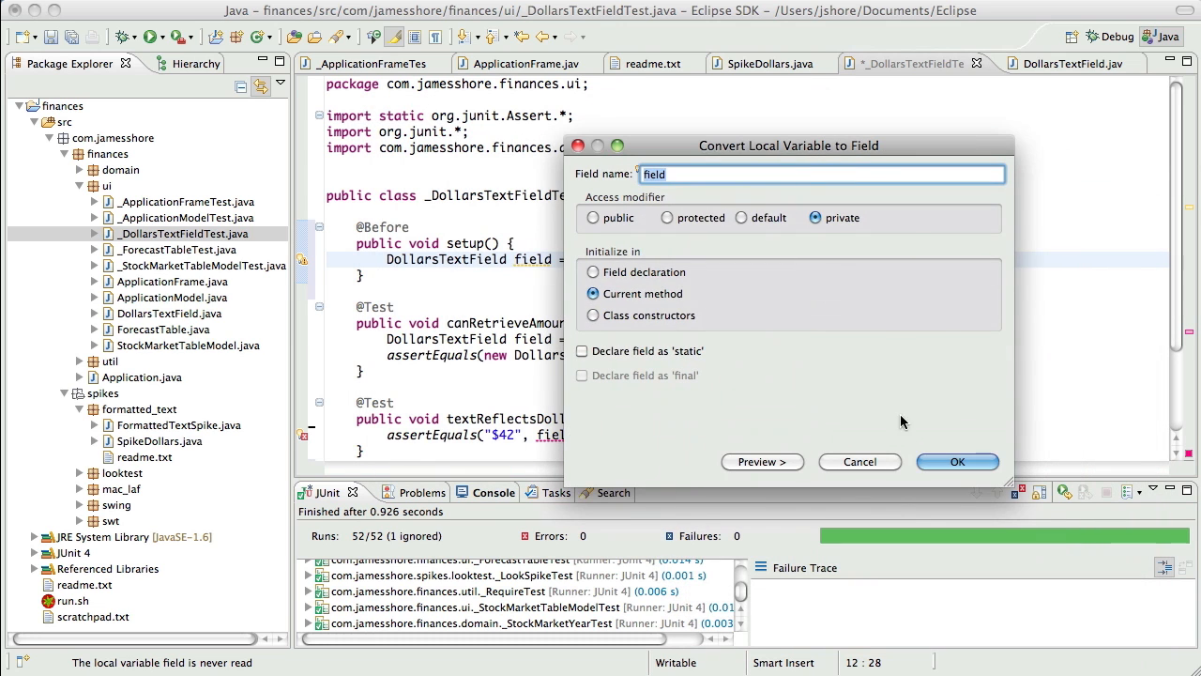
{"action": "left_click", "coordinate": [956, 461]}
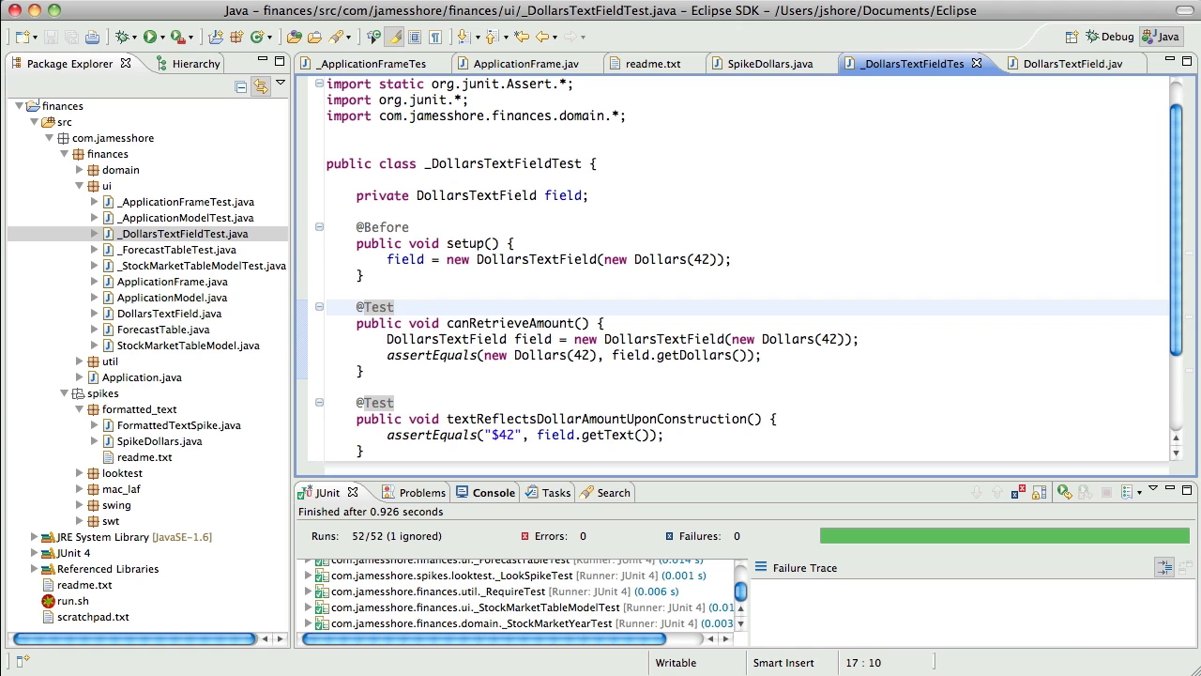
{"action": "left_click", "coordinate": [150, 37]}
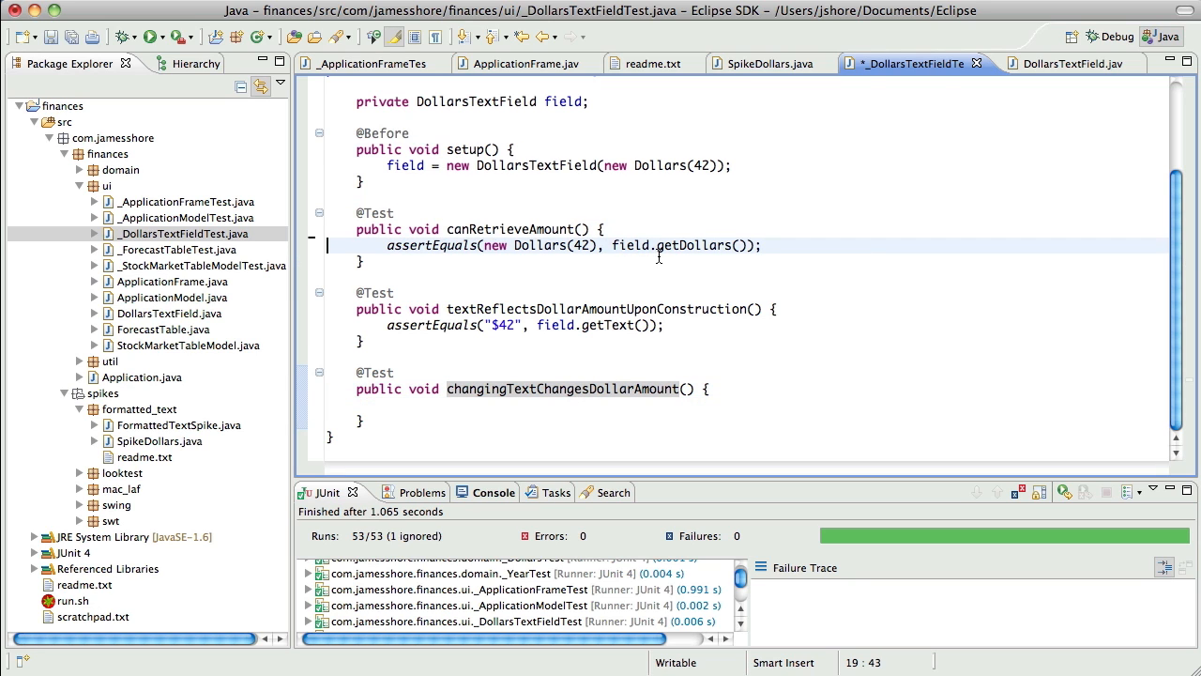
Make the new test call field.setText("1024") and assert new Dollars(1024) equals field.getDollars()
{"action": "left_click", "coordinate": [150, 36]}
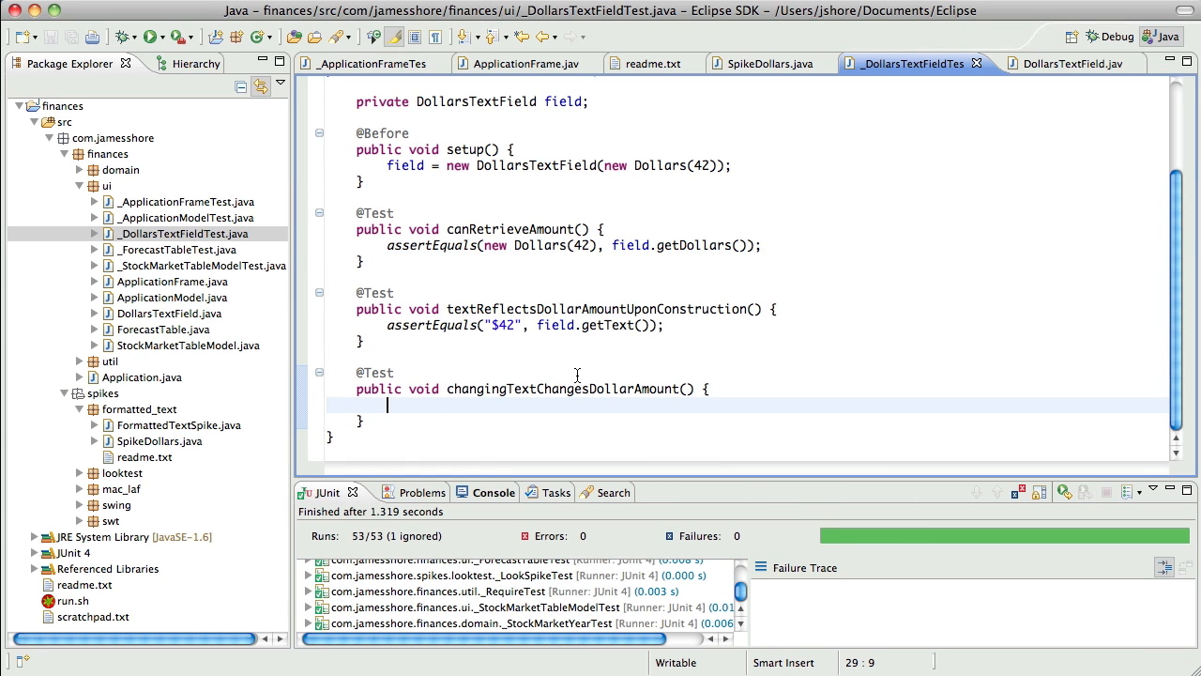
{"action": "type", "text": "field."}
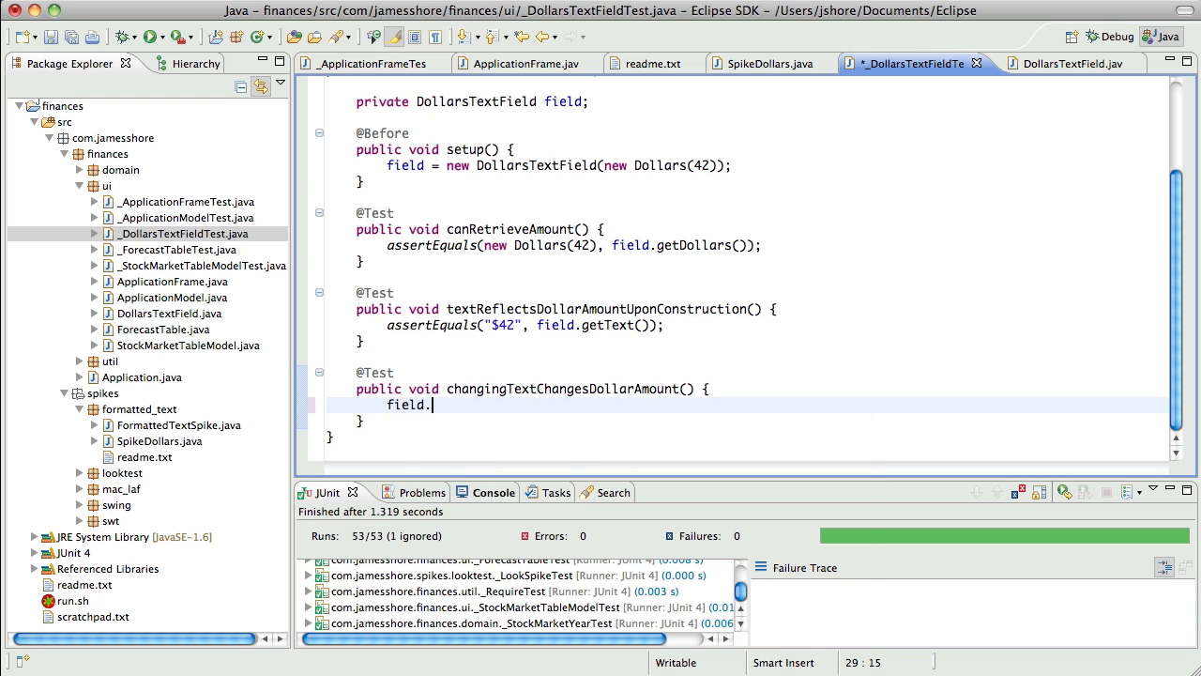
{"action": "type", "text": "setText(t"}
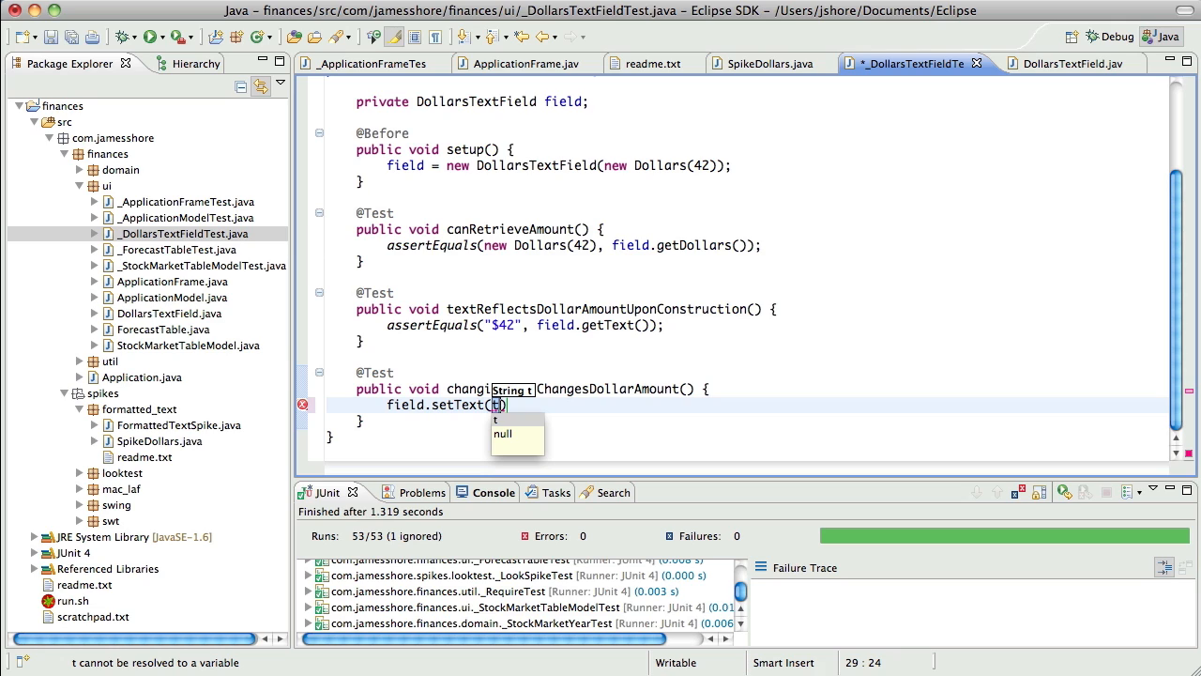
{"action": "type", "text": "1024\""}
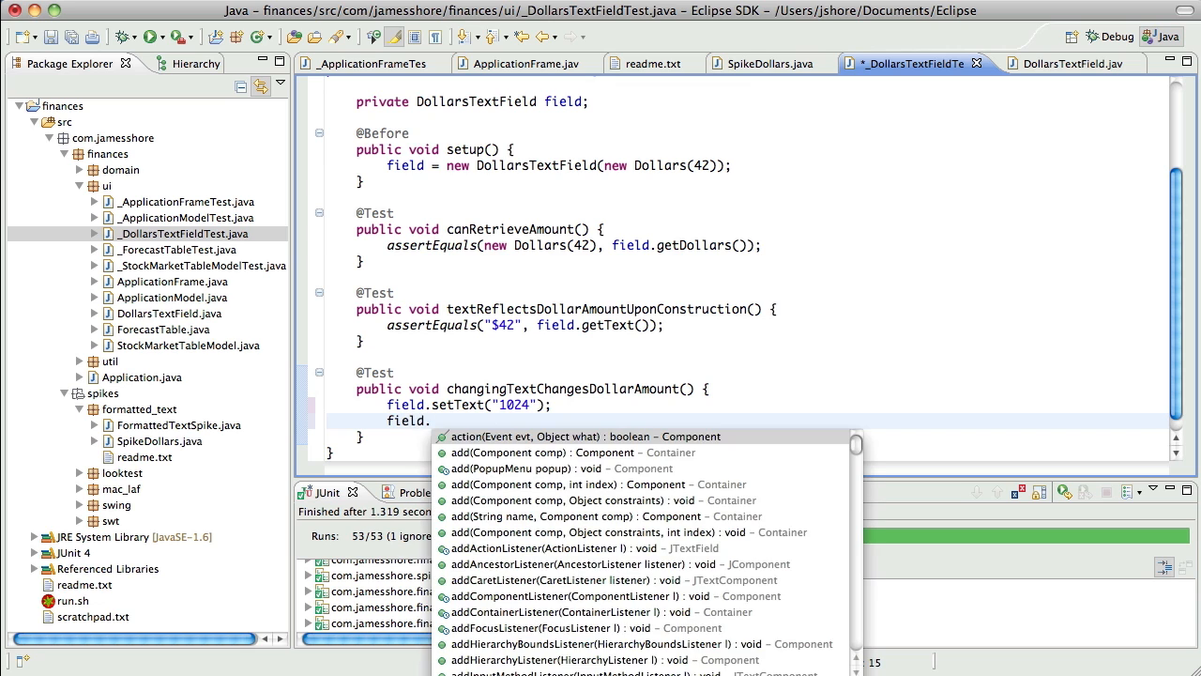
{"action": "type", "text": "getDollars());"}
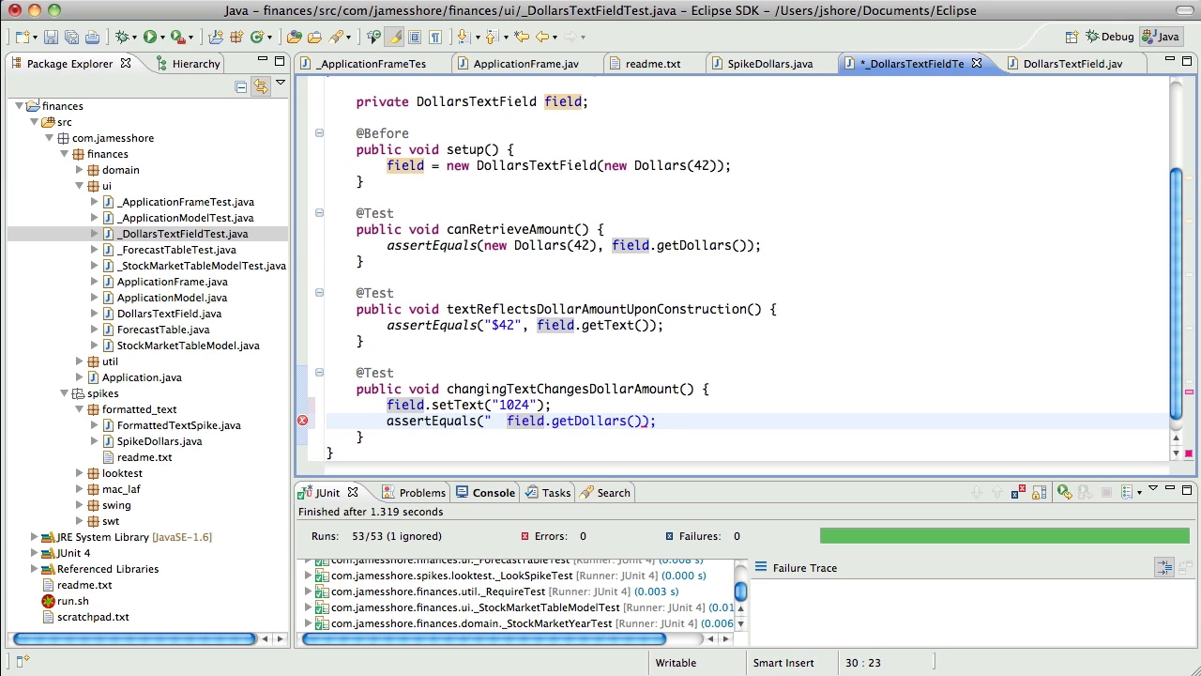
{"action": "type", "text": "1"}
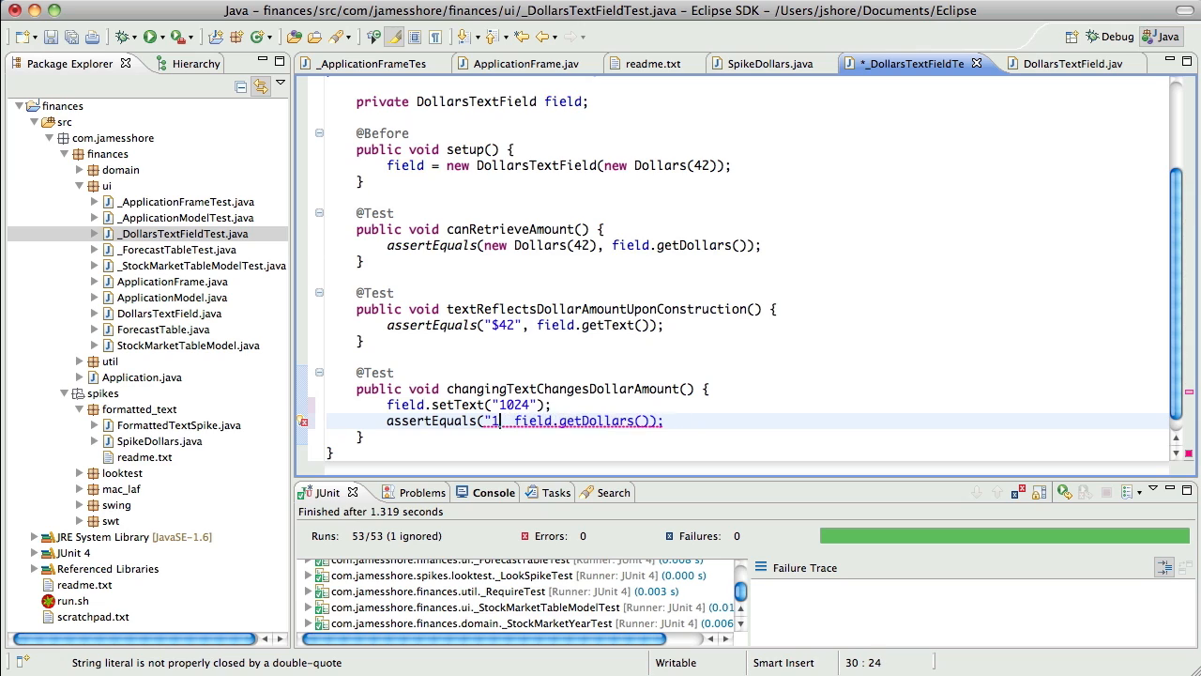
{"action": "type", "text": "new Dollars("}
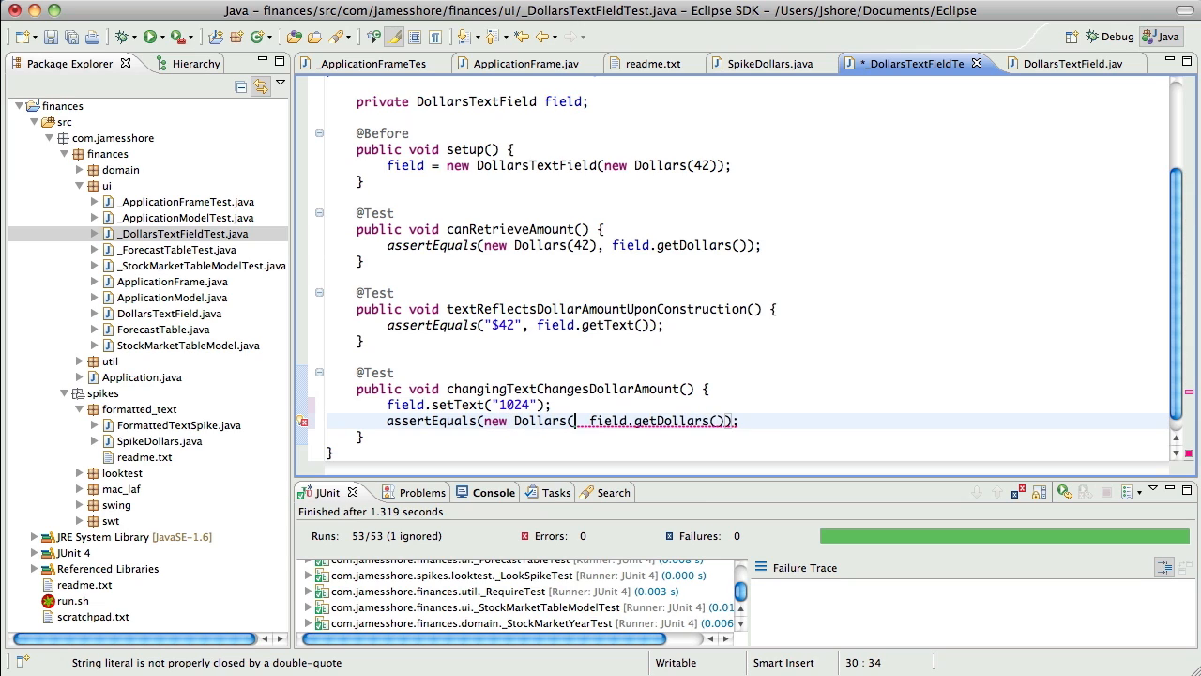
{"action": "type", "text": "1024),"}
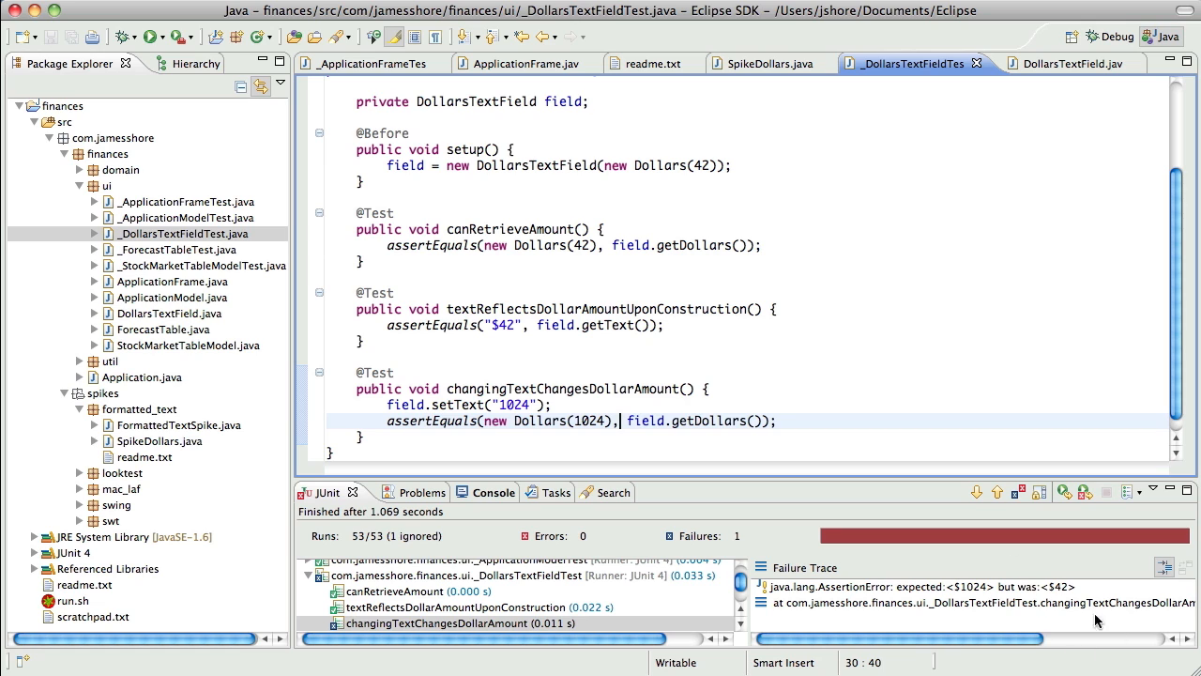
{"action": "mouse_move", "coordinate": [527, 416]}
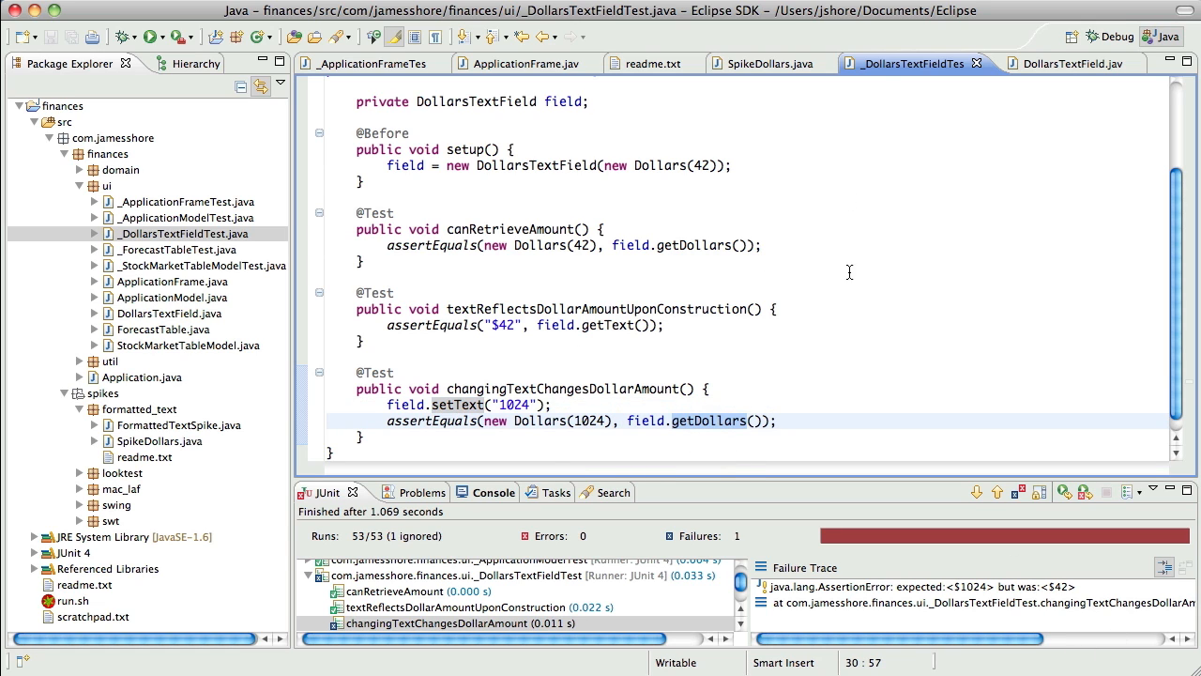
In DollarsTextField.getDollars, replace the returned dollars with a new Dollars built from the text
{"action": "left_click", "coordinate": [1065, 63]}
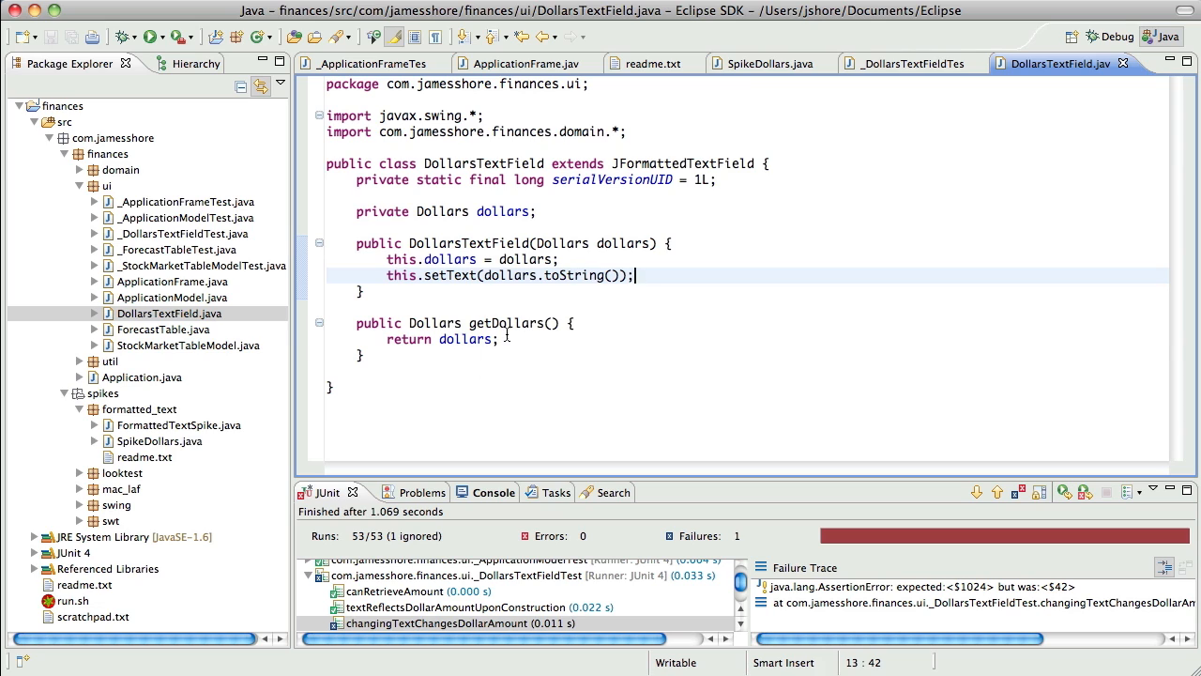
{"action": "left_click", "coordinate": [441, 339]}
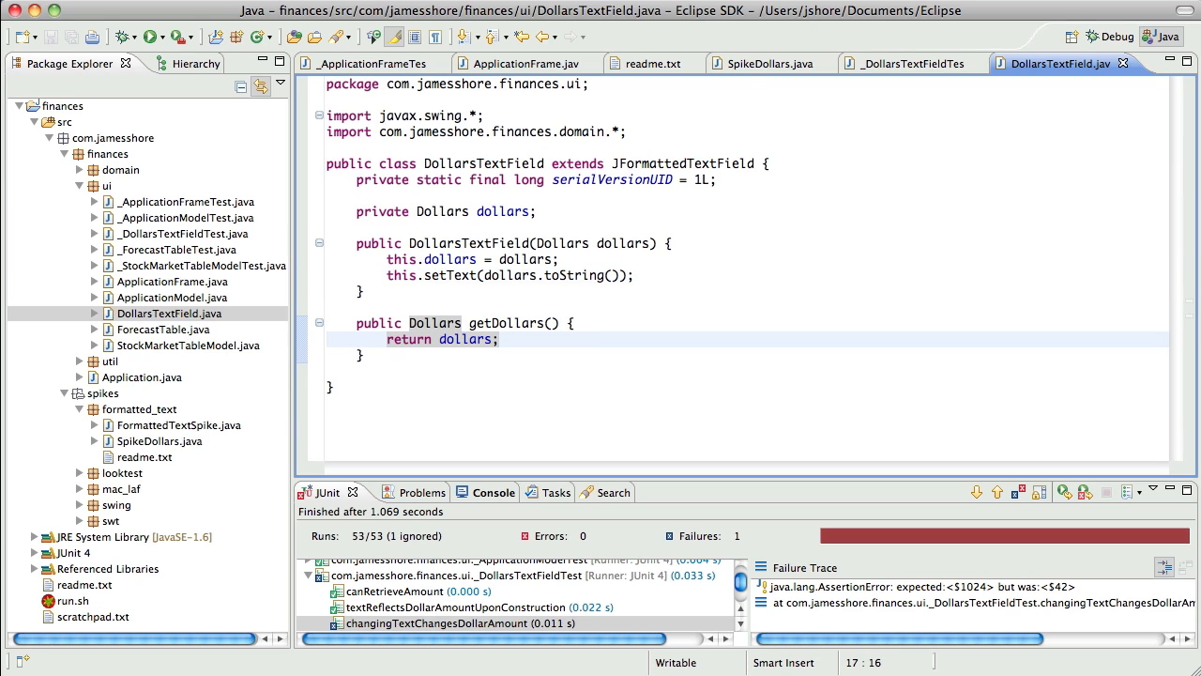
{"action": "double_click", "coordinate": [502, 211]}
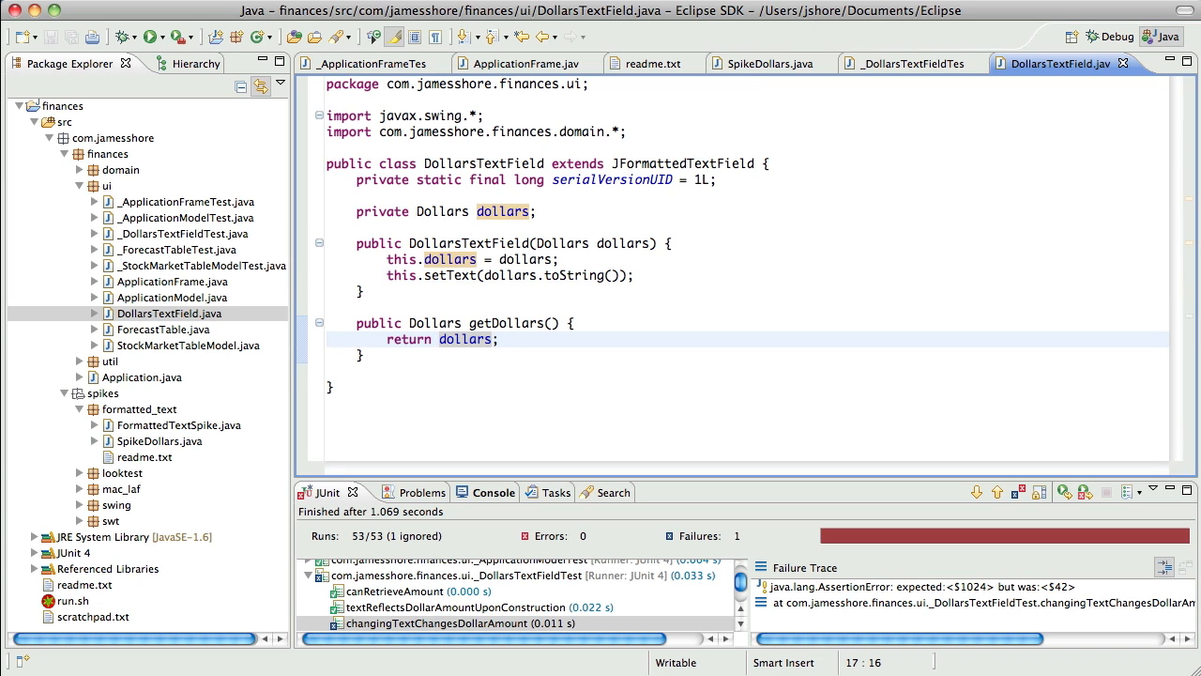
{"action": "left_click", "coordinate": [438, 339]}
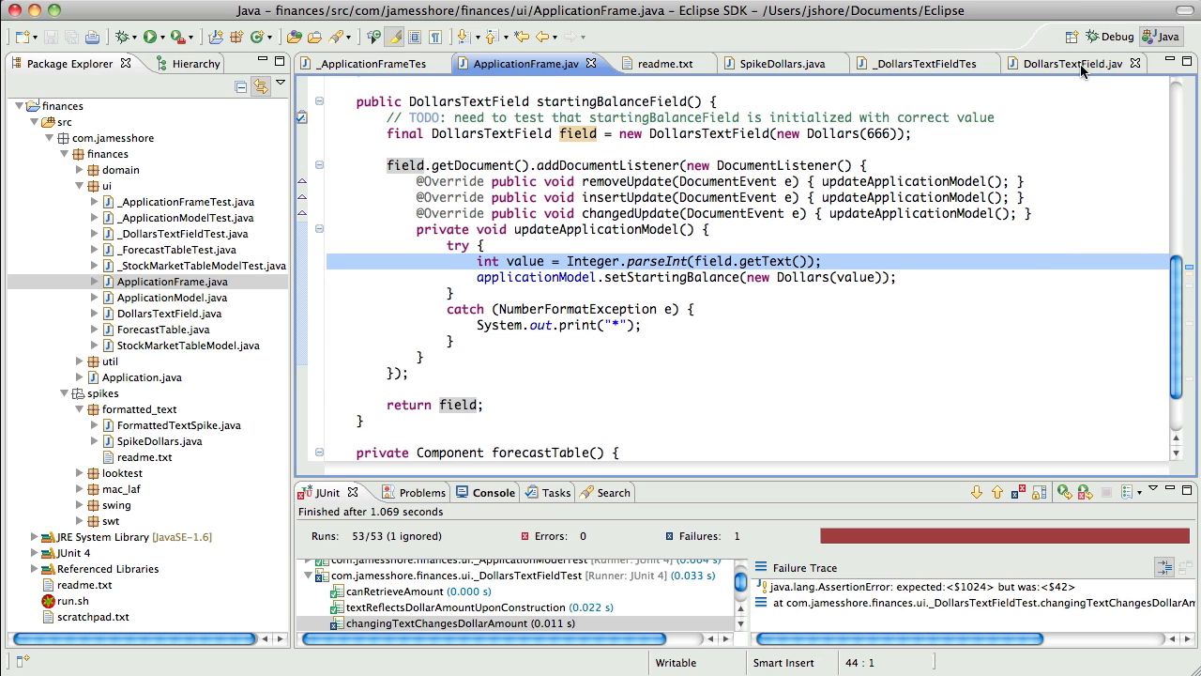
{"action": "left_click", "coordinate": [1070, 63]}
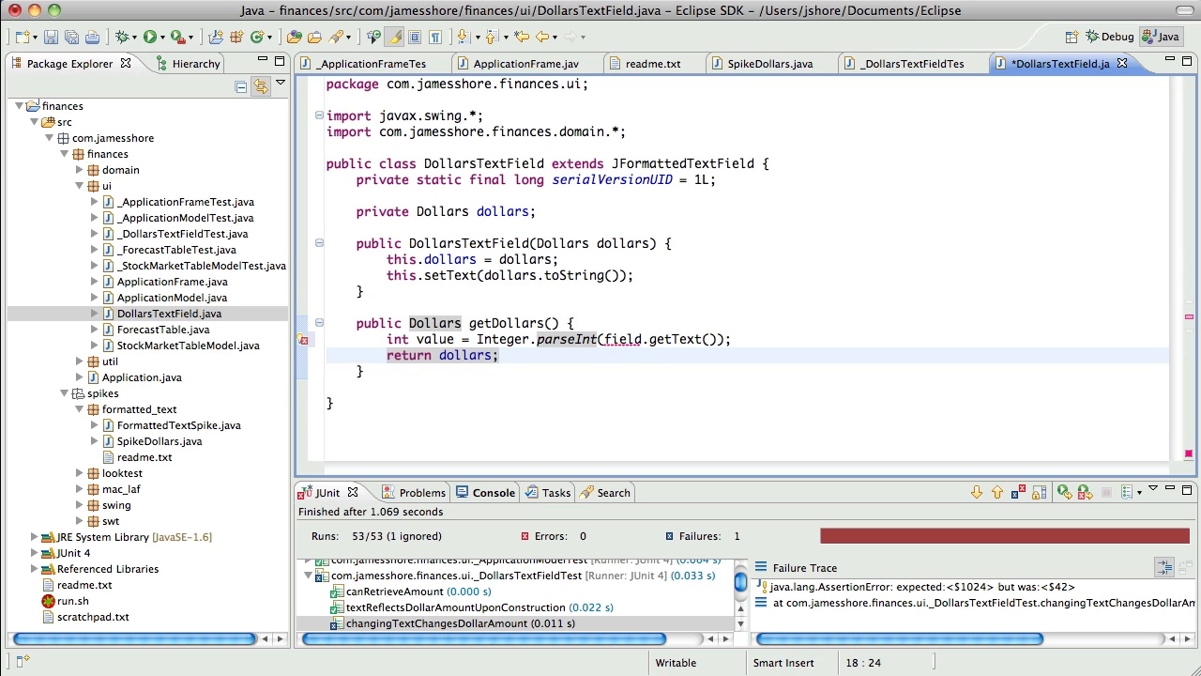
{"action": "type", "text": "new Dollar("}
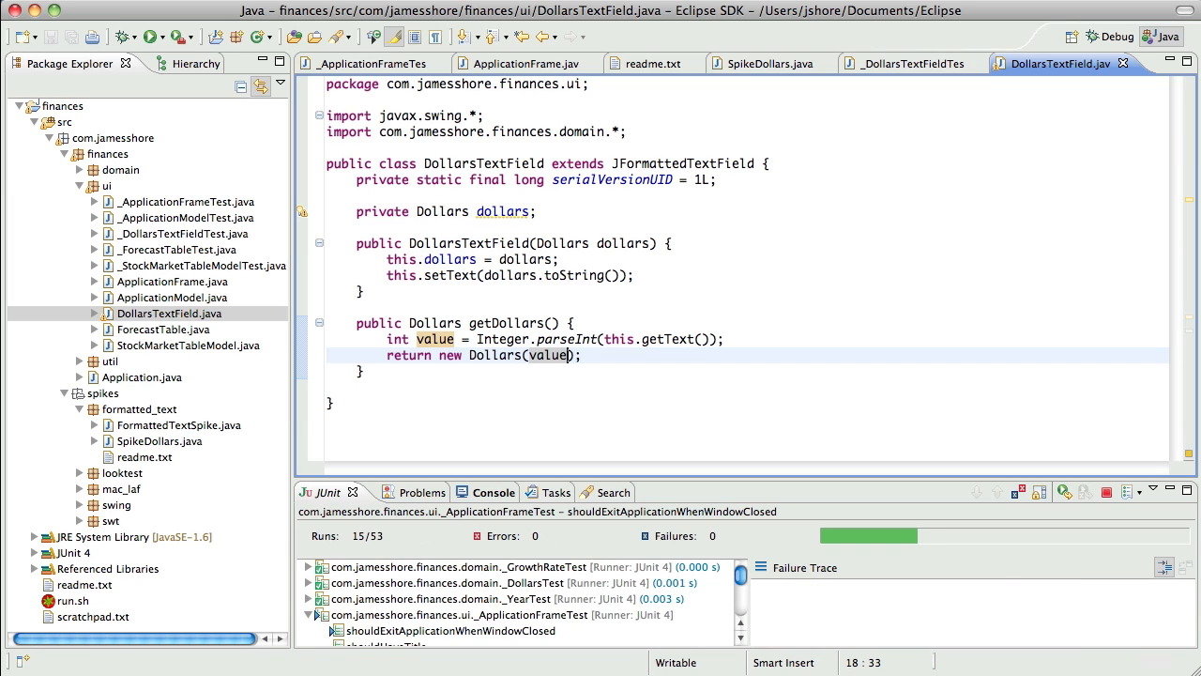
{"action": "left_click", "coordinate": [149, 36]}
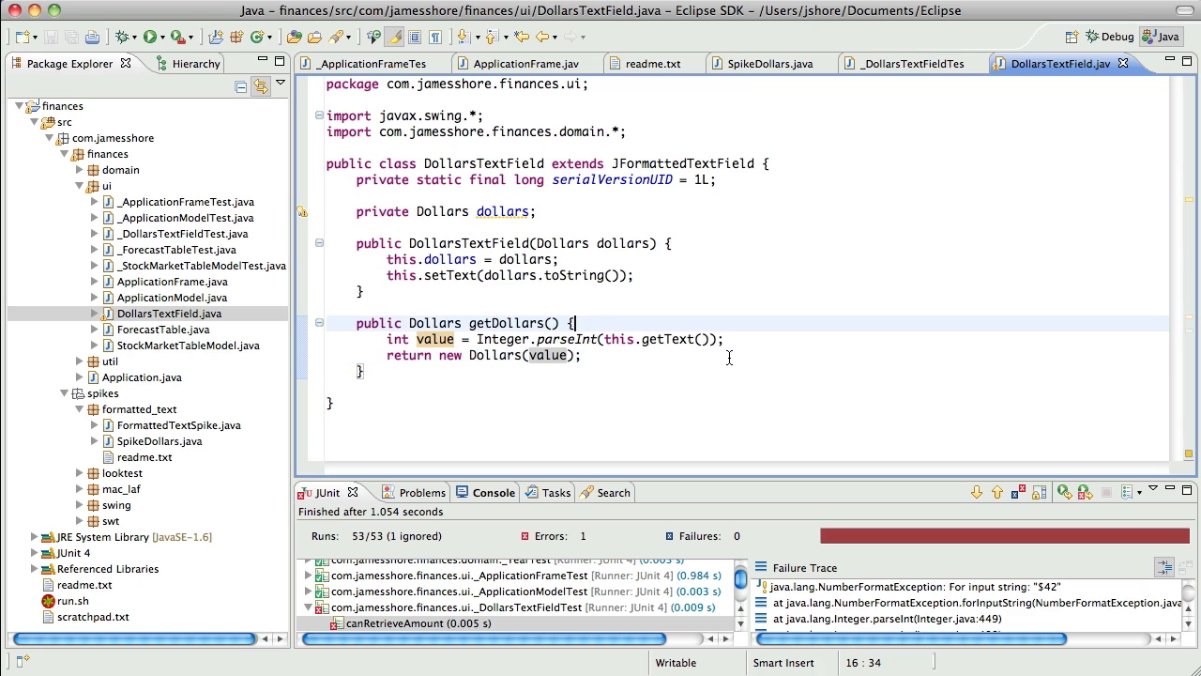
{"action": "mouse_move", "coordinate": [689, 375]}
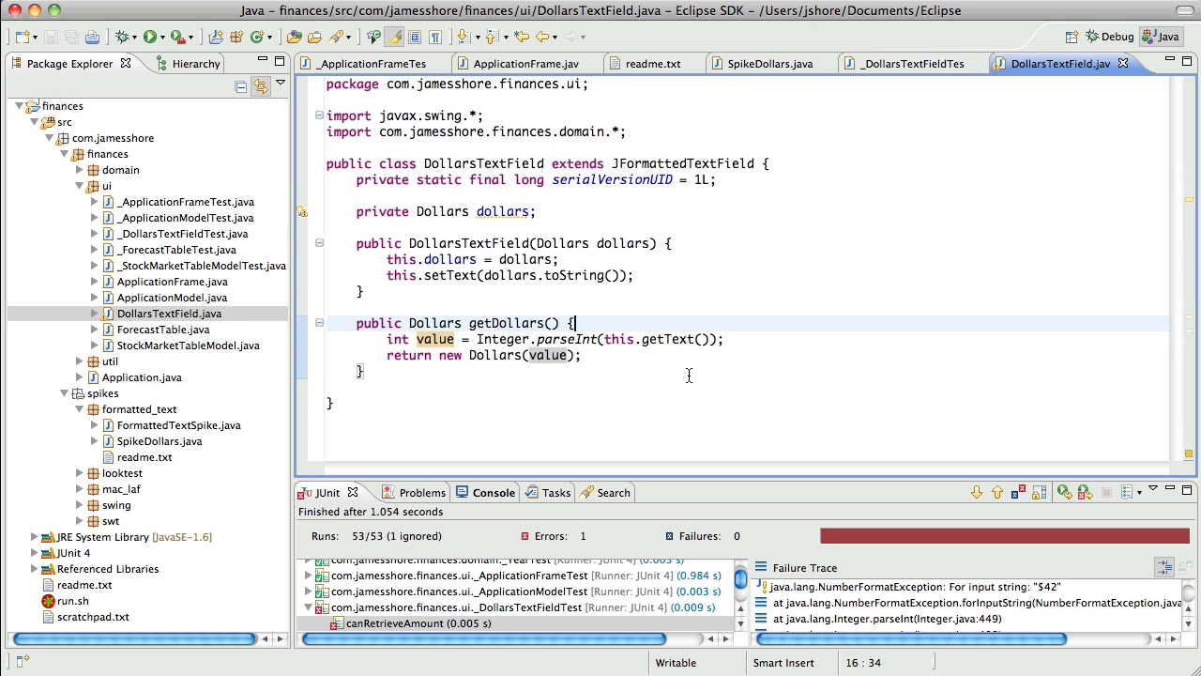
Insert blank lines at the top of getDollars and begin a new statement with 'this.'
{"action": "key", "text": "Return"}
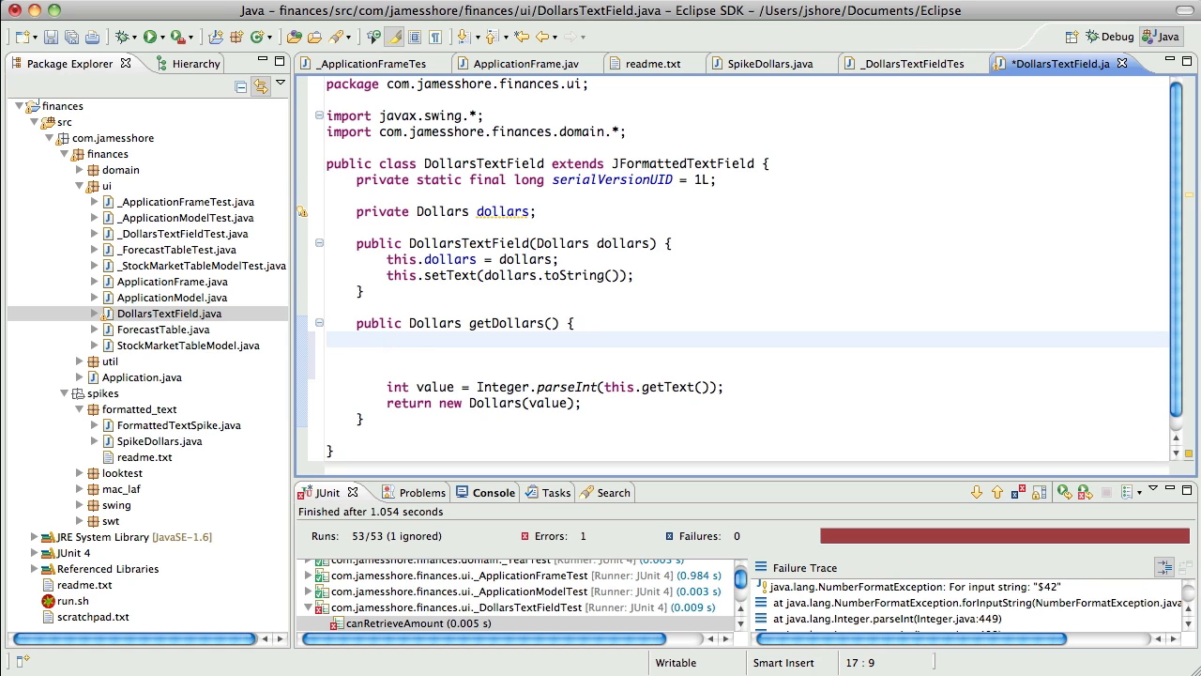
{"action": "left_click", "coordinate": [386, 340]}
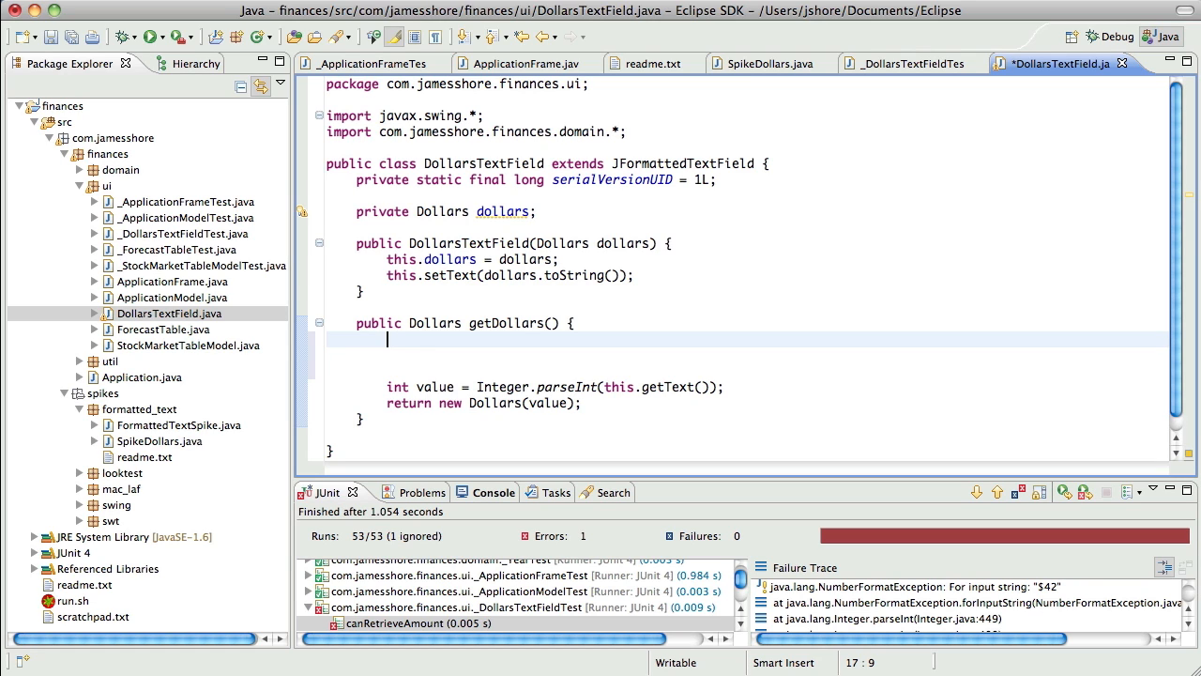
{"action": "type", "text": "Nu"}
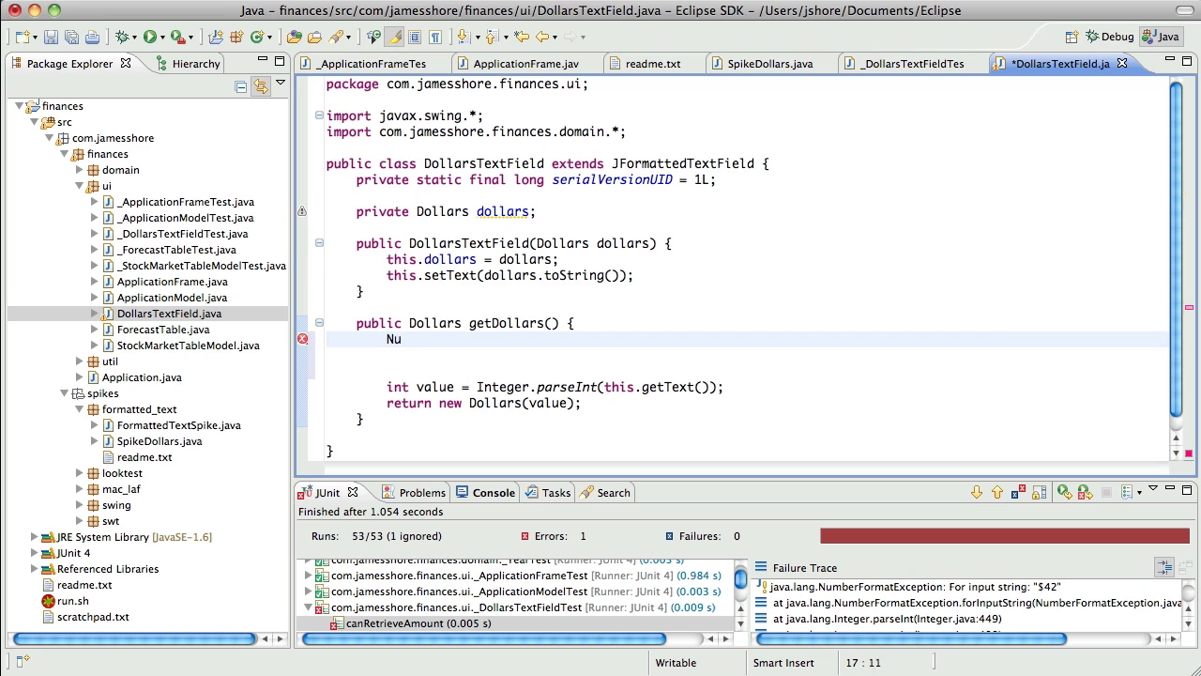
{"action": "type", "text": "this."}
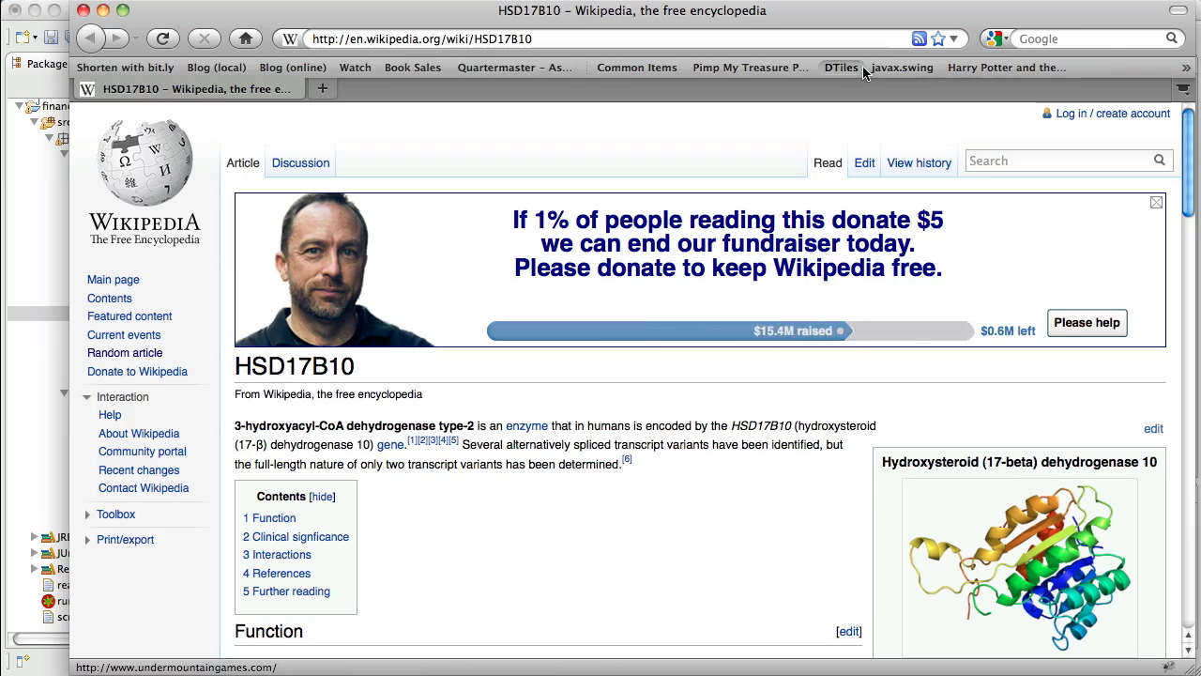
Open the javax.swing API docs and find the JFormattedTextField class page
{"action": "left_click", "coordinate": [901, 67]}
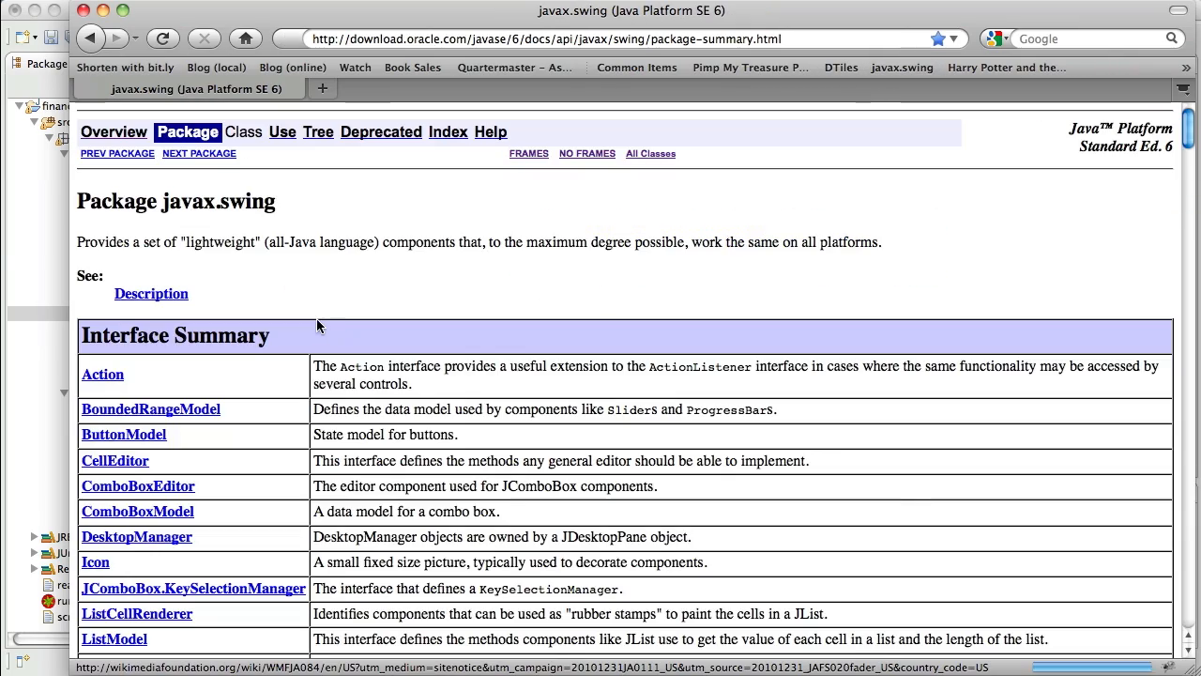
{"action": "scroll", "scroll_direction": "down", "scroll_amount": 3}
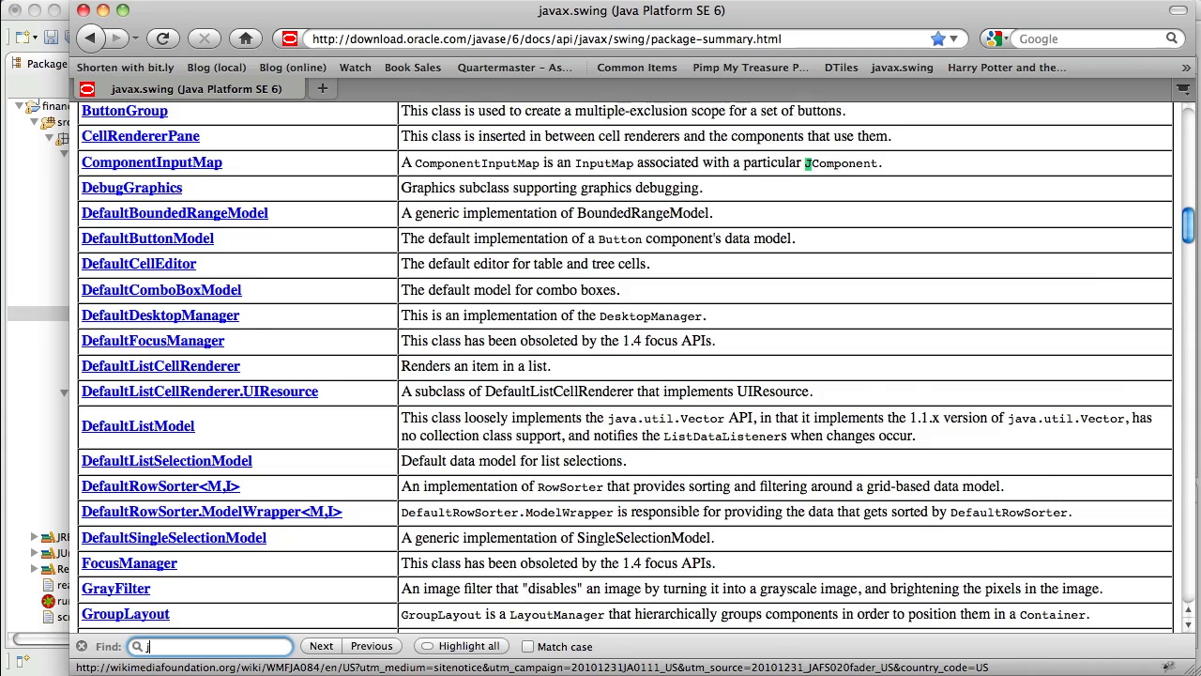
{"action": "type", "text": "formatted"}
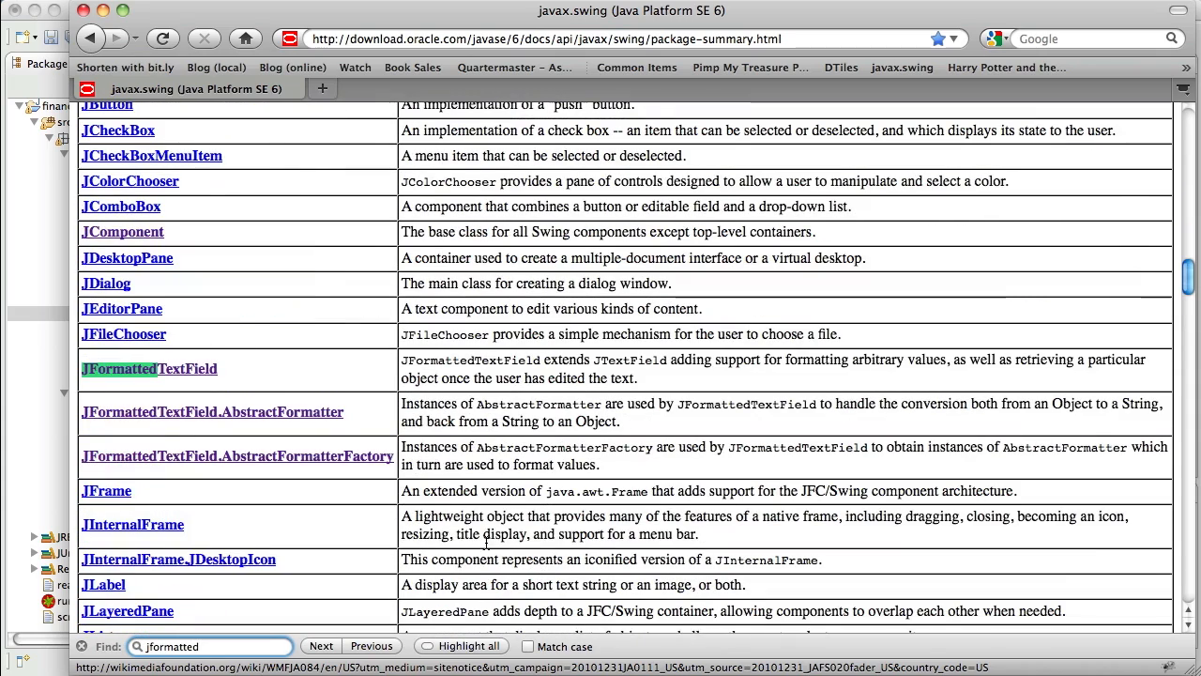
{"action": "left_click", "coordinate": [148, 368]}
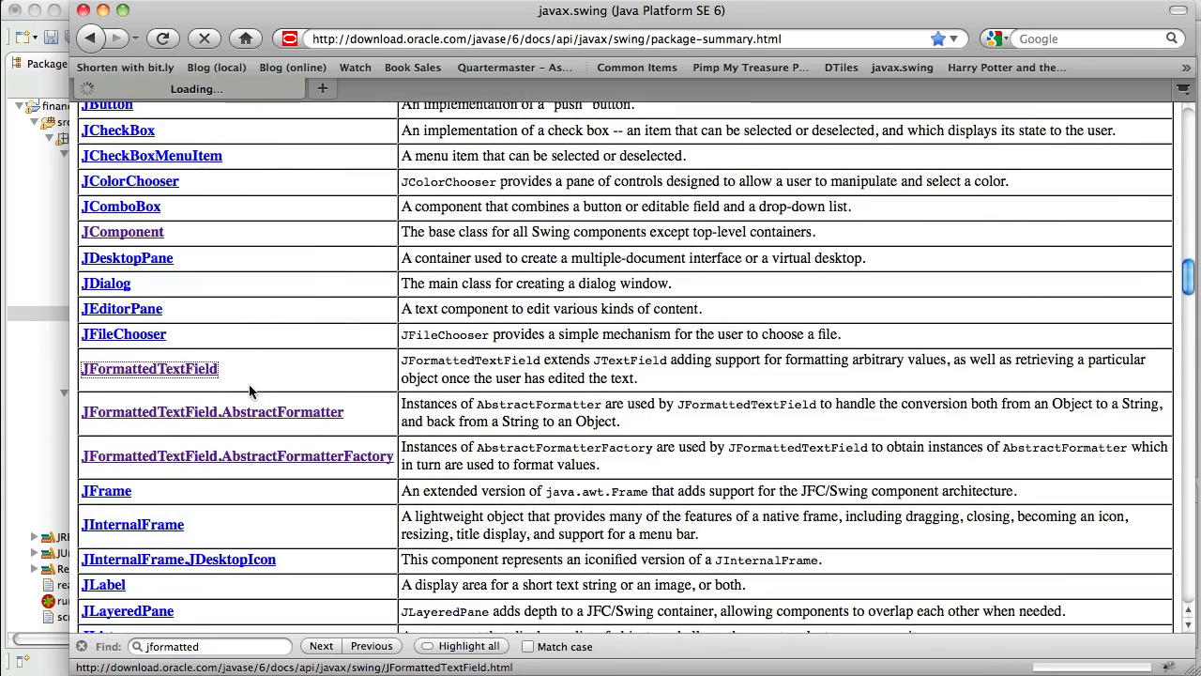
{"action": "left_click", "coordinate": [150, 368]}
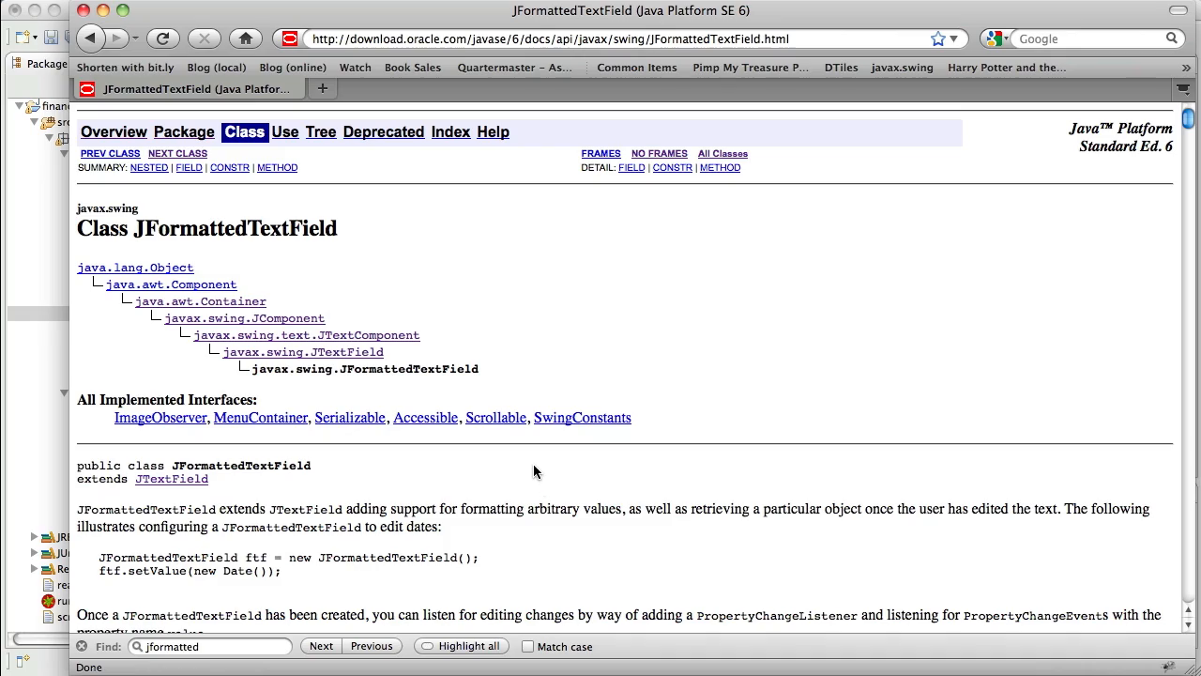
{"action": "mouse_move", "coordinate": [550, 459]}
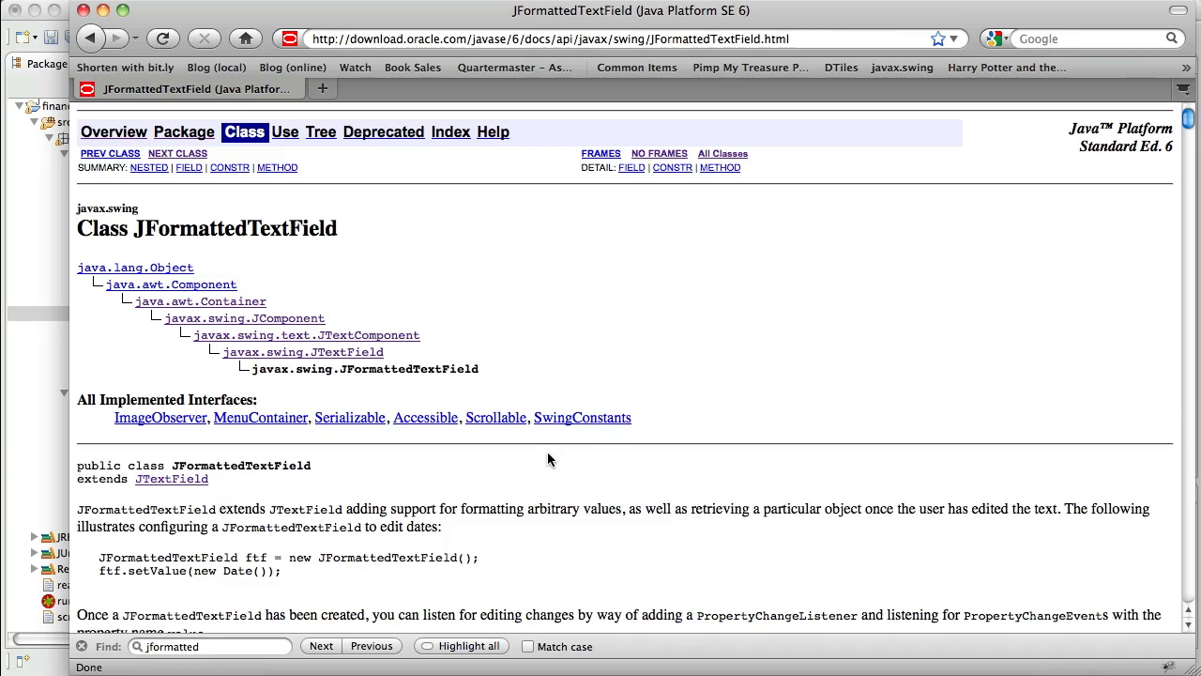
Browse the JFormattedTextField Method Summary and jump to the getValue method details
{"action": "scroll", "scroll_direction": "down", "scroll_amount": 3}
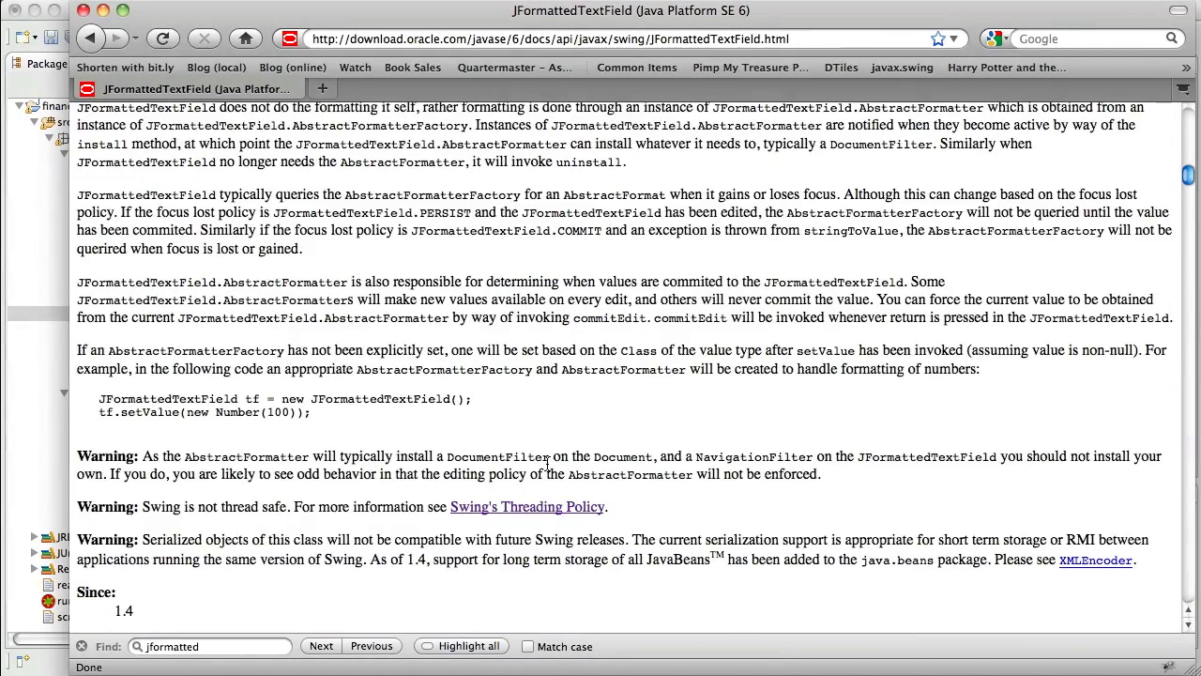
{"action": "scroll", "scroll_direction": "up", "scroll_amount": 3}
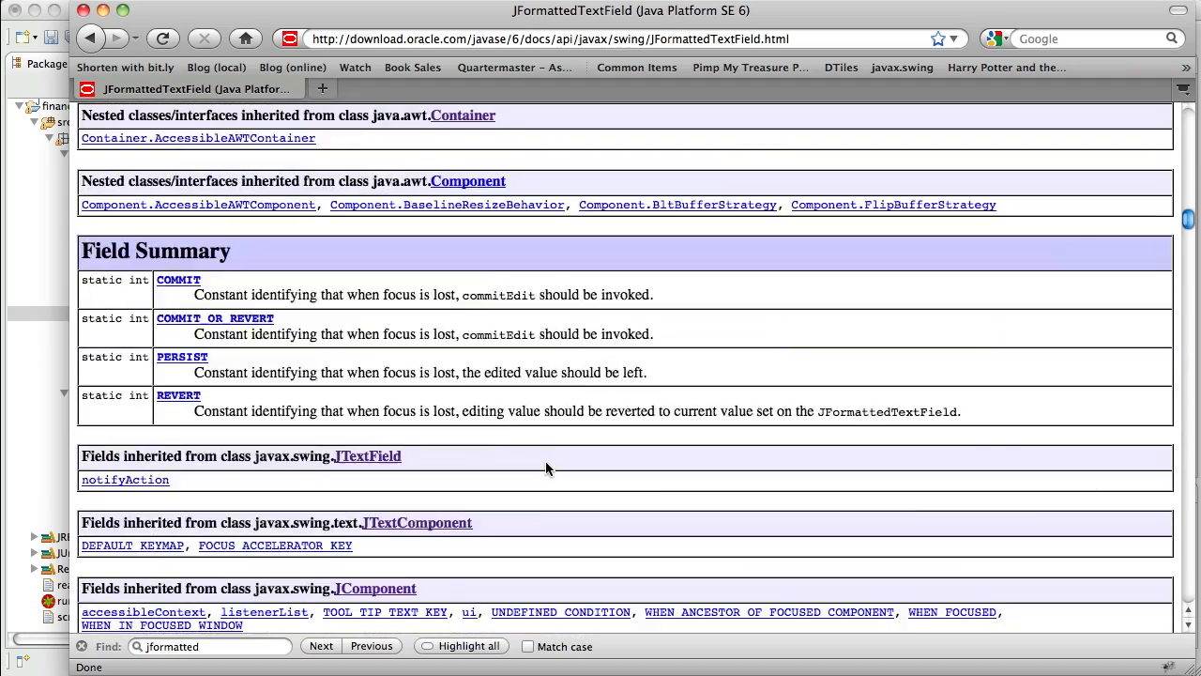
{"action": "scroll", "scroll_direction": "down", "scroll_amount": 3}
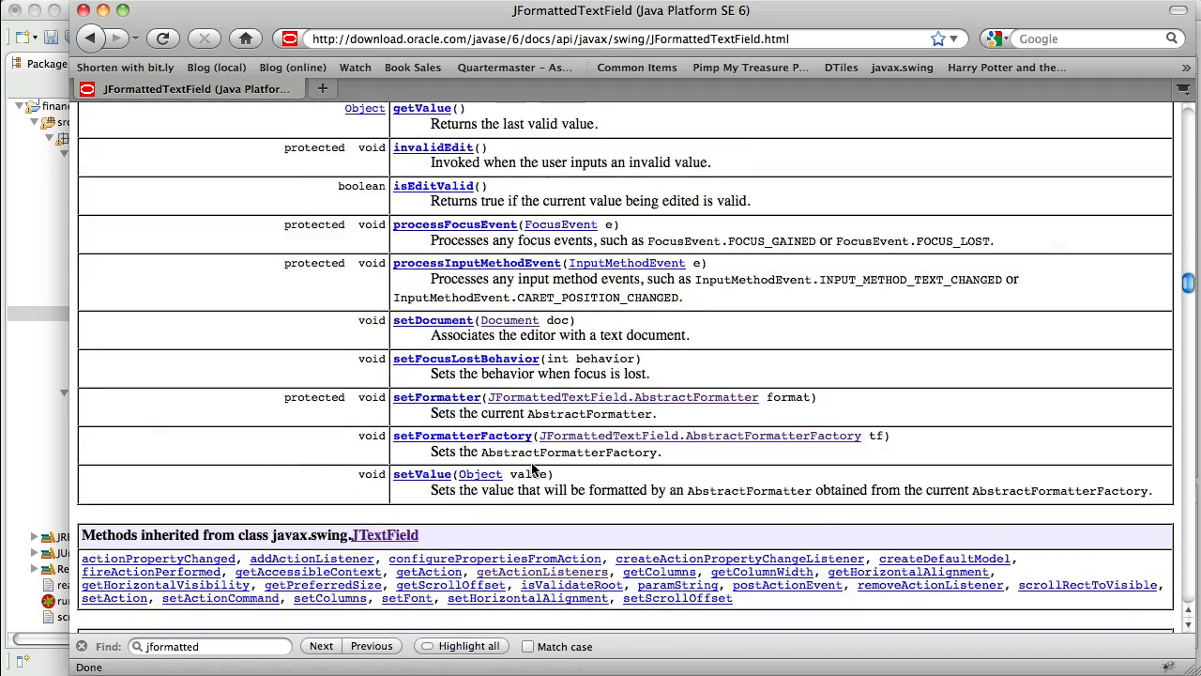
{"action": "scroll", "scroll_direction": "up", "scroll_amount": 3}
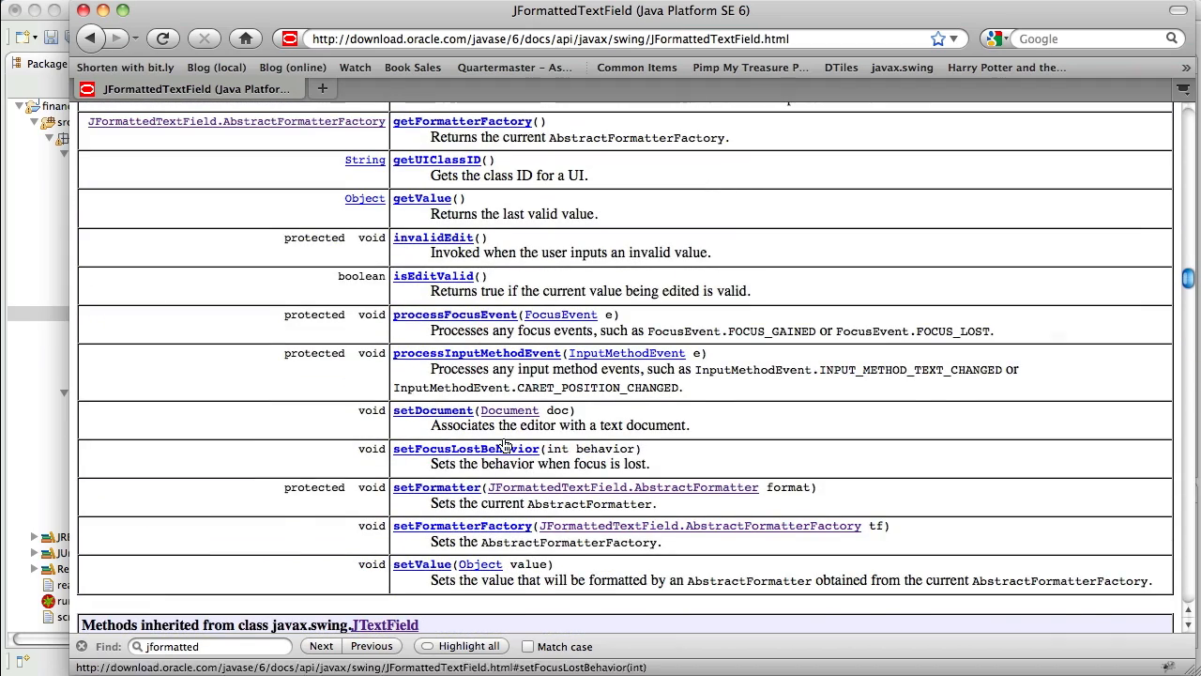
{"action": "scroll", "scroll_direction": "up", "scroll_amount": 3}
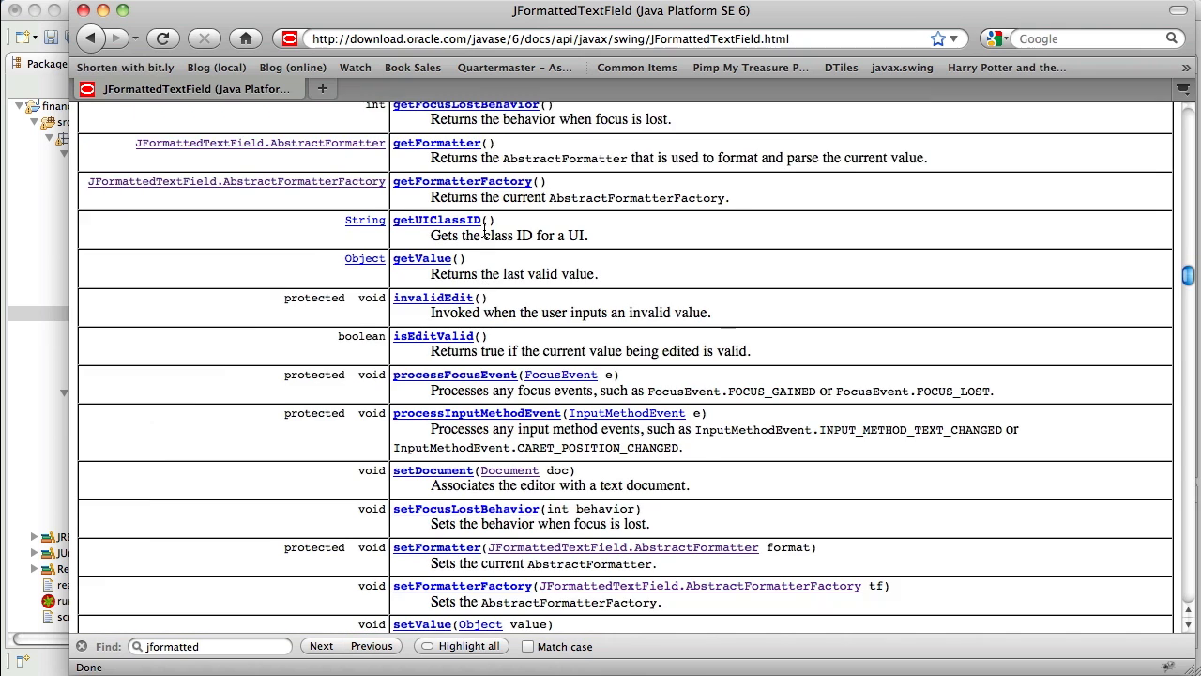
{"action": "scroll", "scroll_direction": "up", "scroll_amount": 3}
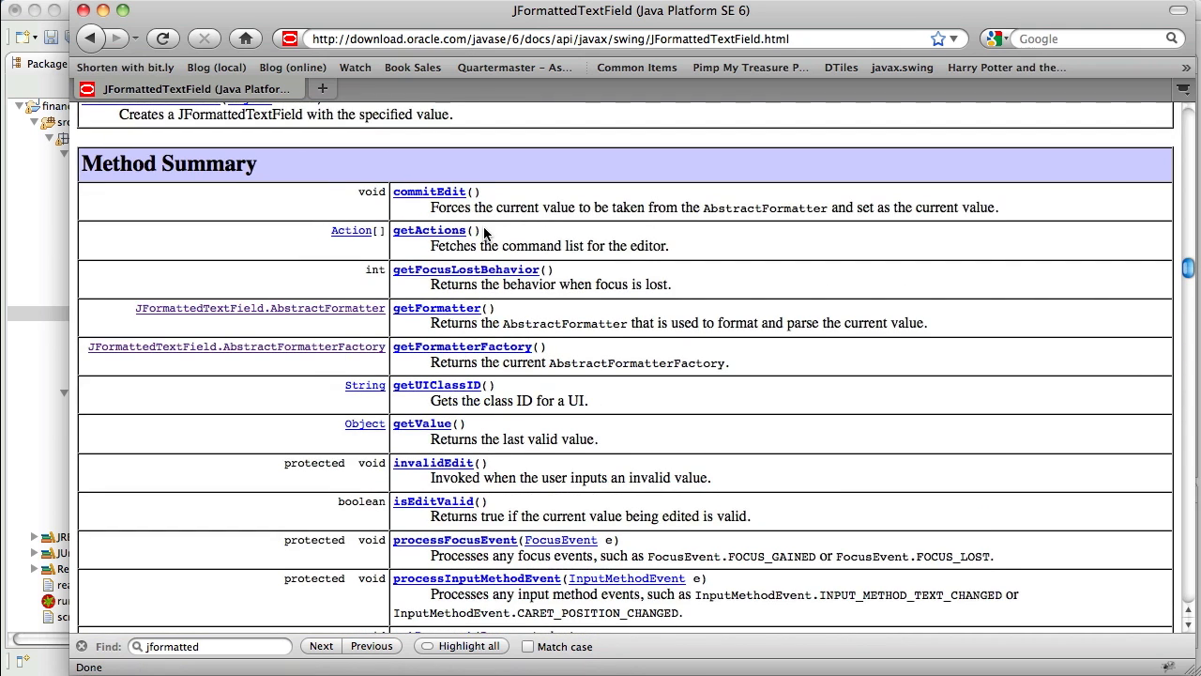
{"action": "scroll", "scroll_direction": "down", "scroll_amount": 3}
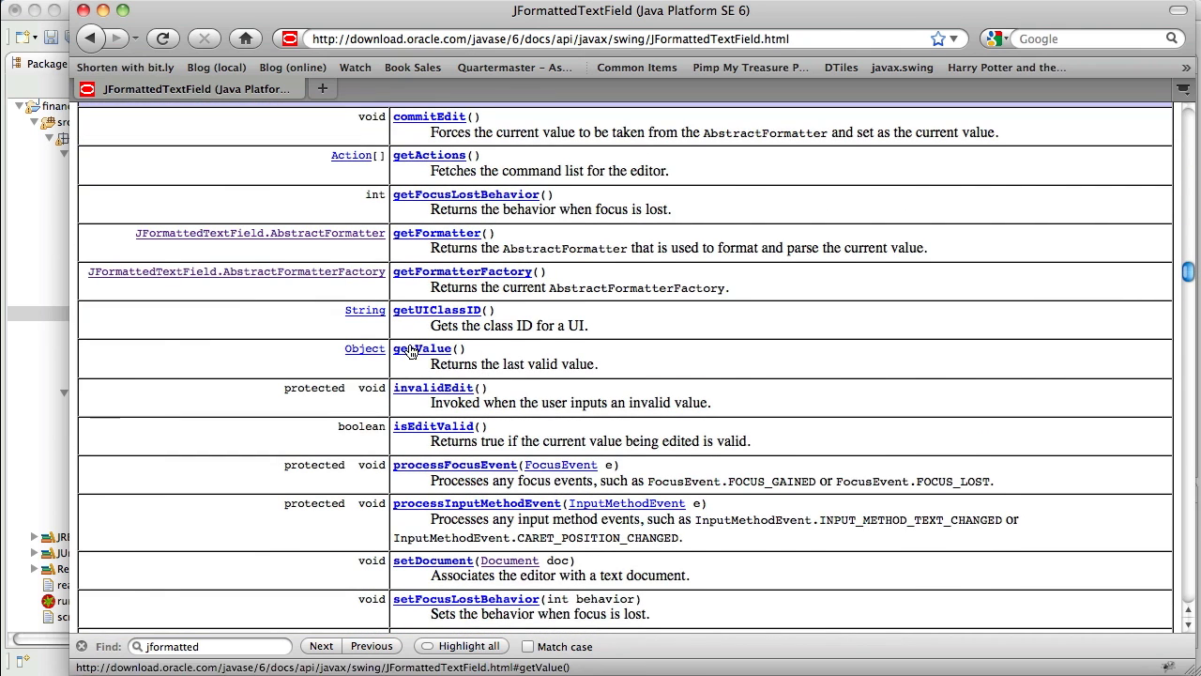
{"action": "left_click", "coordinate": [422, 348]}
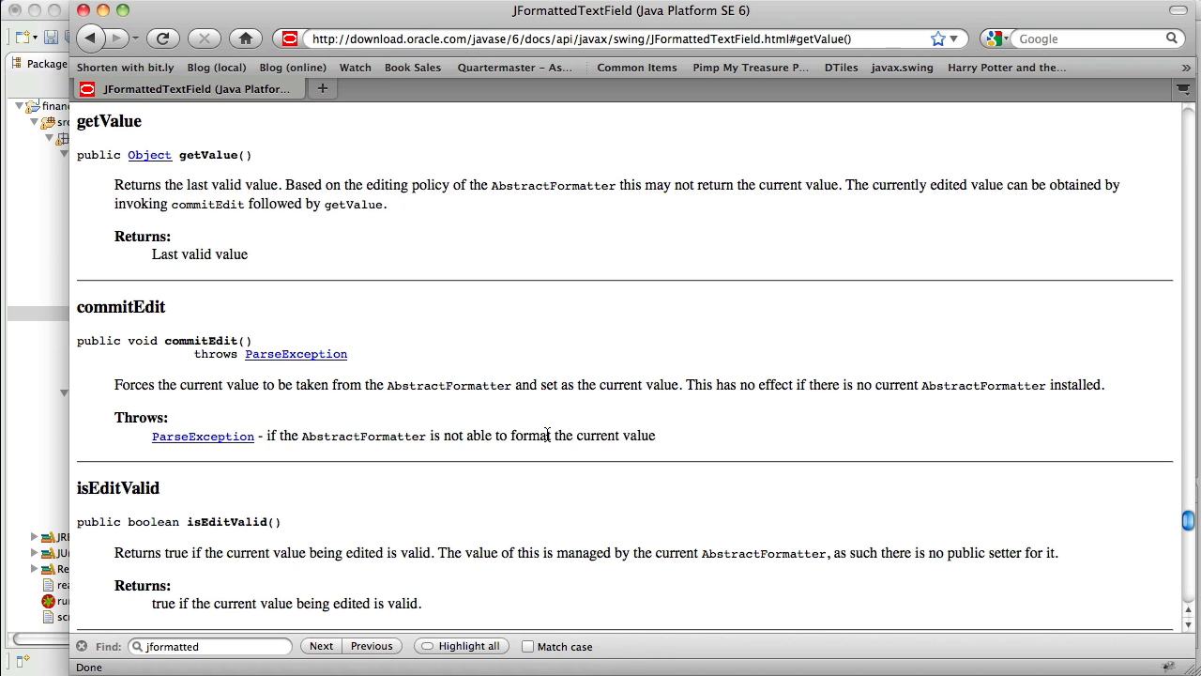
{"action": "mouse_move", "coordinate": [481, 355]}
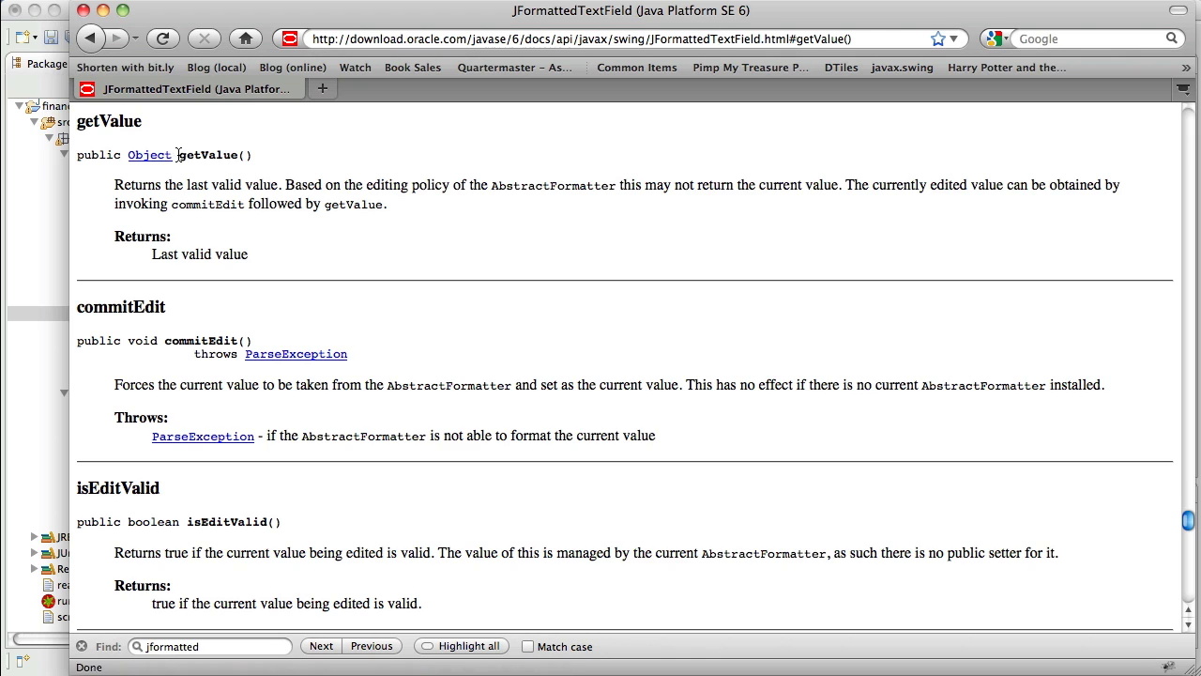
Read getValue's Object return type and the setFormatterFactory notes on NumberFormatter
{"action": "double_click", "coordinate": [148, 155]}
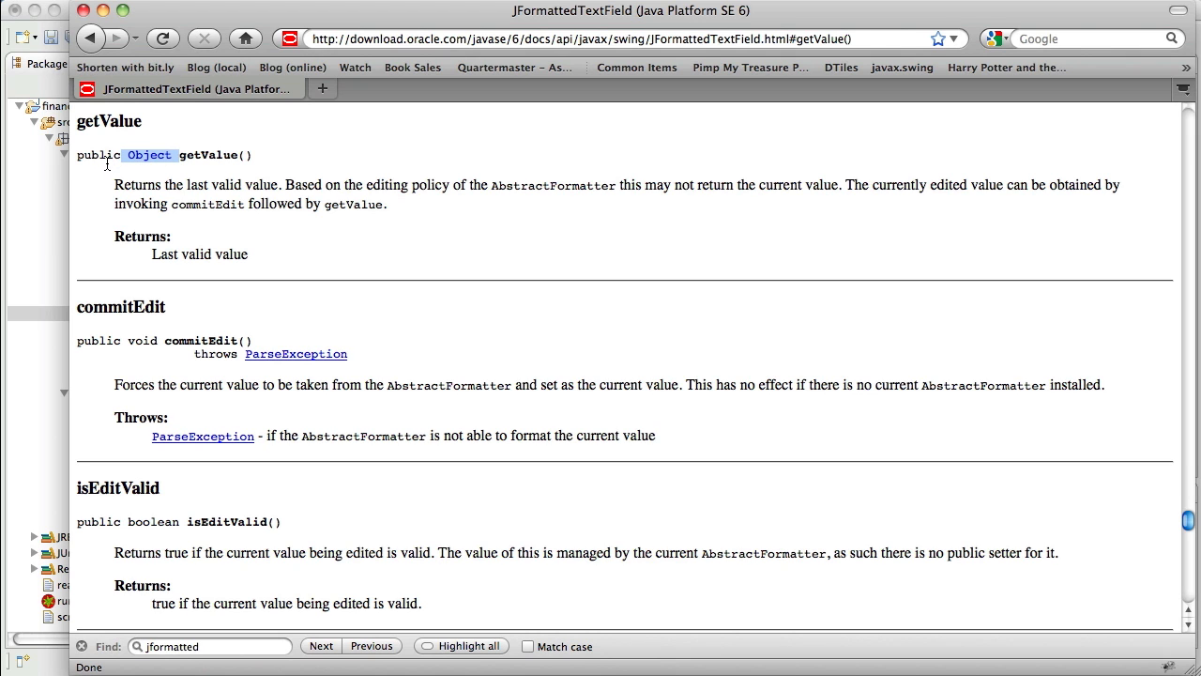
{"action": "mouse_move", "coordinate": [409, 269]}
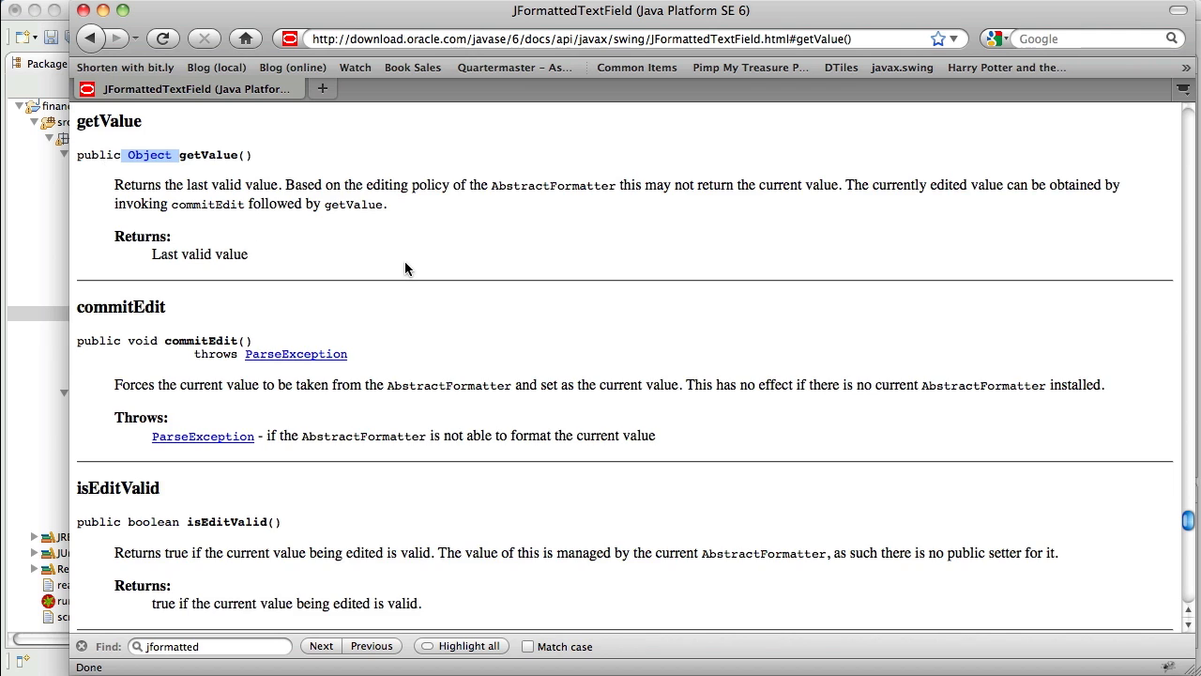
{"action": "scroll", "scroll_direction": "down", "scroll_amount": 3}
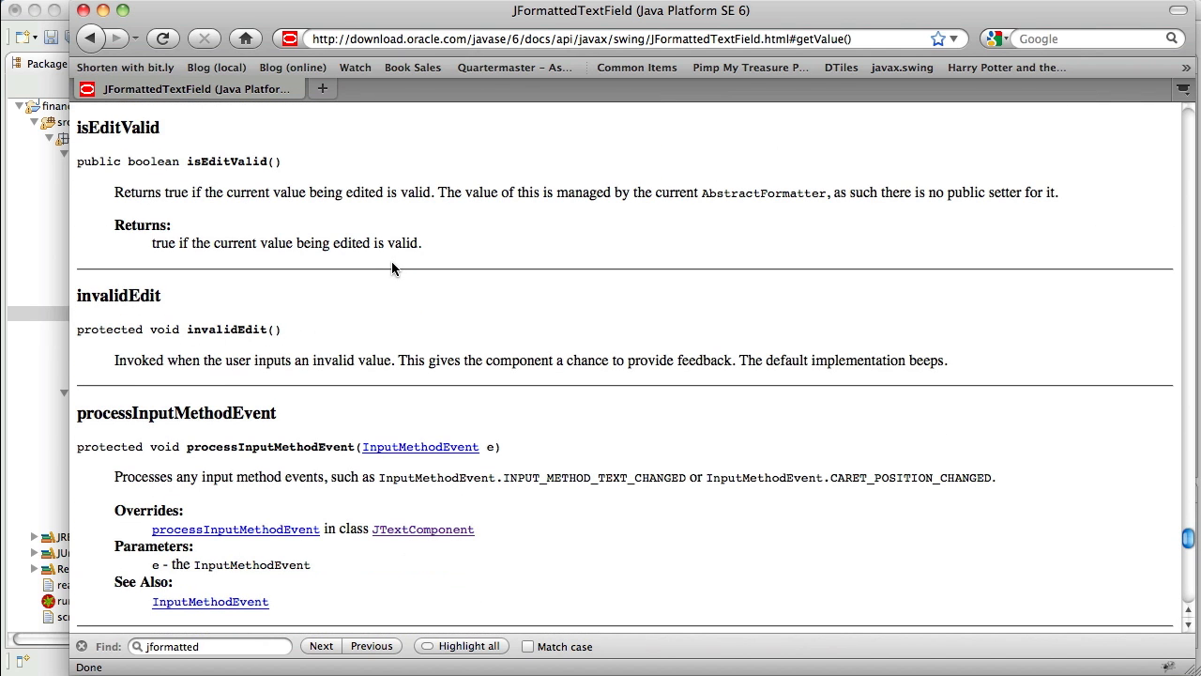
{"action": "scroll", "scroll_direction": "up", "scroll_amount": 3}
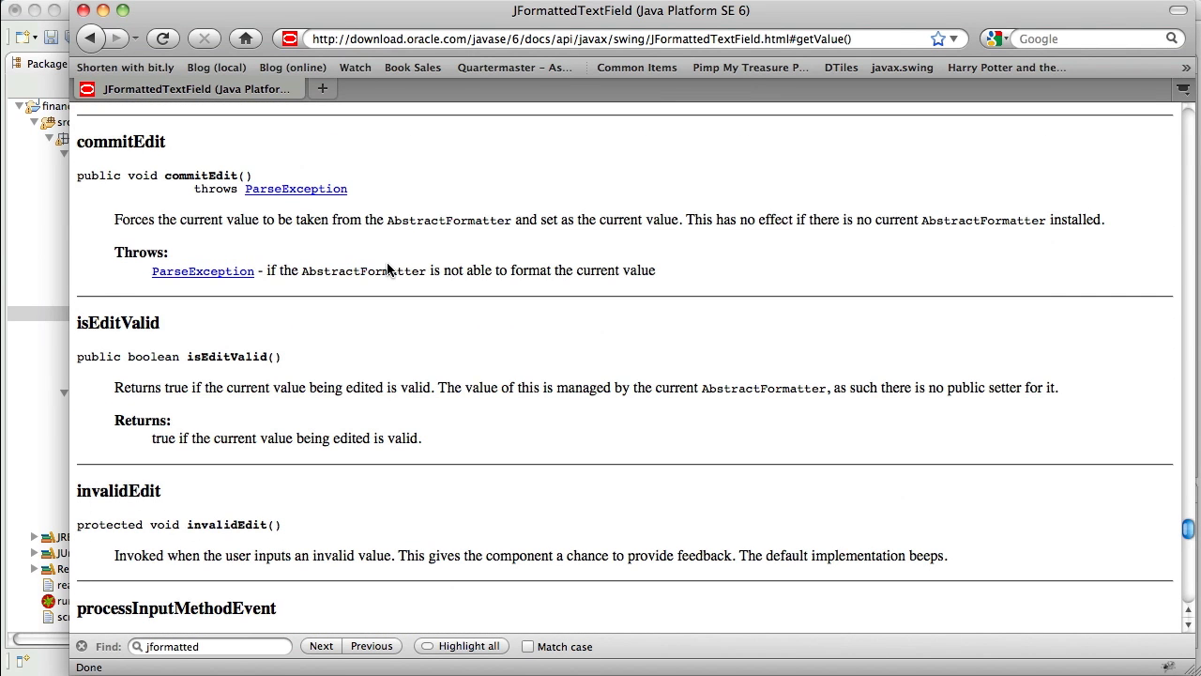
{"action": "mouse_move", "coordinate": [383, 286]}
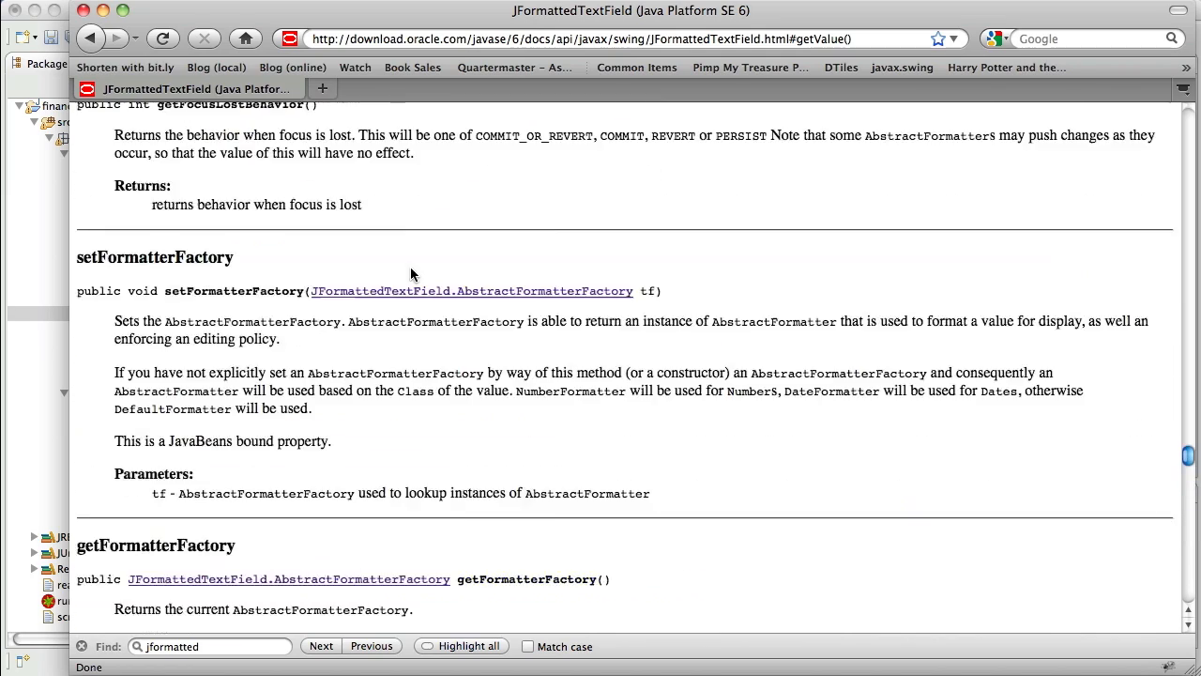
{"action": "scroll", "scroll_direction": "up", "scroll_amount": 3}
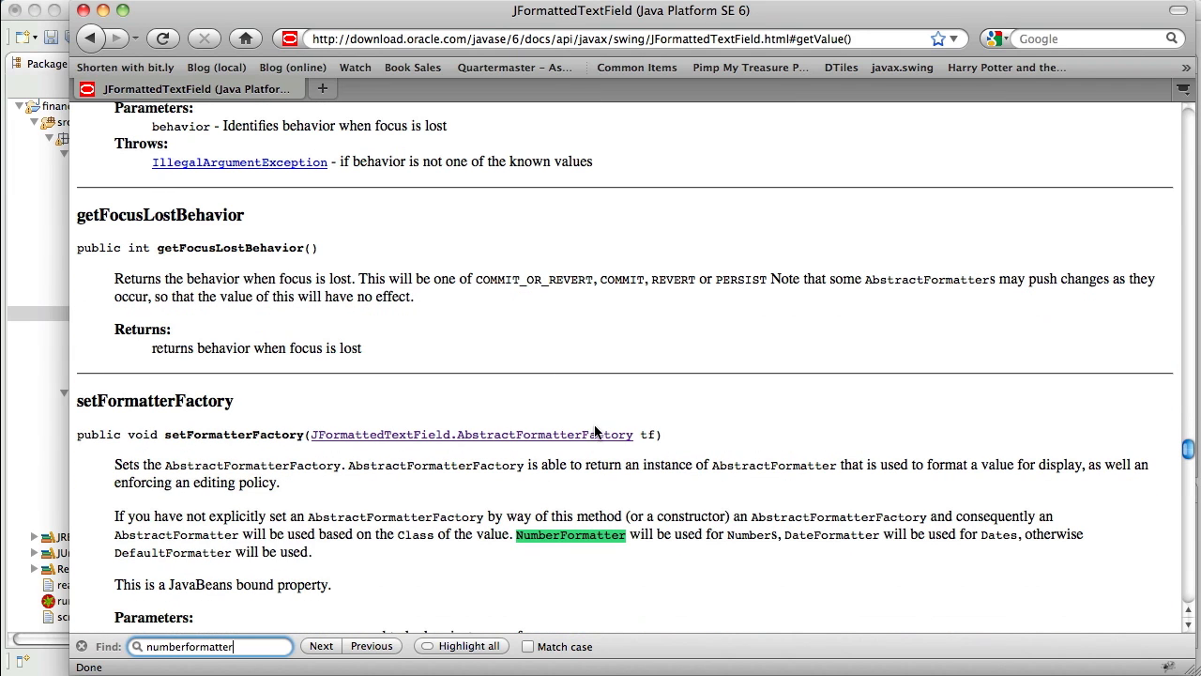
Open and read the AbstractFormatterFactory documentation
{"action": "left_click", "coordinate": [471, 434]}
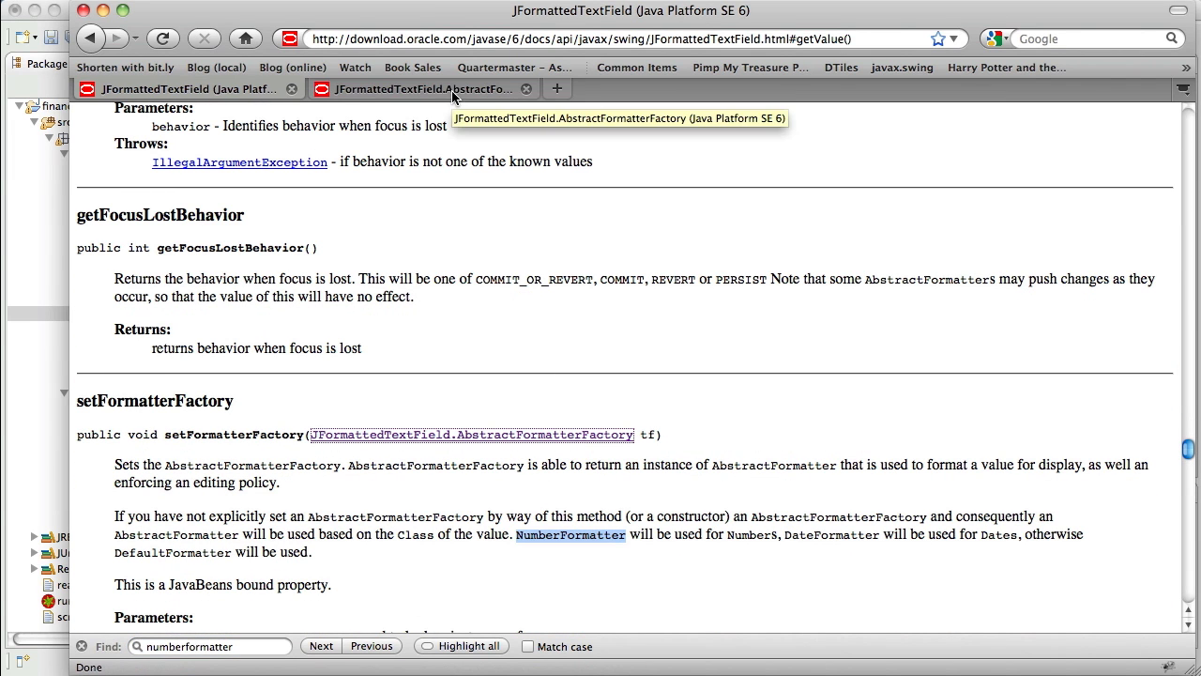
{"action": "left_click", "coordinate": [469, 434]}
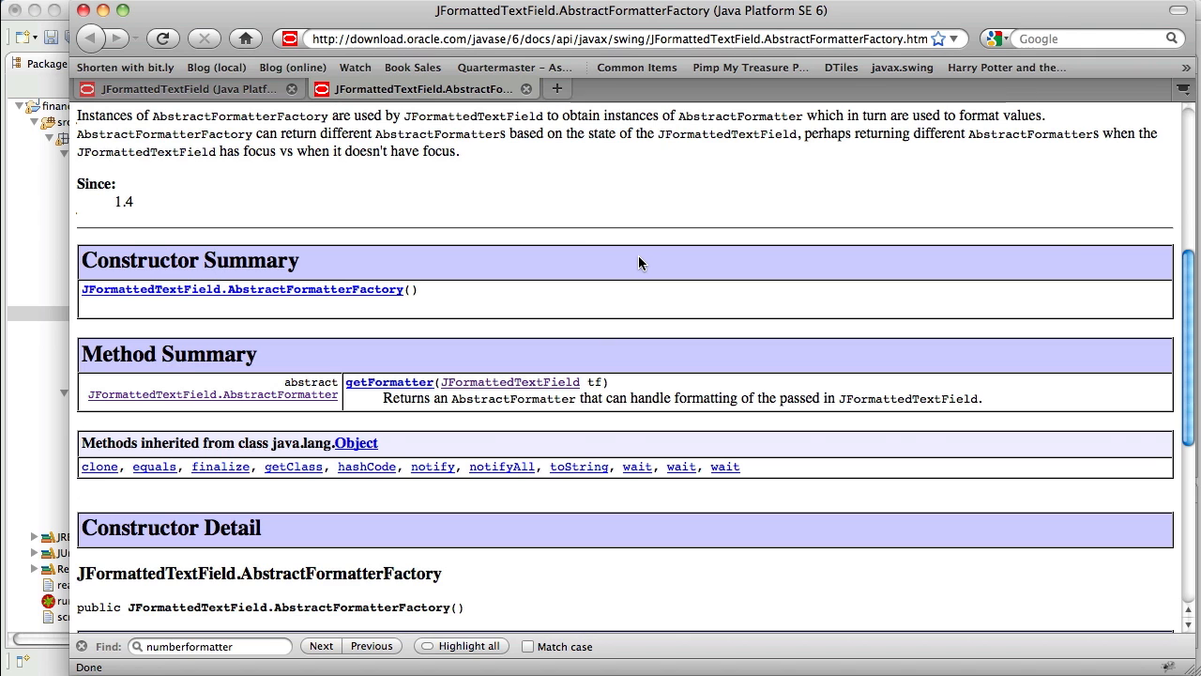
{"action": "scroll", "scroll_direction": "down", "scroll_amount": 3}
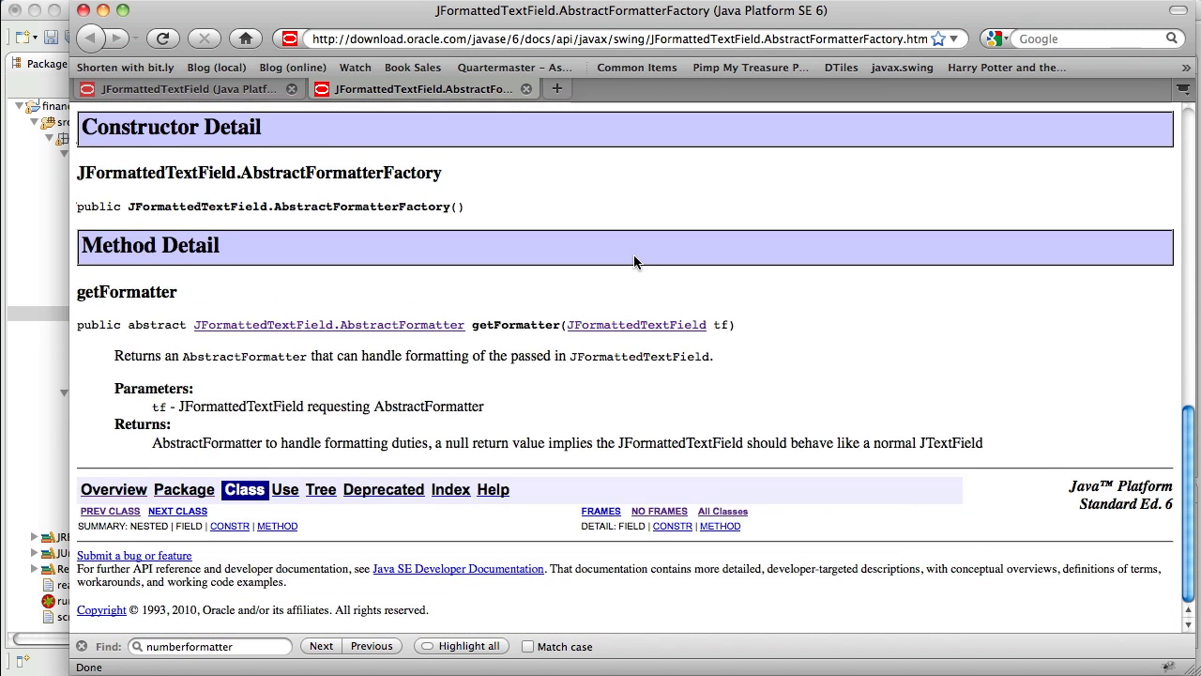
{"action": "scroll", "scroll_direction": "up", "scroll_amount": 3}
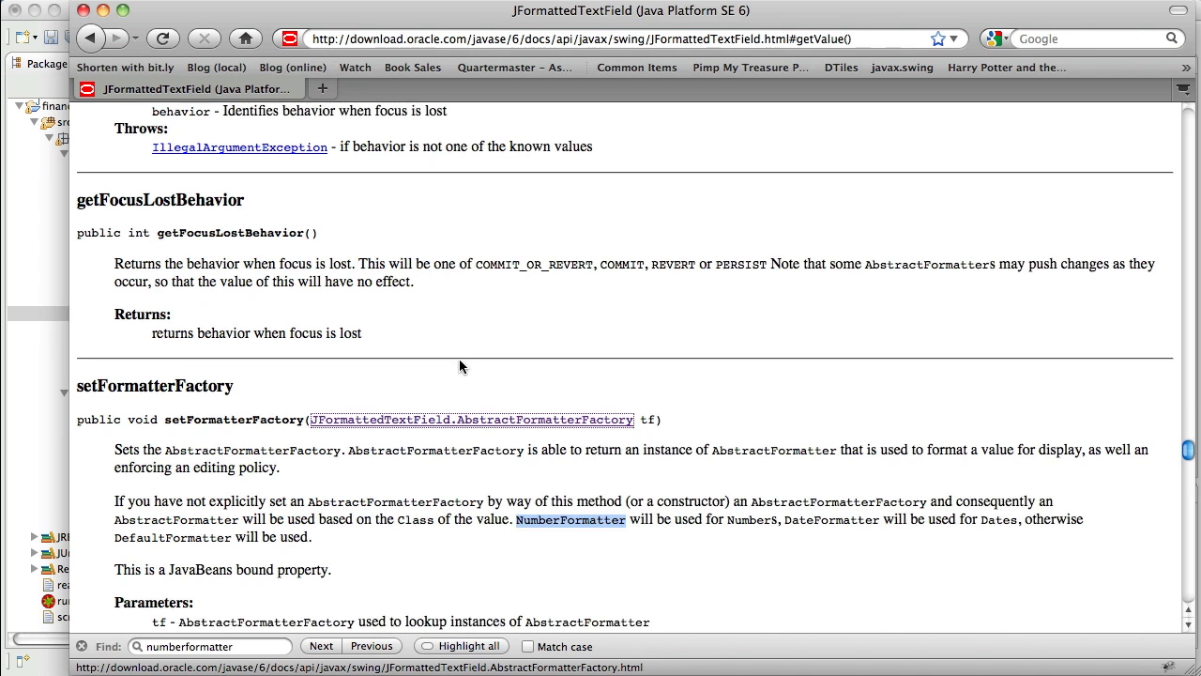
{"action": "scroll", "scroll_direction": "down", "scroll_amount": 3}
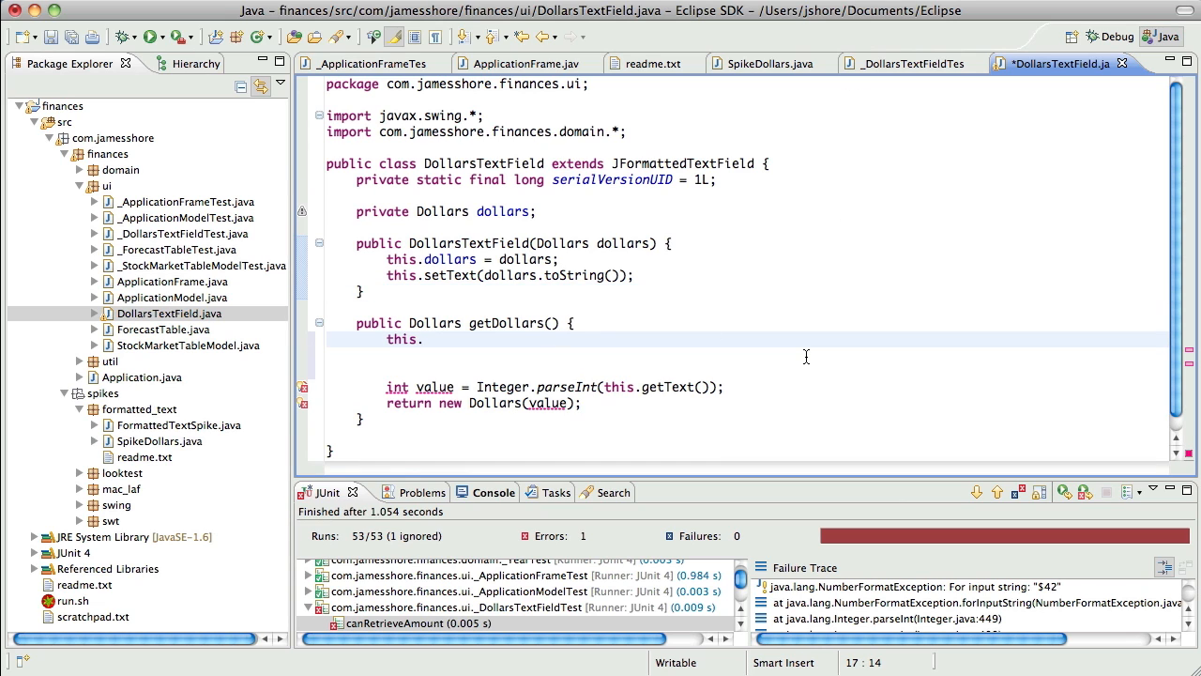
In getDollars, declare NumberFormat format and call format.parse(this.getText())
{"action": "type", "text": "NumberFormat.getInstance("}
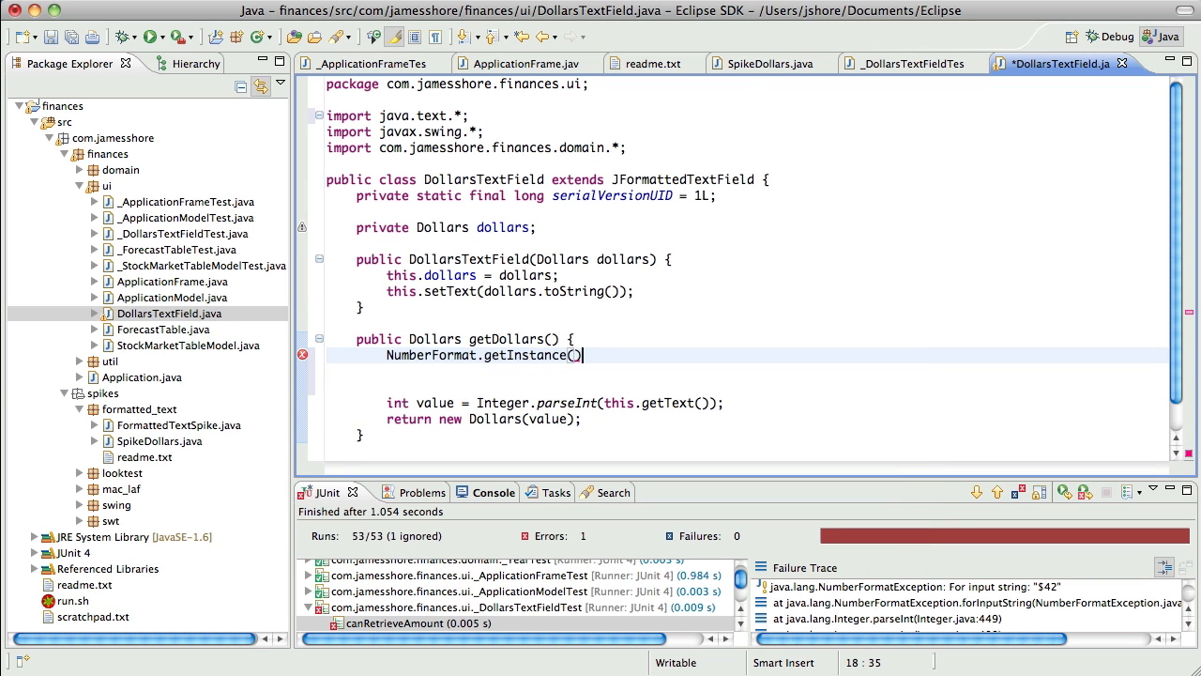
{"action": "left_click", "coordinate": [386, 354]}
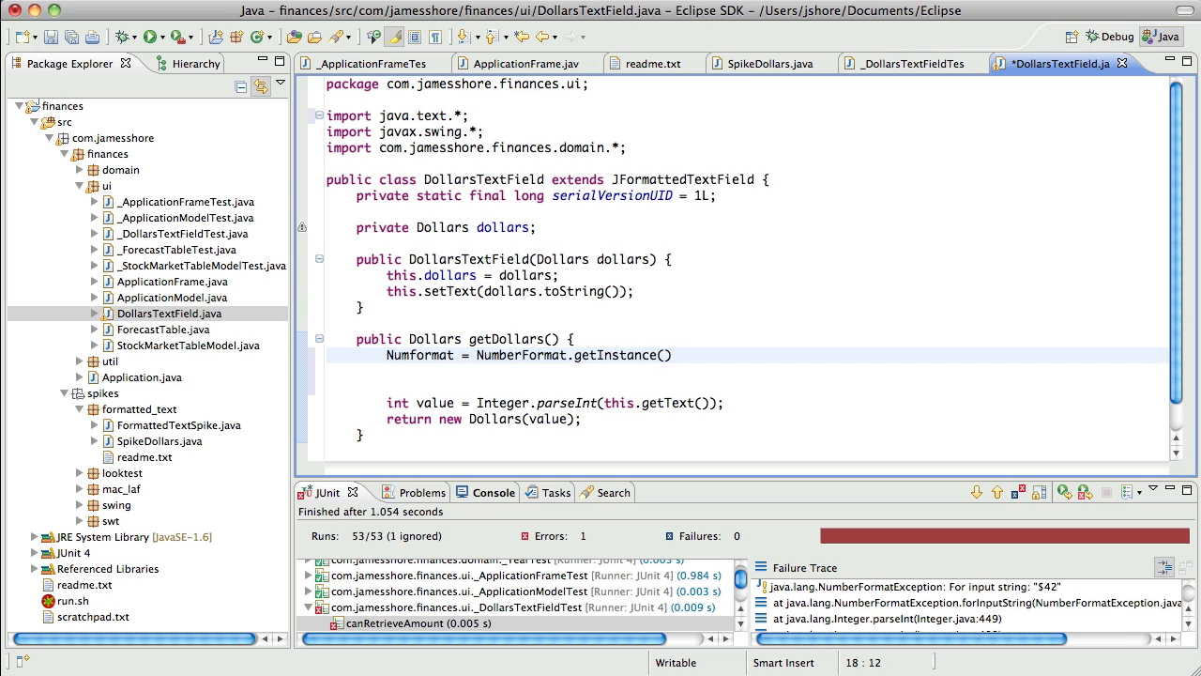
{"action": "type", "text": "NumberFormat format"}
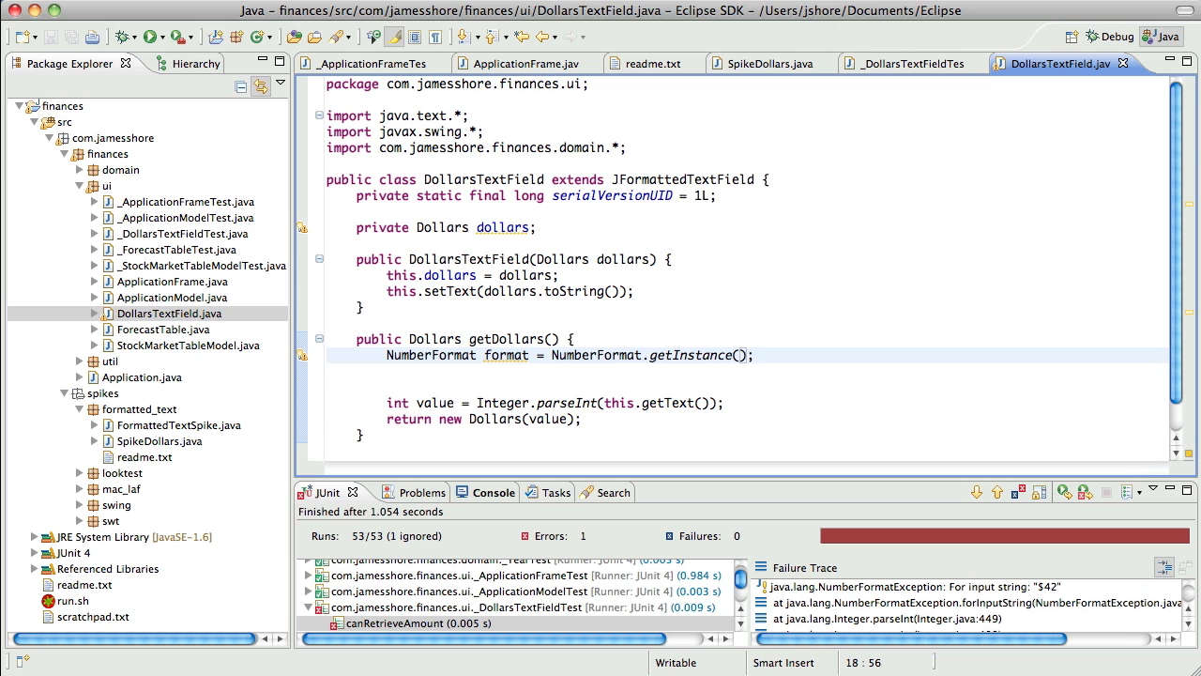
{"action": "type", "text": "format"}
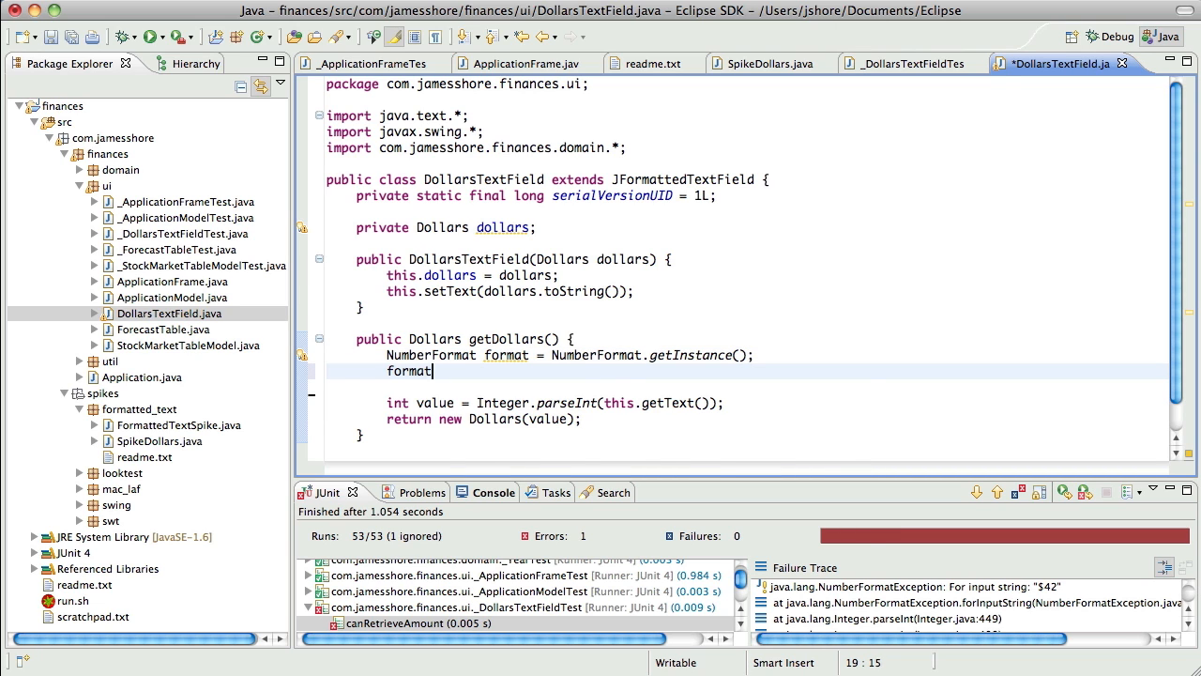
{"action": "type", "text": ".parse(source"}
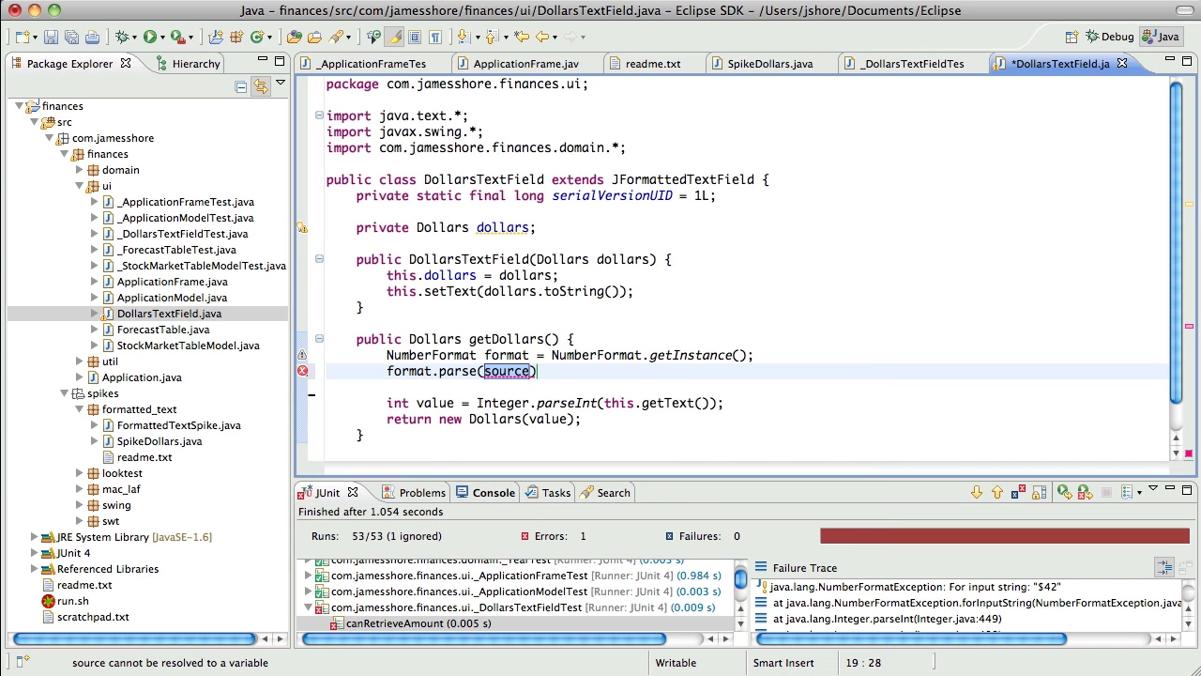
{"action": "type", "text": "getText()"}
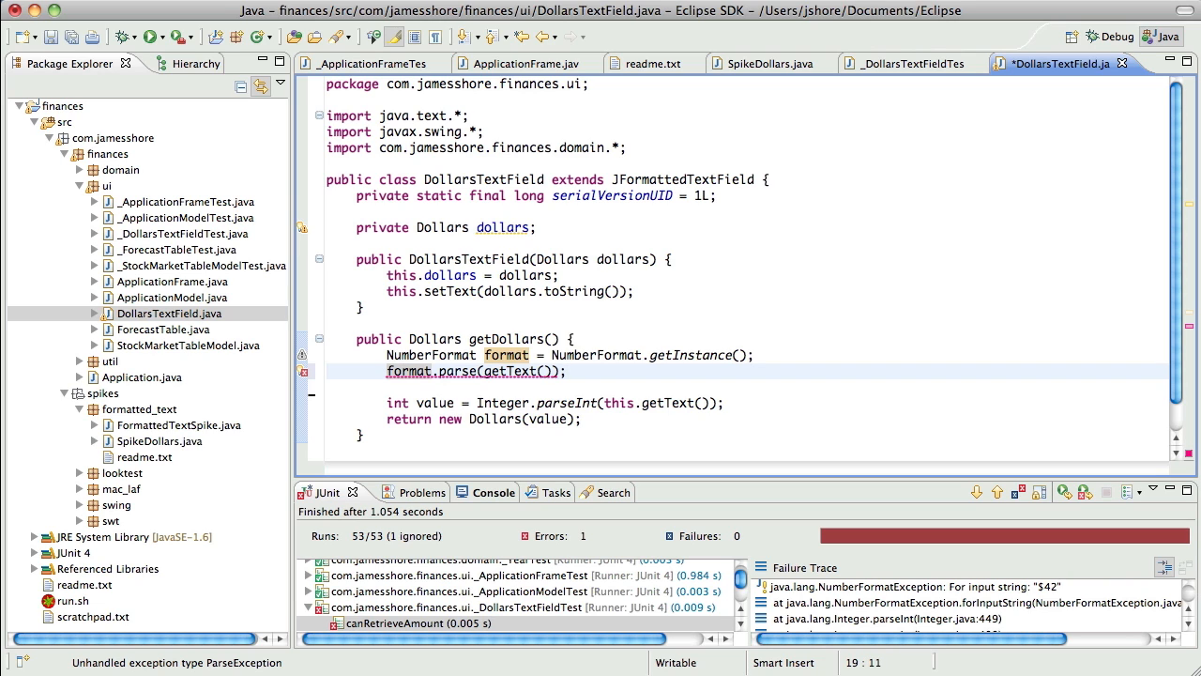
{"action": "type", "text": "this."}
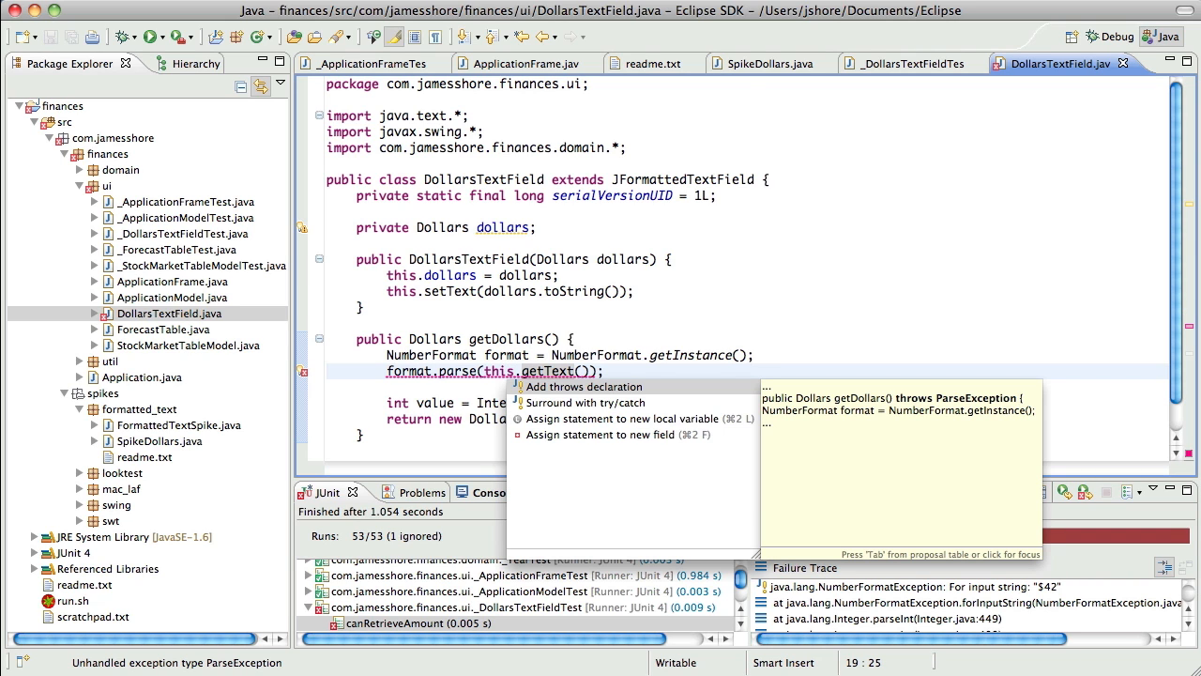
Surround the parse call with a generated try/catch block
{"action": "left_click", "coordinate": [585, 402]}
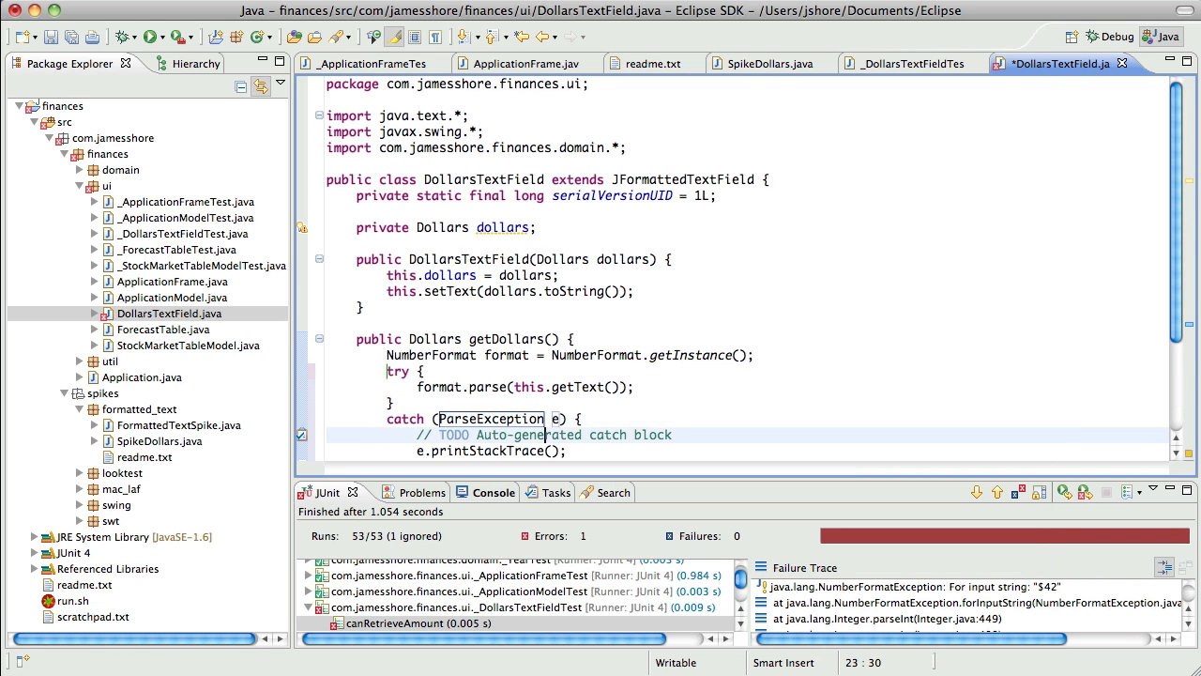
{"action": "scroll", "scroll_direction": "down", "scroll_amount": 3}
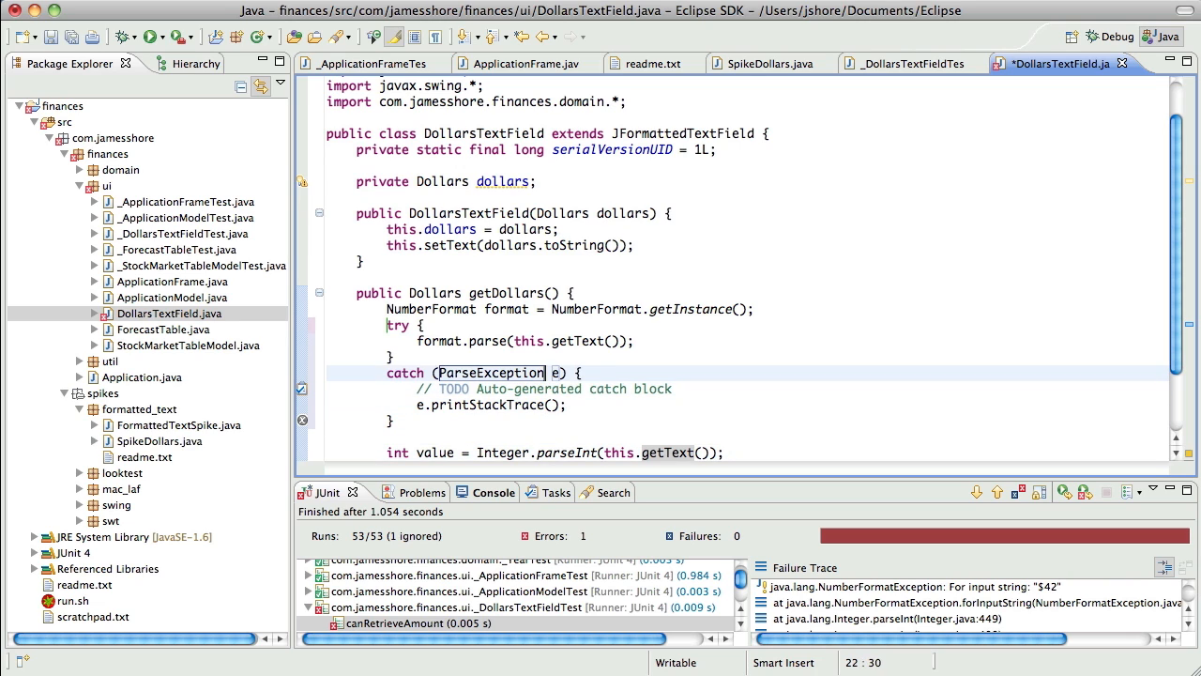
{"action": "left_click", "coordinate": [391, 356]}
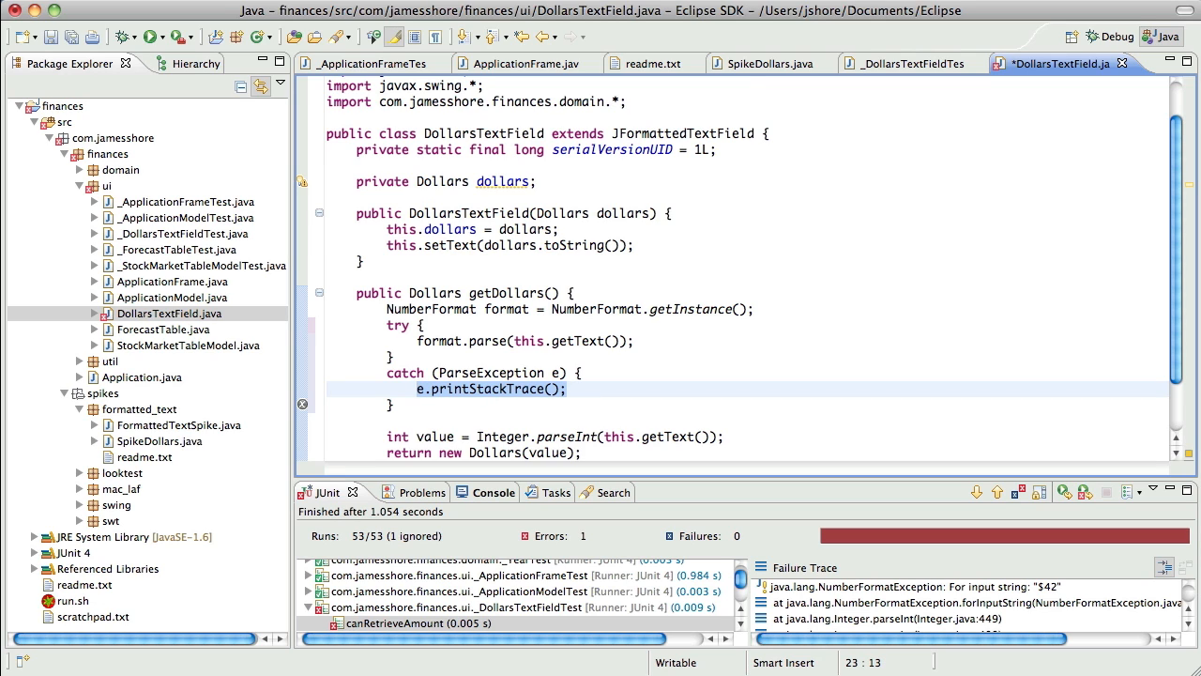
Replace the catch body with throw new RuntimeException("foo!")
{"action": "type", "text": "Assume"}
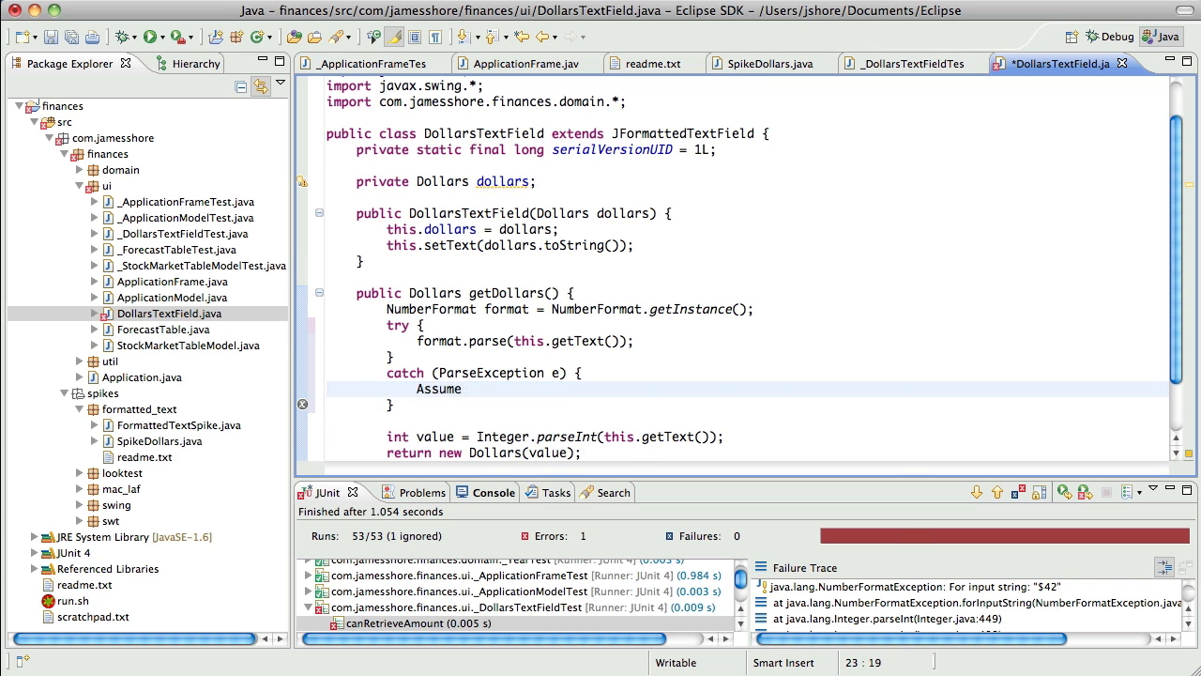
{"action": "type", "text": "."}
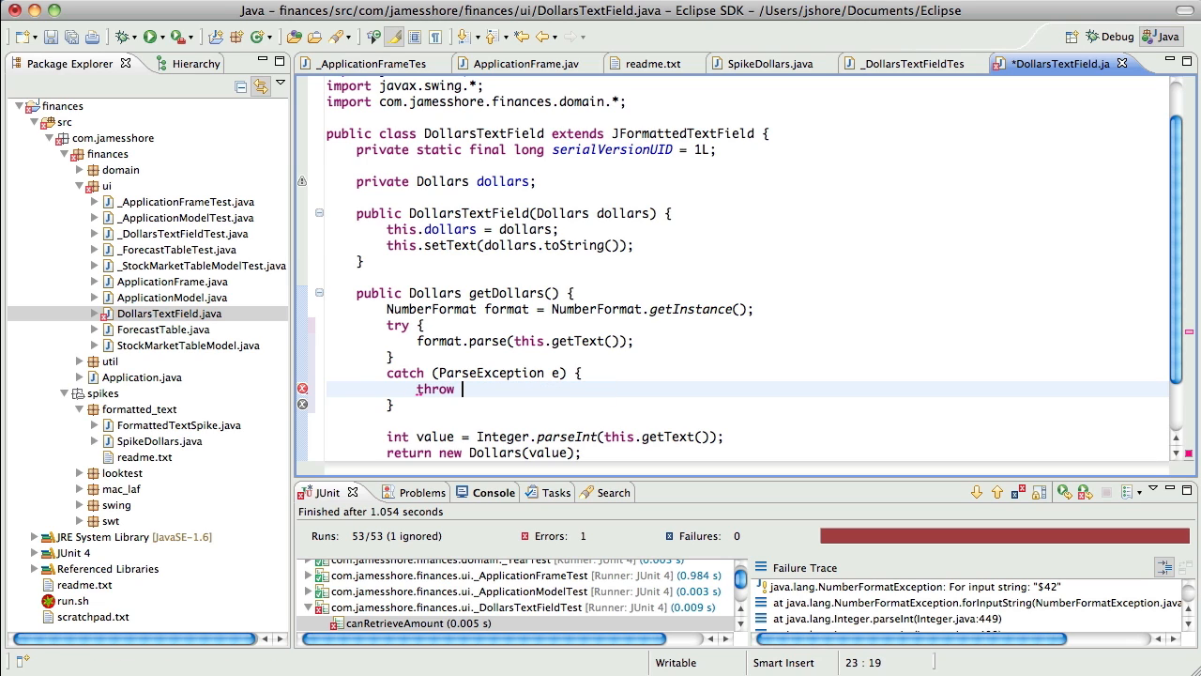
{"action": "type", "text": "new RuntimeExc"}
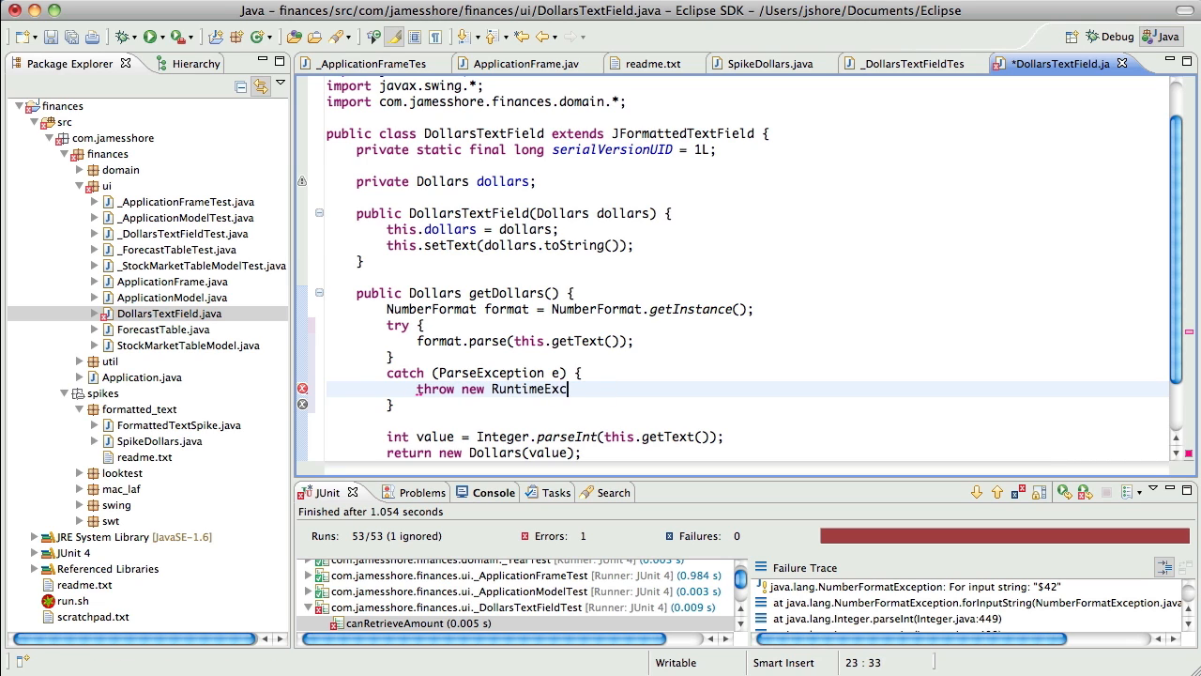
{"action": "type", "text": "eption"}
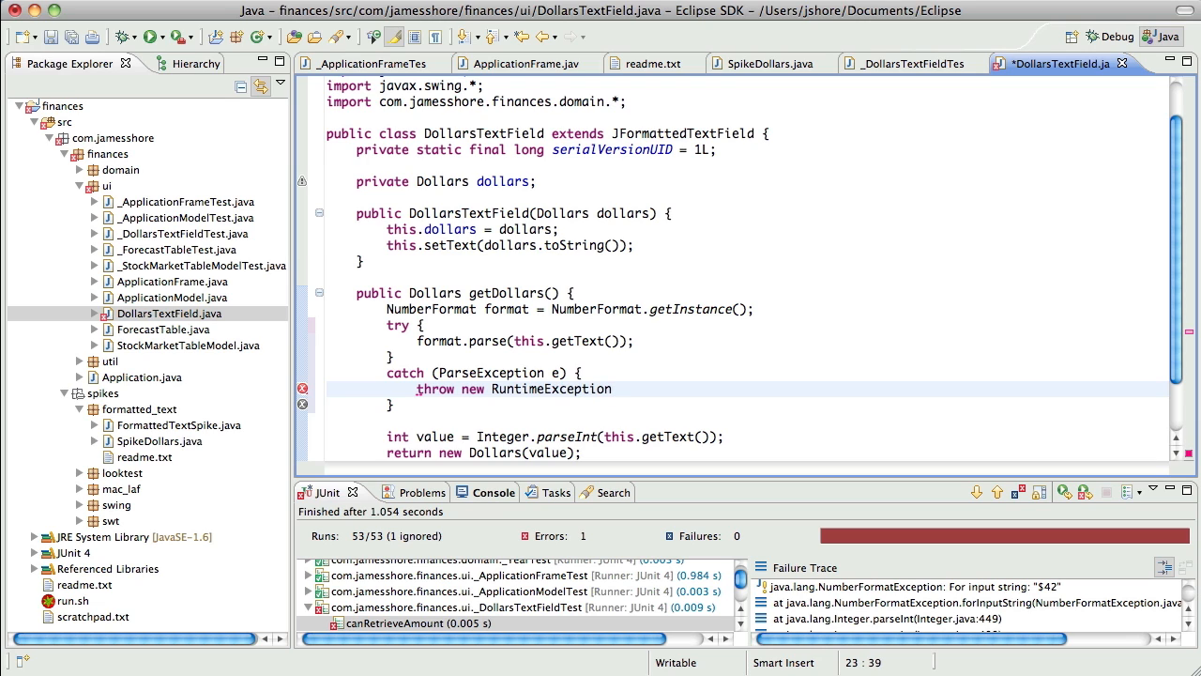
{"action": "type", "text": "\"foo!\")"}
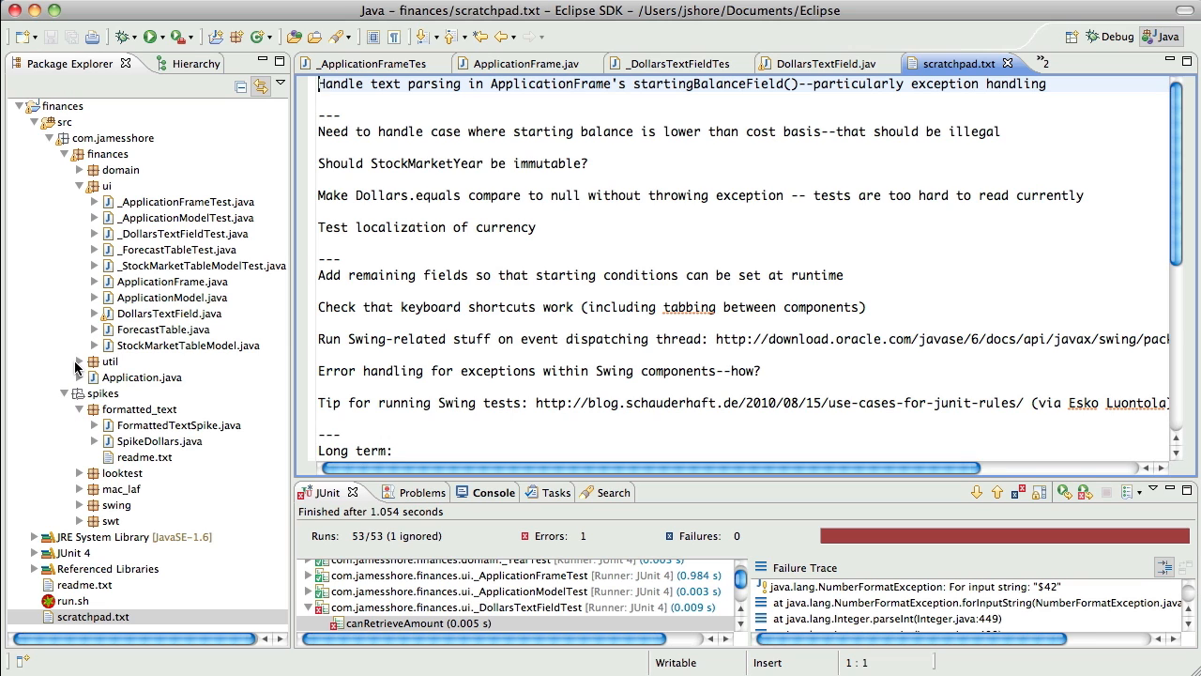
Collapse the util package and move from DollarsTextField.java to scratchpad.txt
{"action": "left_click", "coordinate": [80, 361]}
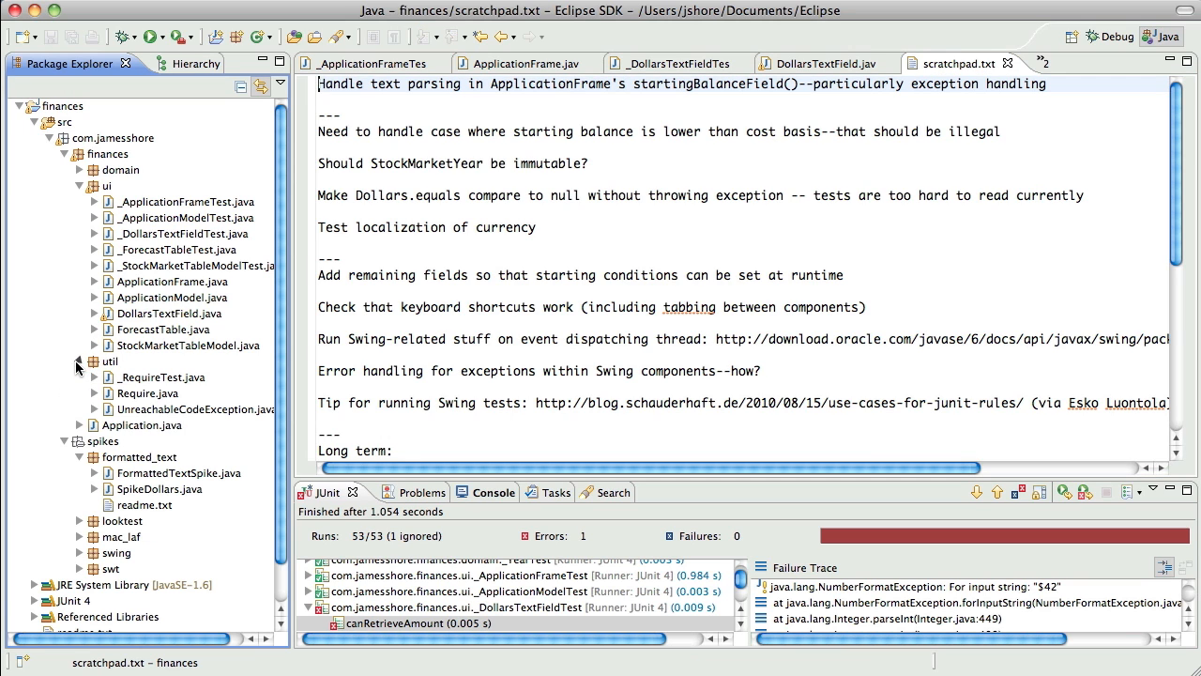
{"action": "left_click", "coordinate": [78, 361]}
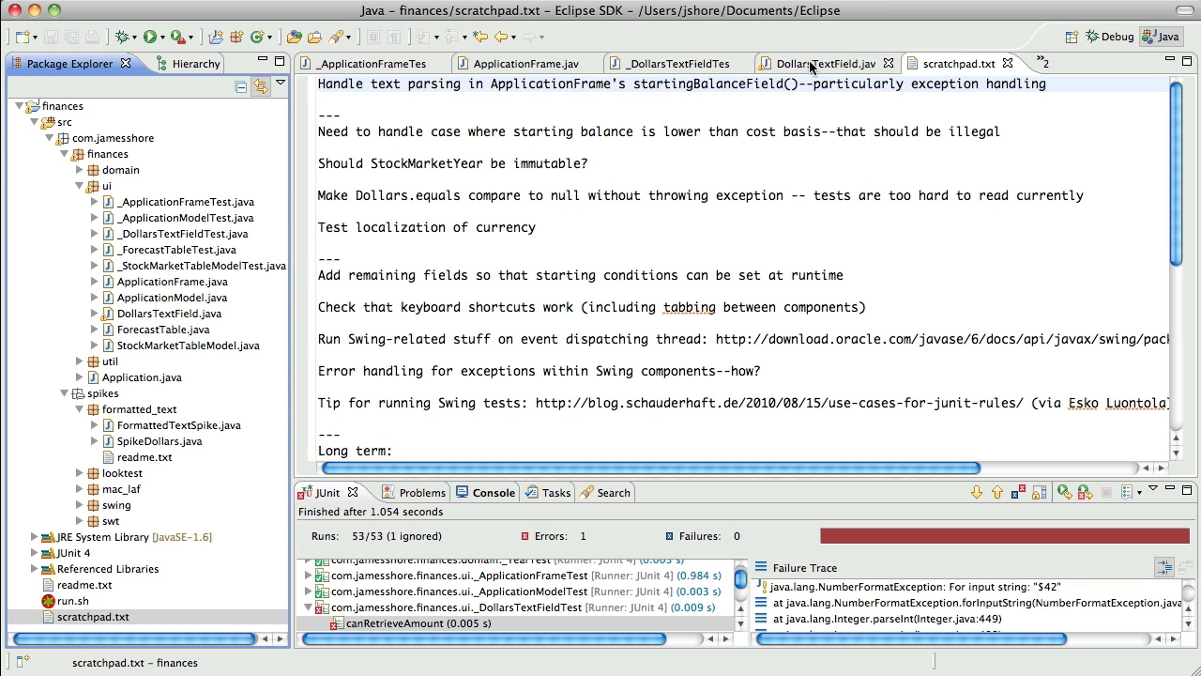
{"action": "left_click", "coordinate": [821, 63]}
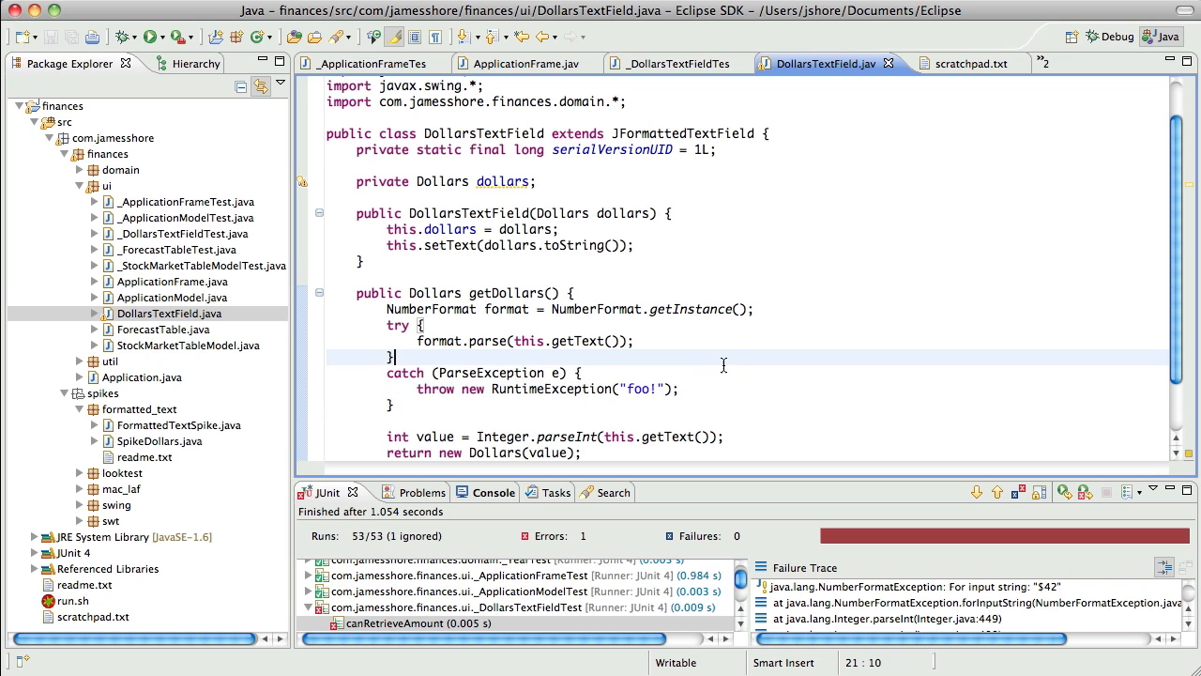
{"action": "type", "text": "Requi"}
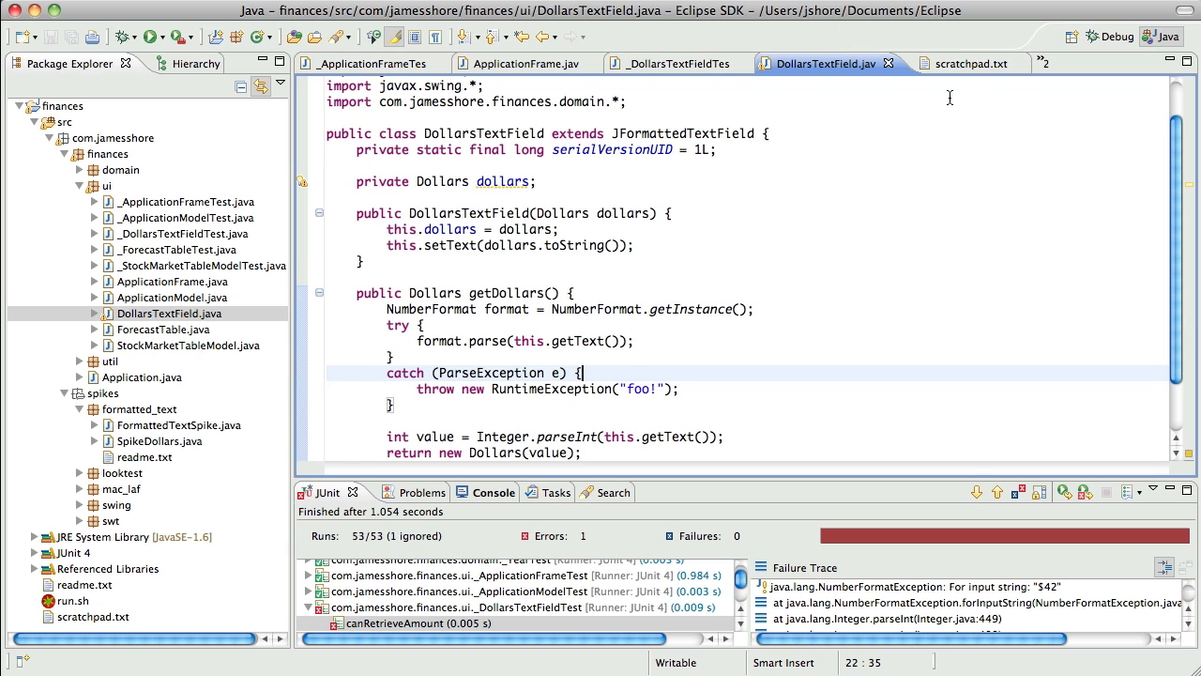
{"action": "left_click", "coordinate": [966, 63]}
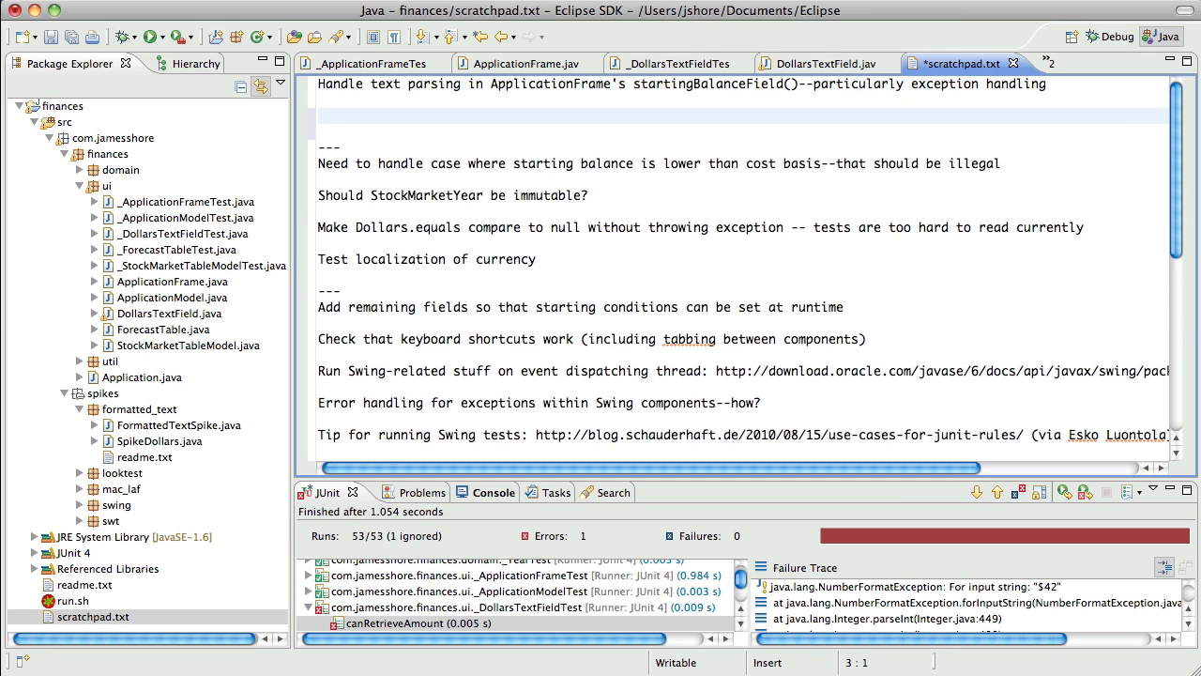
Note that the Require class needs an "impossible exception" (or "not implemented") method
{"action": "type", "text": "Re"}
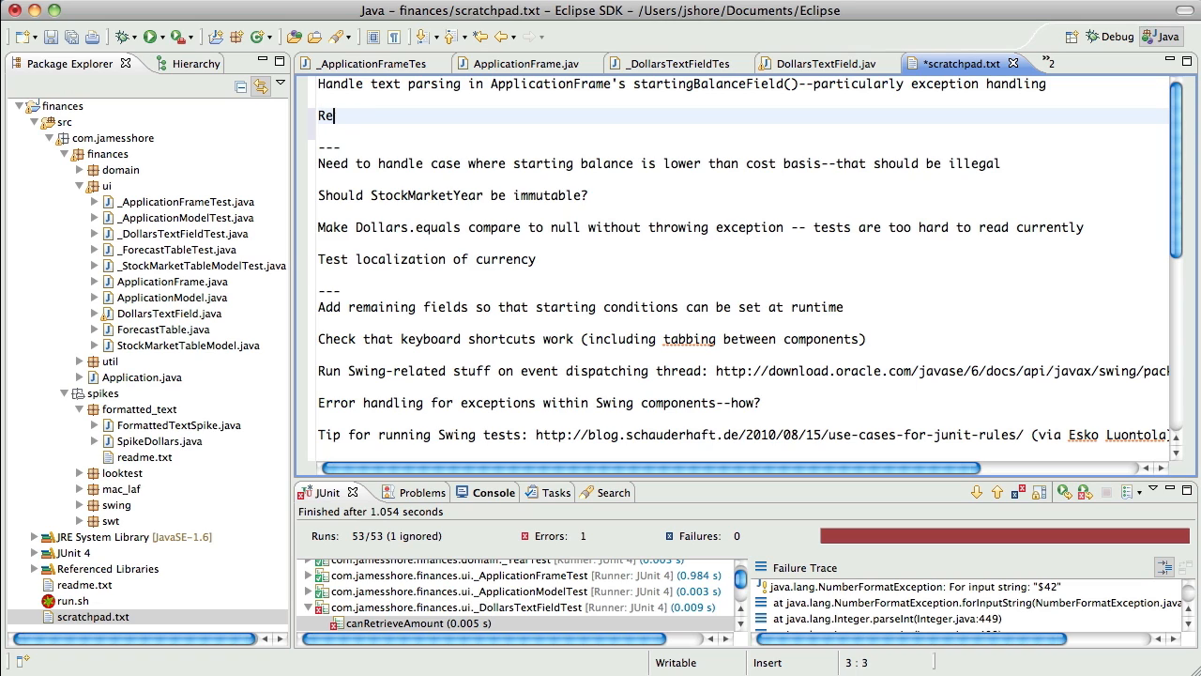
{"action": "type", "text": "quire class need"}
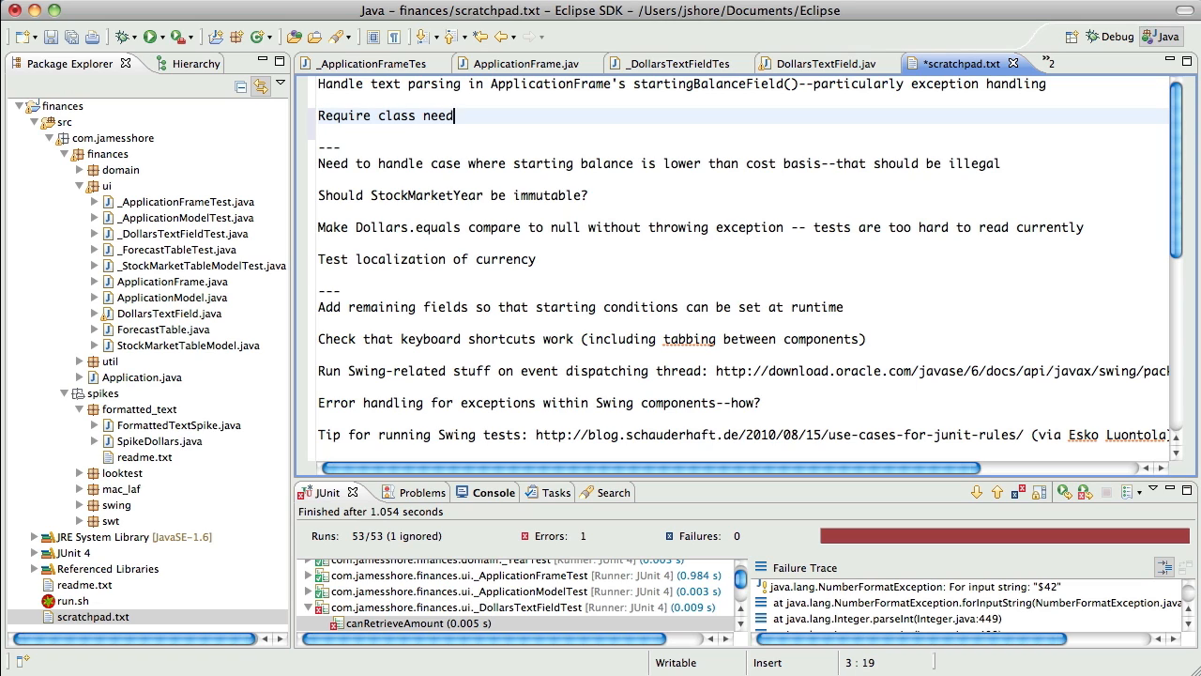
{"action": "type", "text": "s an \"impossibl"}
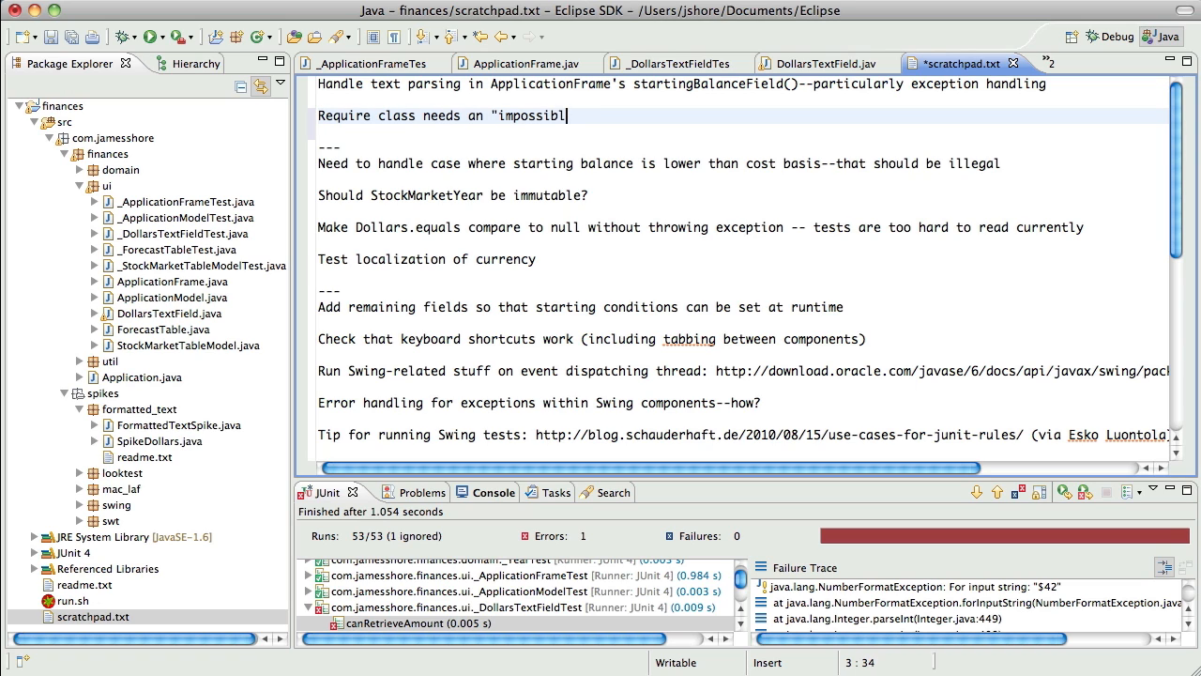
{"action": "type", "text": "e exception\""}
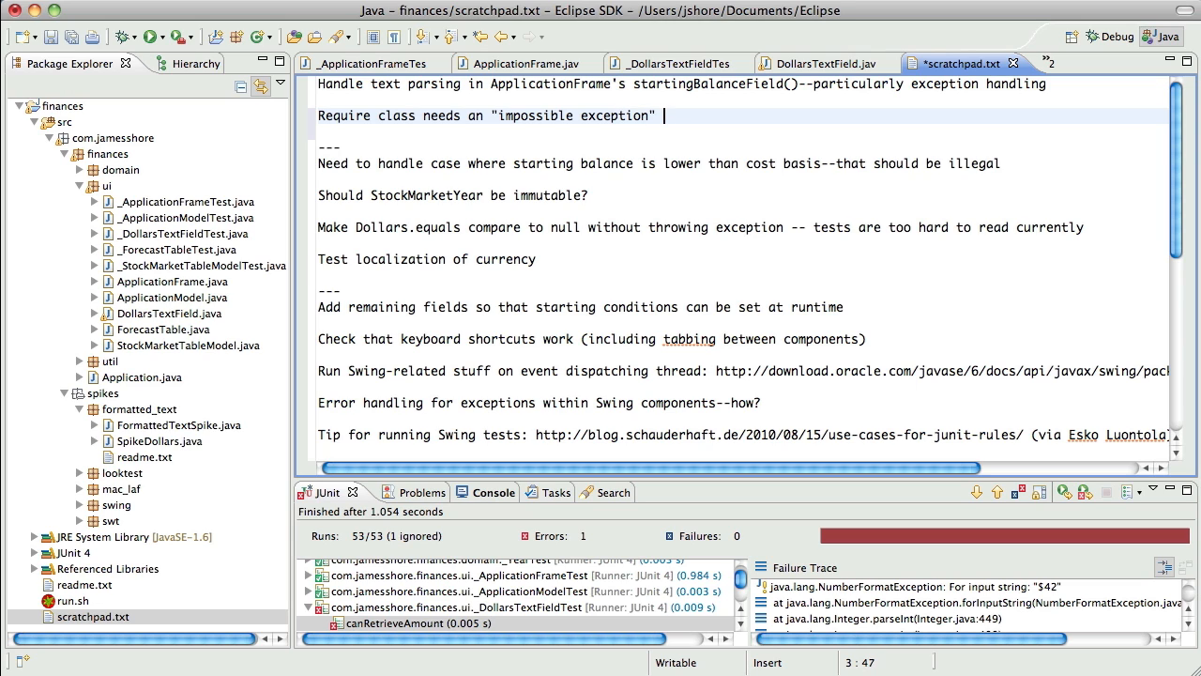
{"action": "type", "text": "method"}
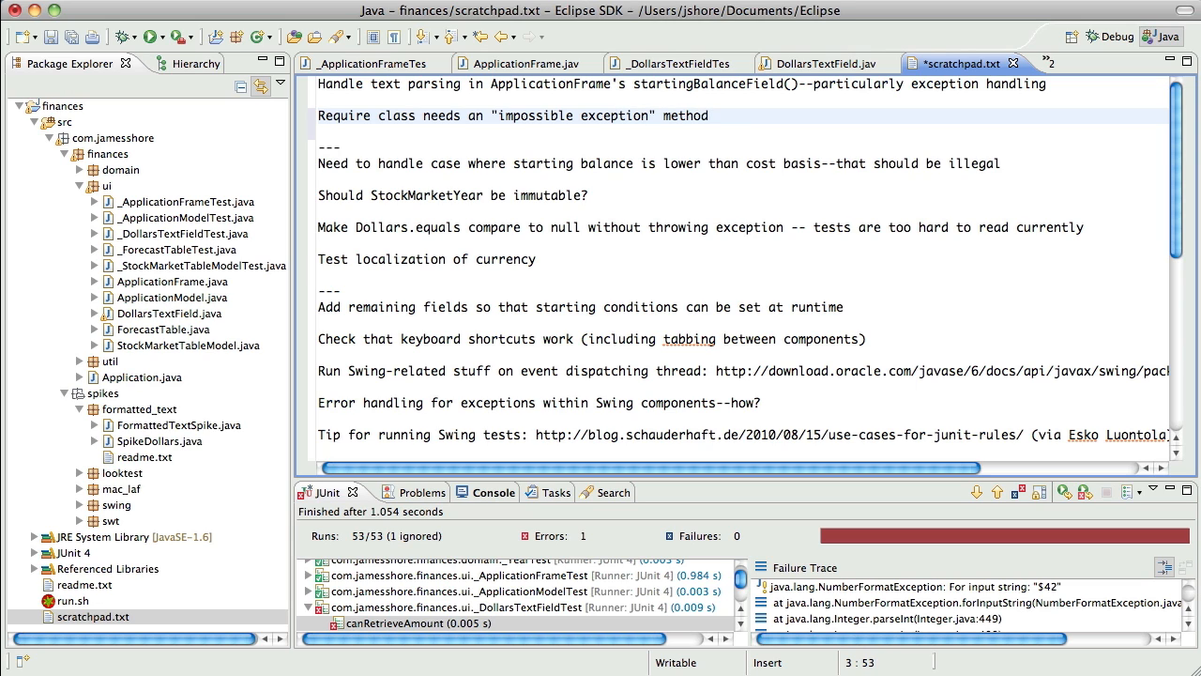
{"action": "type", "text": "(or n"}
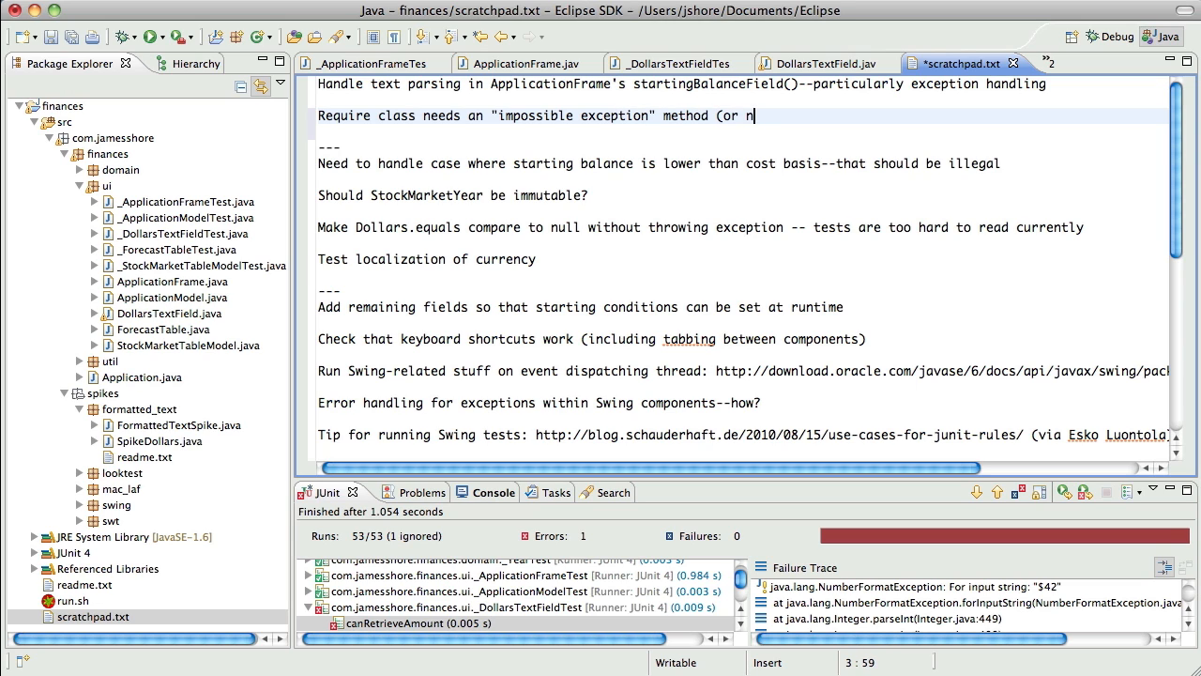
{"action": "type", "text": "not implemented"}
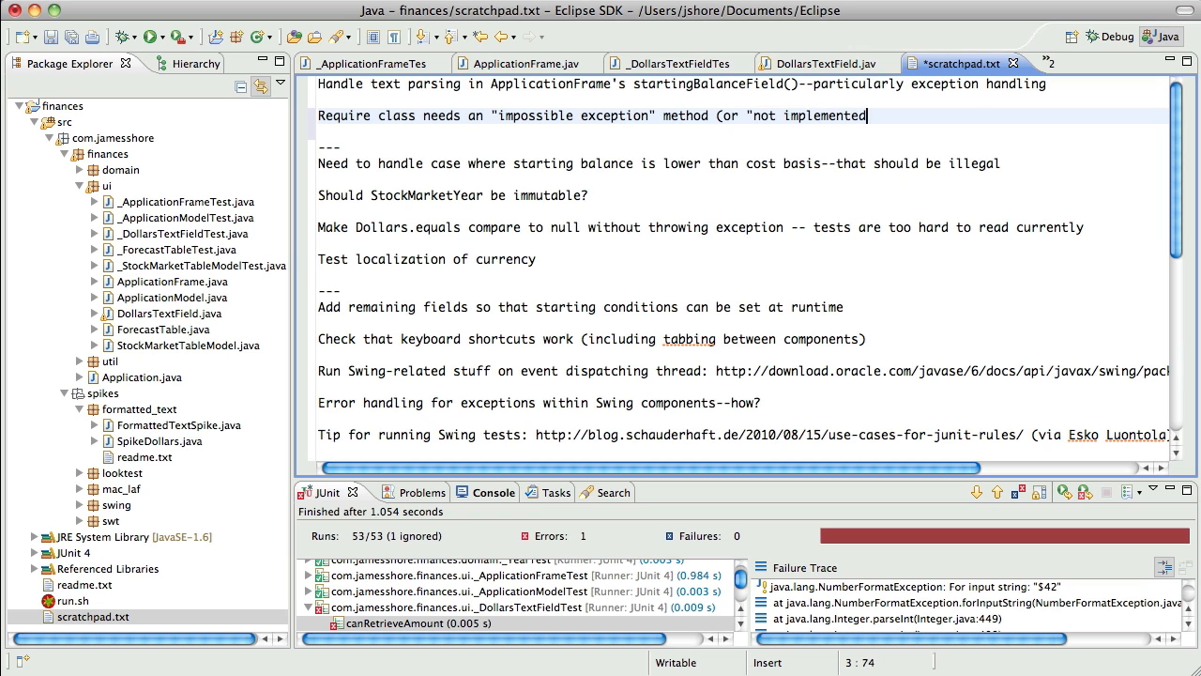
{"action": "type", "text": "\")"}
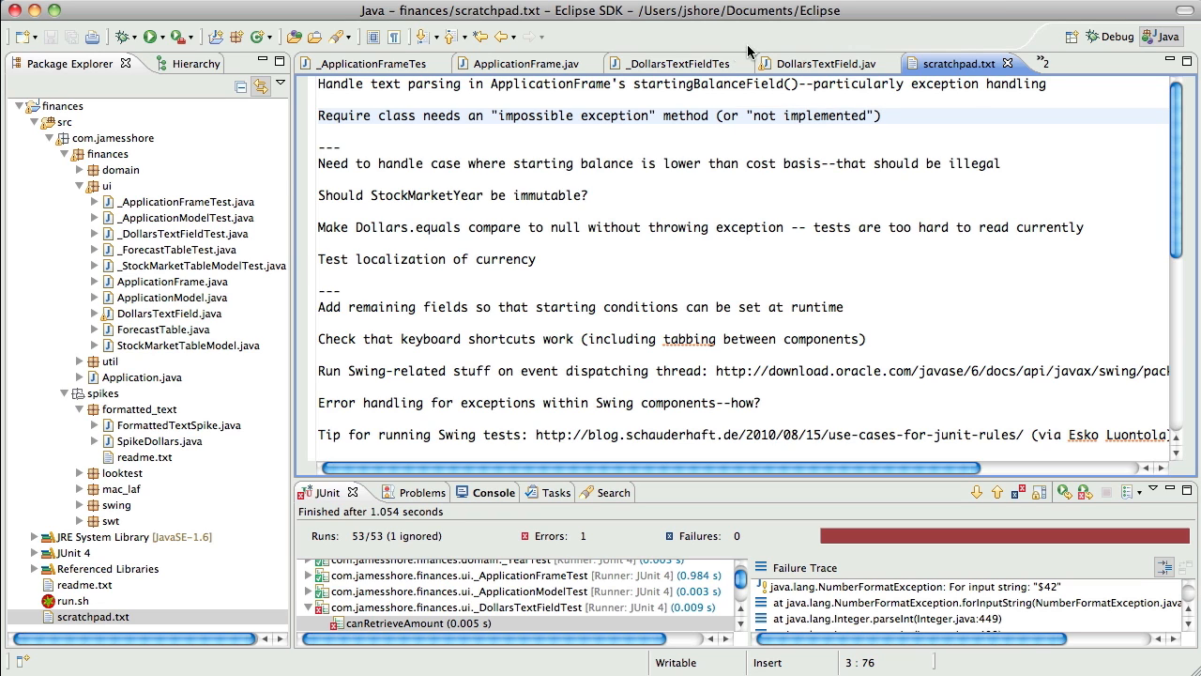
{"action": "left_click", "coordinate": [825, 62]}
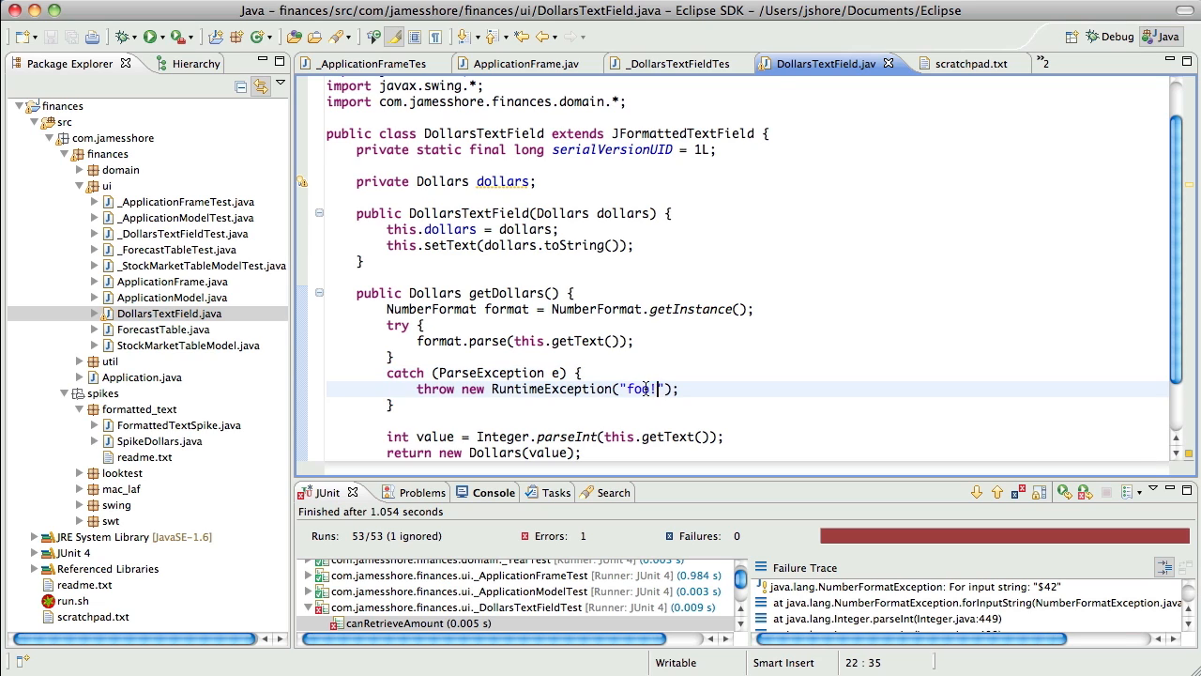
Change the catch's exception message to "not implemented" with a TODO: implement comment
{"action": "type", "text": "not"}
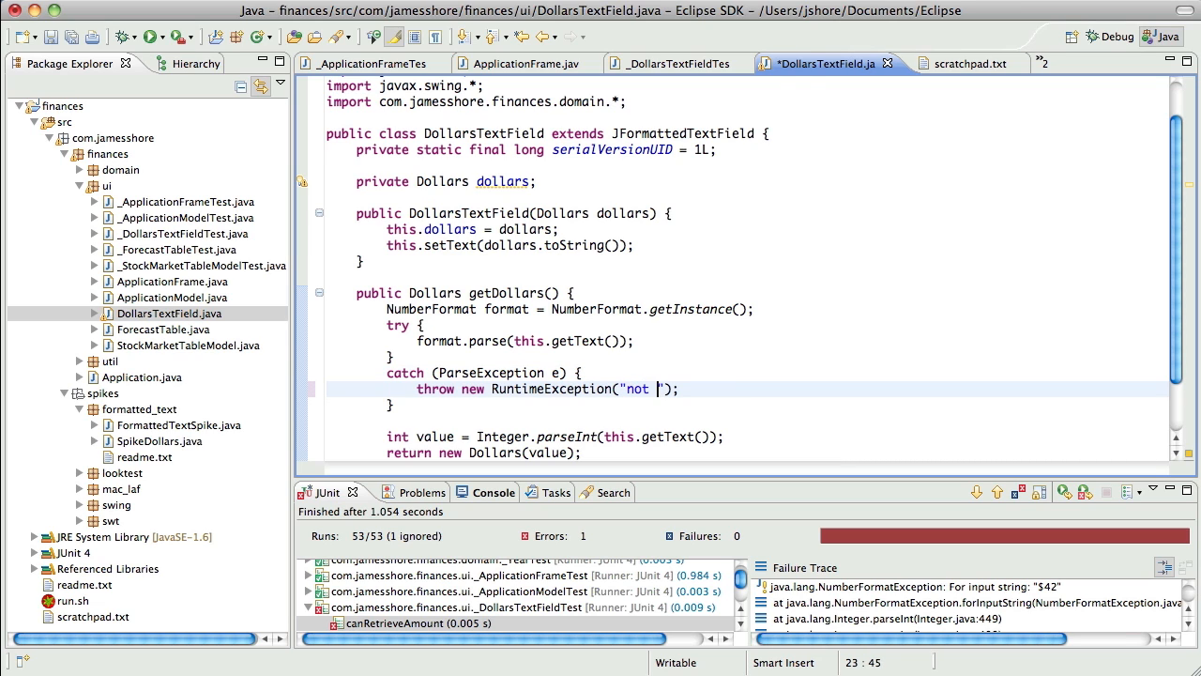
{"action": "type", "text": "implemented\"); //"}
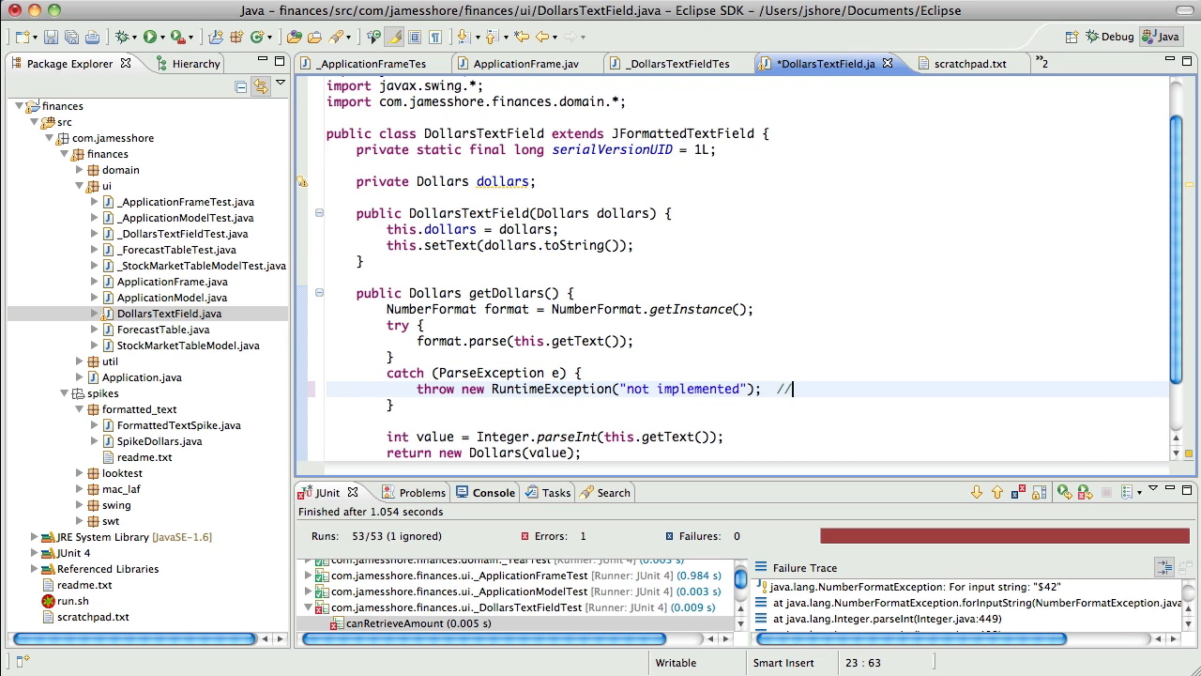
{"action": "type", "text": "TOD"}
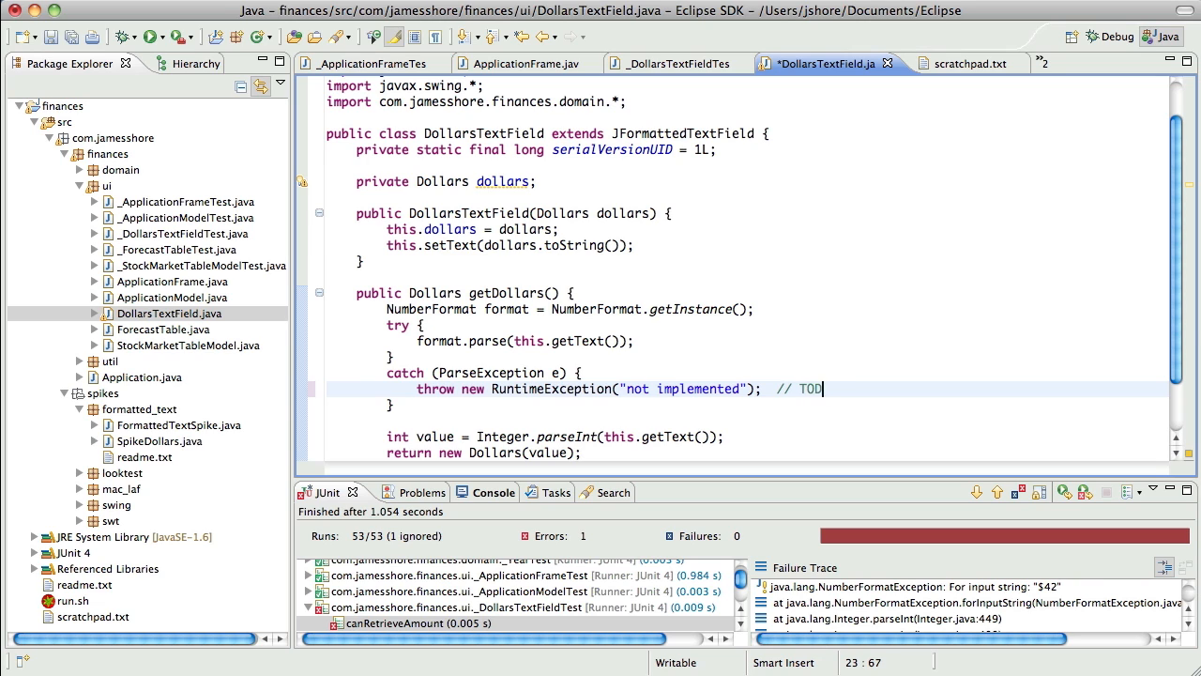
{"action": "type", "text": "O: implement"}
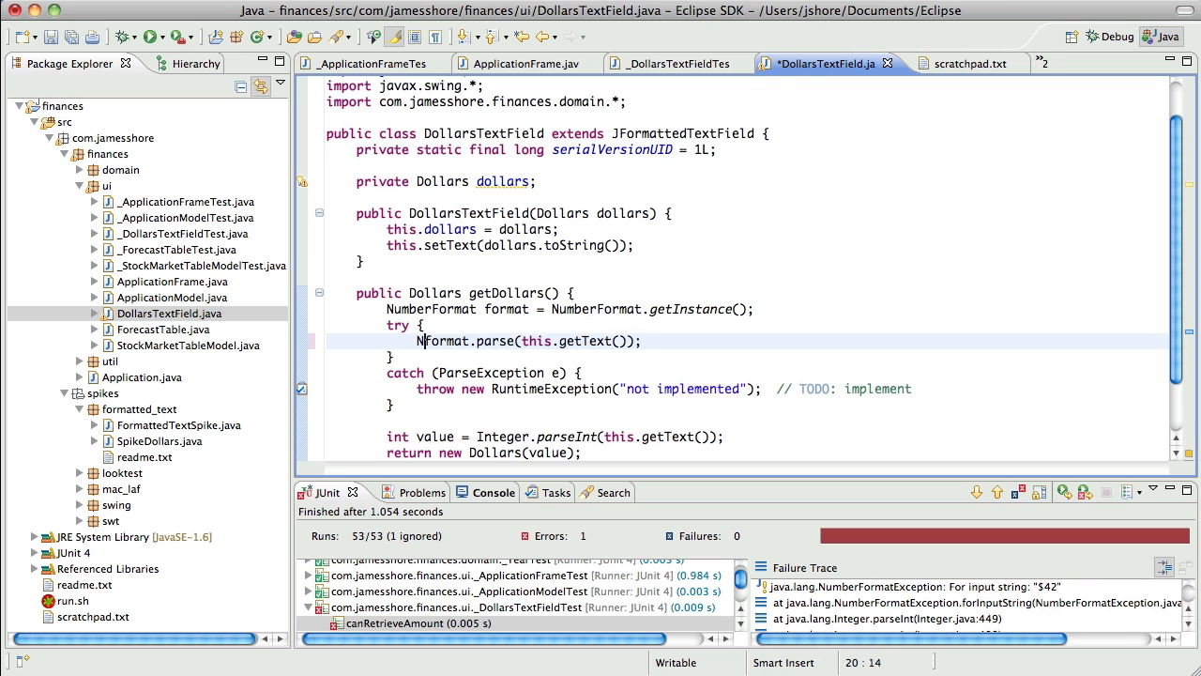
Assign format.parse to Number value and return new Dollars(value.doubleValue())
{"action": "type", "text": "Number numb"}
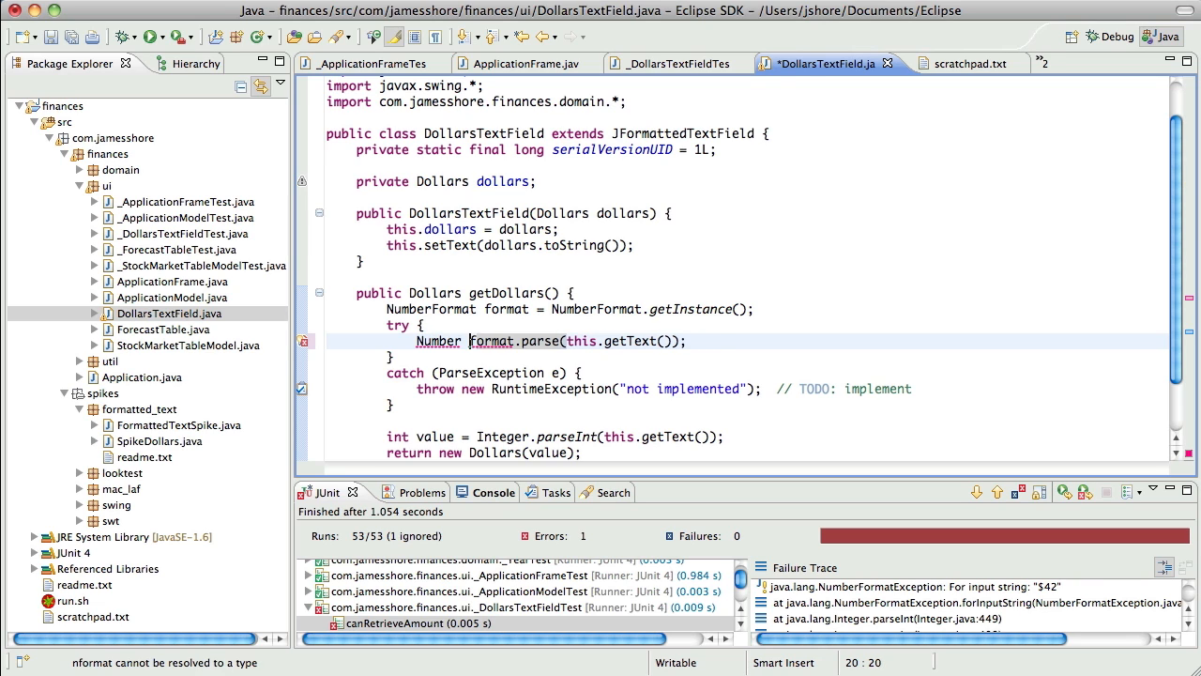
{"action": "type", "text": "value ="}
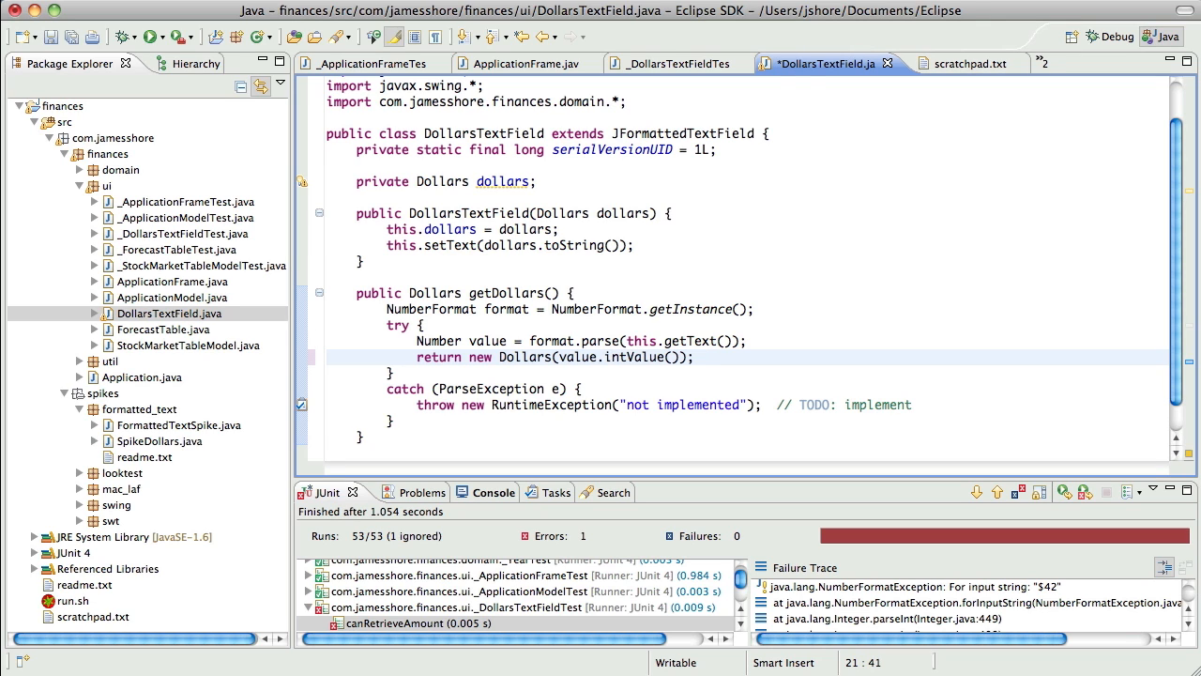
{"action": "type", "text": "doubleValue"}
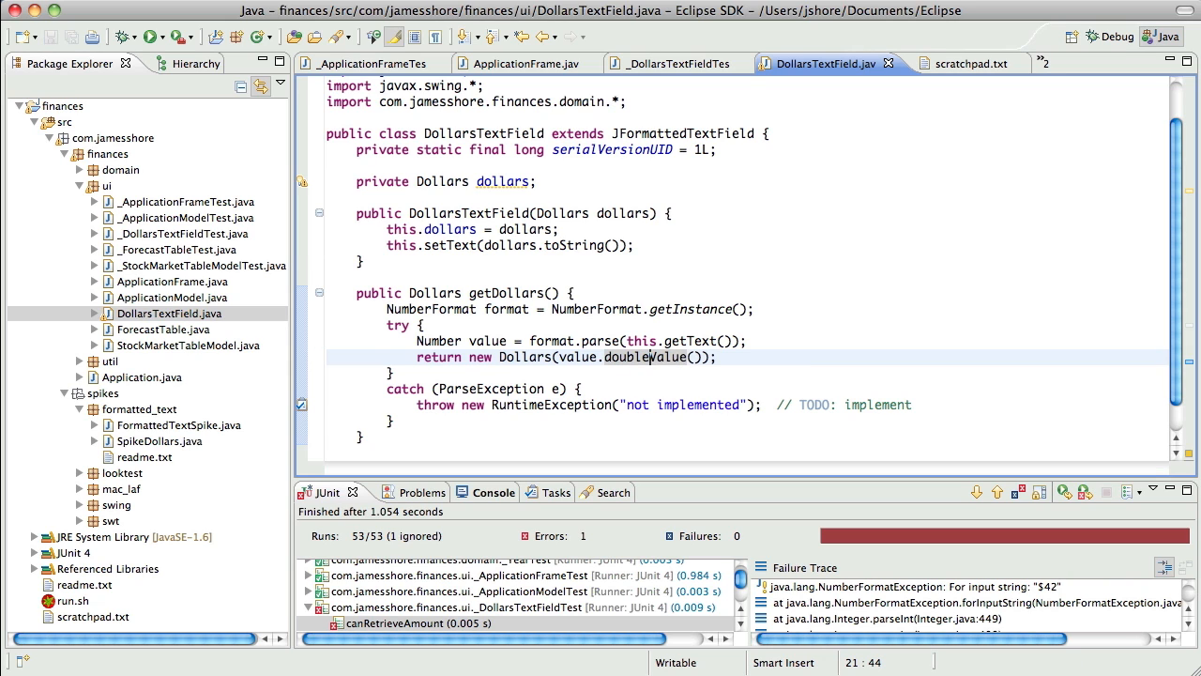
Wrap the ParseException as RuntimeException(e) and rerun tests, showing unparseable "$42"
{"action": "left_click", "coordinate": [150, 36]}
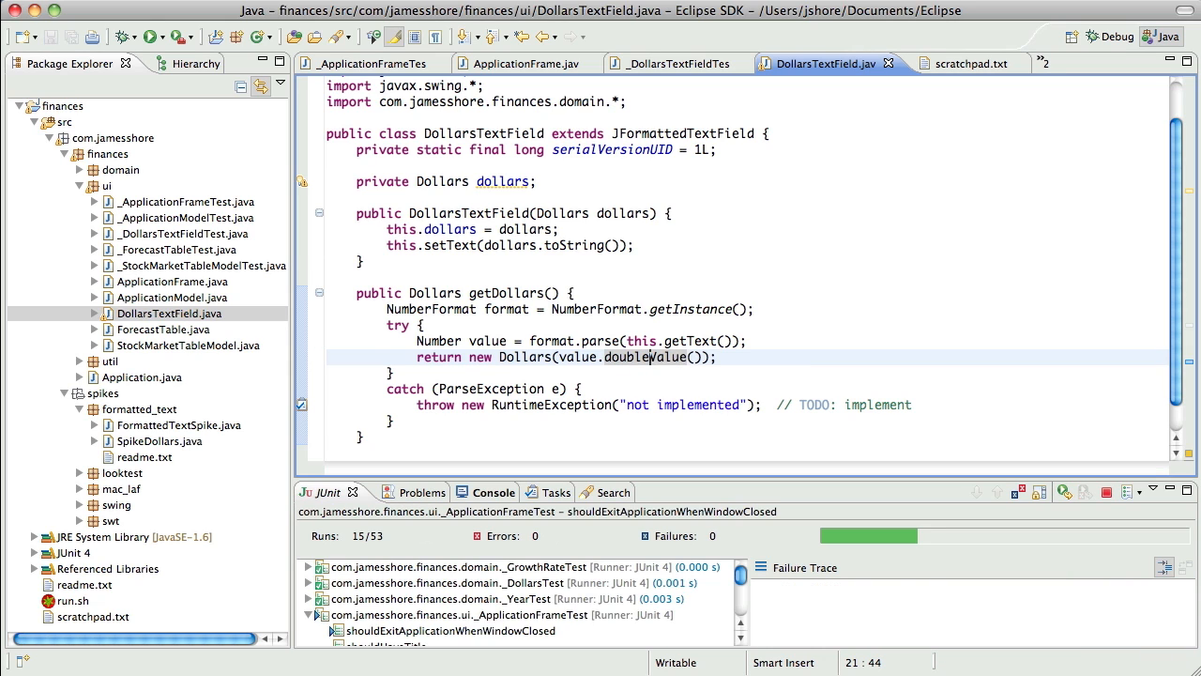
{"action": "left_click", "coordinate": [150, 37]}
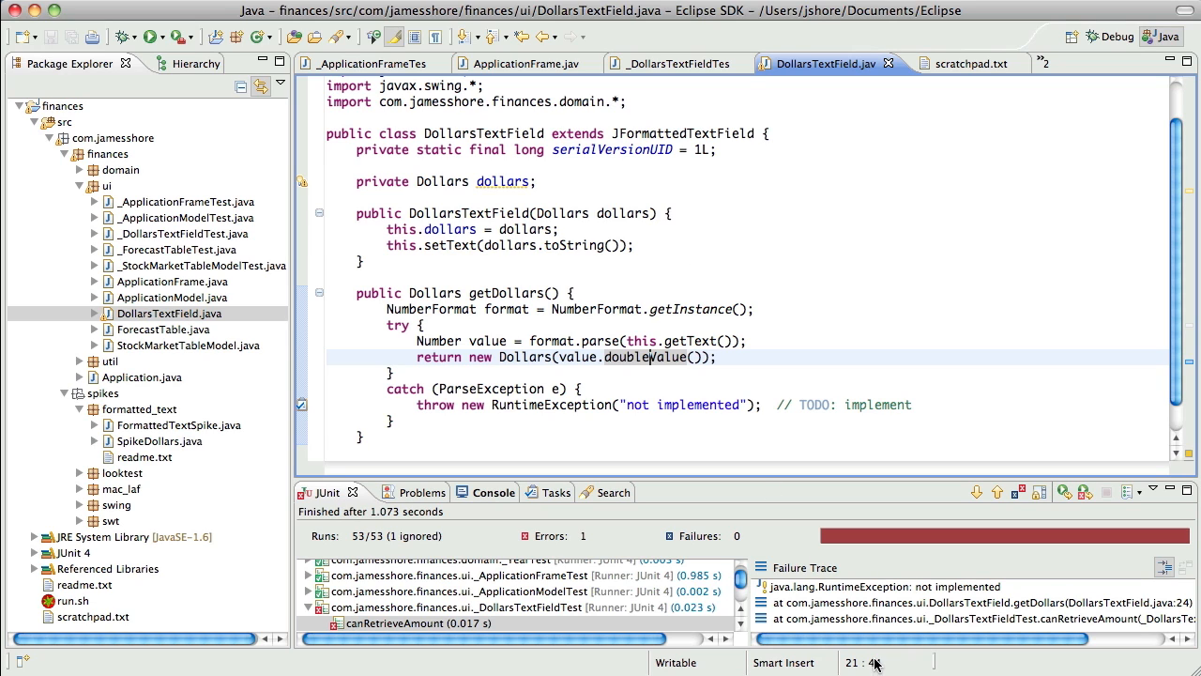
{"action": "left_click", "coordinate": [601, 405]}
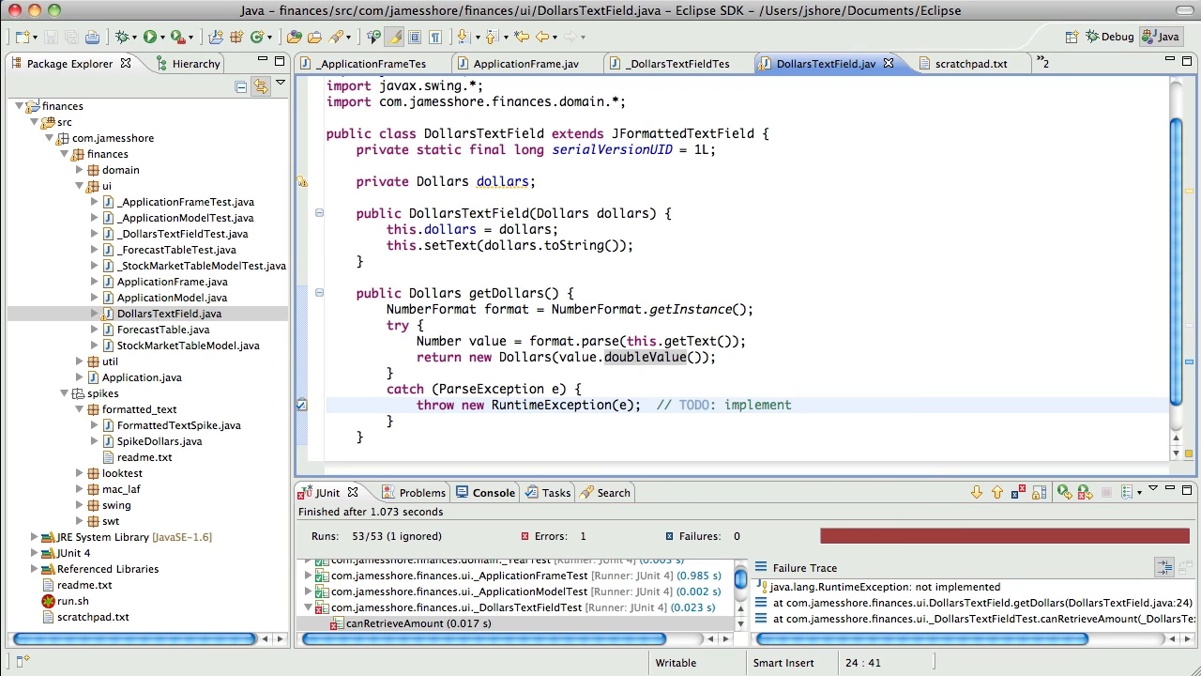
{"action": "left_click", "coordinate": [149, 36]}
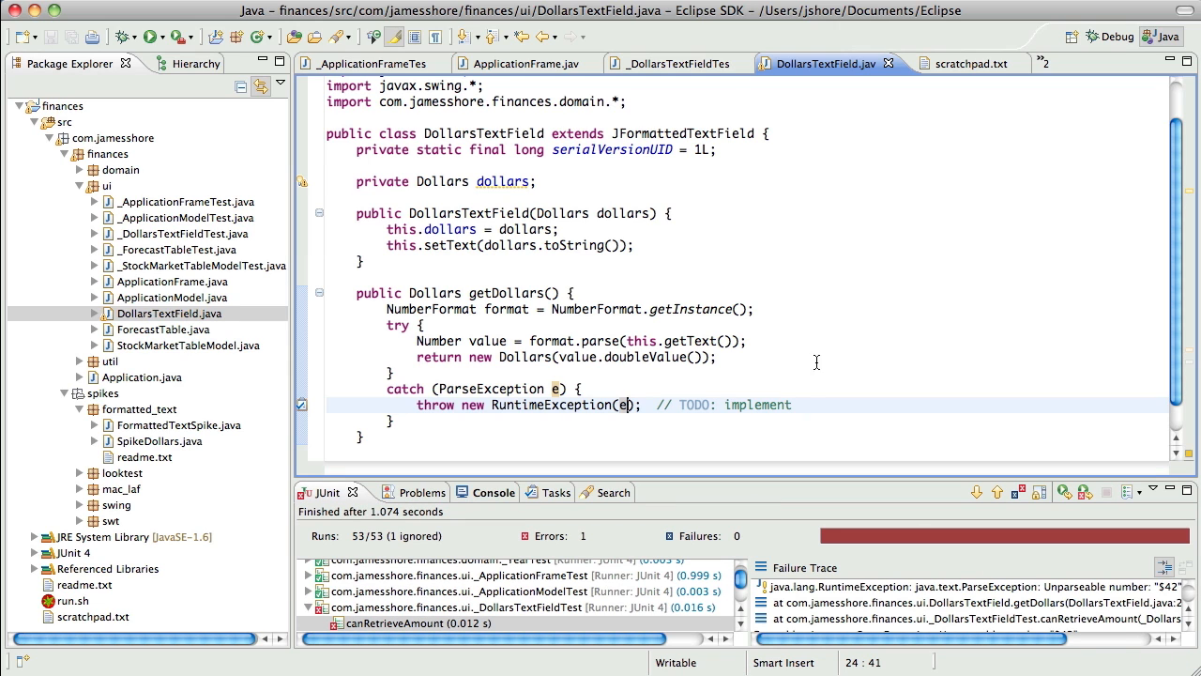
{"action": "scroll", "scroll_direction": "right", "scroll_amount": 3}
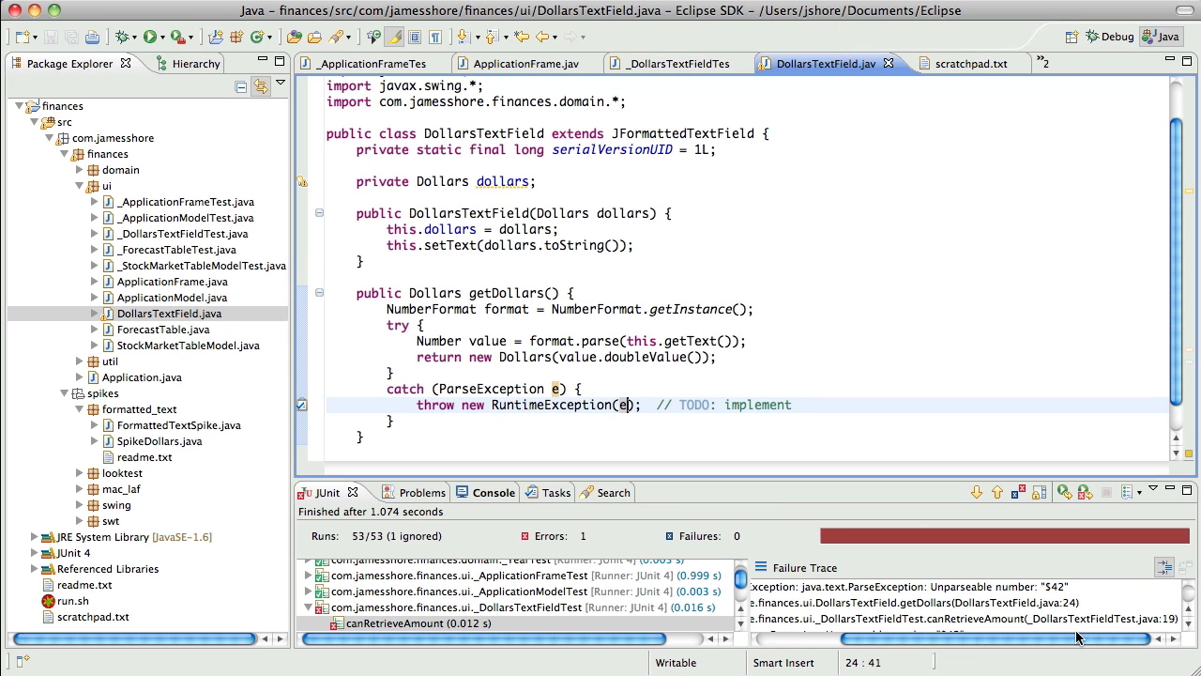
{"action": "mouse_move", "coordinate": [919, 486]}
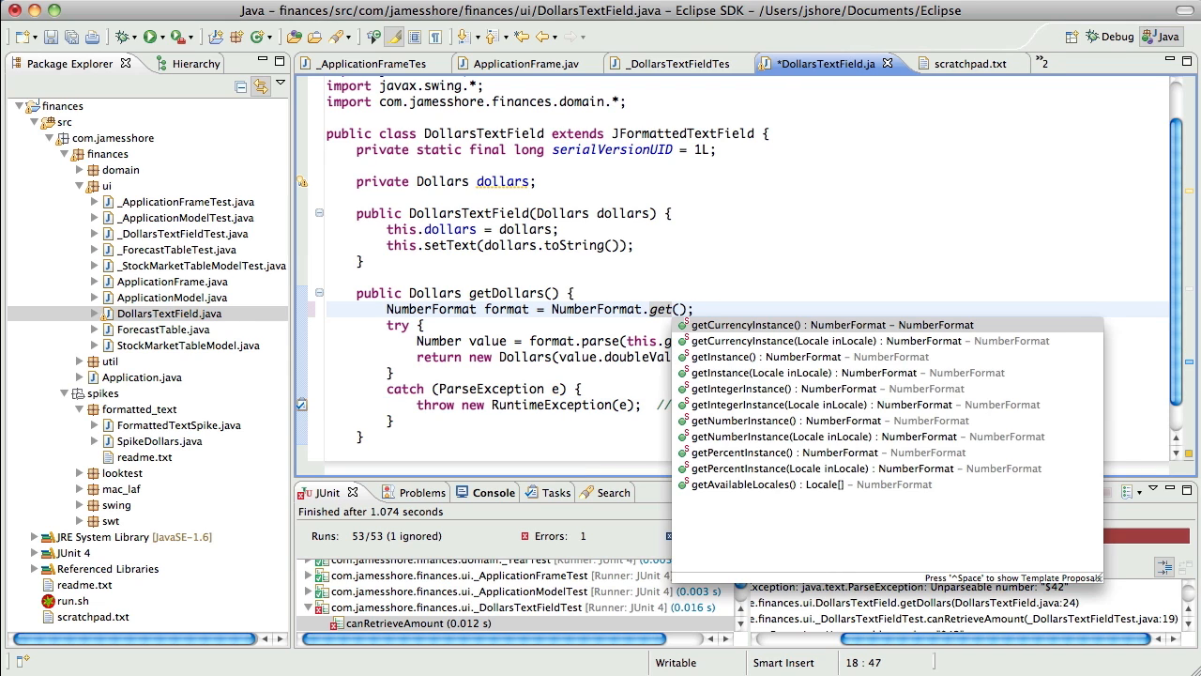
Switch to NumberFormat.getCurrencyInstance via Content Assist and rerun the JUnit tests
{"action": "left_click", "coordinate": [829, 324]}
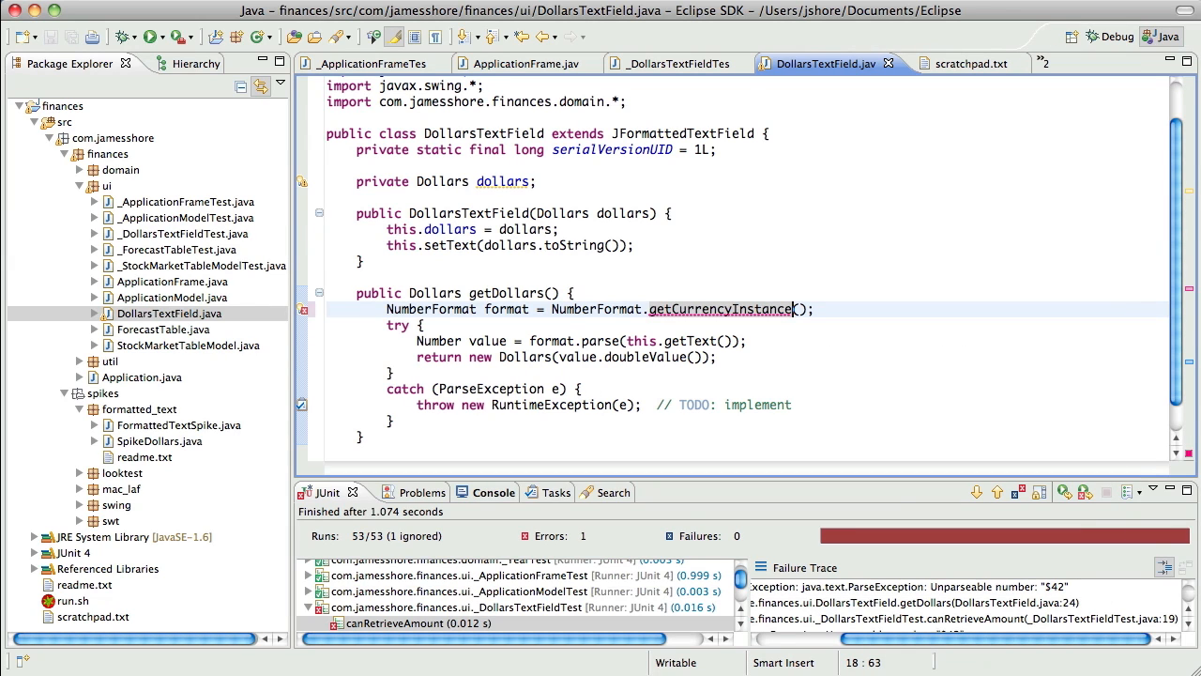
{"action": "left_click", "coordinate": [150, 37]}
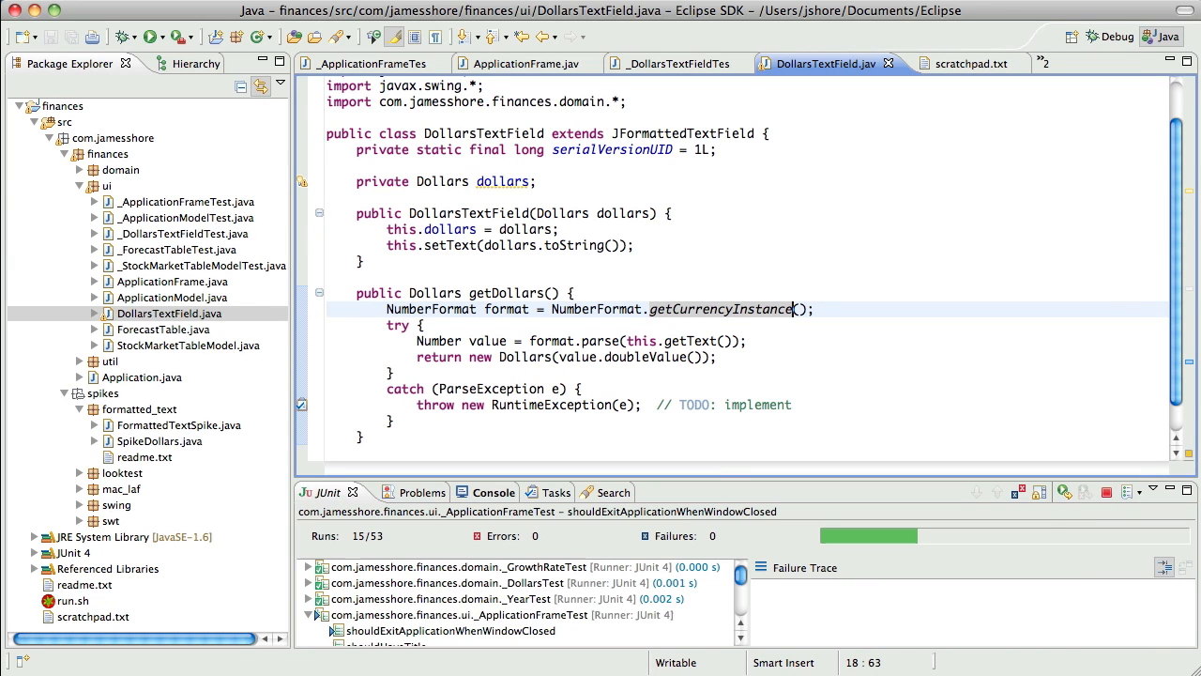